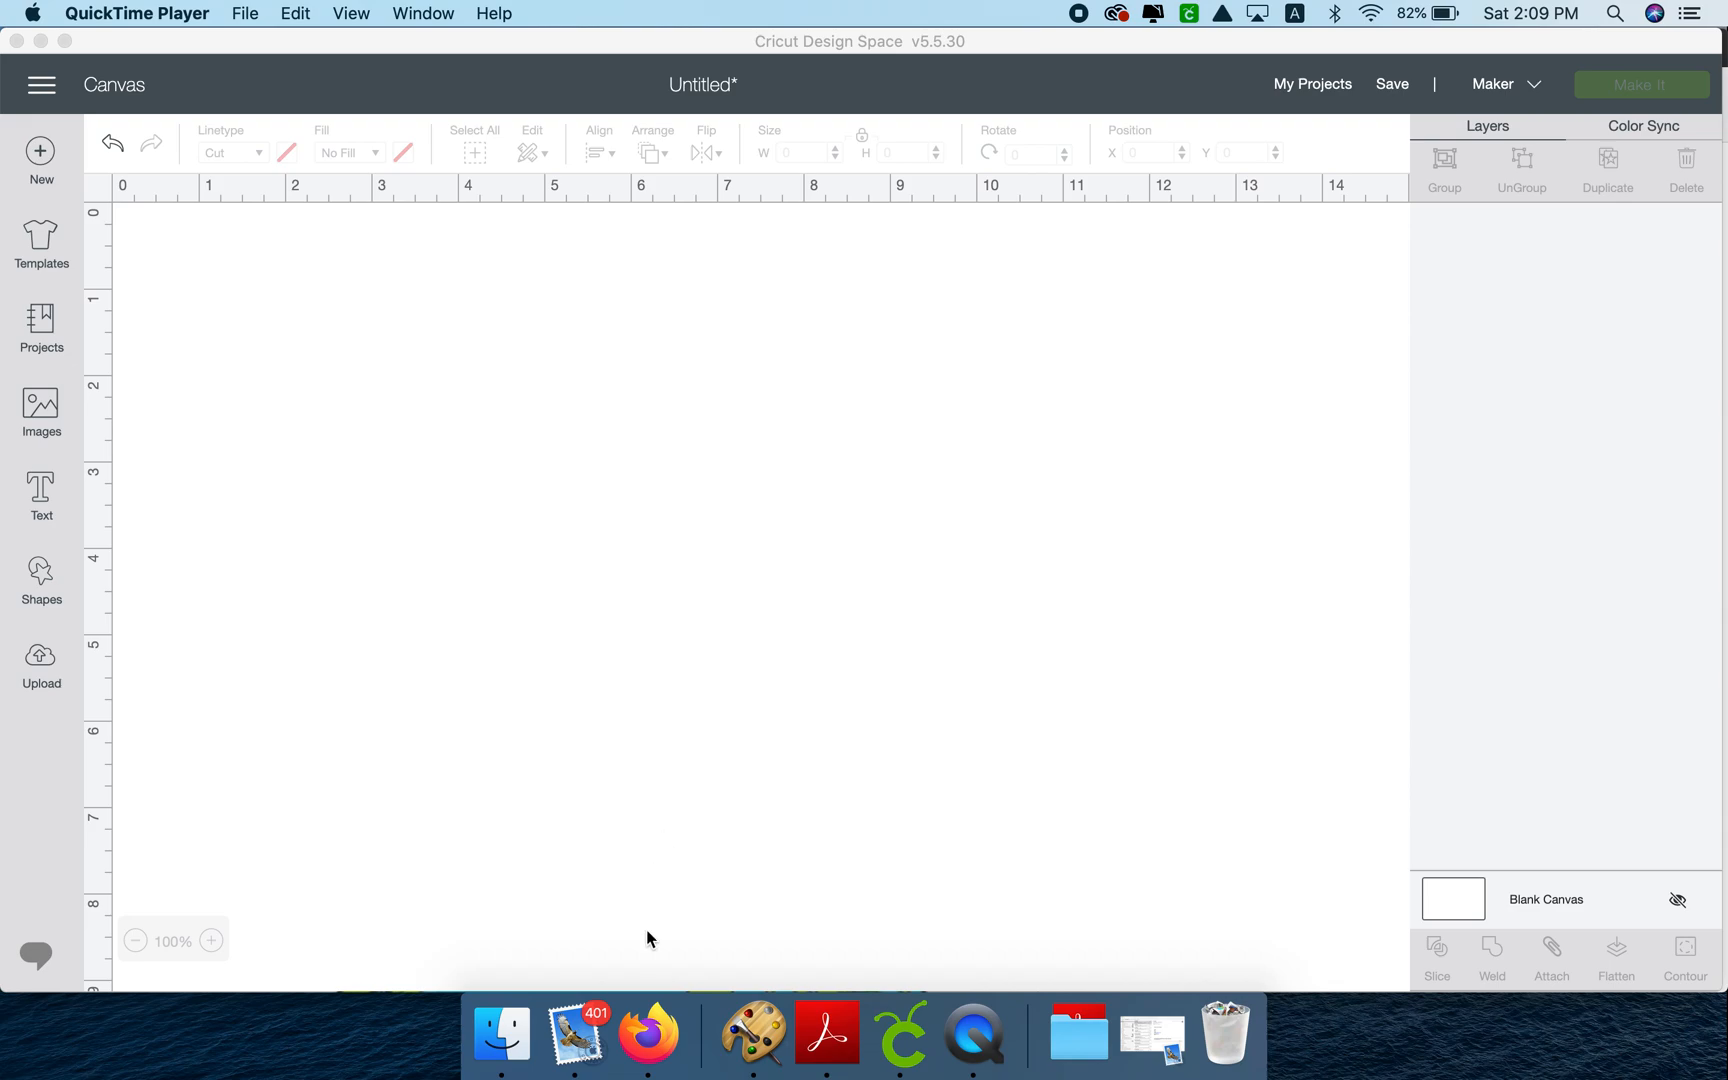
- Scroll the cricuttipsblog SVG vs PNG vs JPG article down to the JPG globe example and back to the top
{"action": "left_click", "coordinate": [648, 1032]}
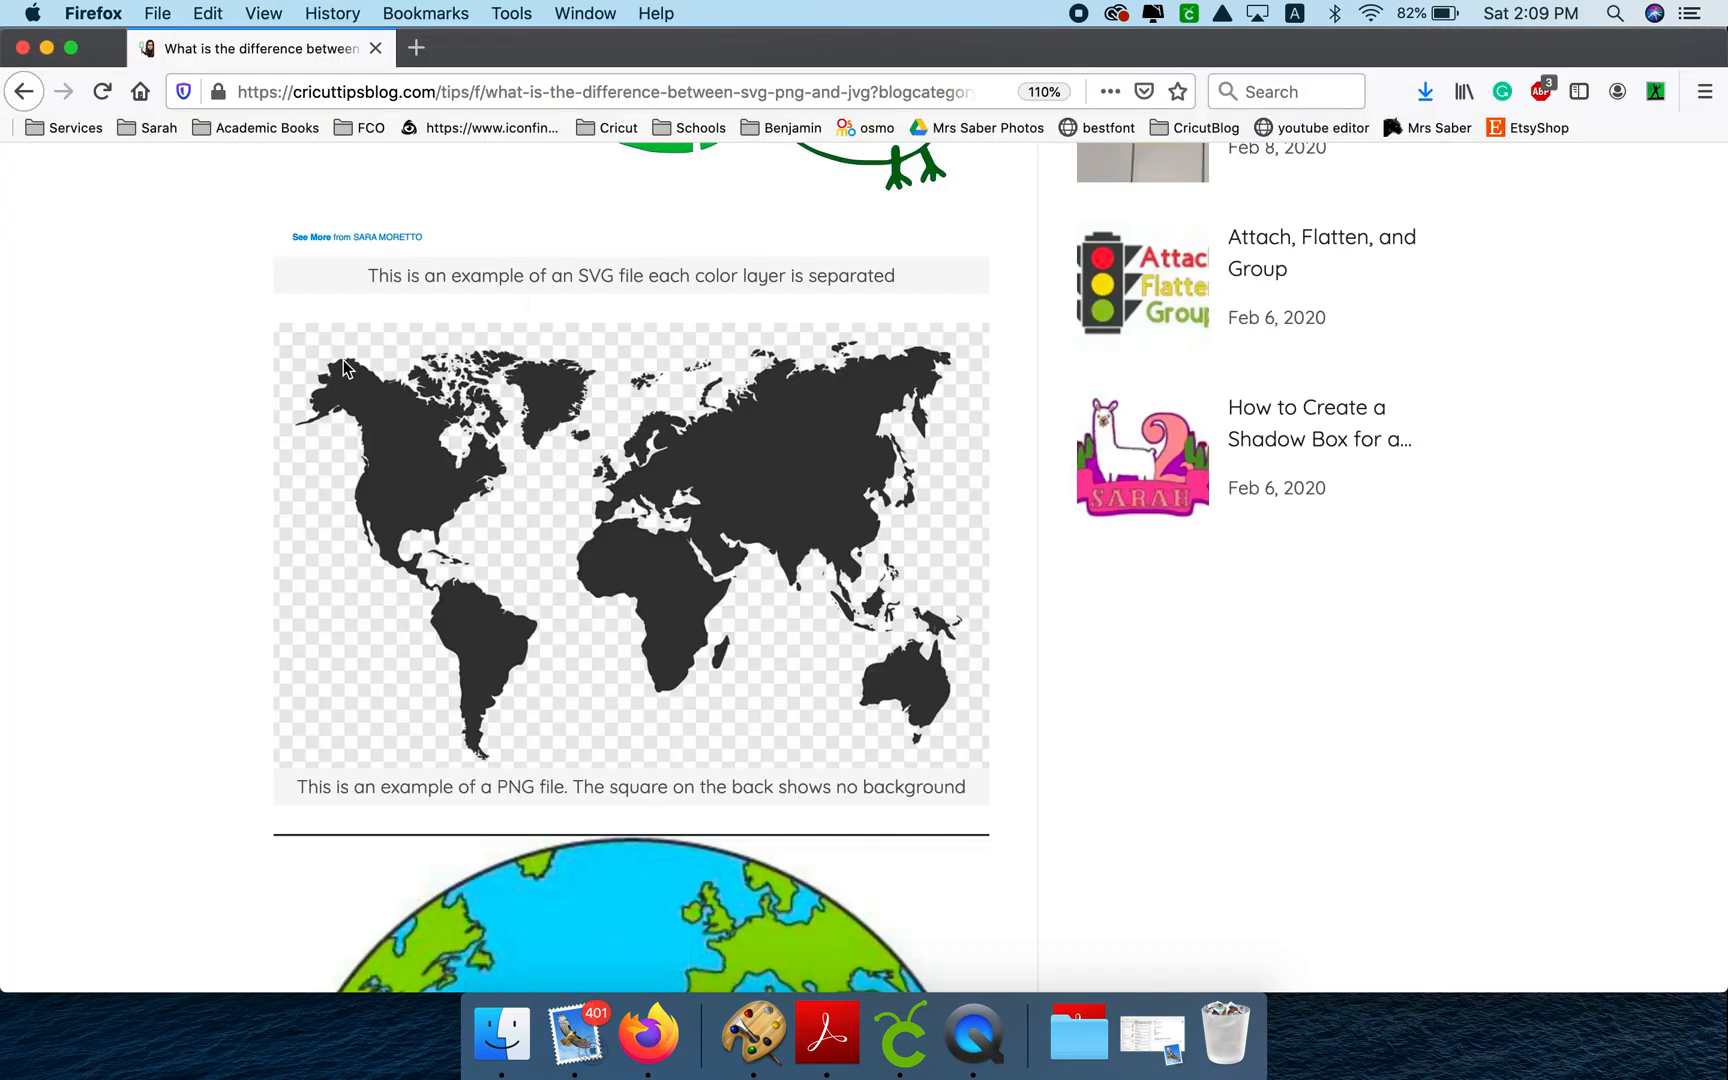
{"action": "scroll", "scroll_direction": "up", "scroll_amount": 3}
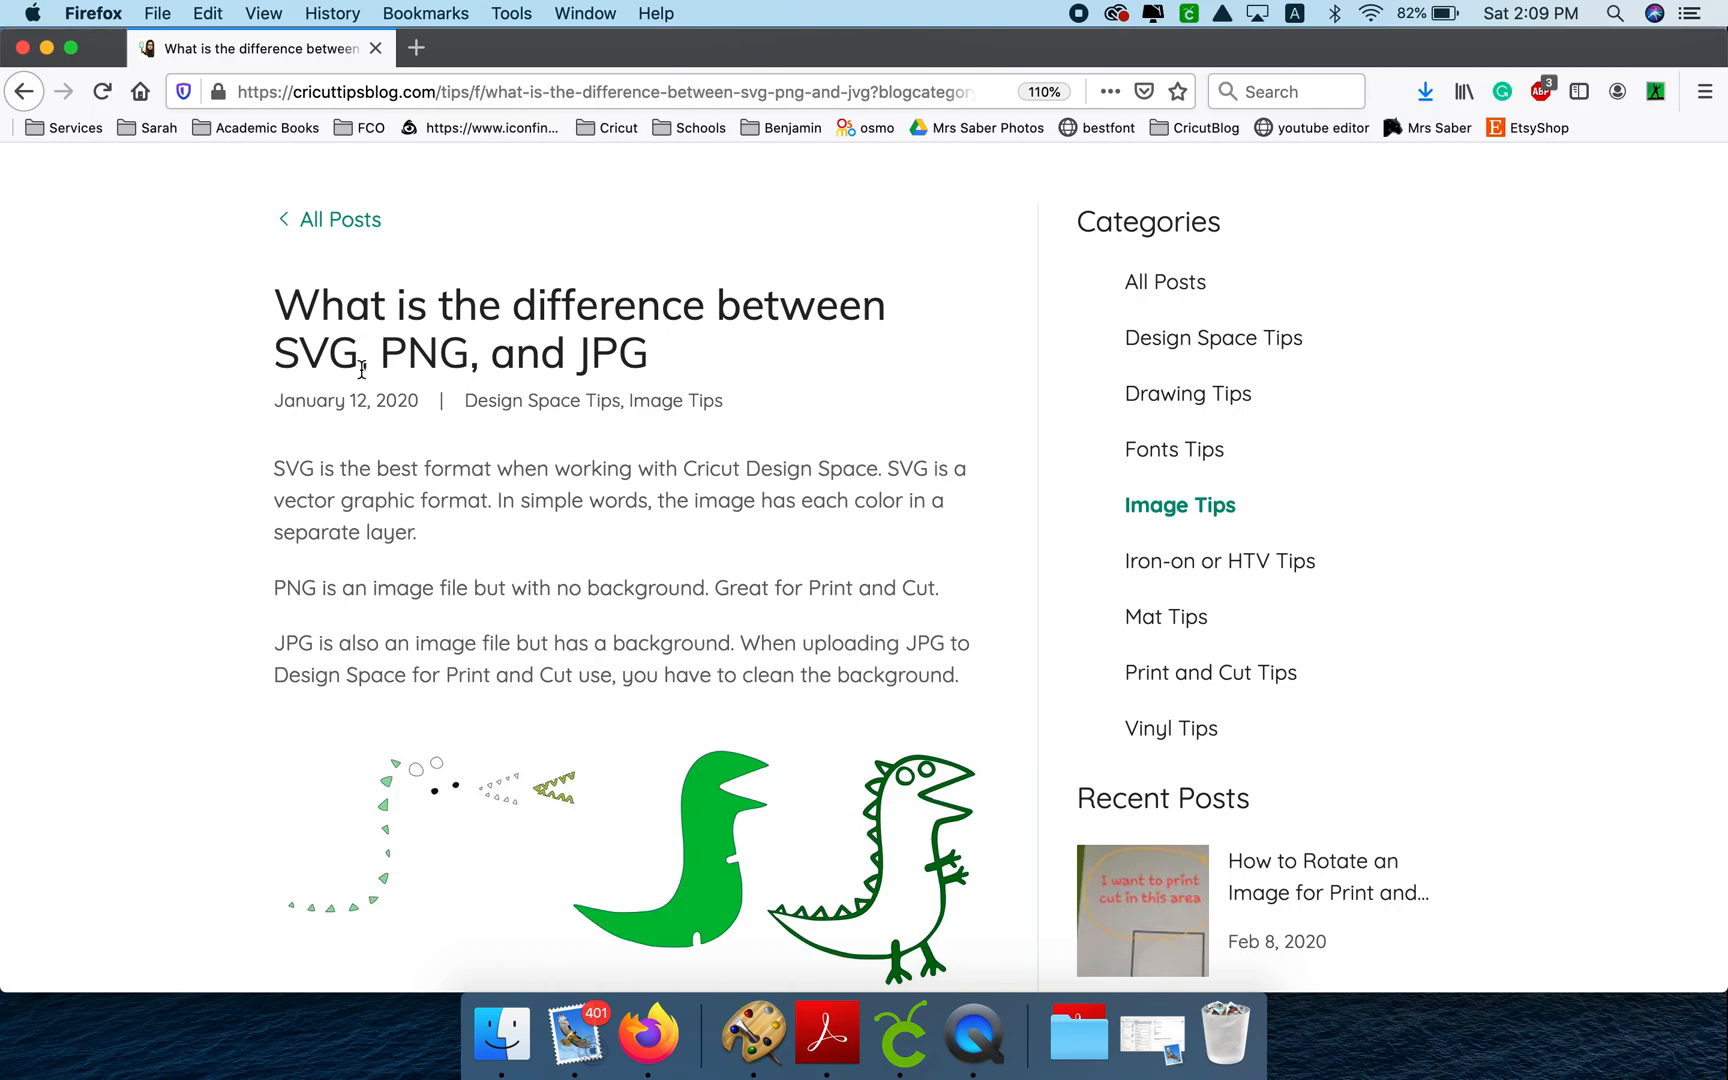
{"action": "mouse_move", "coordinate": [656, 366]}
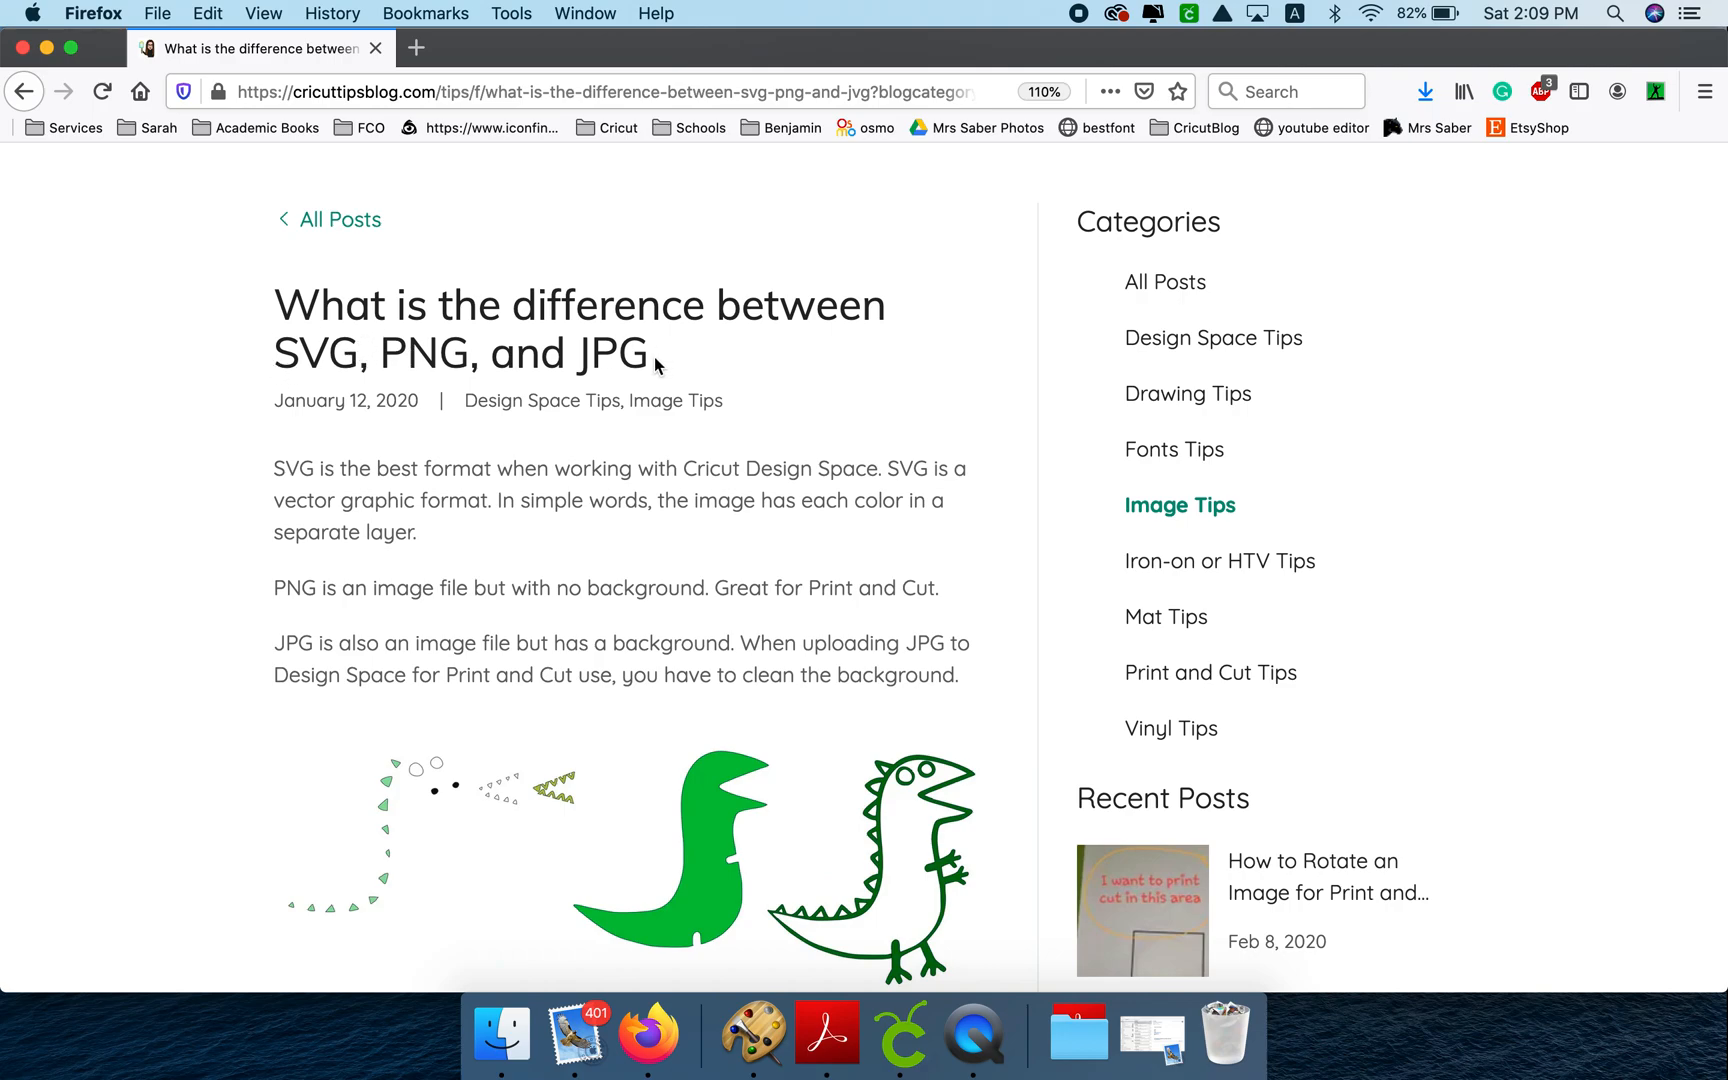
{"action": "mouse_move", "coordinate": [632, 372]}
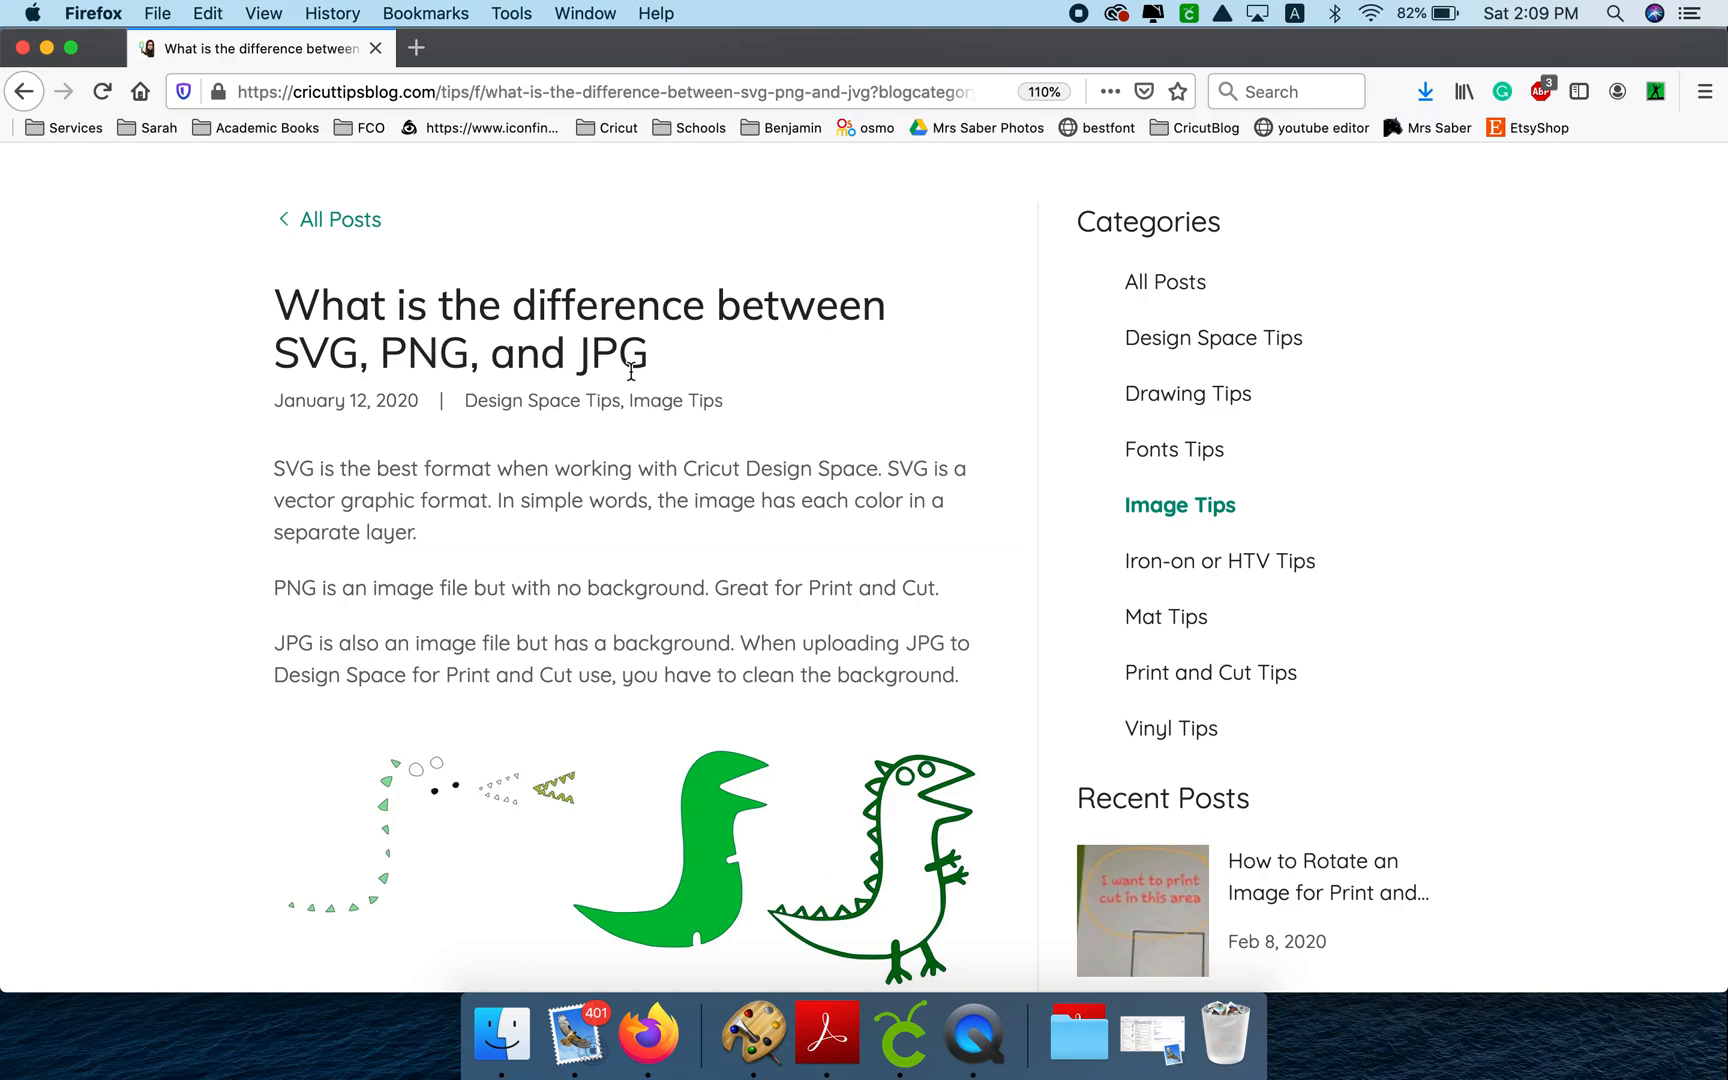
{"action": "scroll", "scroll_direction": "down", "scroll_amount": 3}
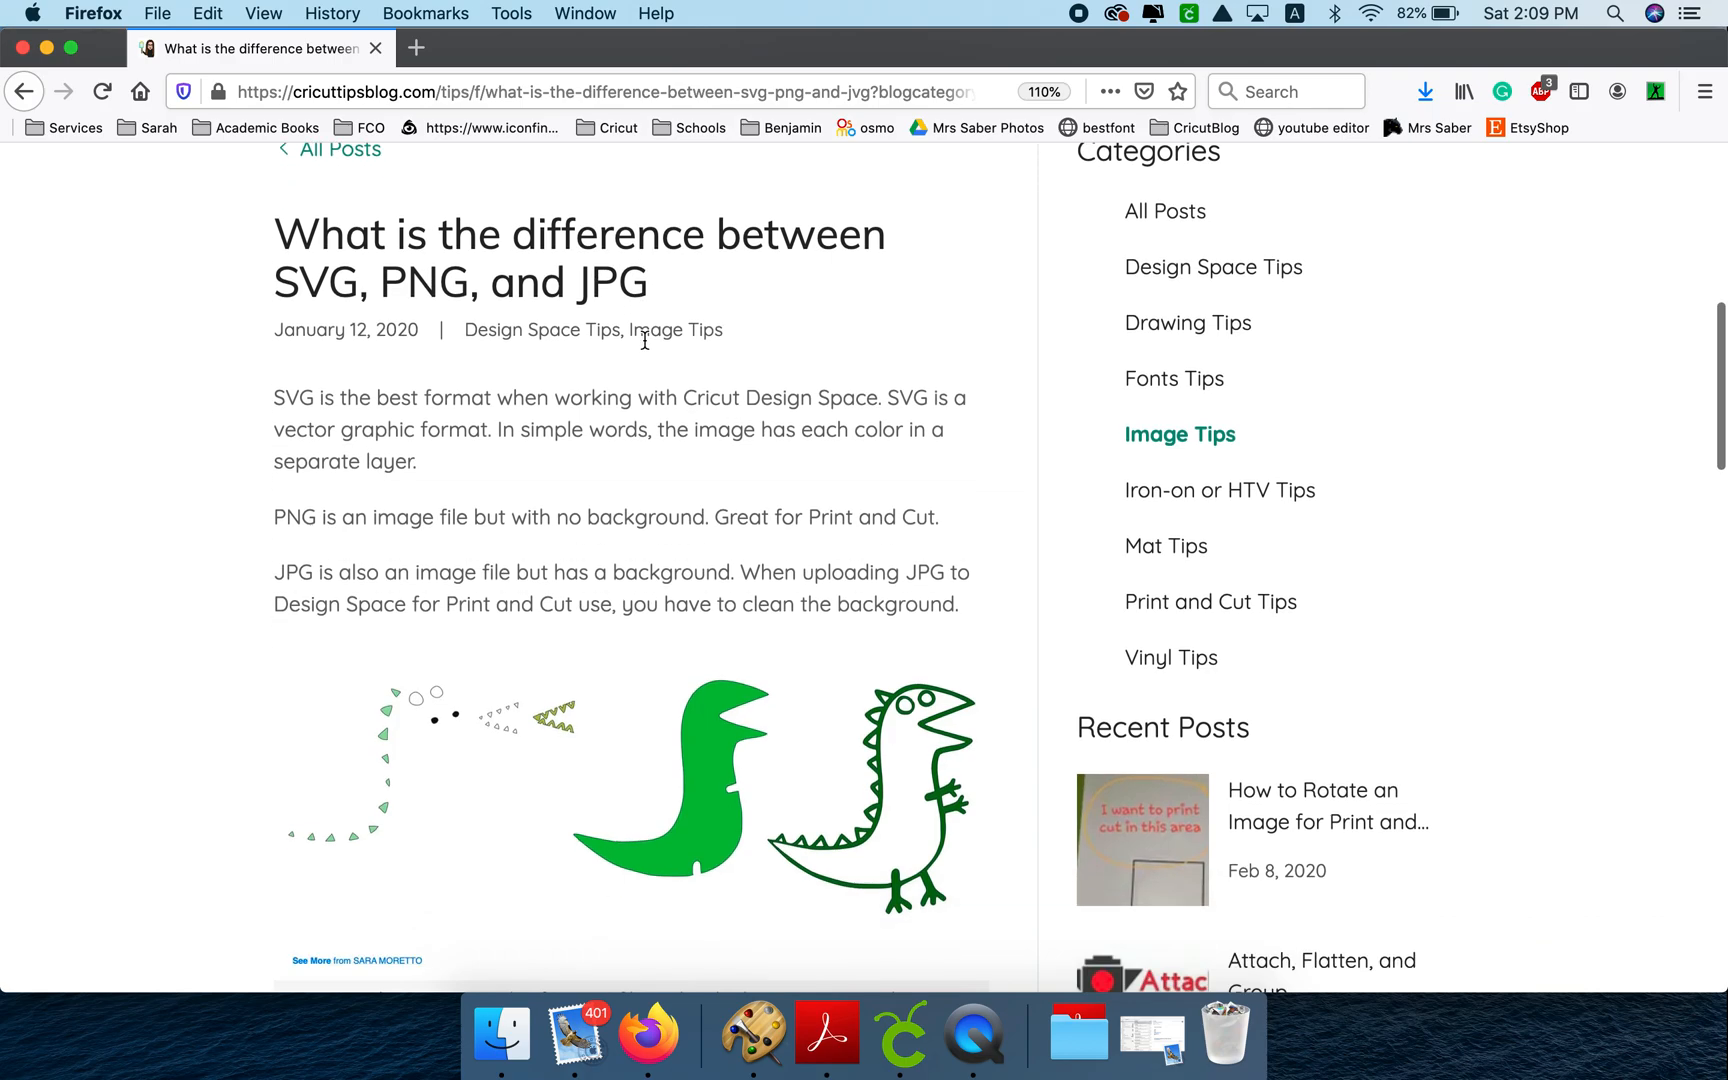
{"action": "scroll", "scroll_direction": "down", "scroll_amount": 3}
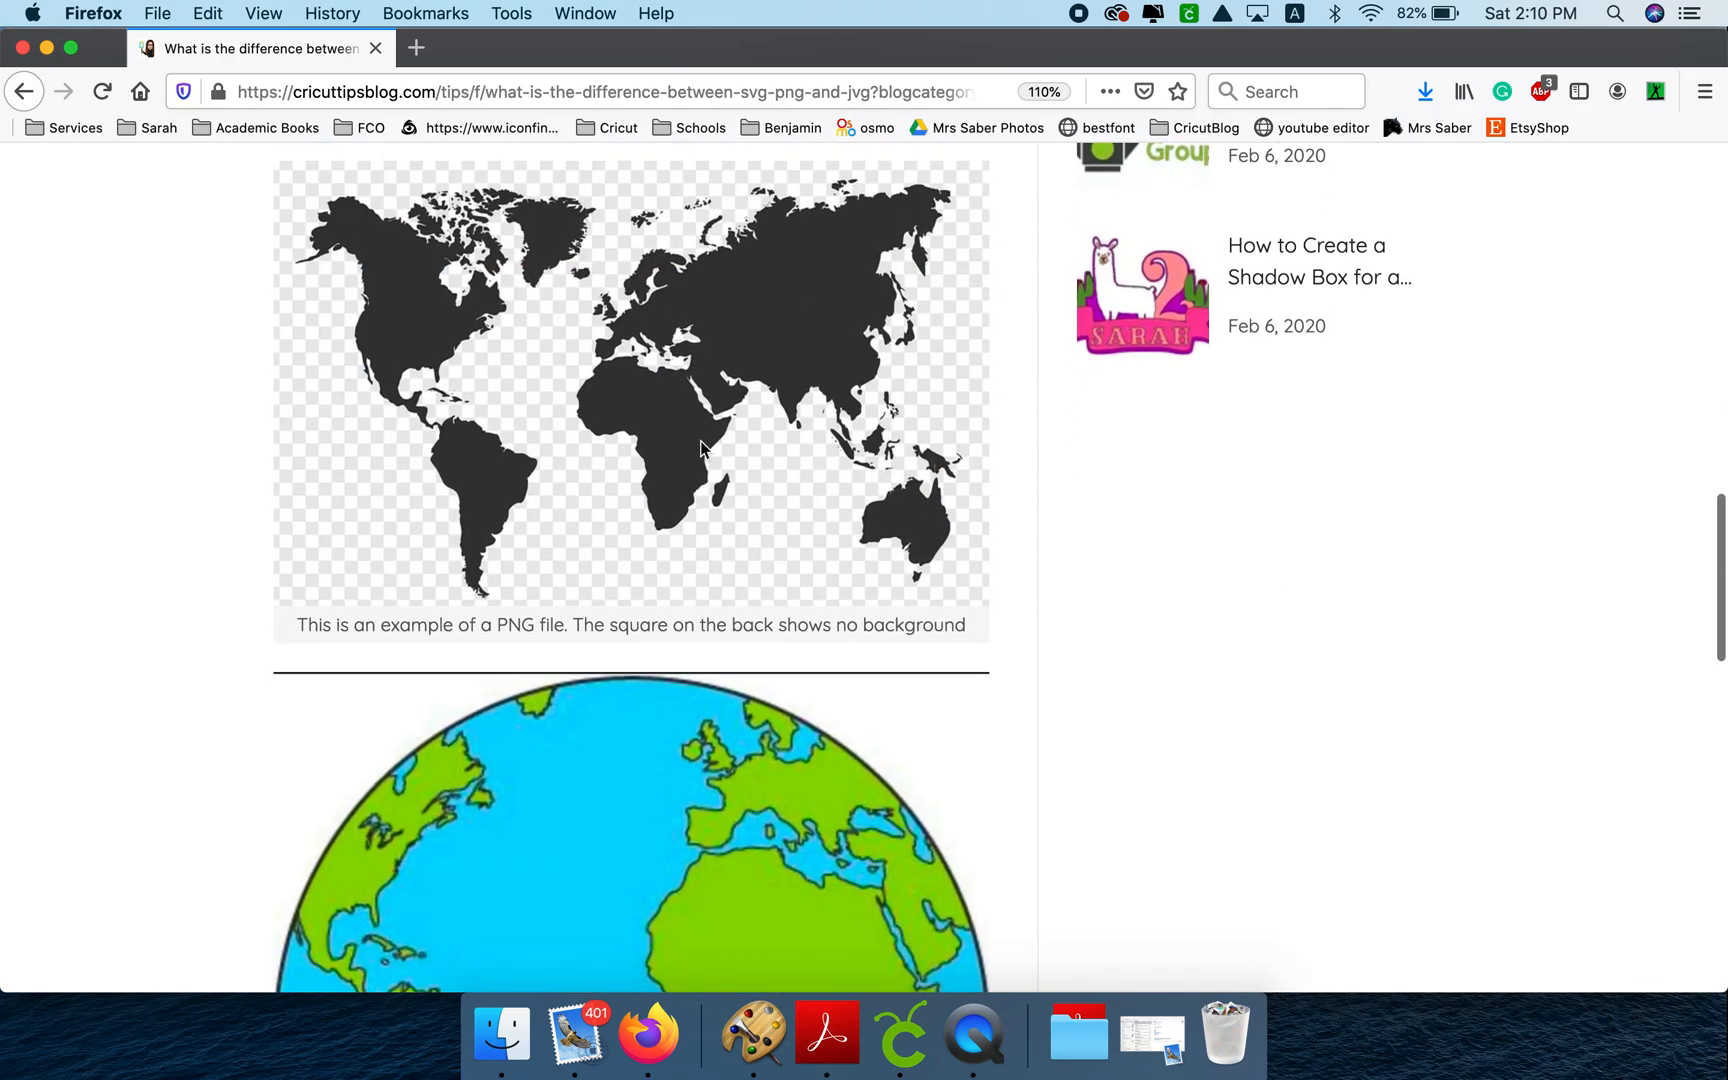
{"action": "scroll", "scroll_direction": "down", "scroll_amount": 3}
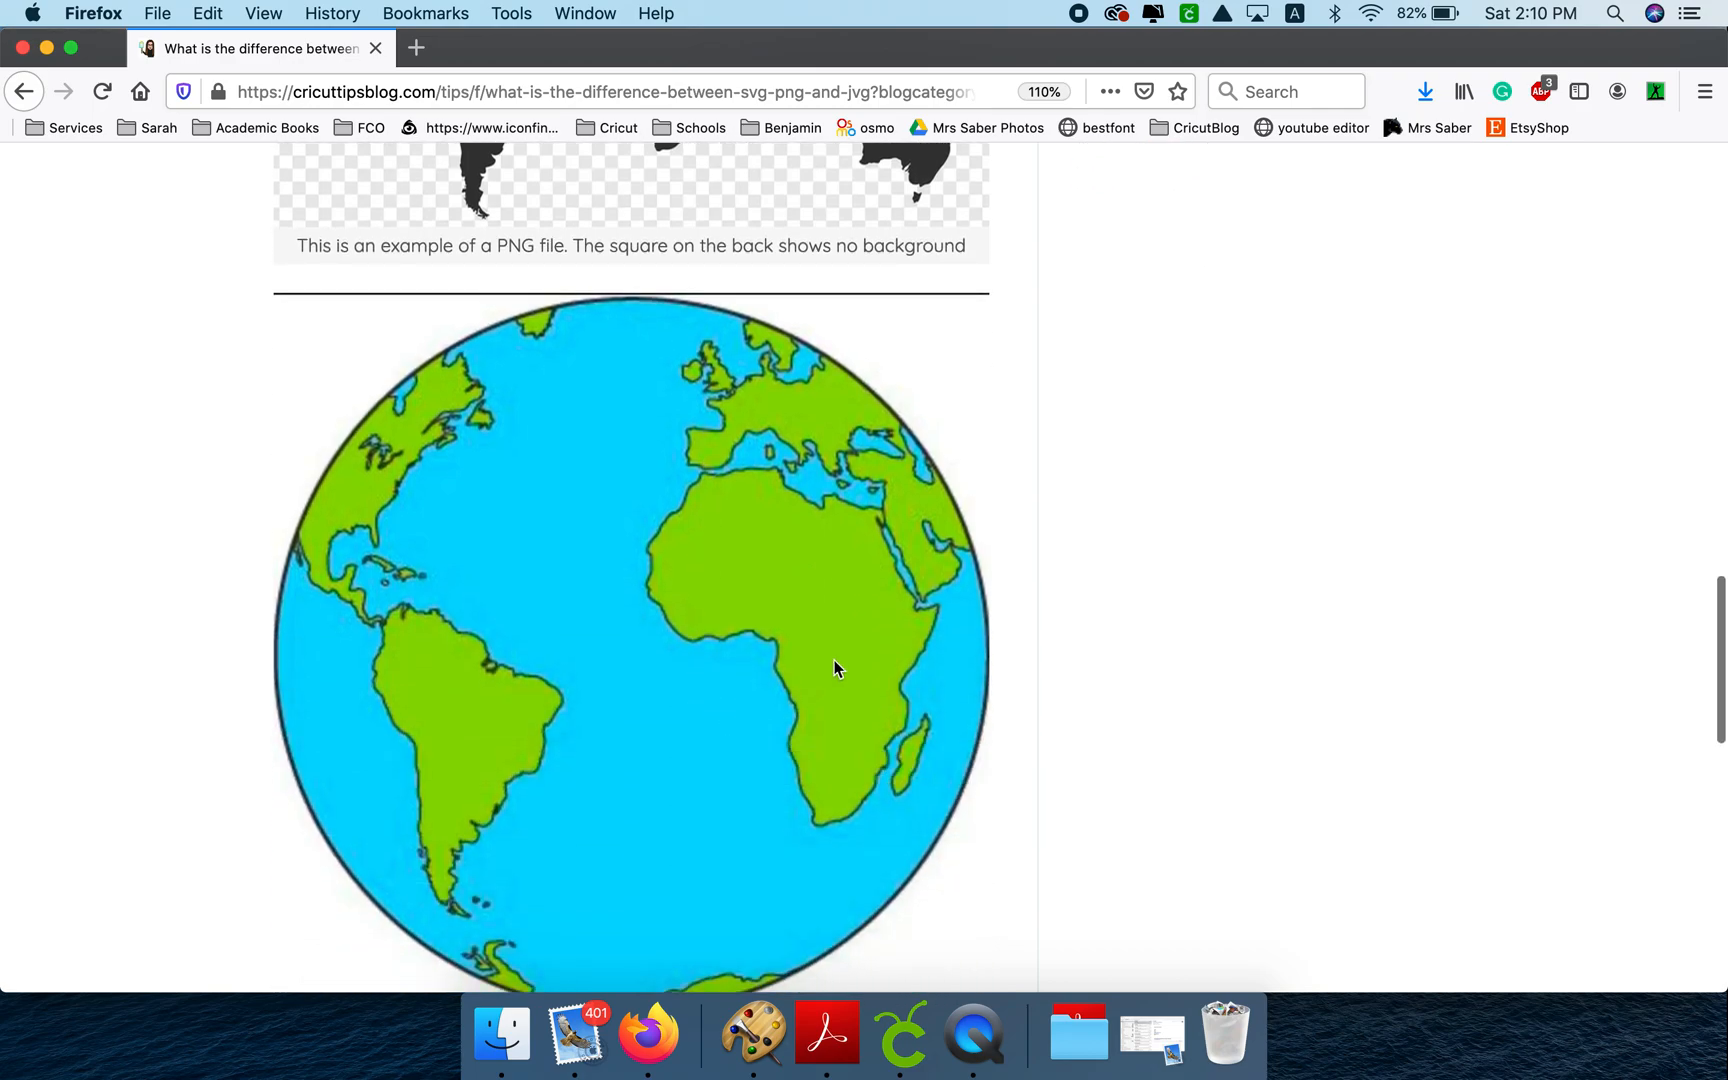
{"action": "scroll", "scroll_direction": "up", "scroll_amount": 3}
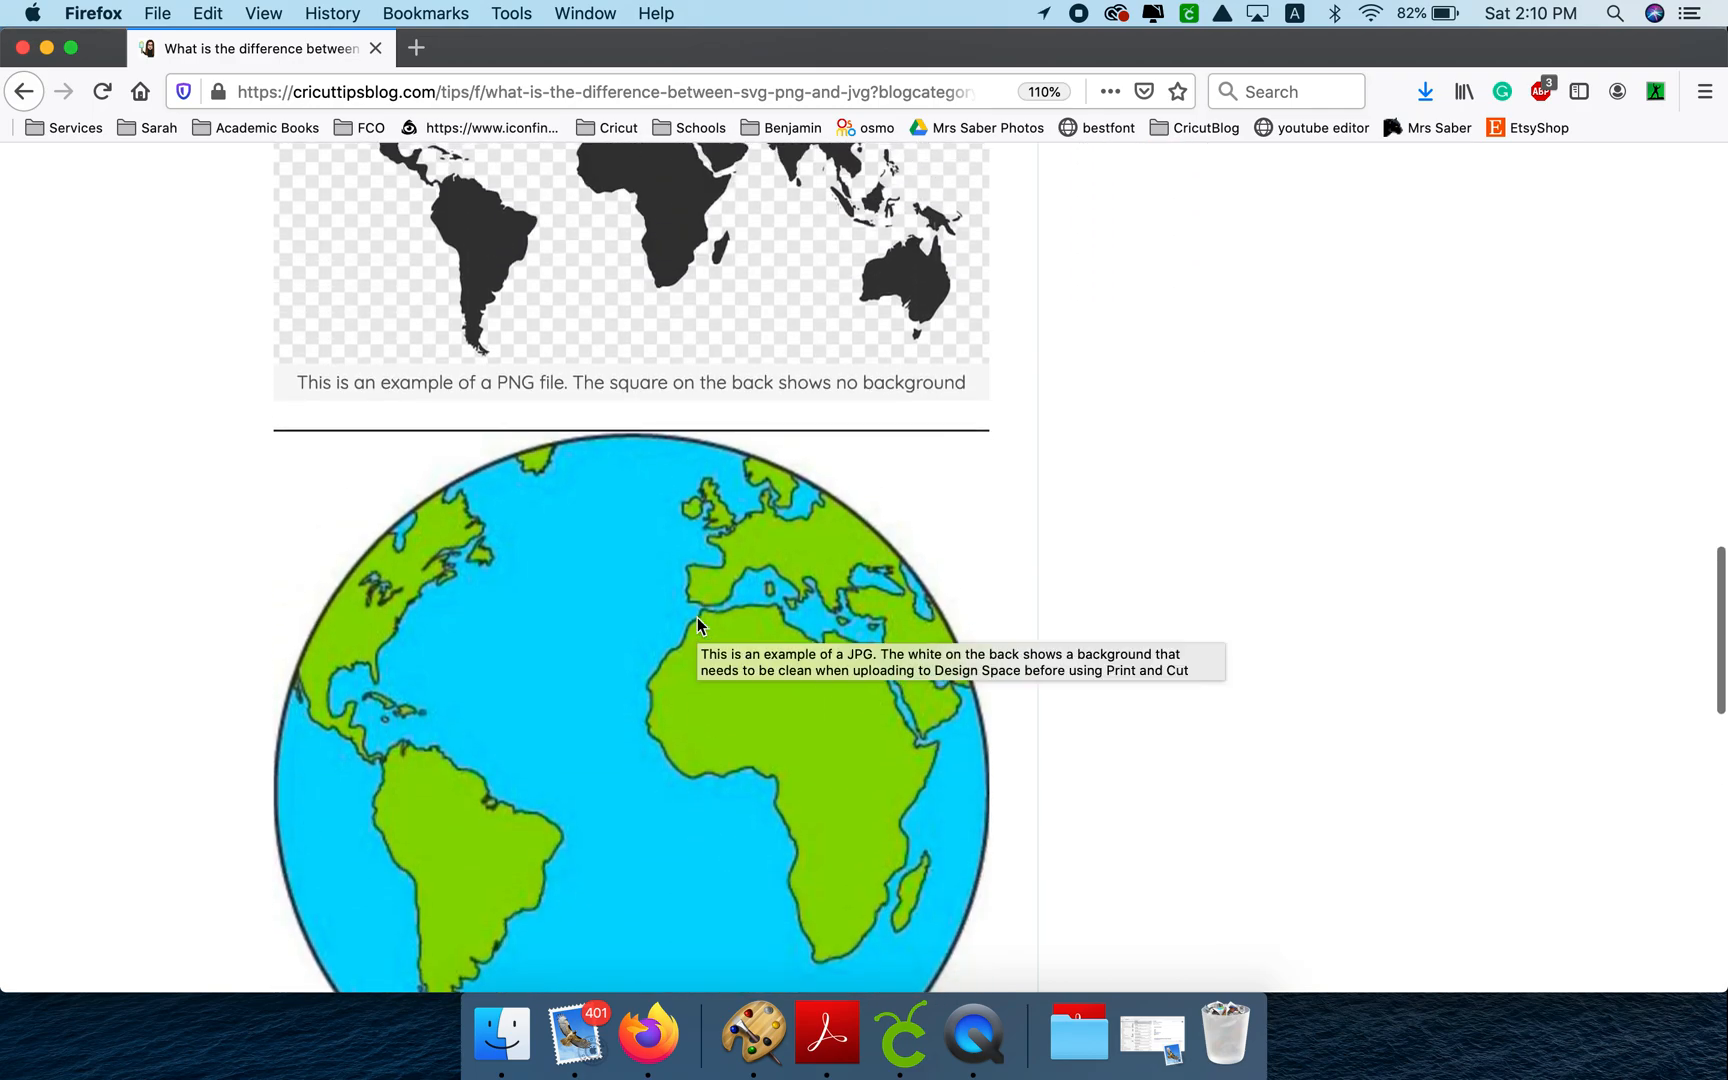
{"action": "scroll", "scroll_direction": "up", "scroll_amount": 3}
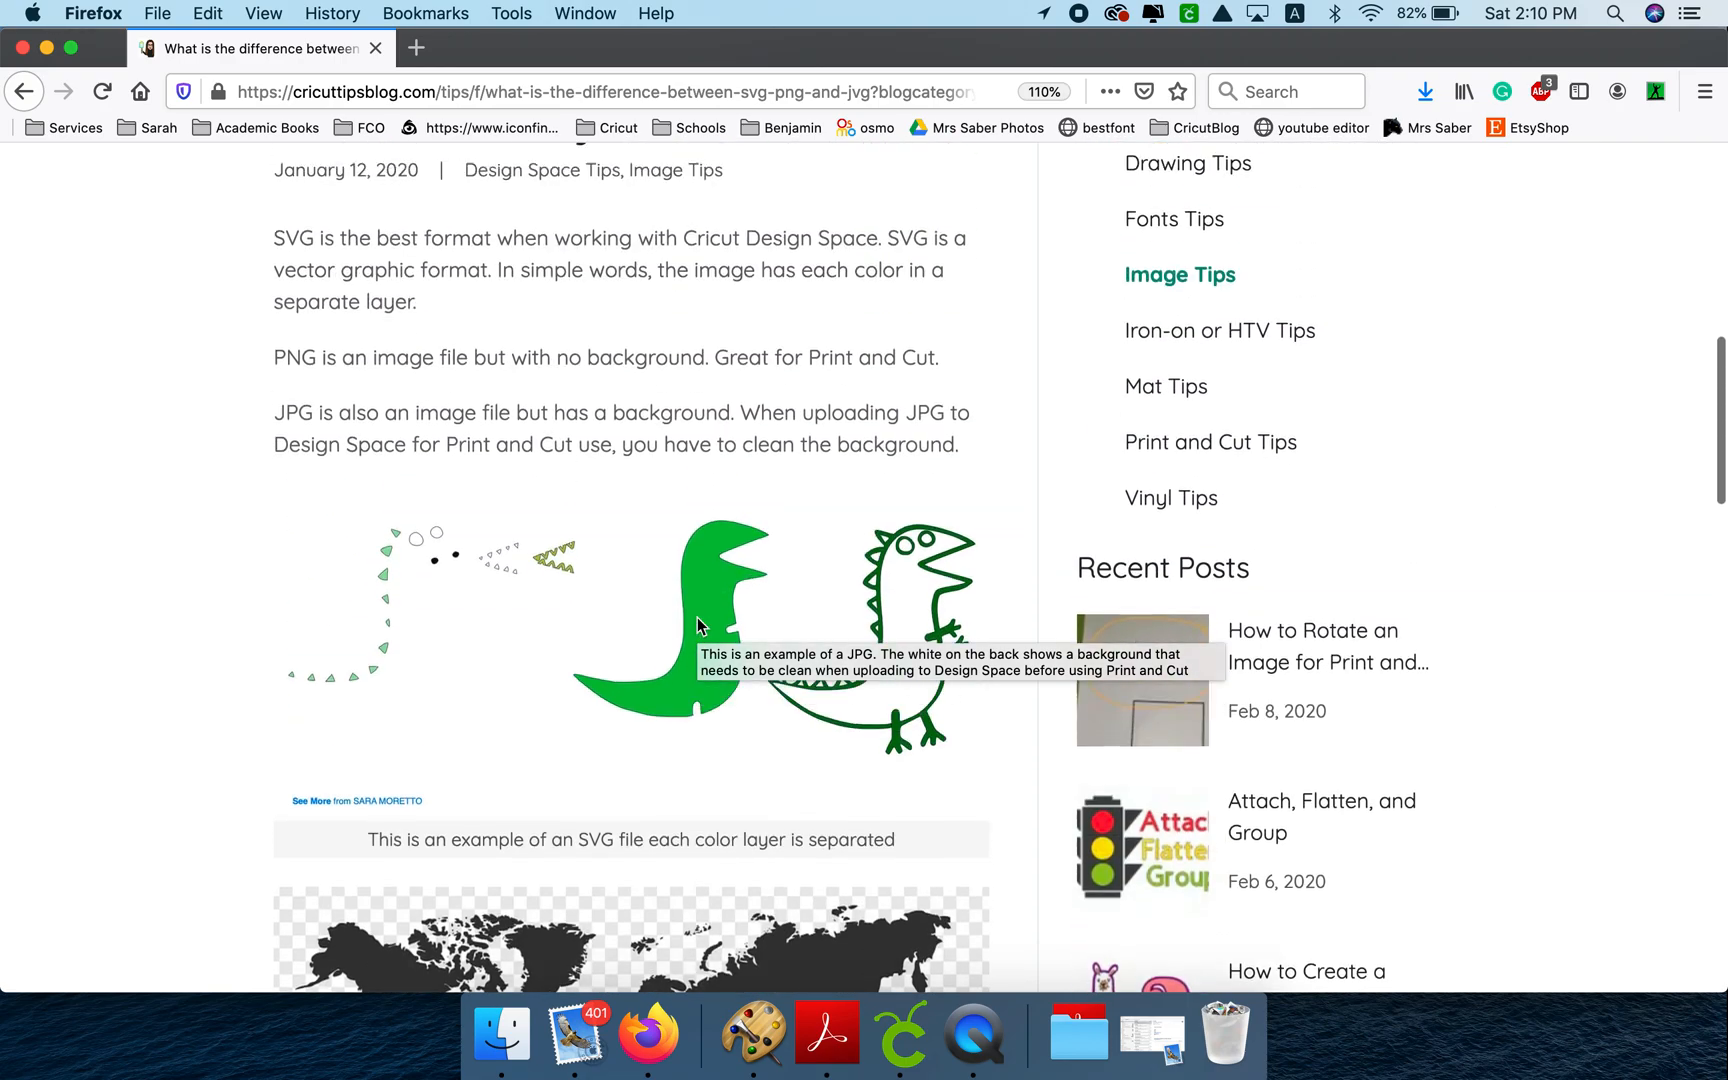
{"action": "scroll", "scroll_direction": "down", "scroll_amount": 3}
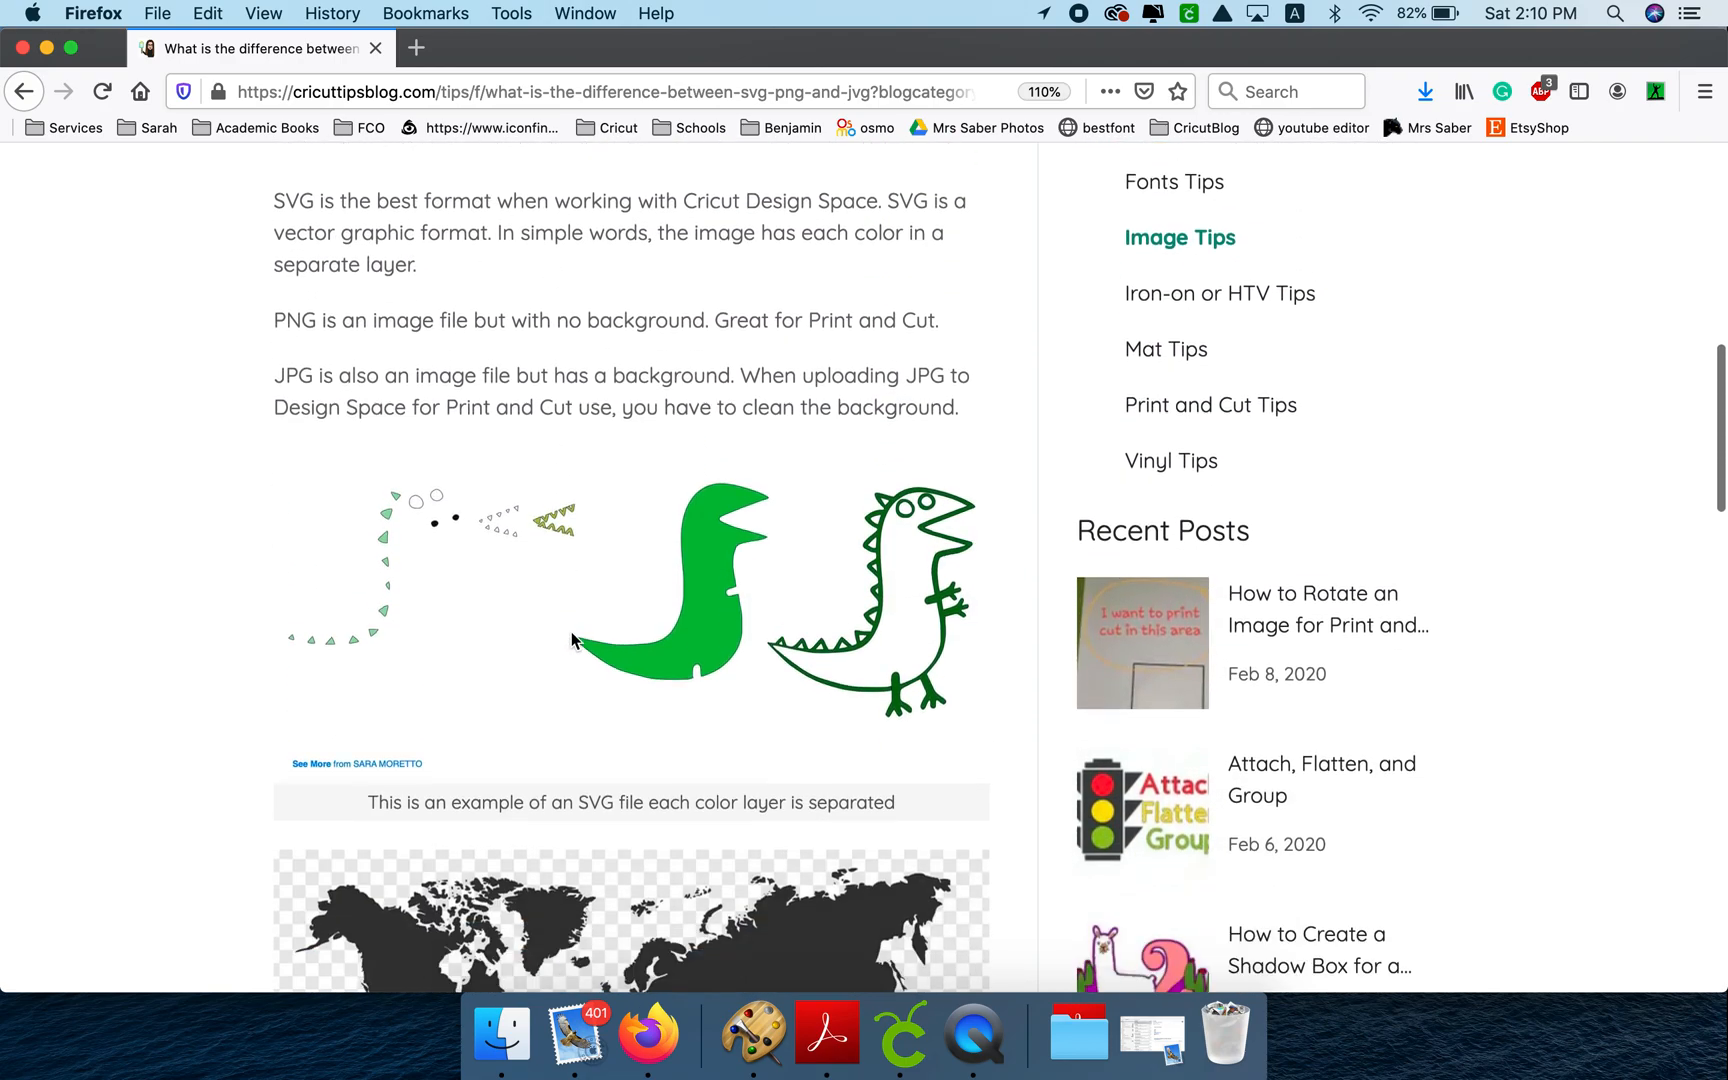
{"action": "mouse_move", "coordinate": [654, 606]}
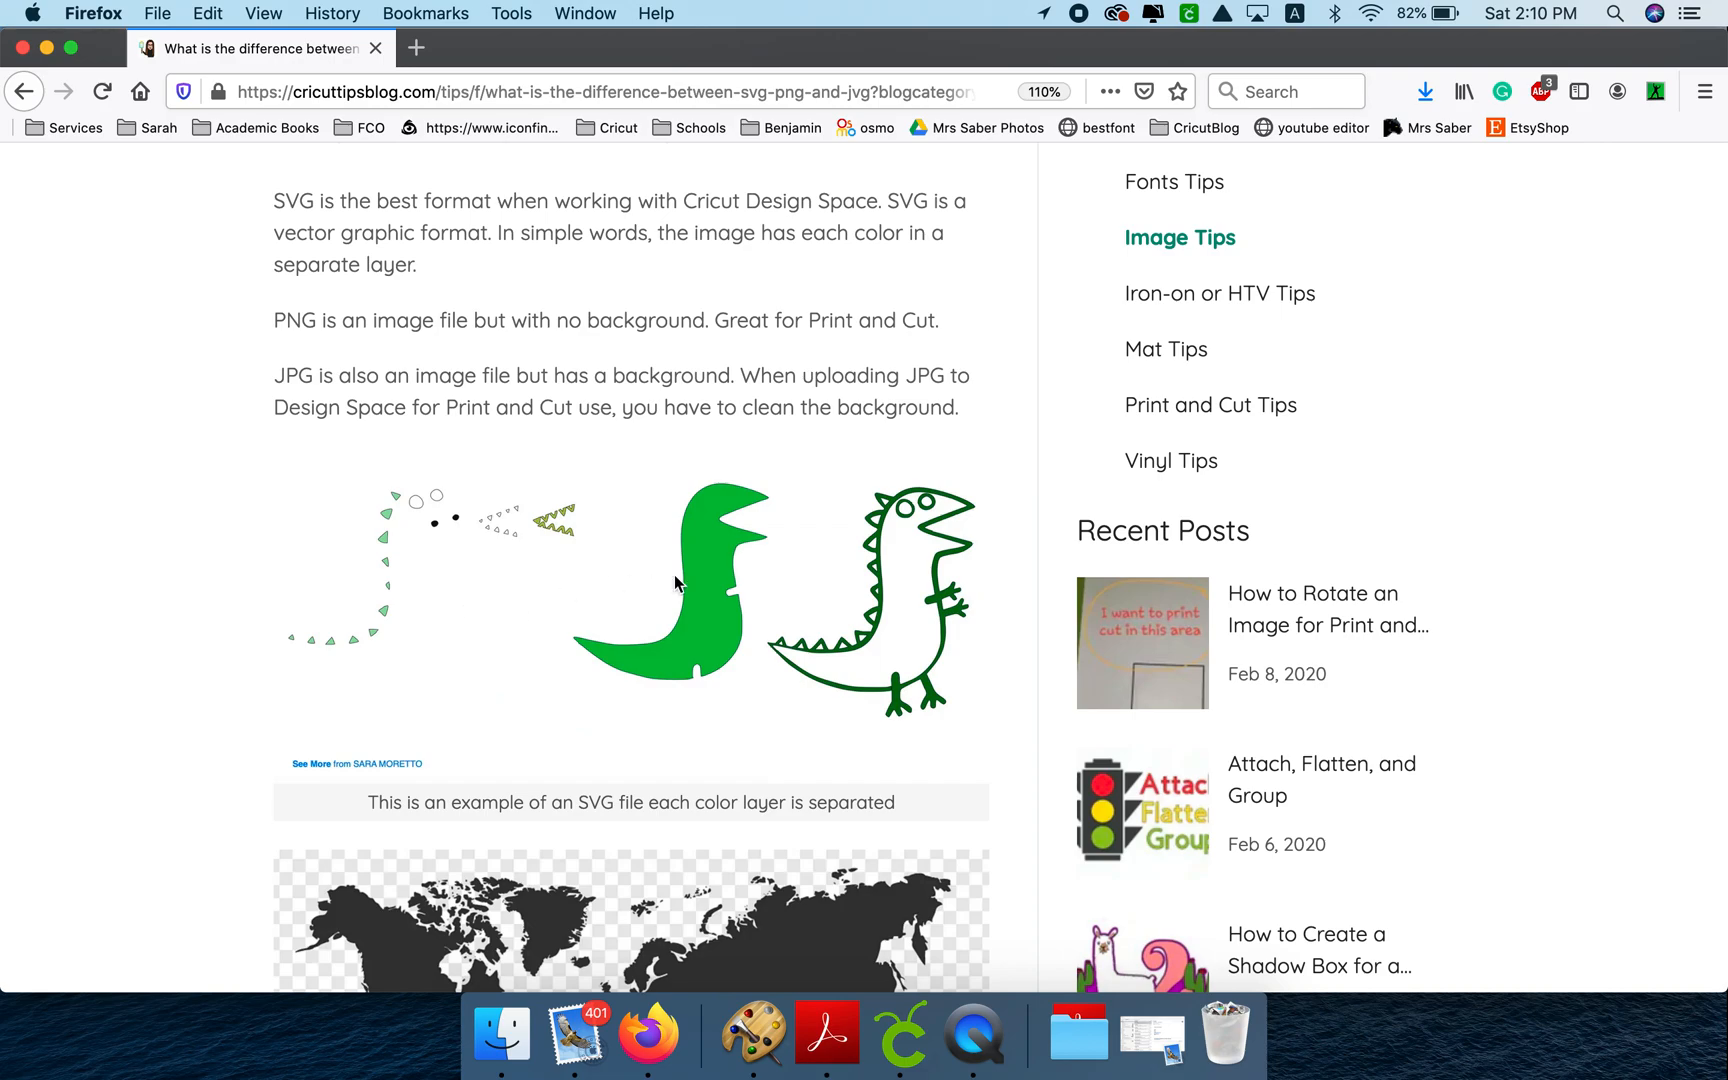
{"action": "scroll", "scroll_direction": "down", "scroll_amount": 3}
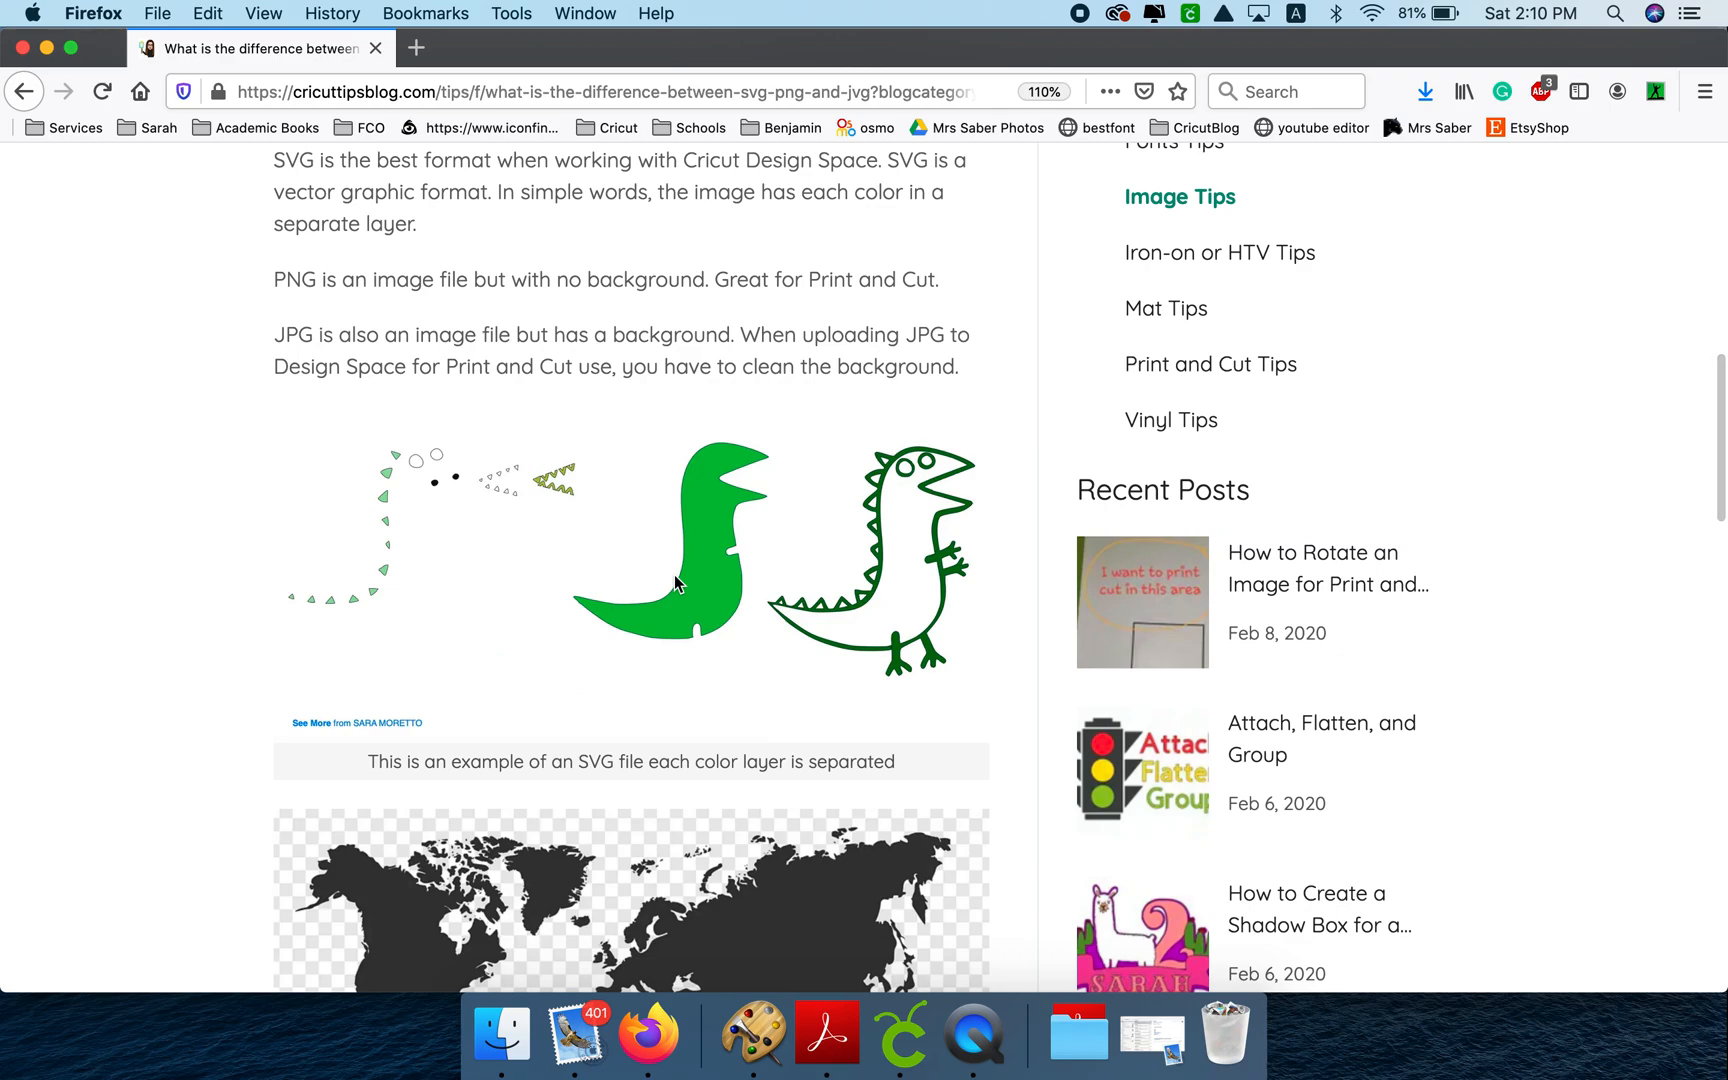
{"action": "mouse_move", "coordinate": [622, 558]}
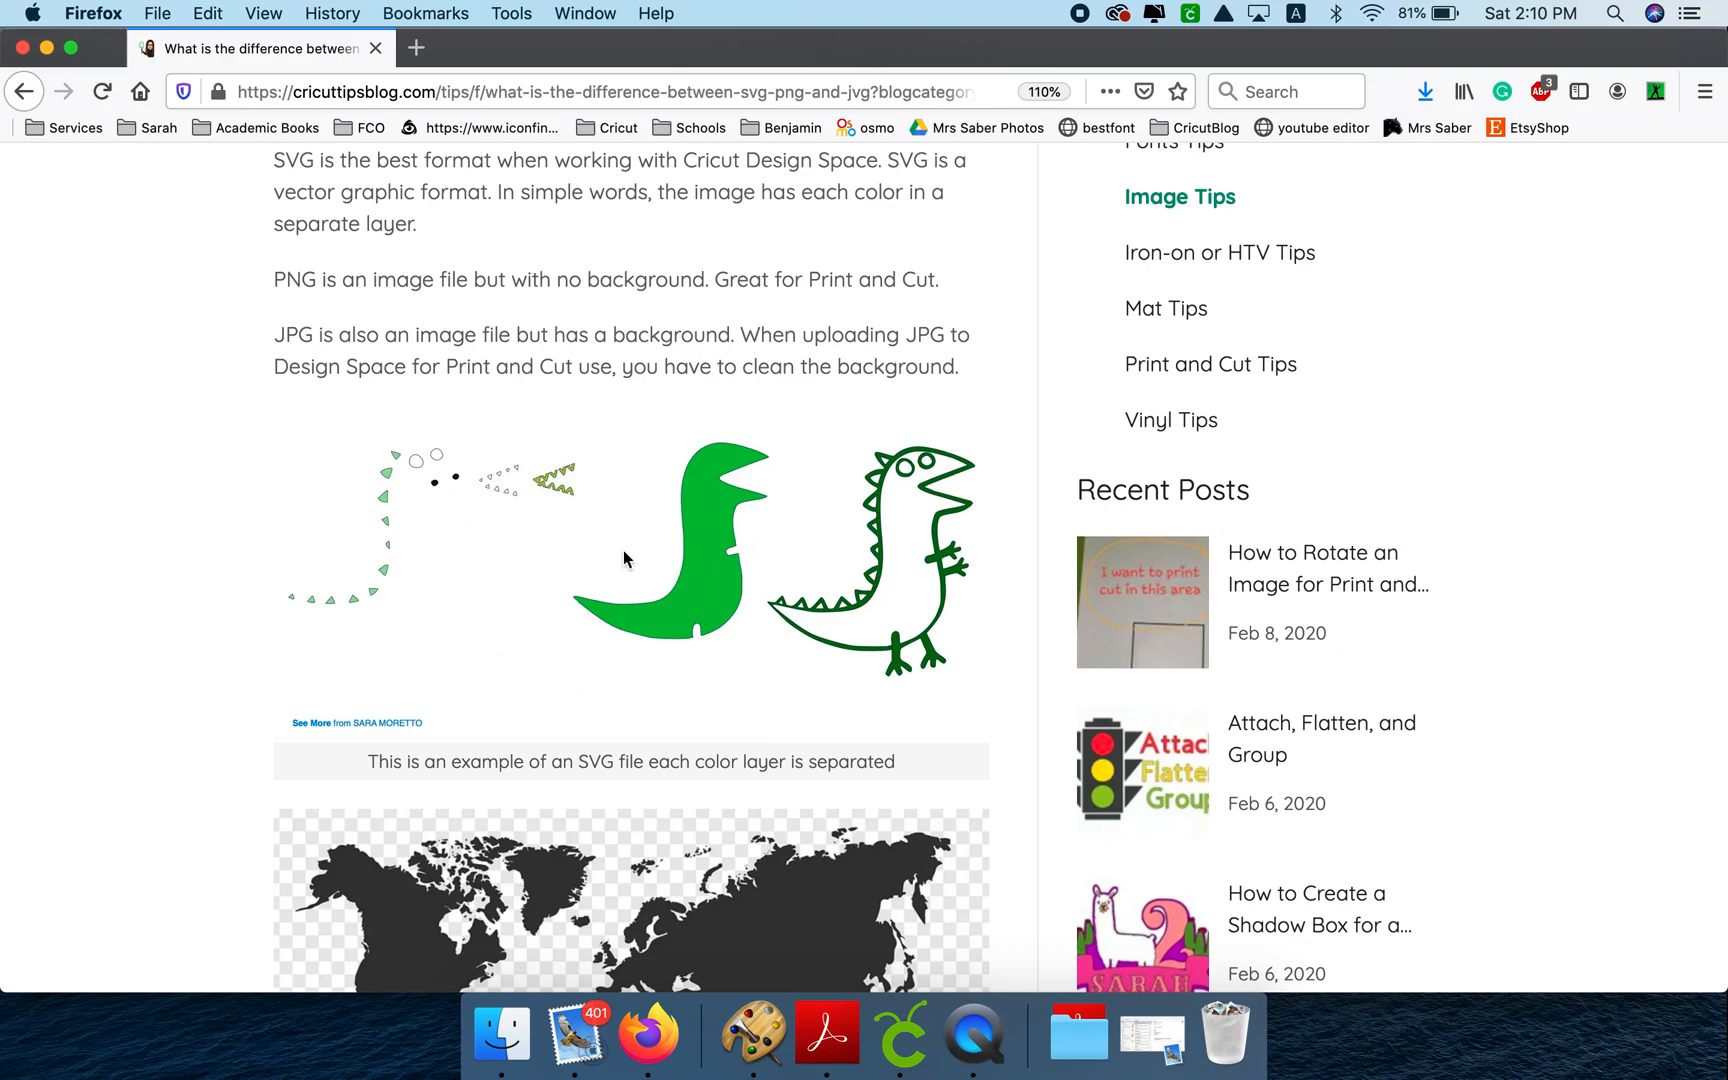
{"action": "scroll", "scroll_direction": "up", "scroll_amount": 3}
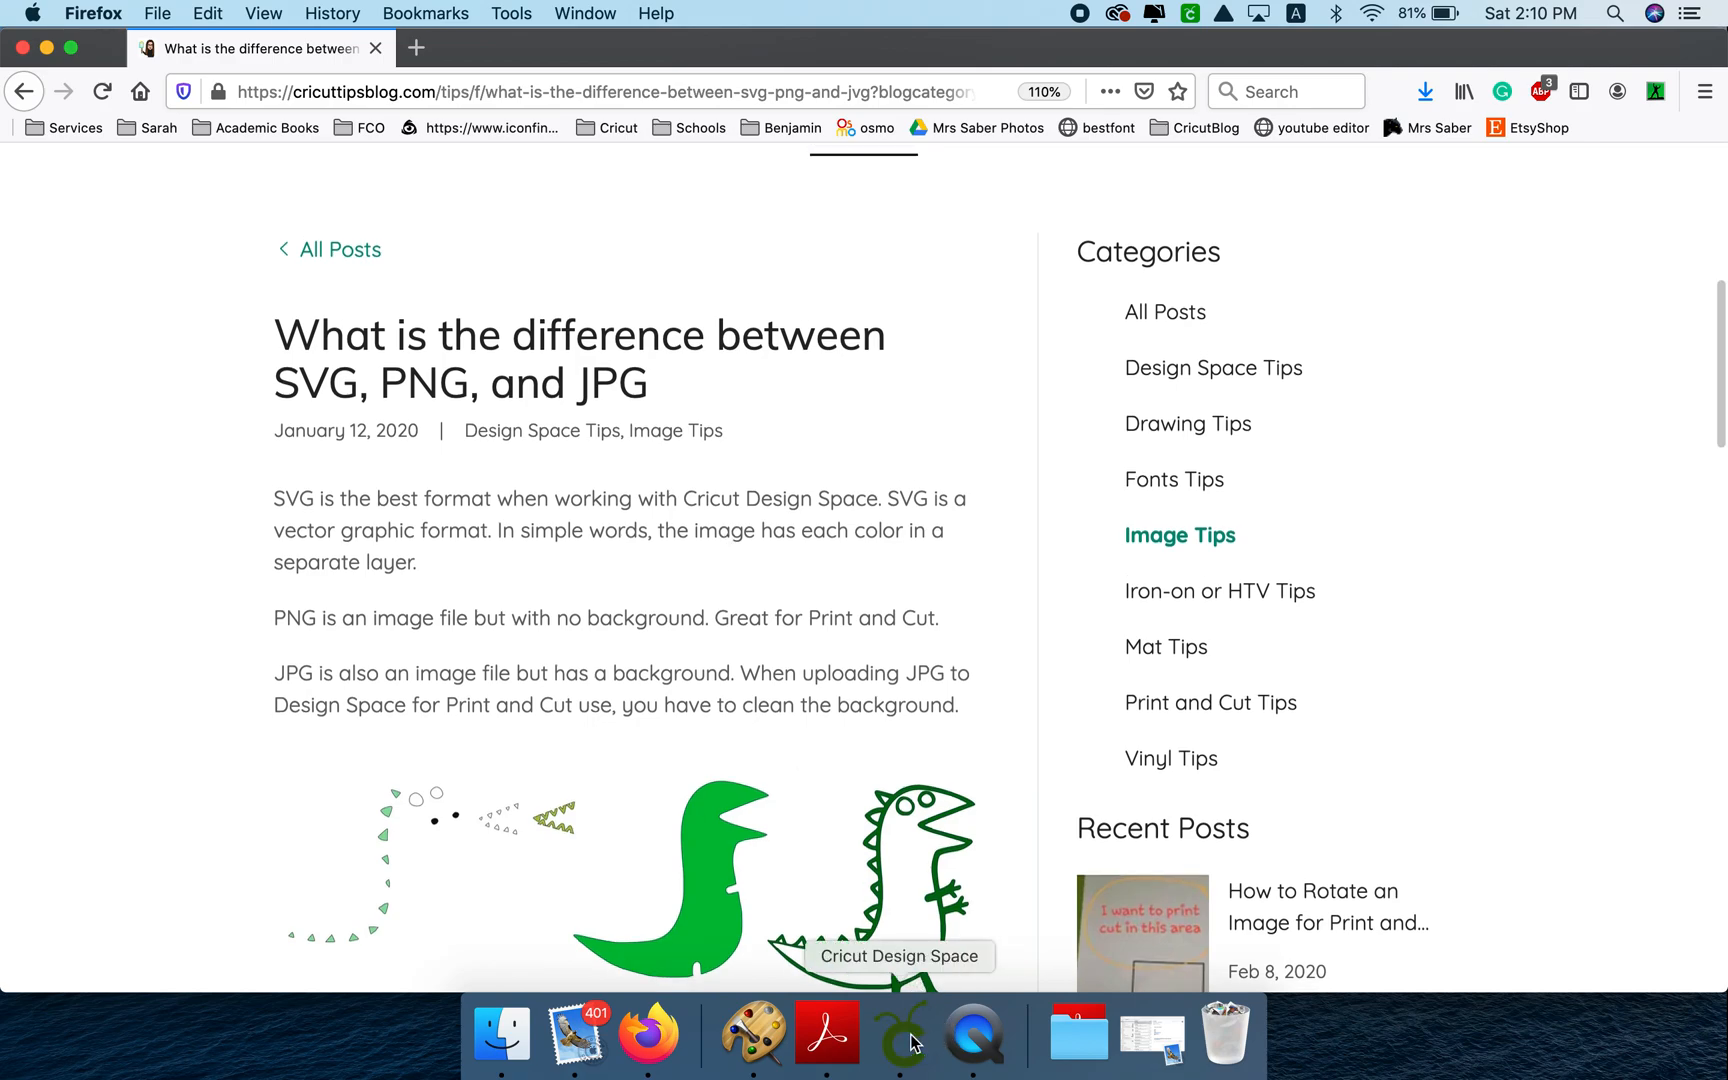
- Start an image upload and browse to Desktop > Cricut > Dr Seuss > bundle cat in hat 1-16
{"action": "left_click", "coordinate": [900, 1034]}
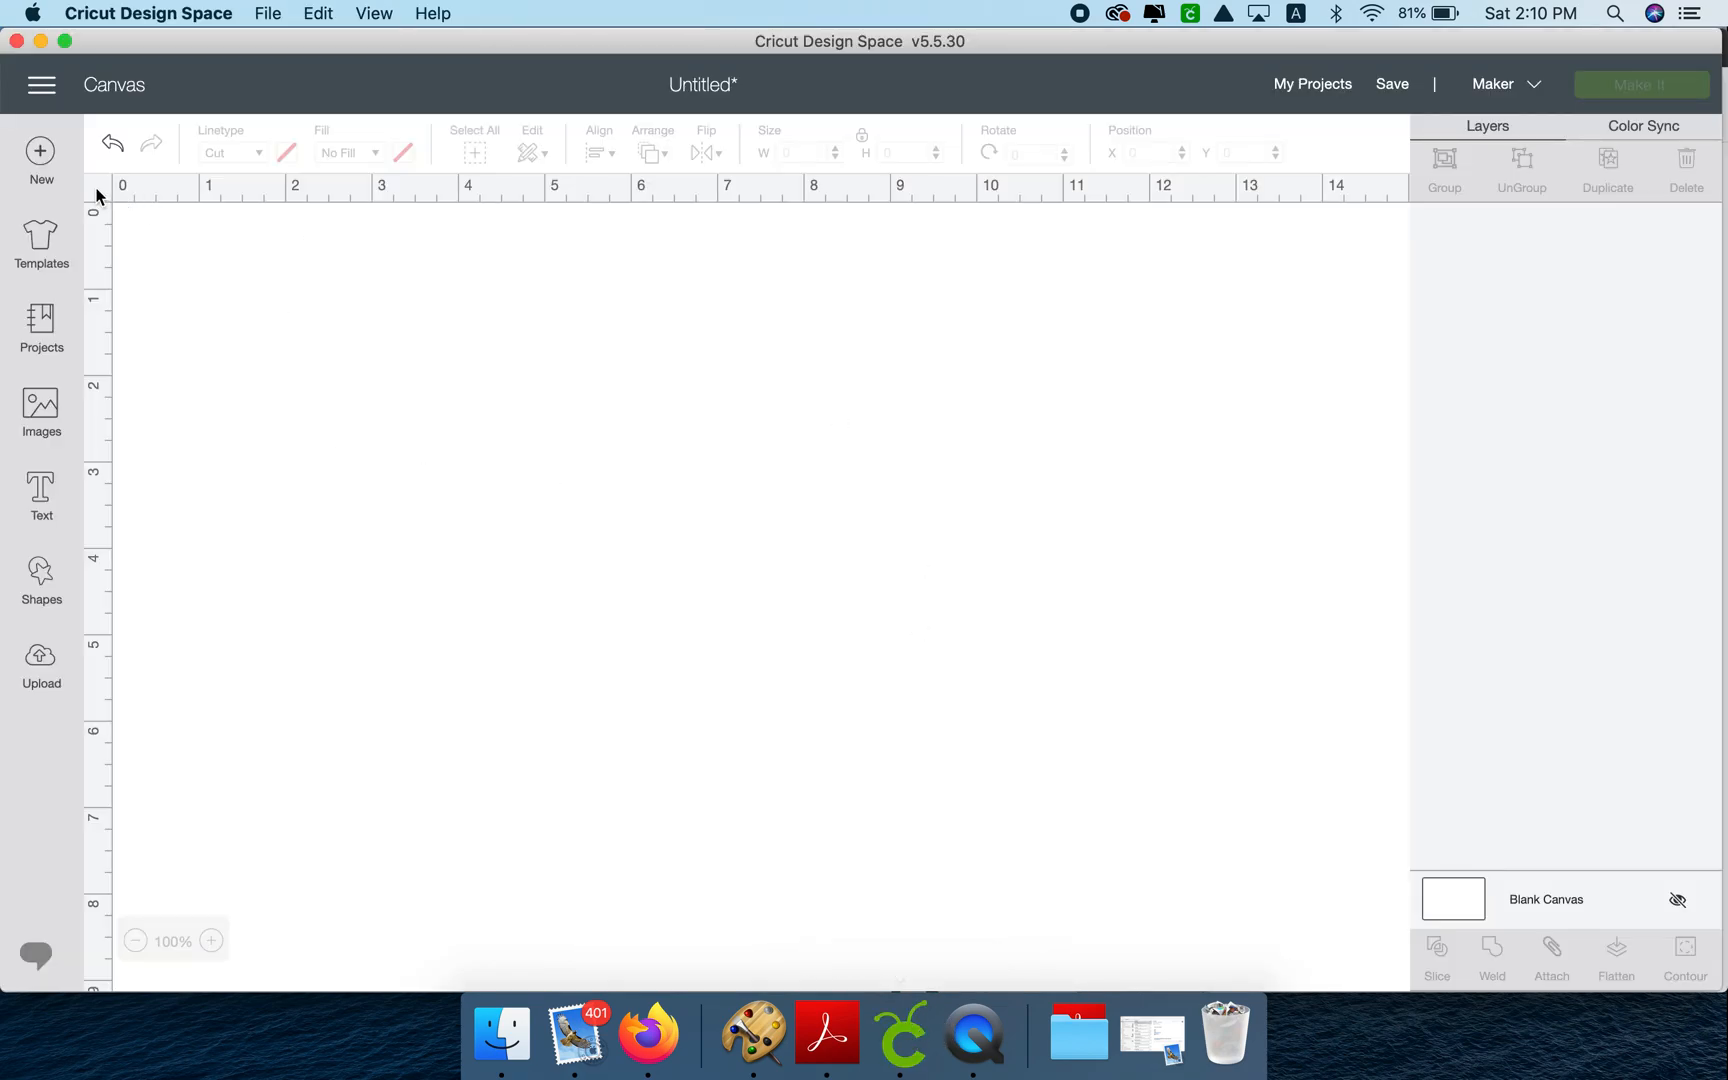
{"action": "left_click", "coordinate": [40, 662]}
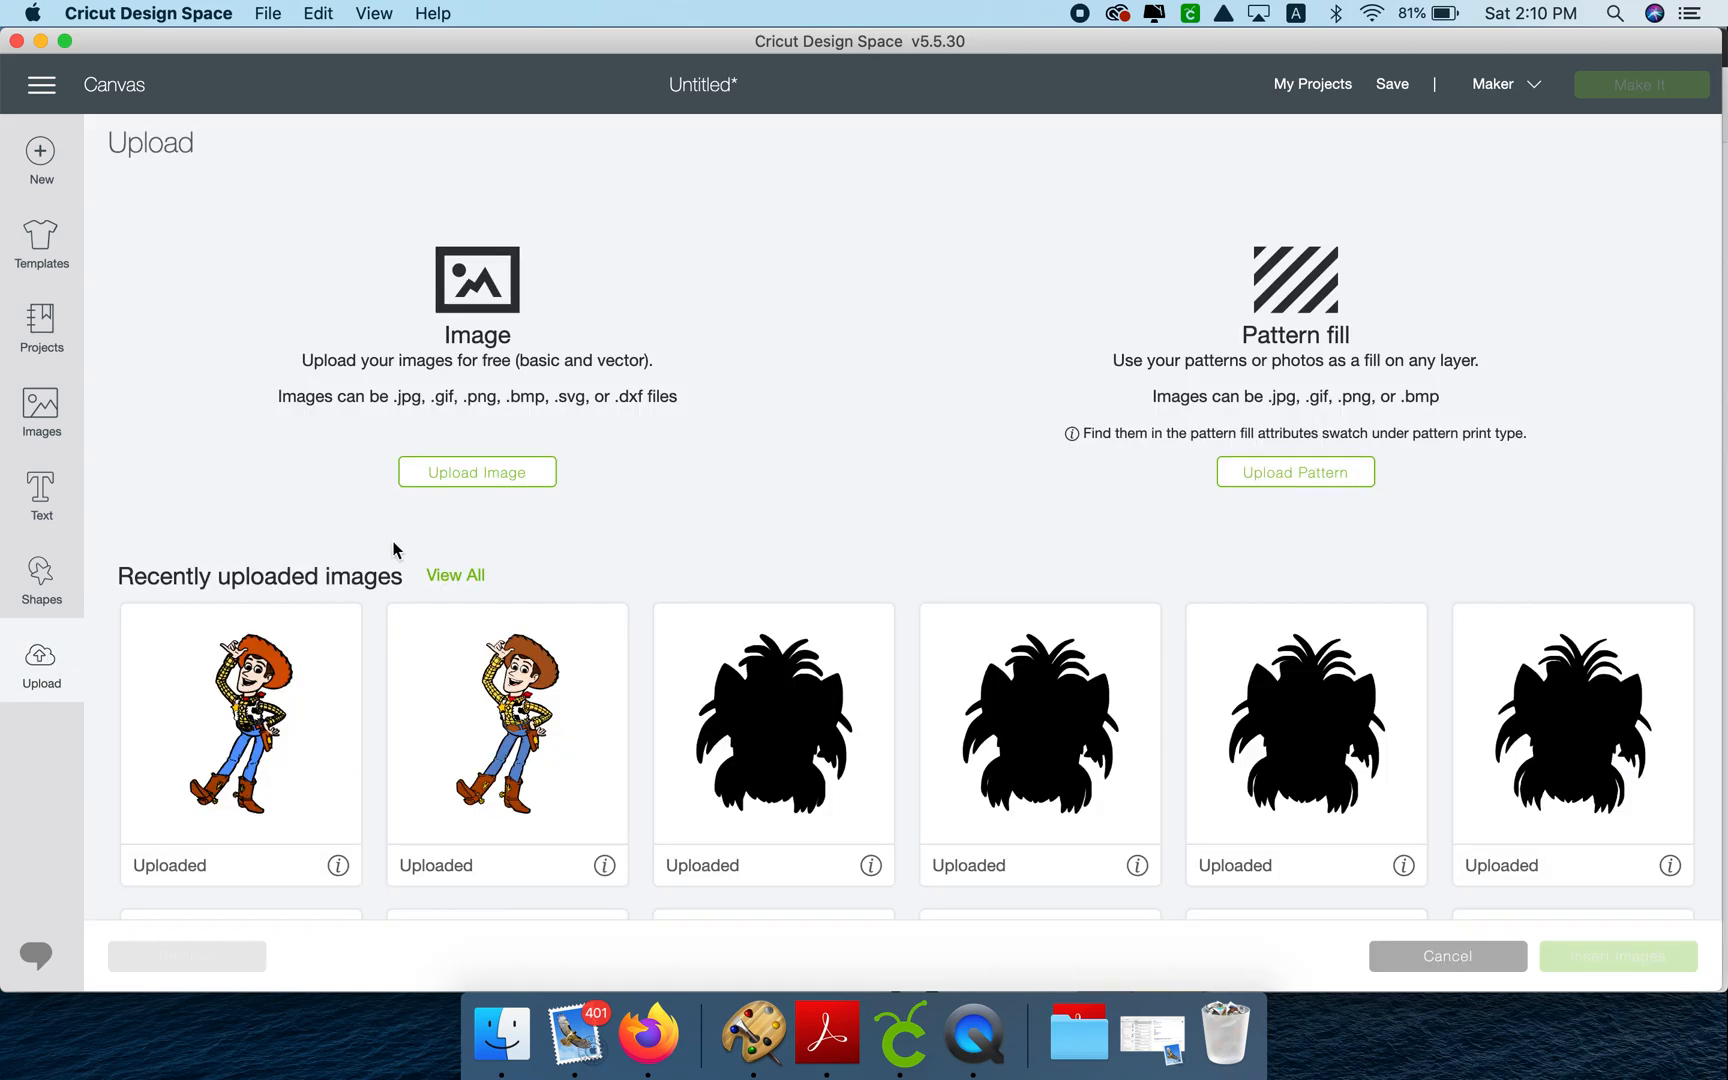
{"action": "left_click", "coordinate": [478, 472]}
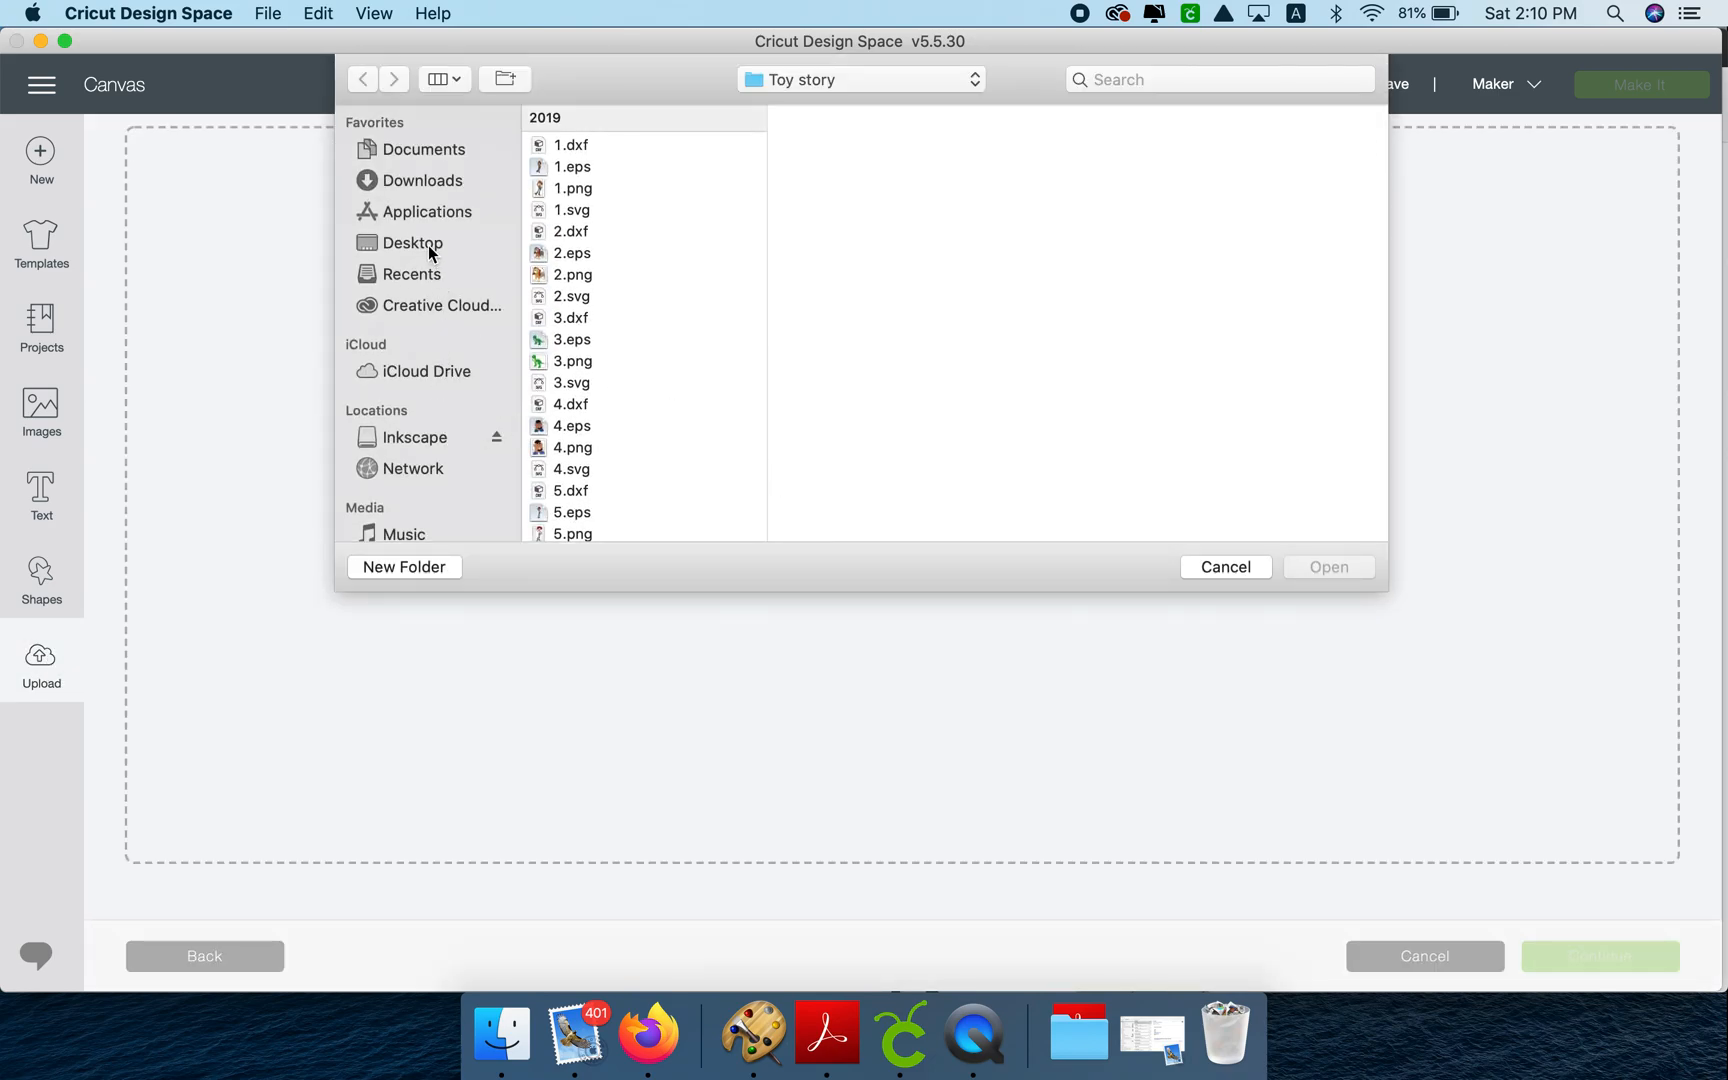
{"action": "left_click", "coordinate": [416, 242]}
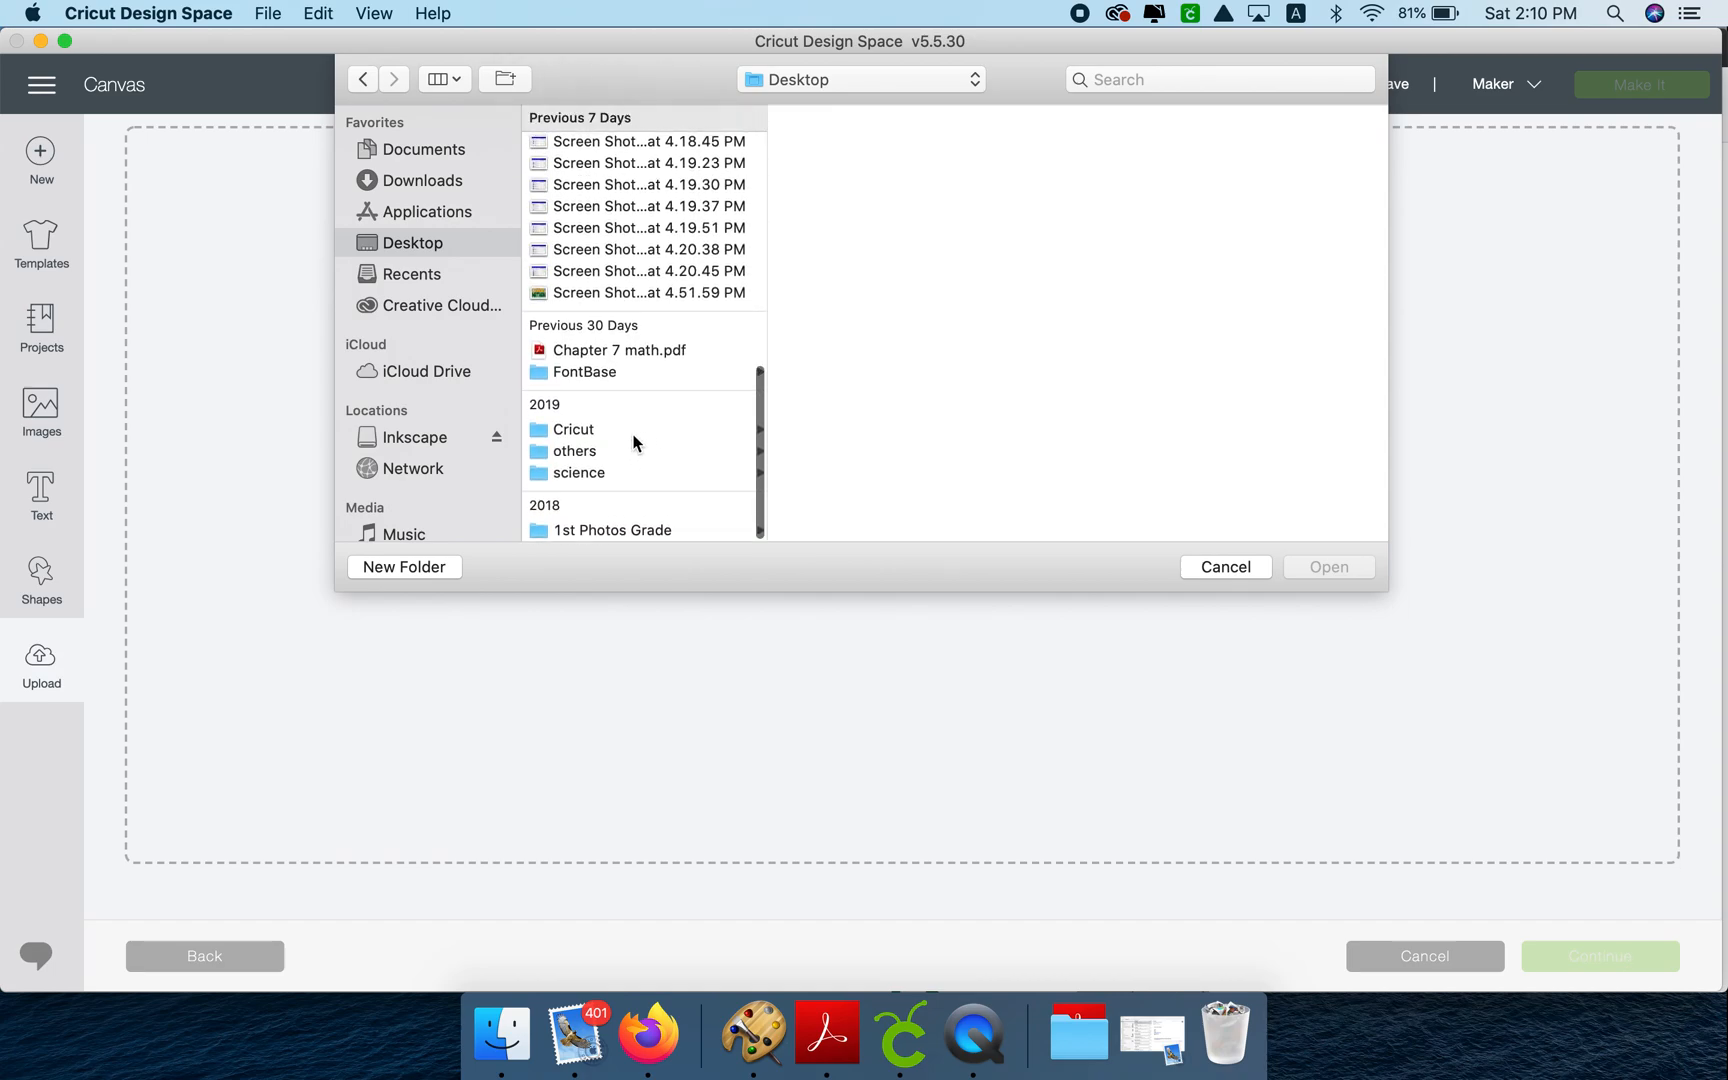
{"action": "left_click", "coordinate": [574, 428]}
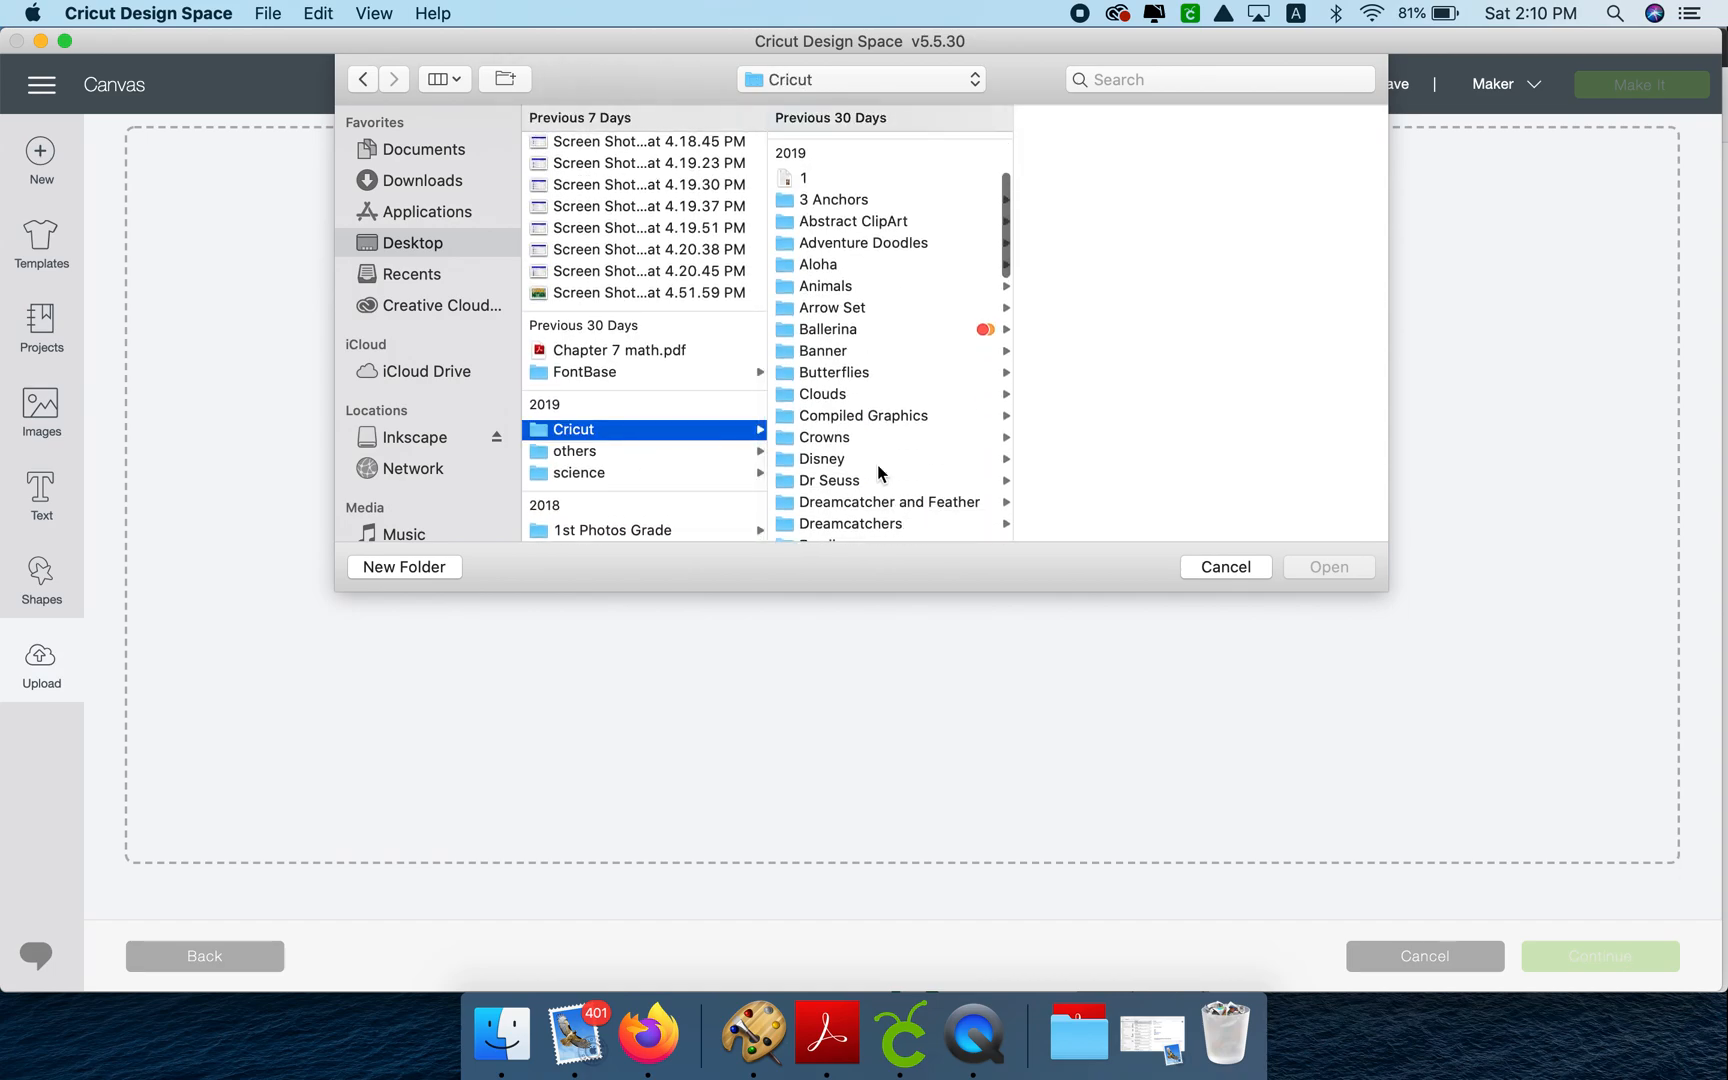
{"action": "left_click", "coordinate": [824, 480]}
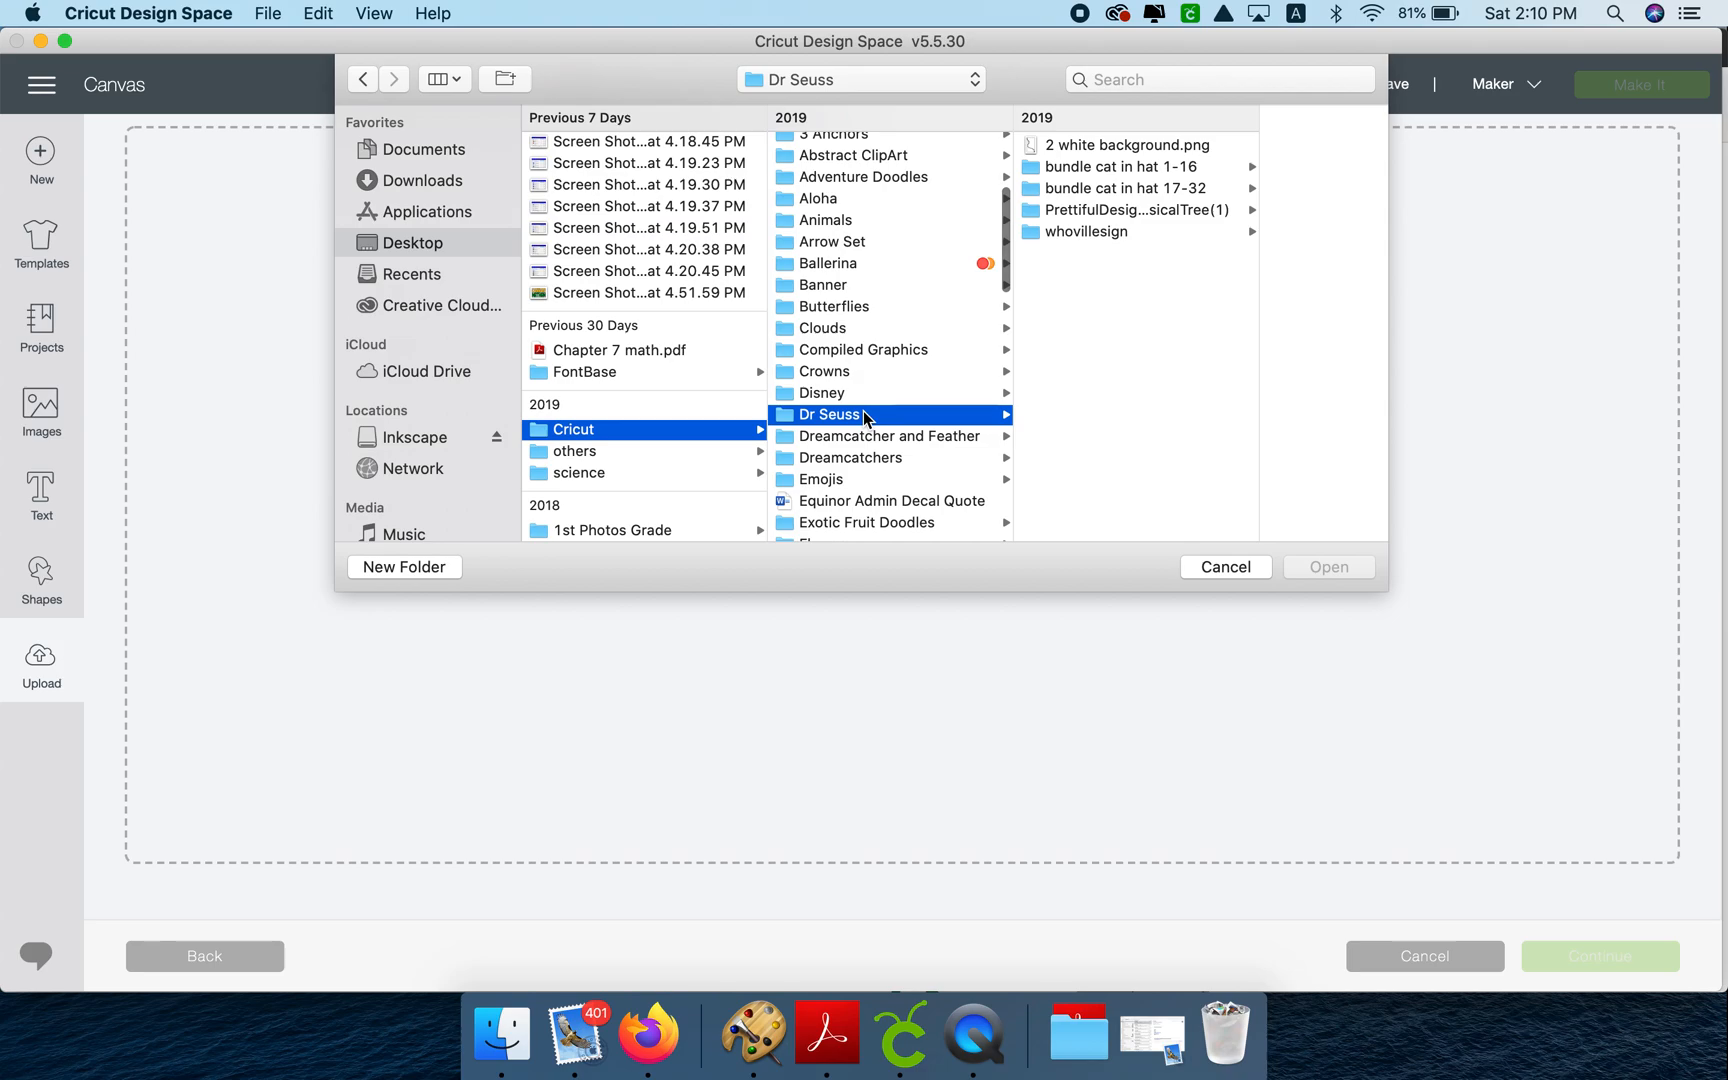
{"action": "left_click", "coordinate": [1118, 166]}
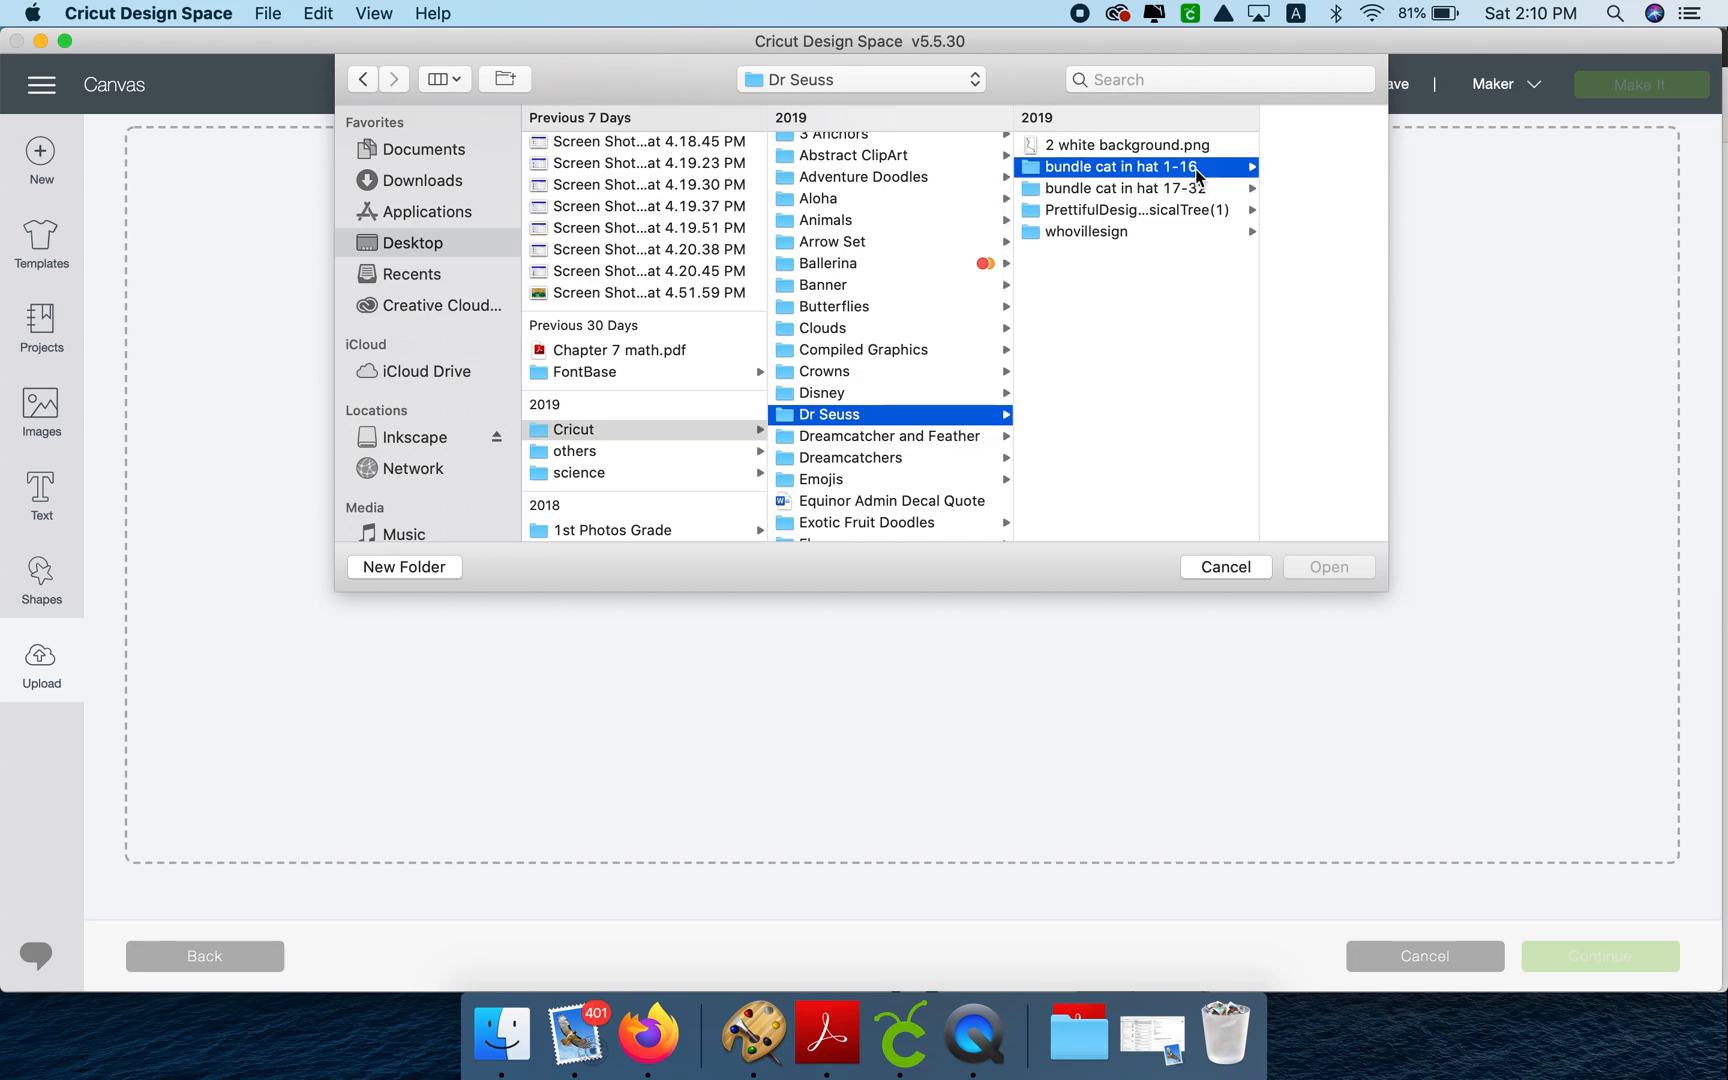
- Preview several bundle designs and select the Thing 2 file 08.svg
{"action": "left_click", "coordinate": [1118, 166]}
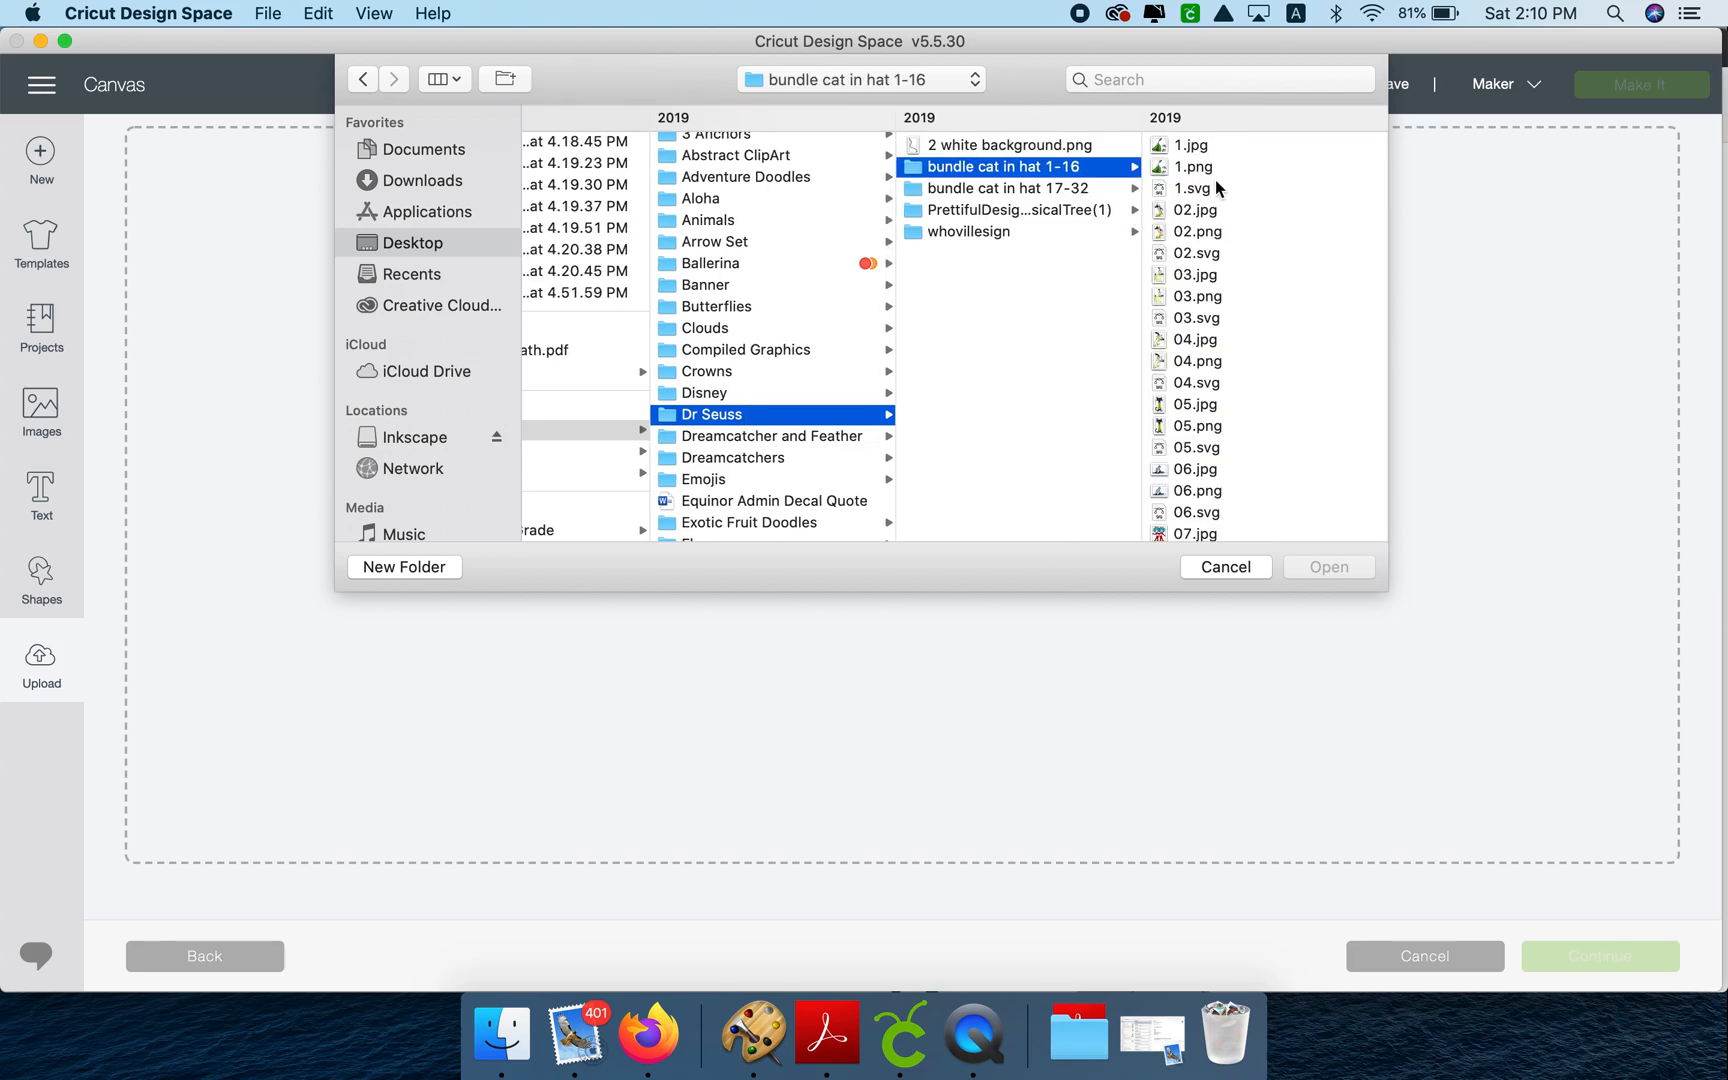
{"action": "mouse_move", "coordinate": [1200, 242]}
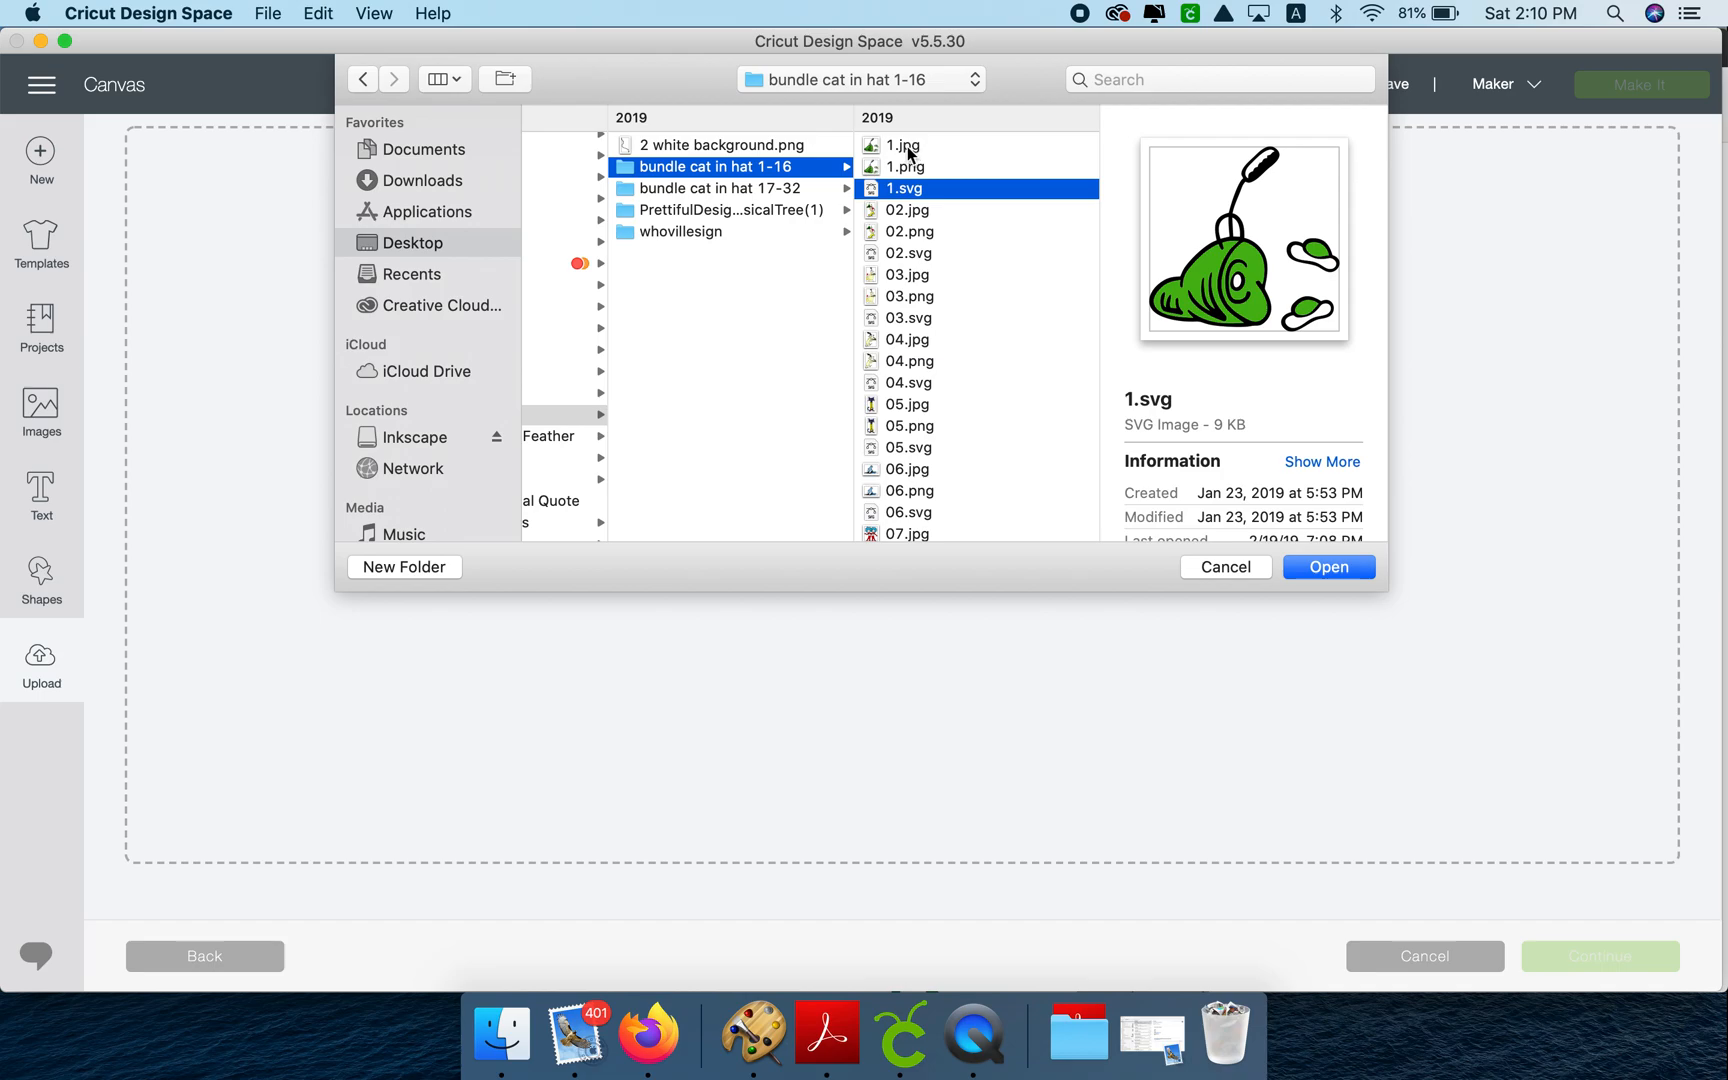
{"action": "mouse_move", "coordinate": [934, 176]}
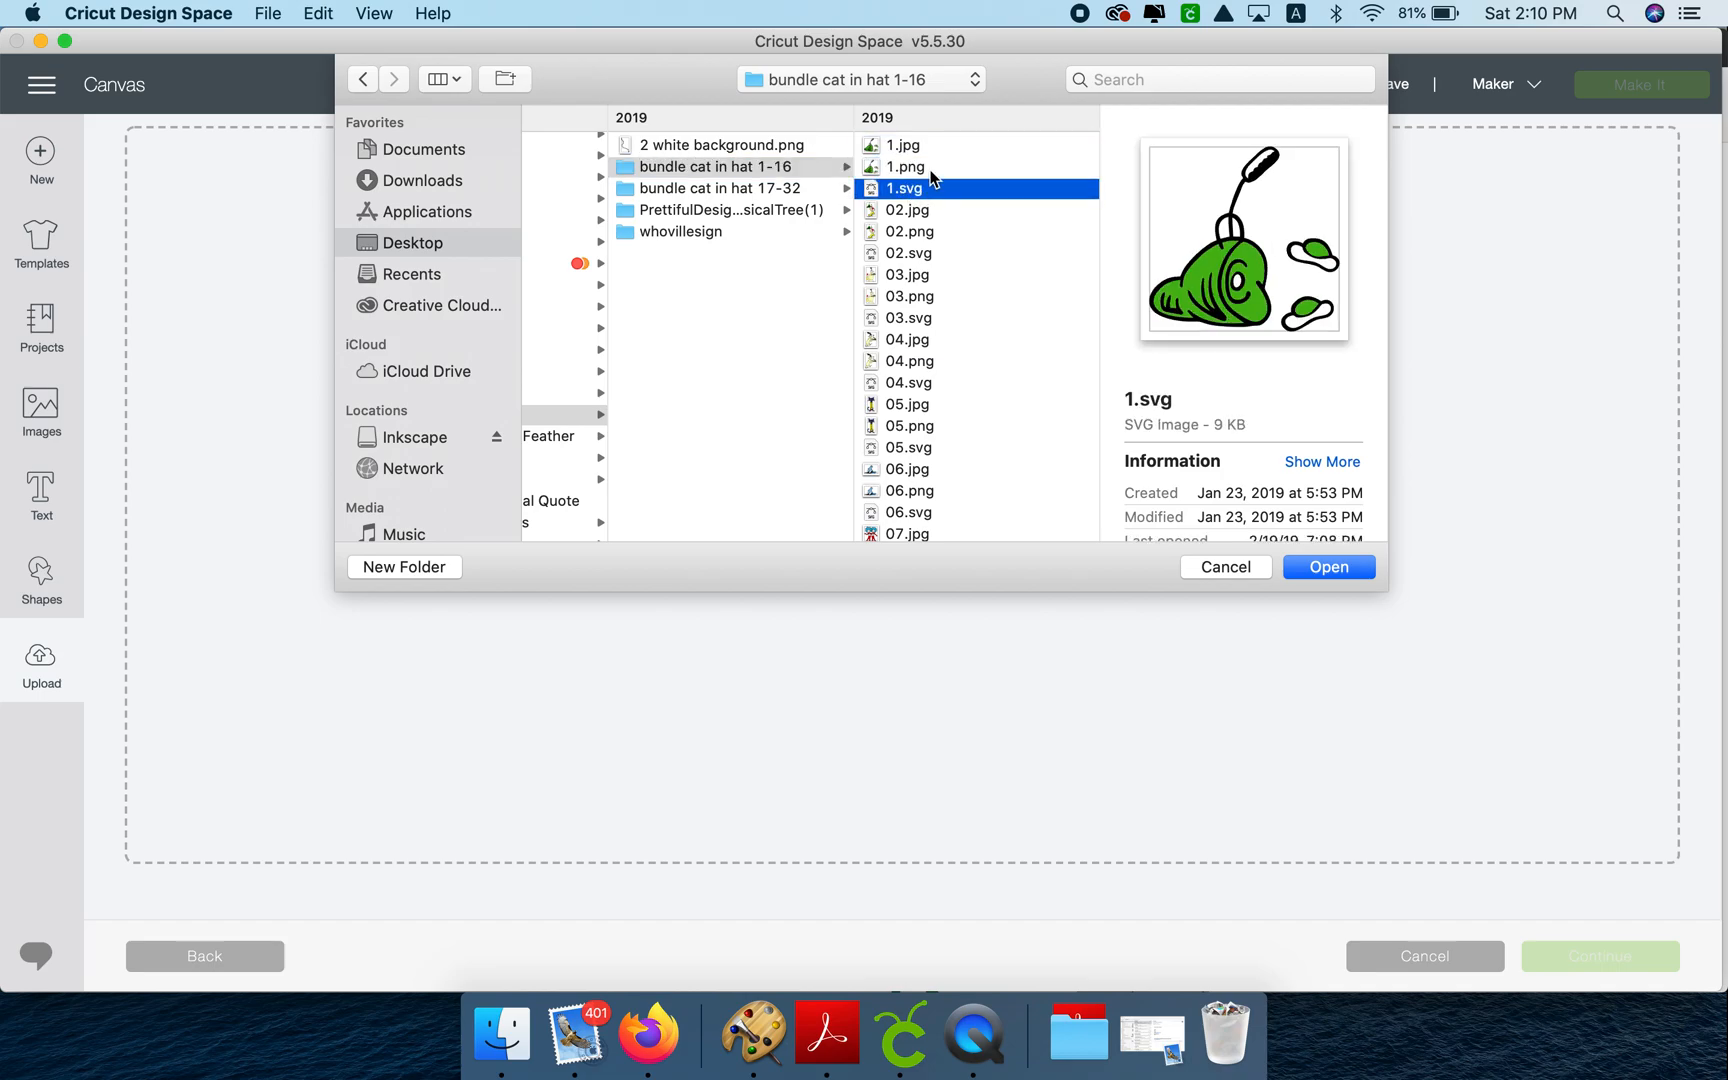
{"action": "mouse_move", "coordinate": [924, 298]}
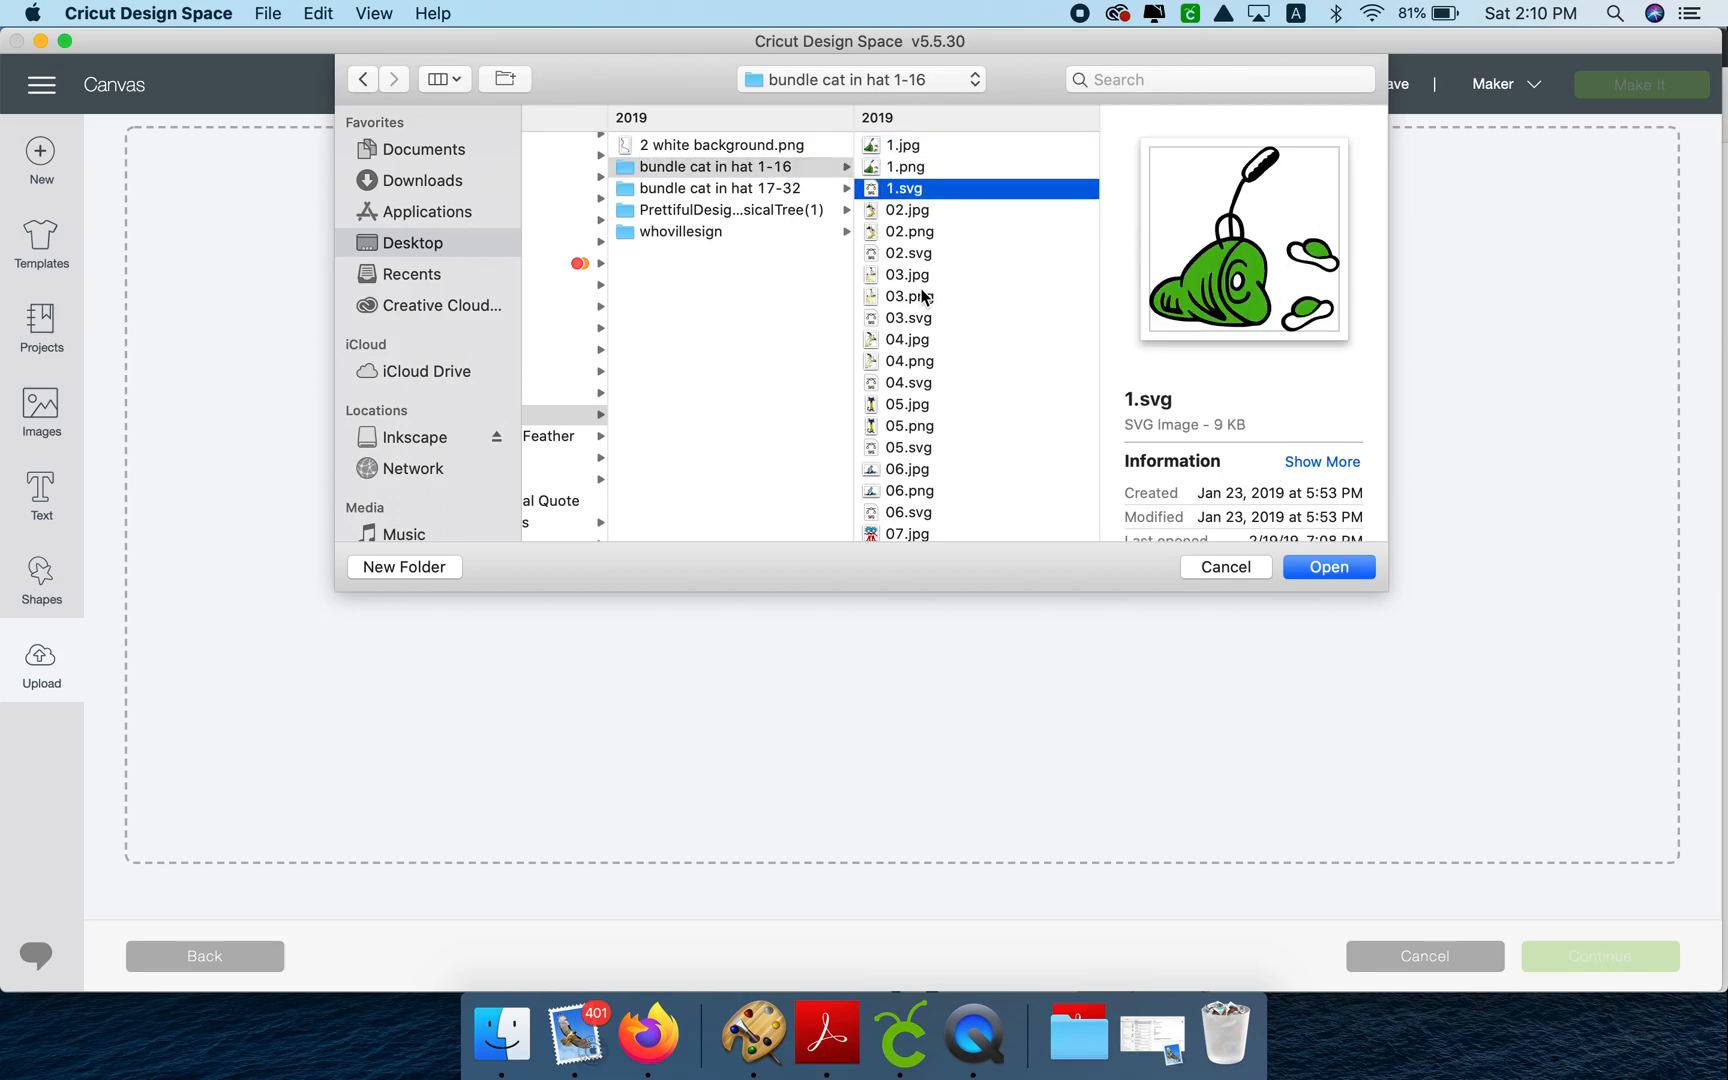
{"action": "left_click", "coordinate": [906, 274]}
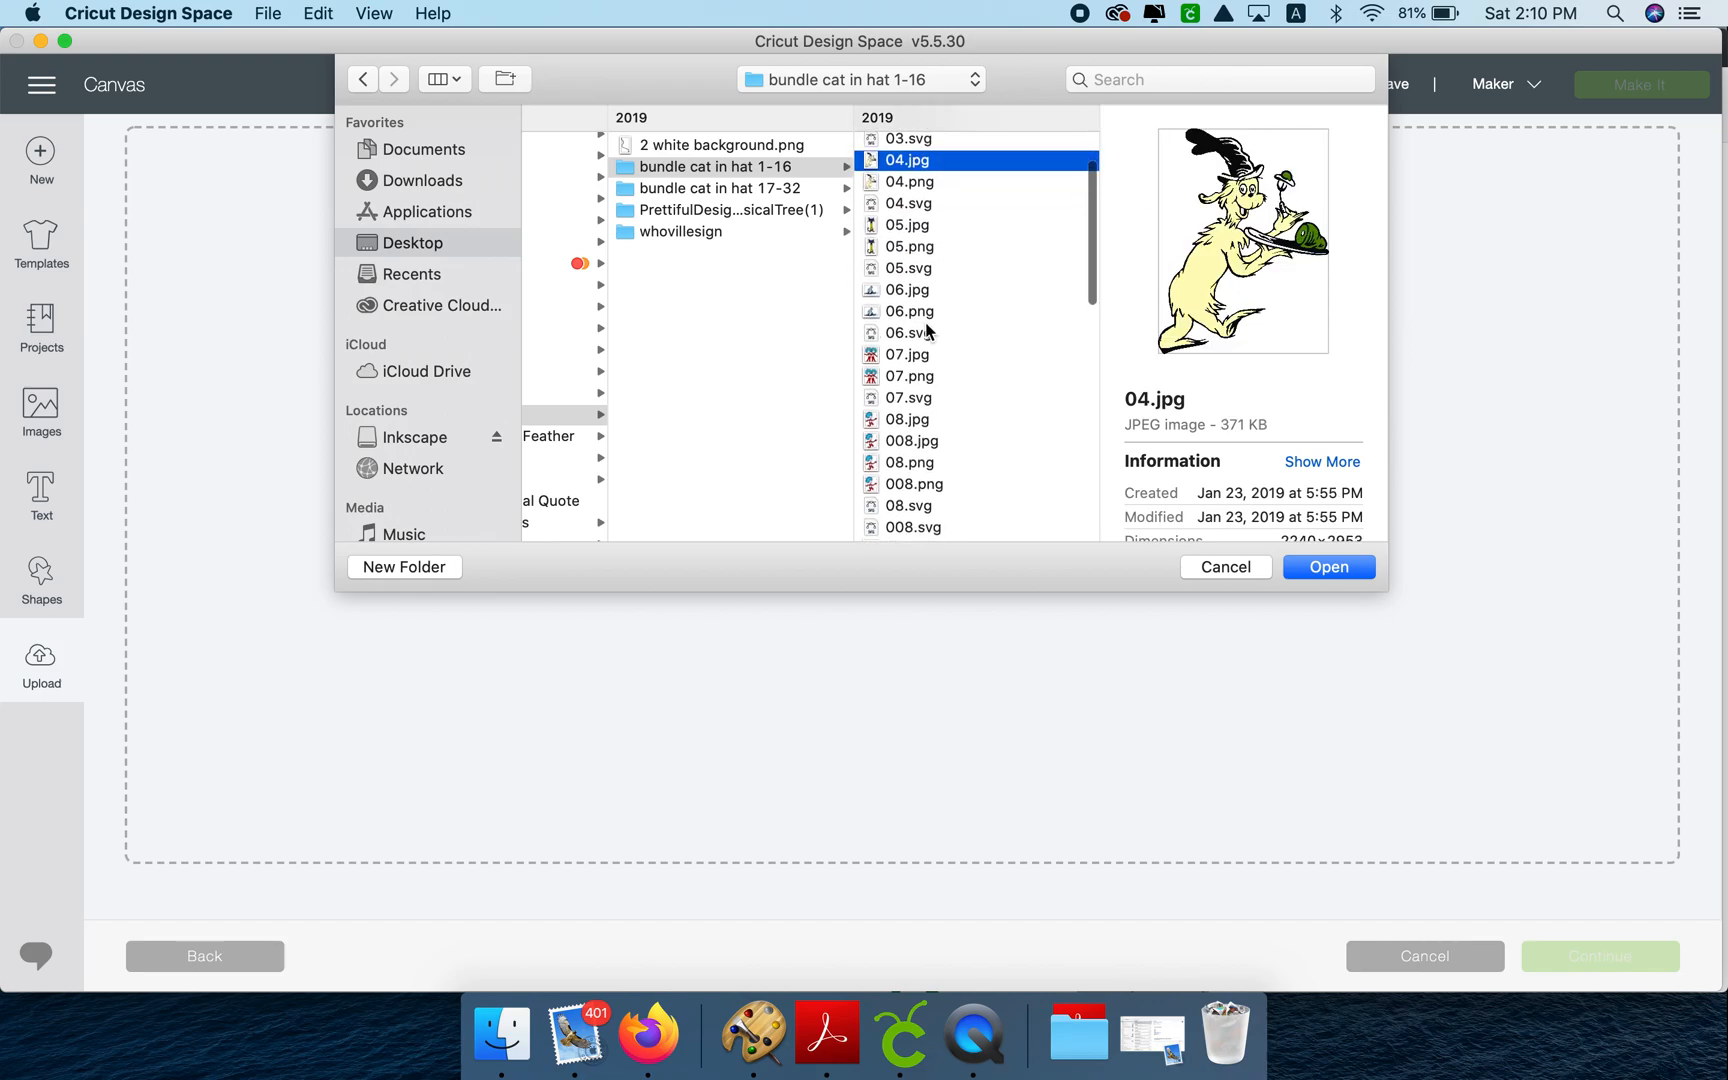
{"action": "left_click", "coordinate": [908, 398]}
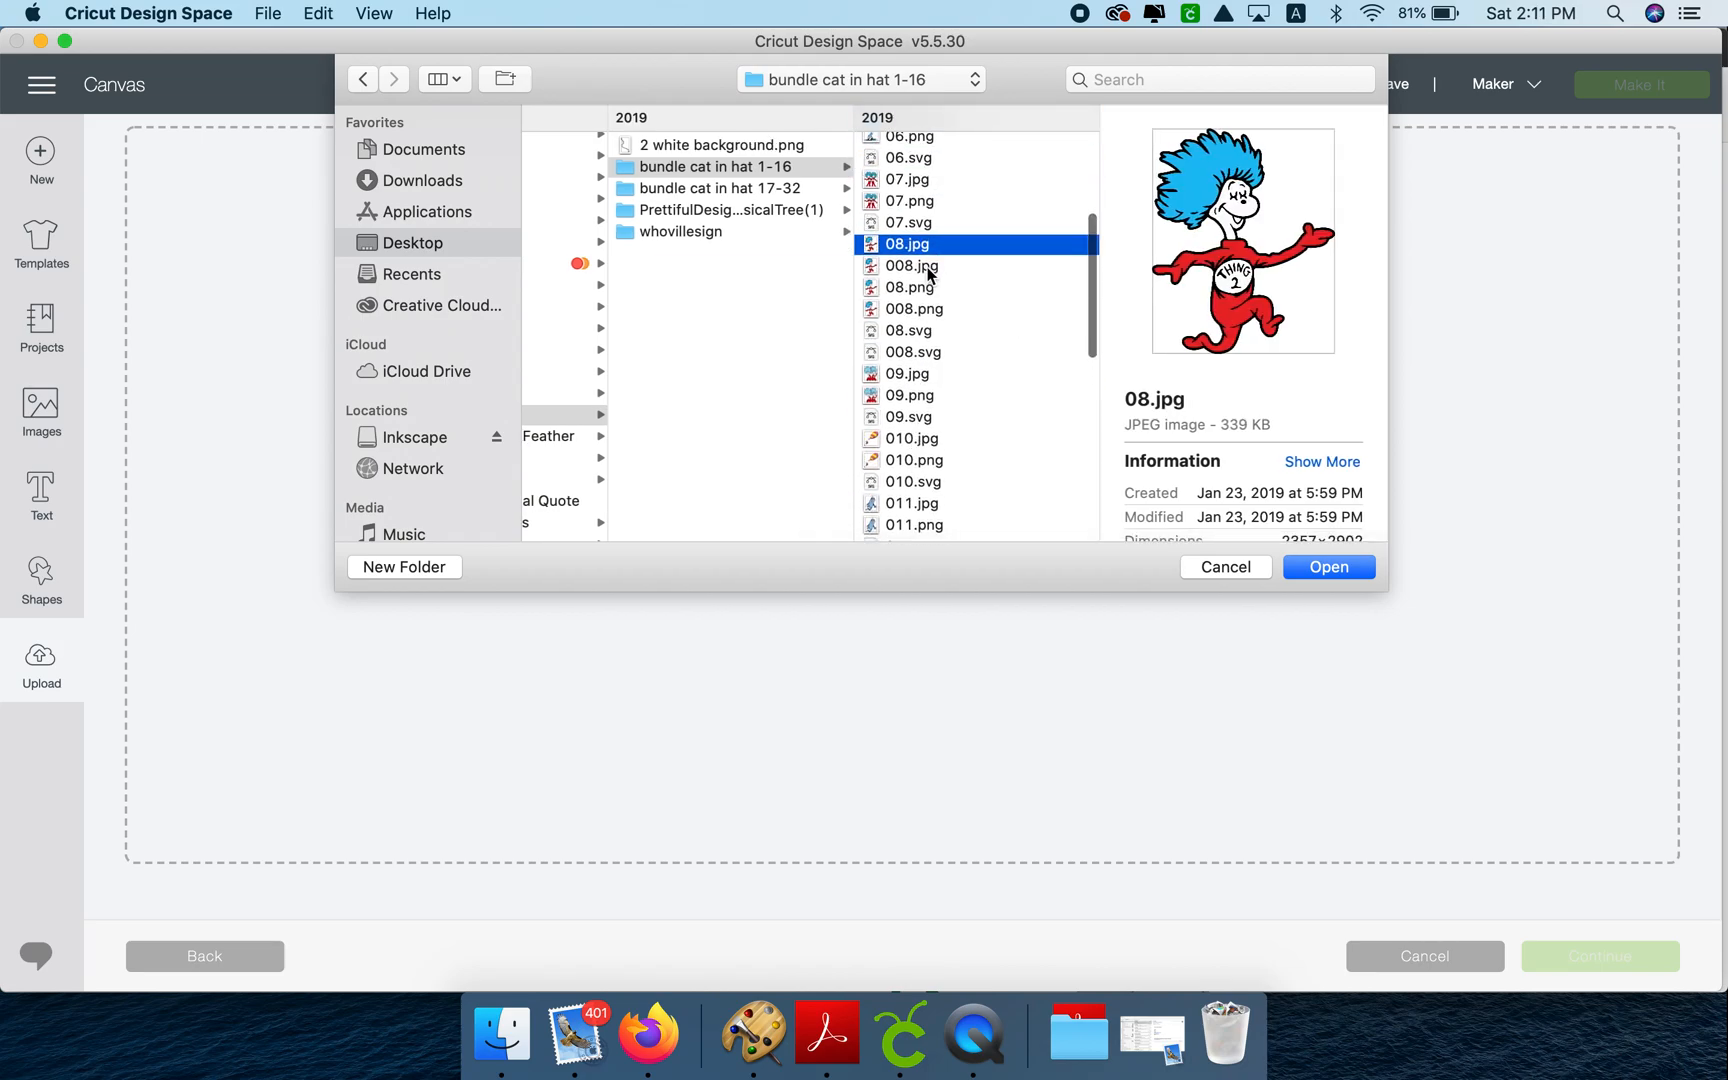
{"action": "left_click", "coordinate": [912, 266]}
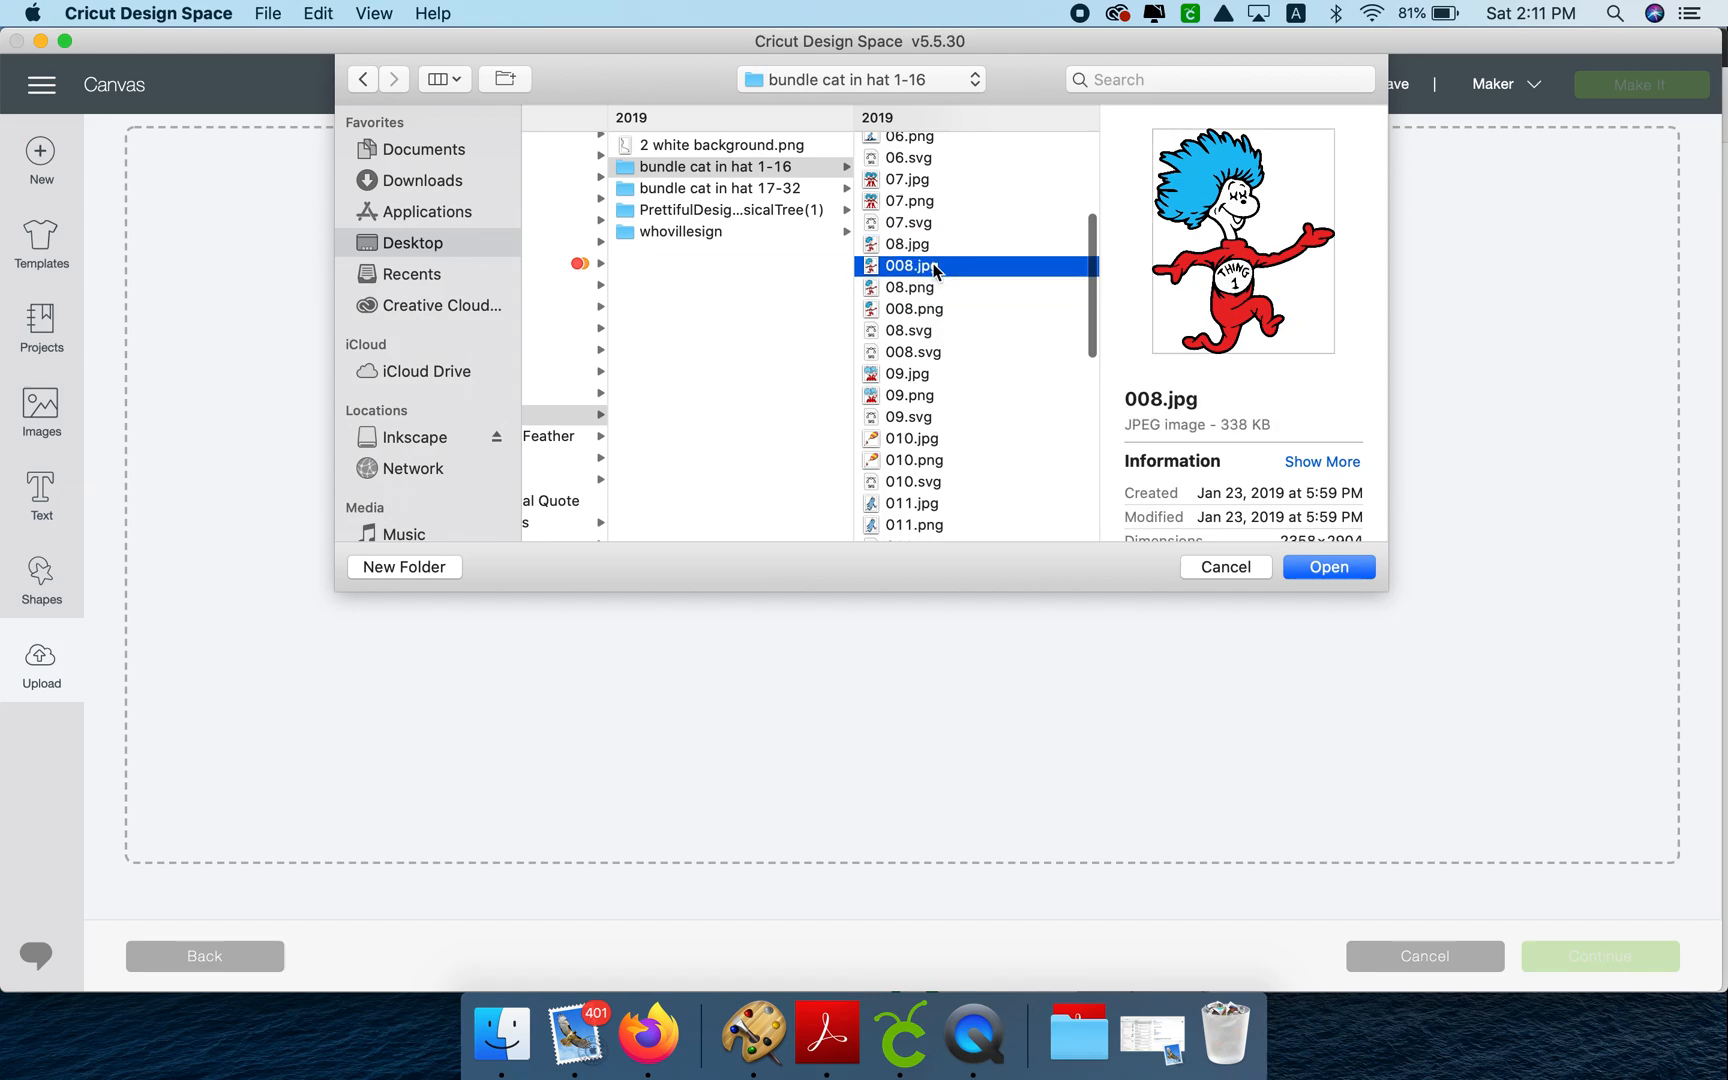
{"action": "left_click", "coordinate": [910, 286]}
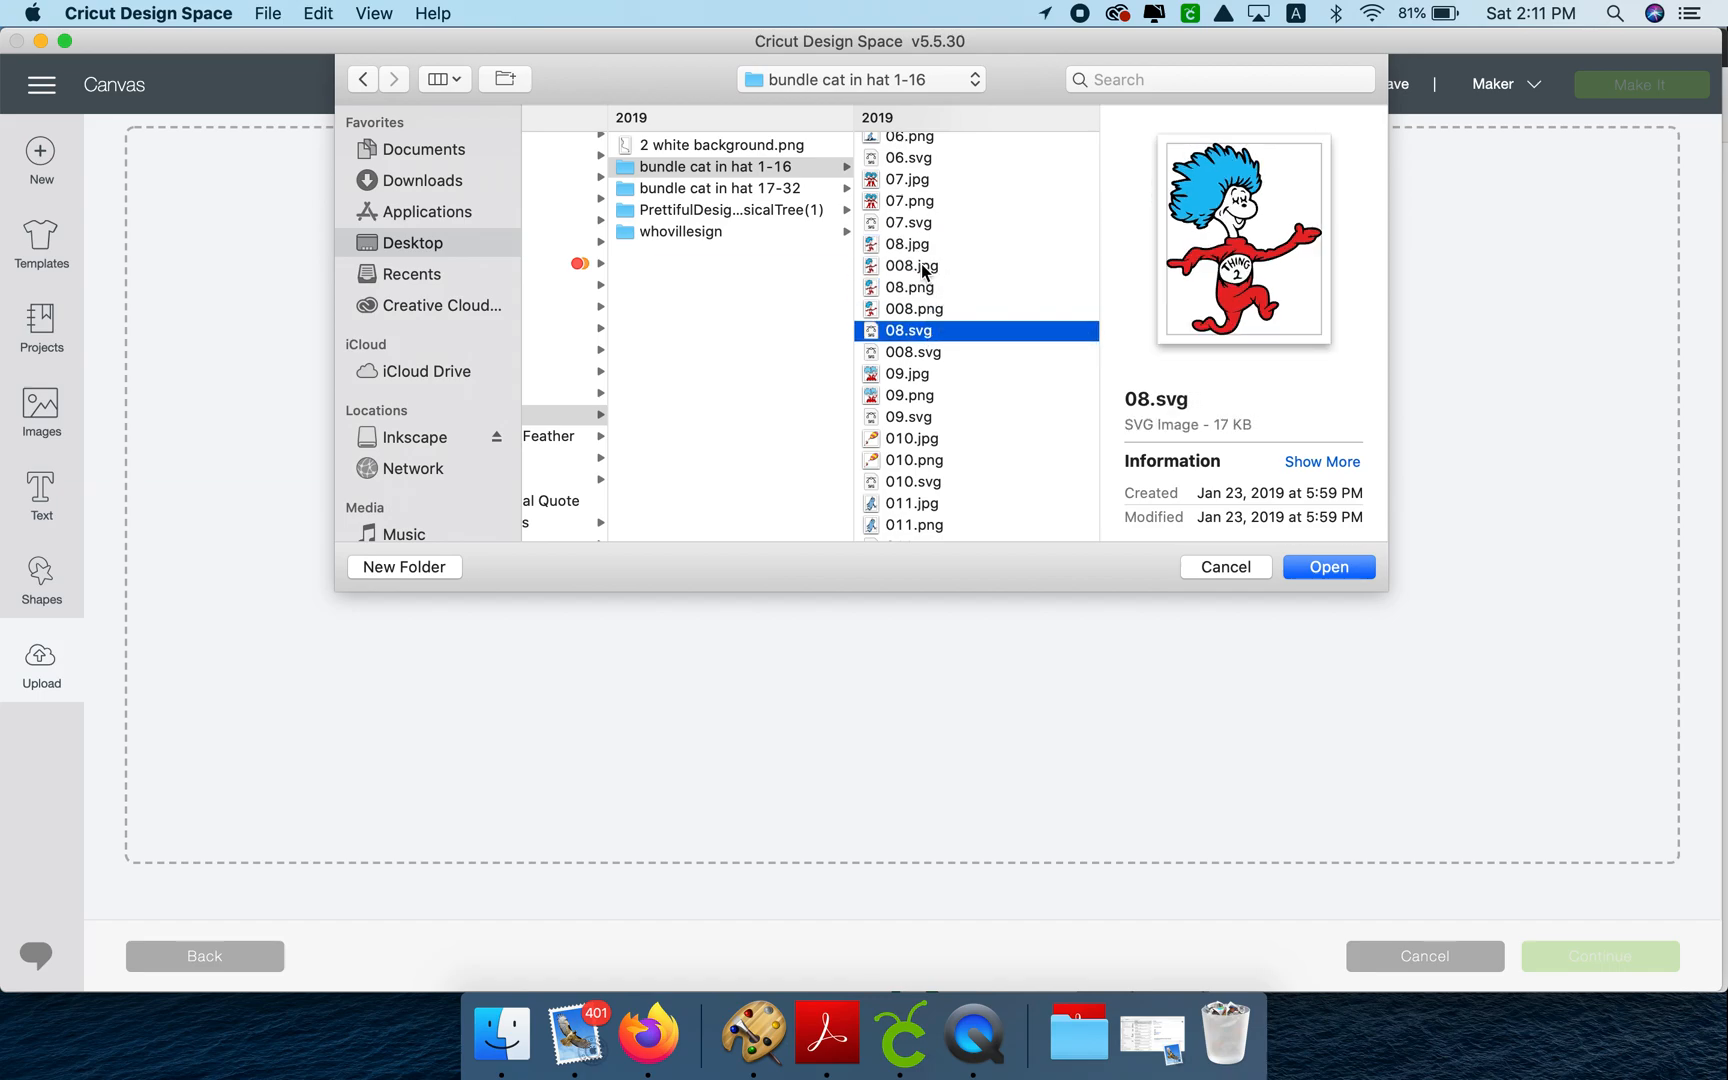
{"action": "mouse_move", "coordinate": [1290, 548]}
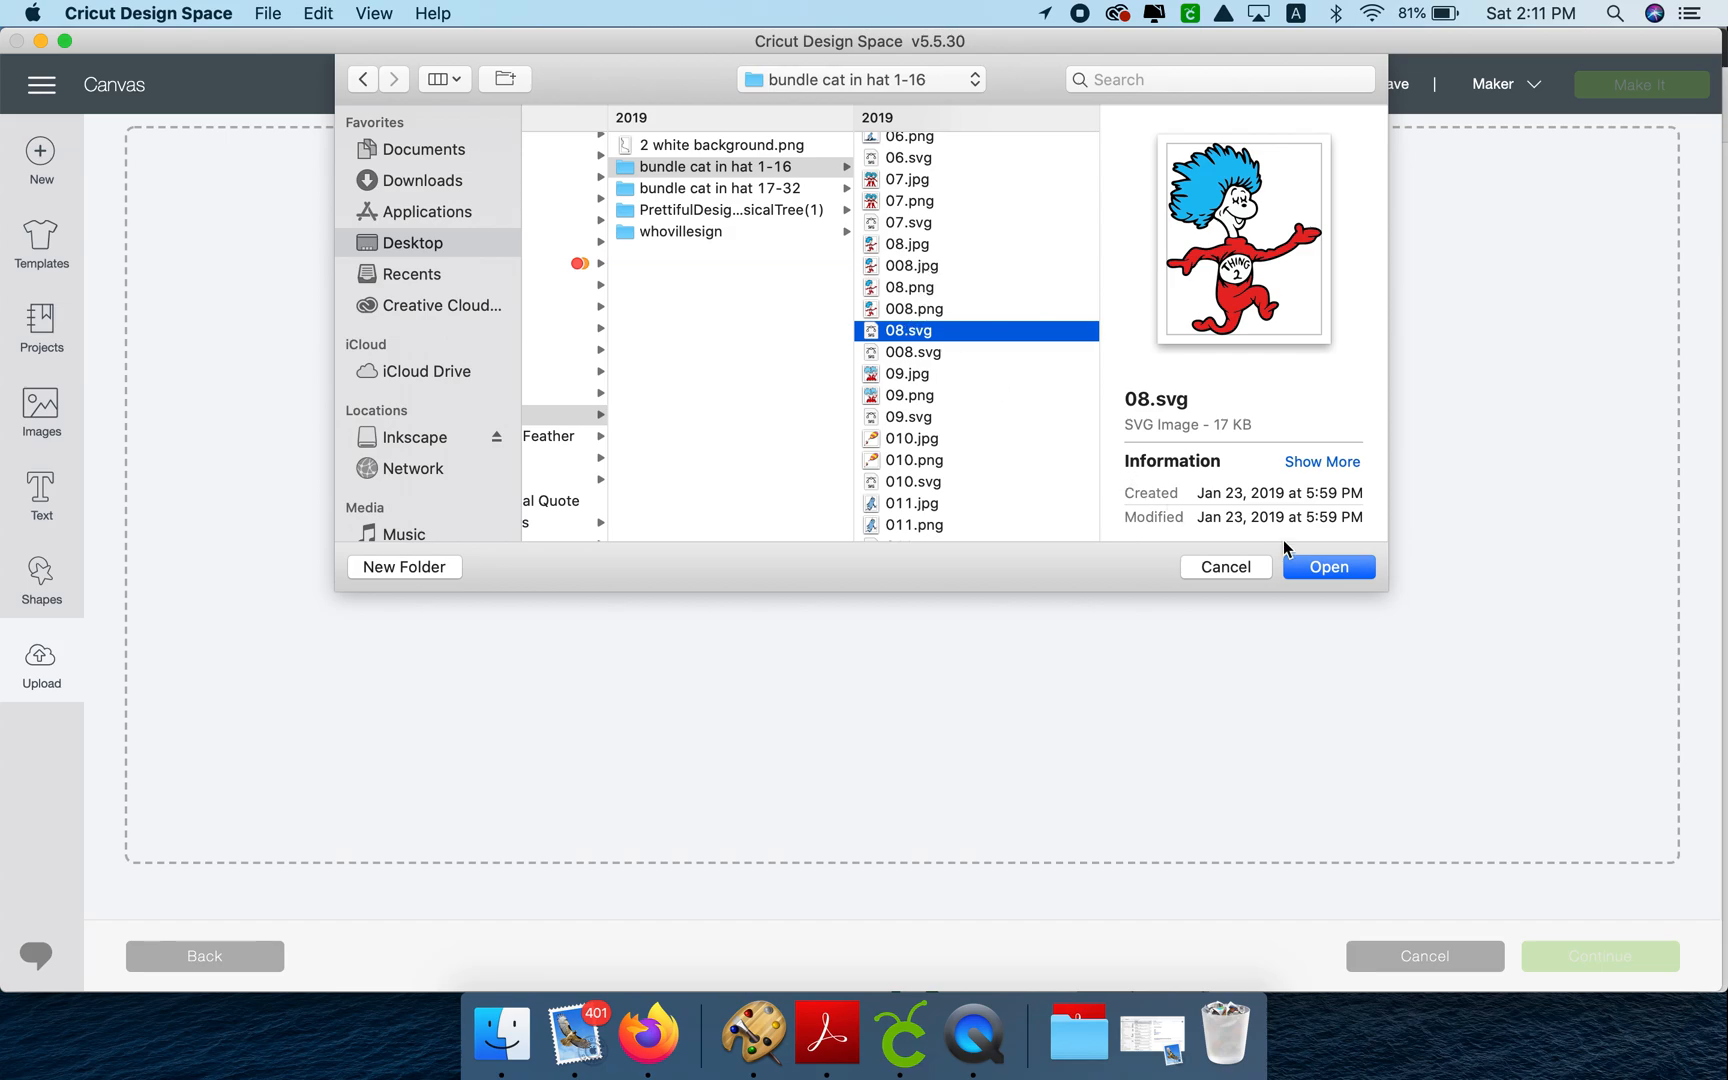
- Upload 08.svg so it appears as image "08" at the top of recent uploads
{"action": "left_click", "coordinate": [1328, 566]}
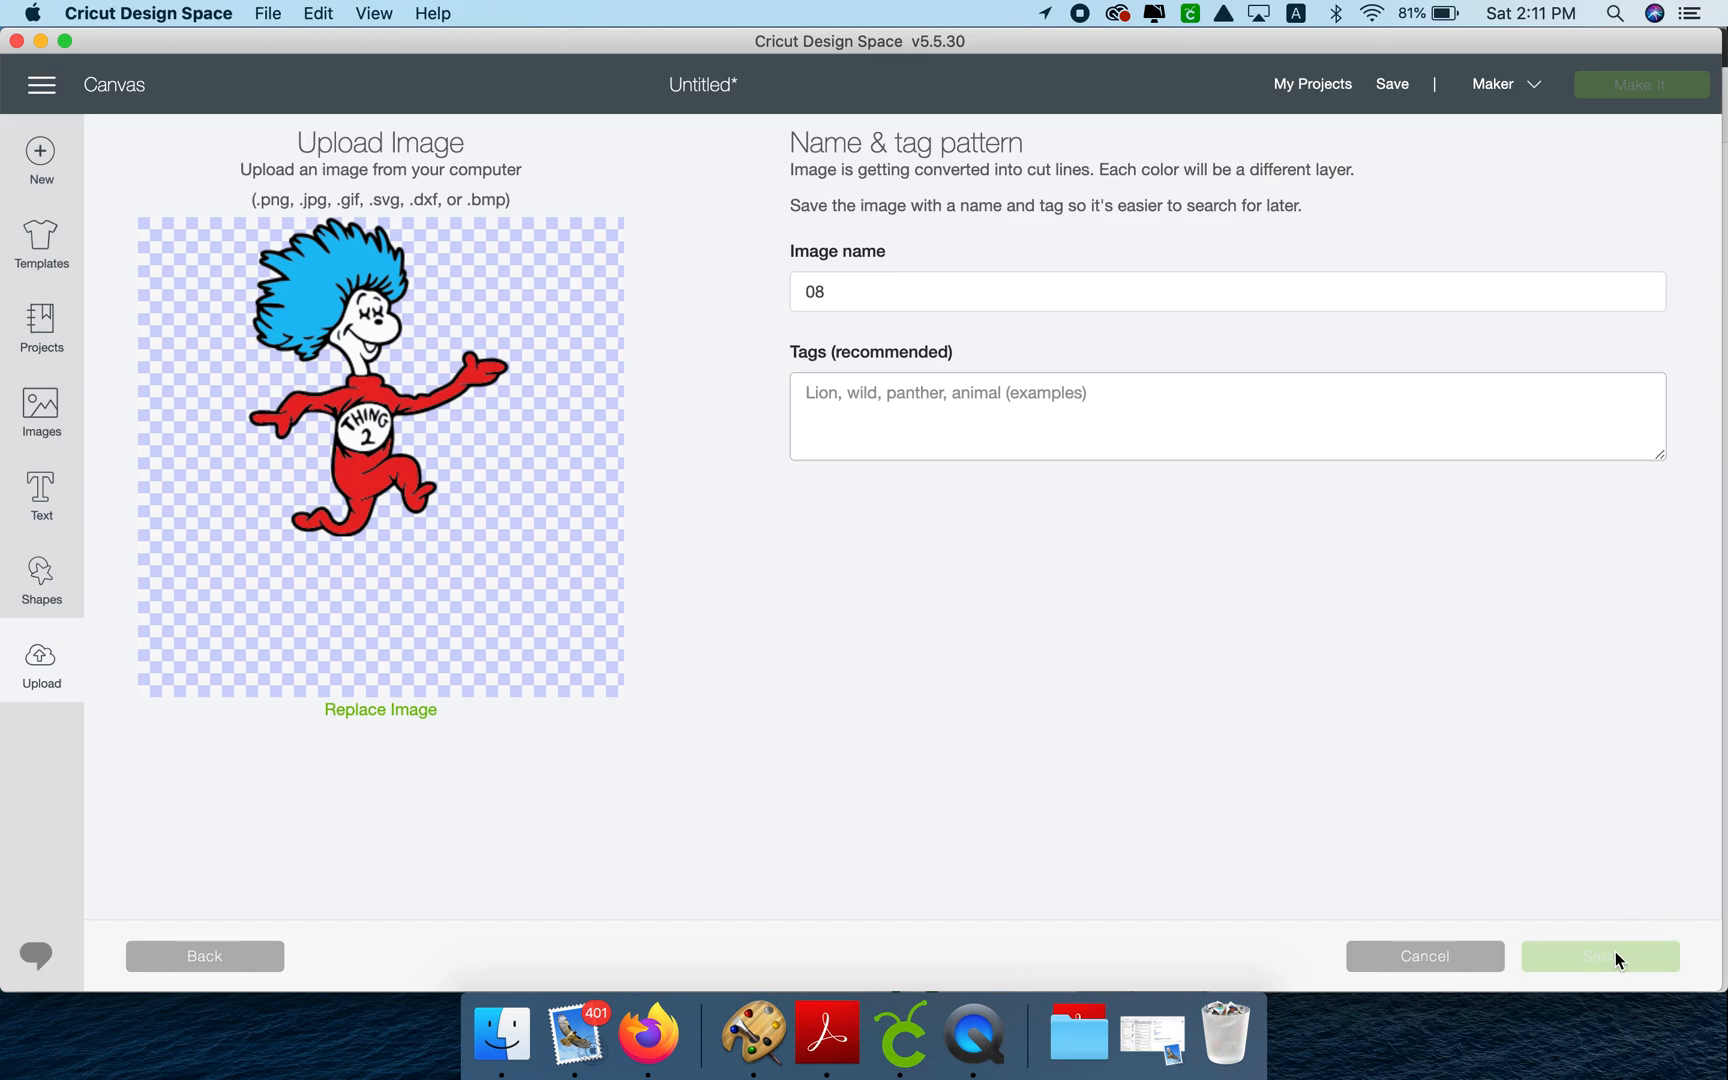
{"action": "left_click", "coordinate": [1600, 956]}
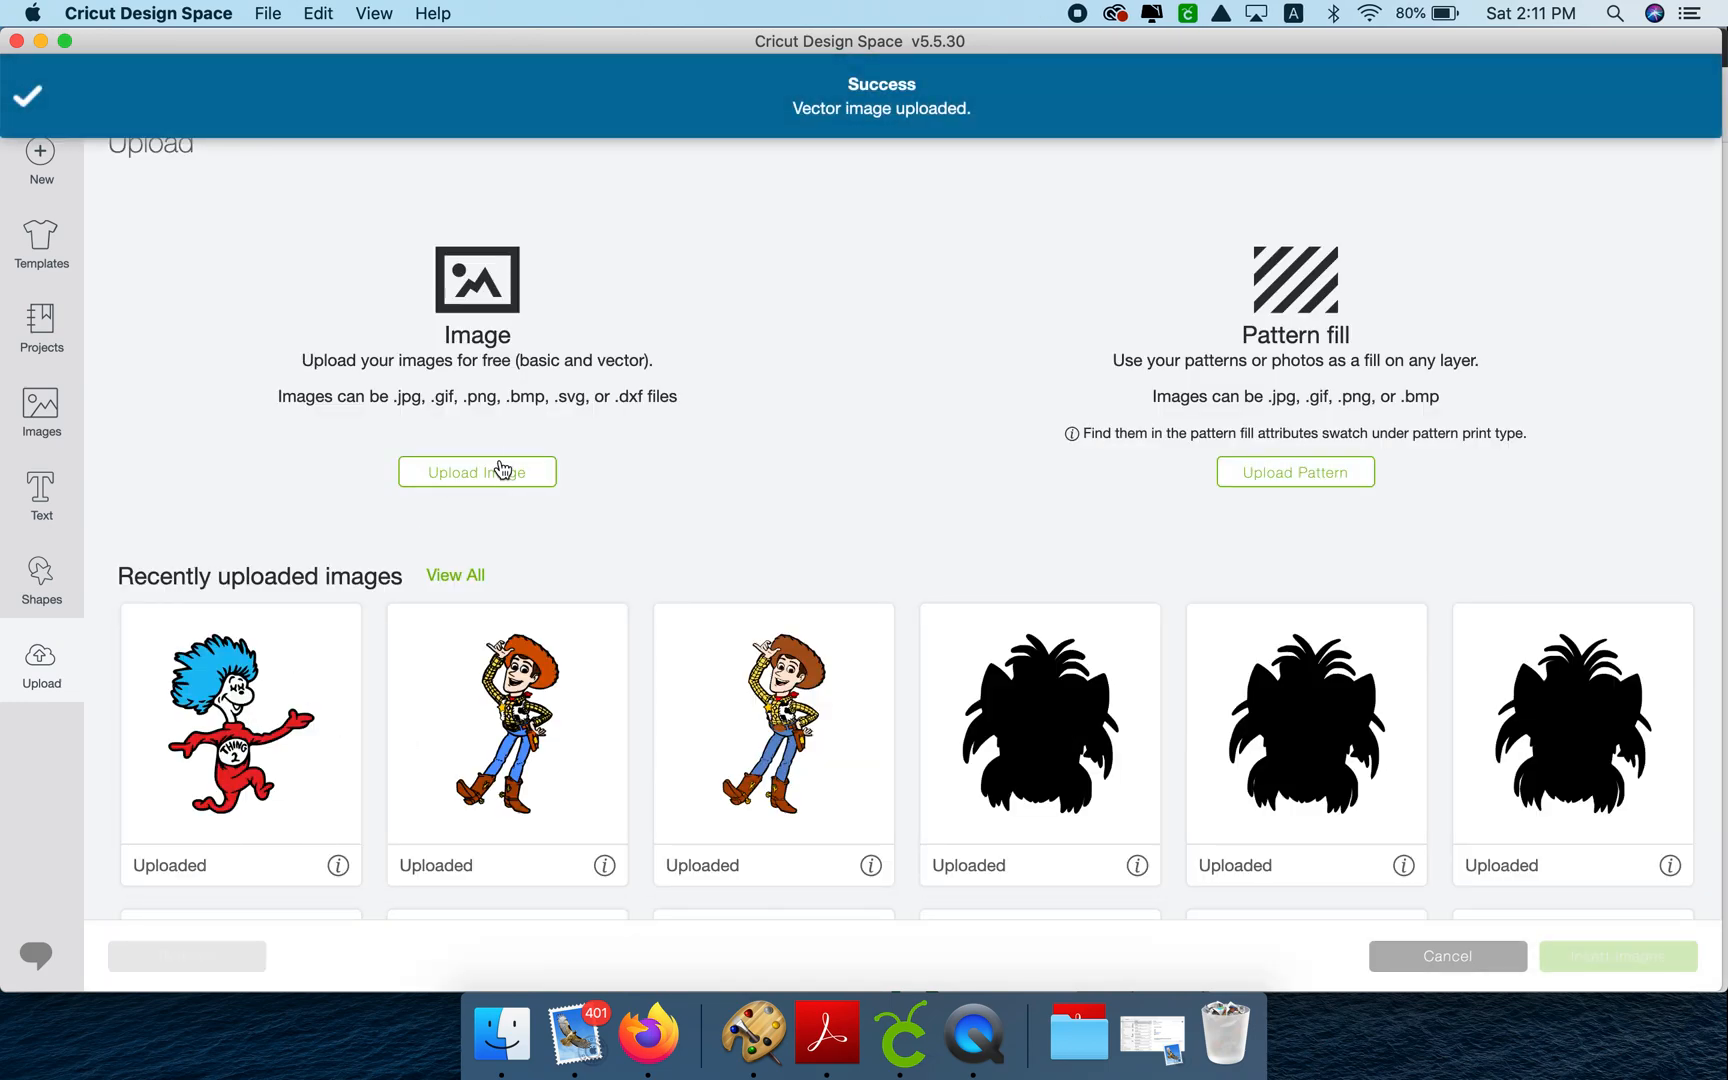
- Upload 08.png without erasing anything and save it as a Print Then Cut image
{"action": "left_click", "coordinate": [478, 472]}
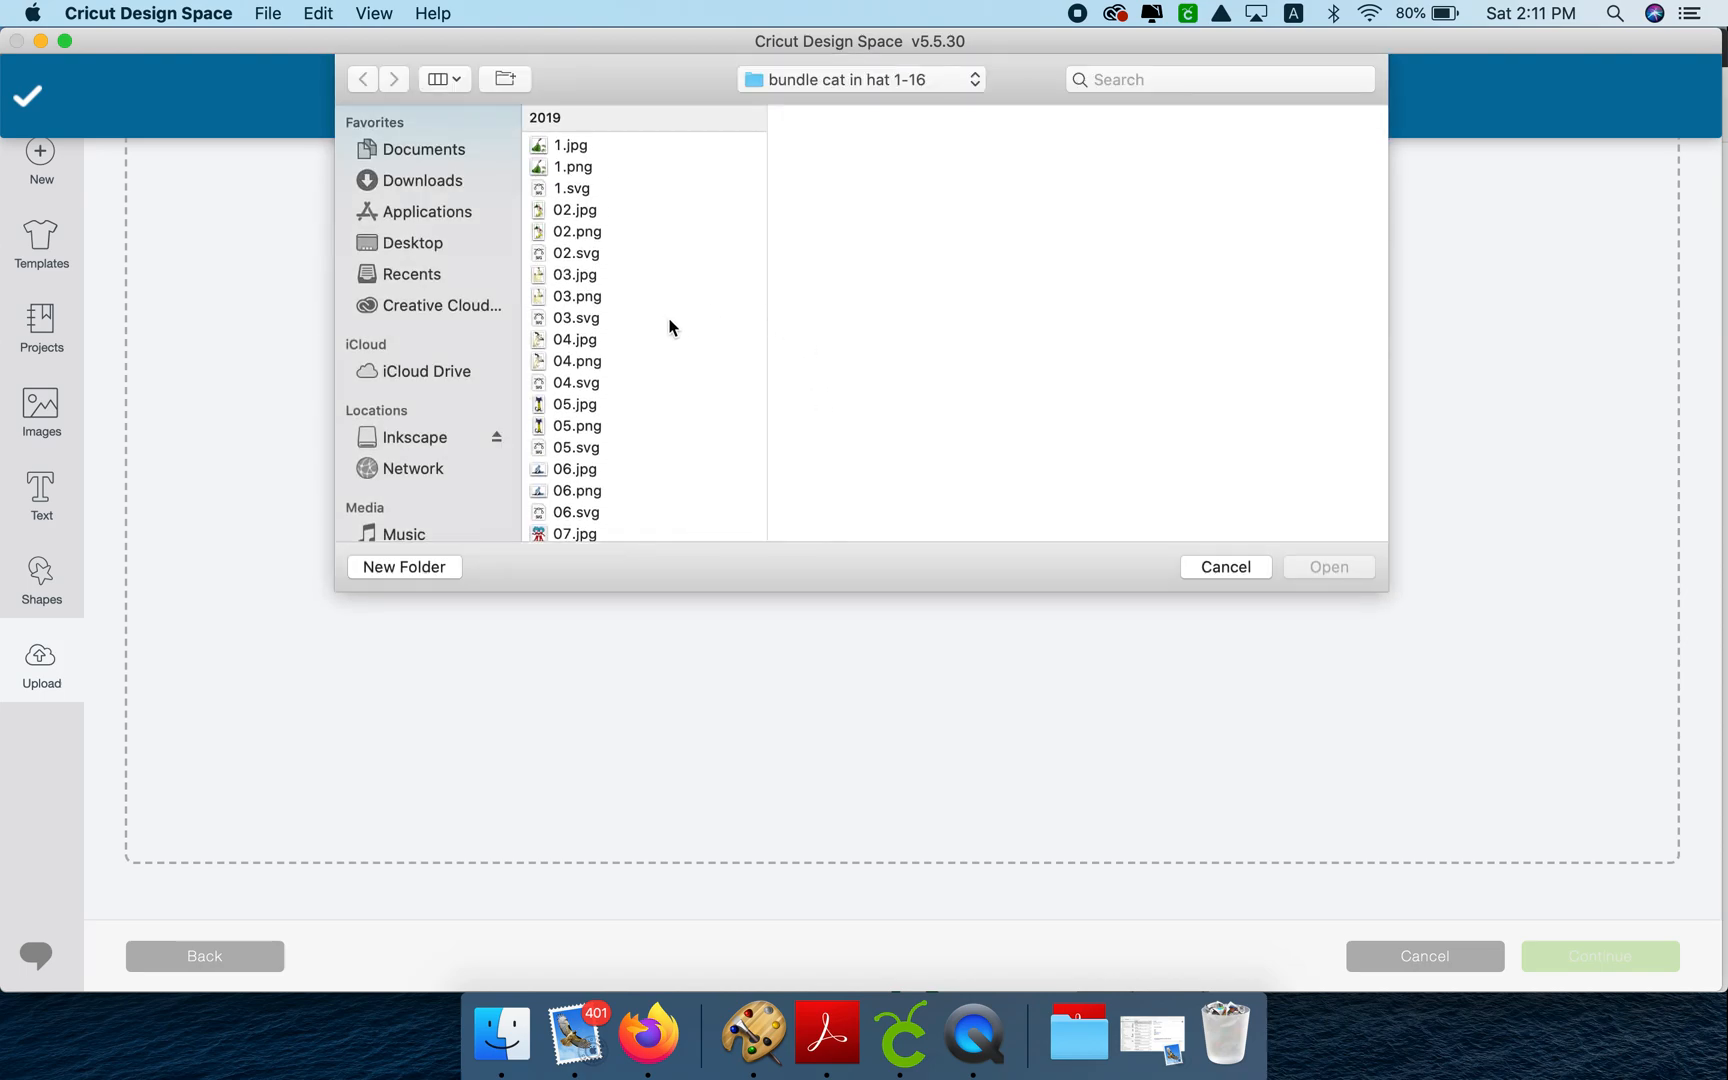
{"action": "scroll", "scroll_direction": "down", "scroll_amount": 3}
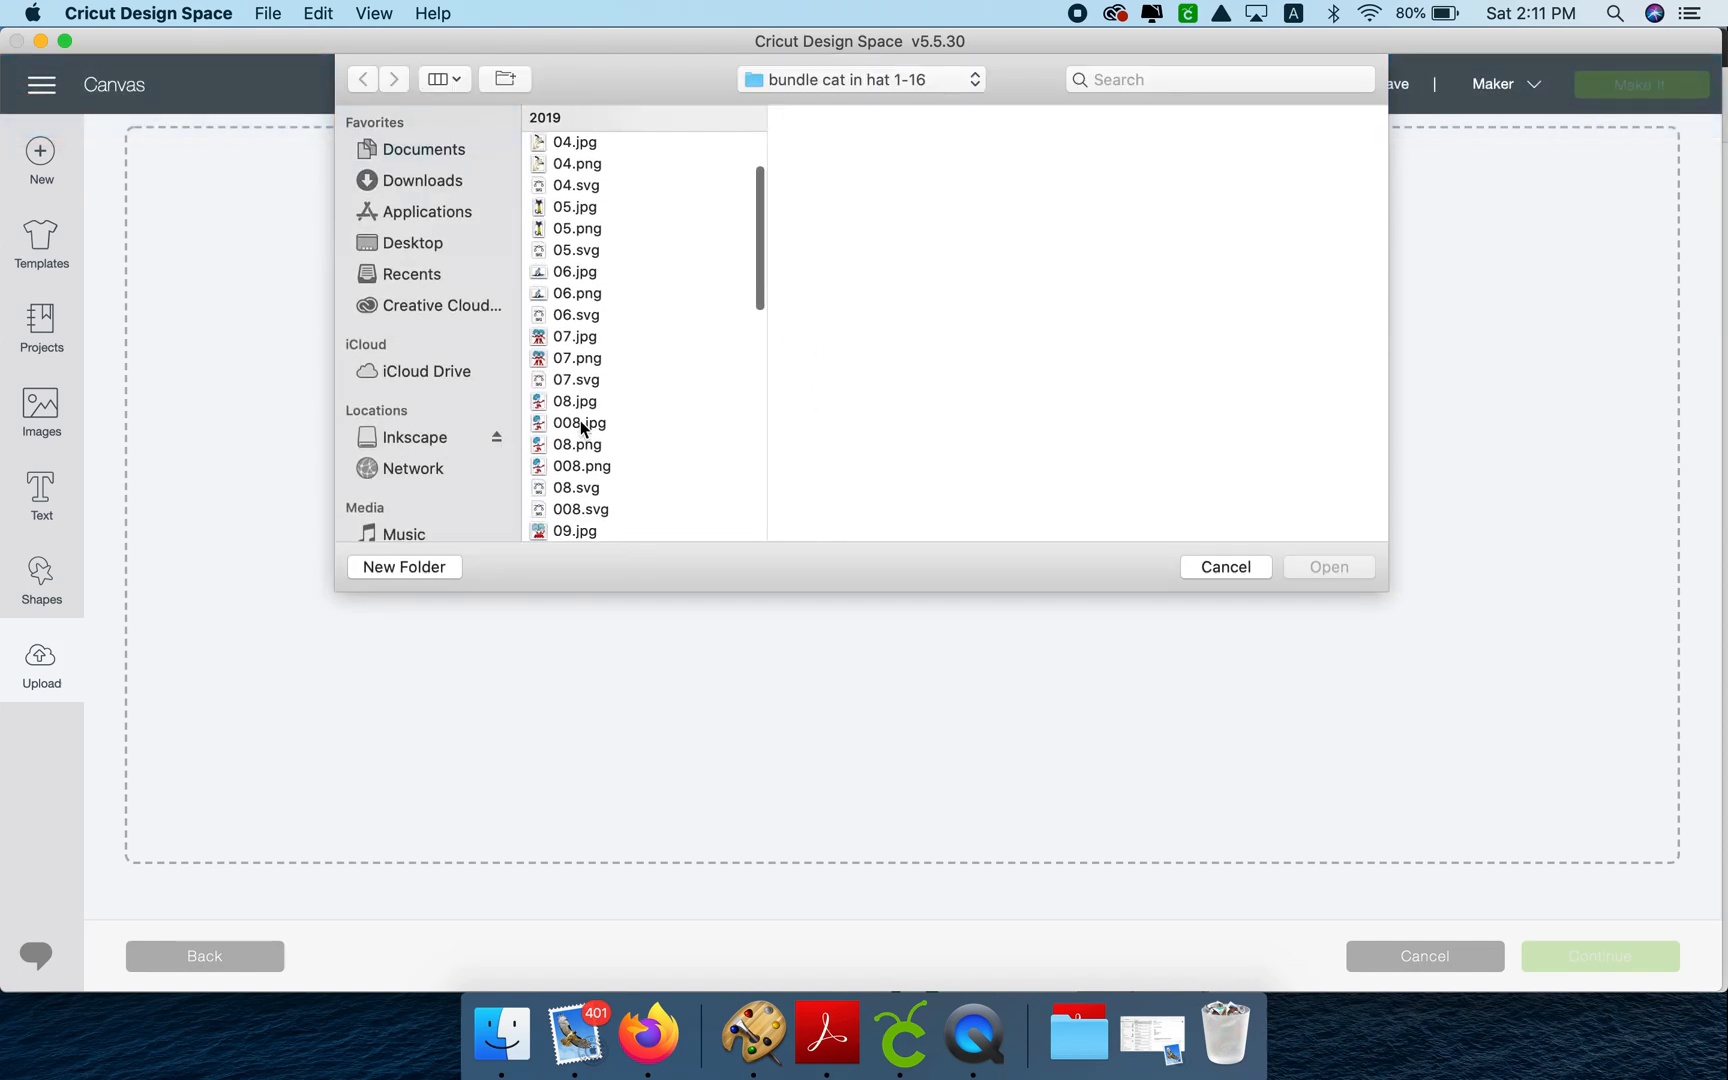
{"action": "left_click", "coordinate": [576, 444]}
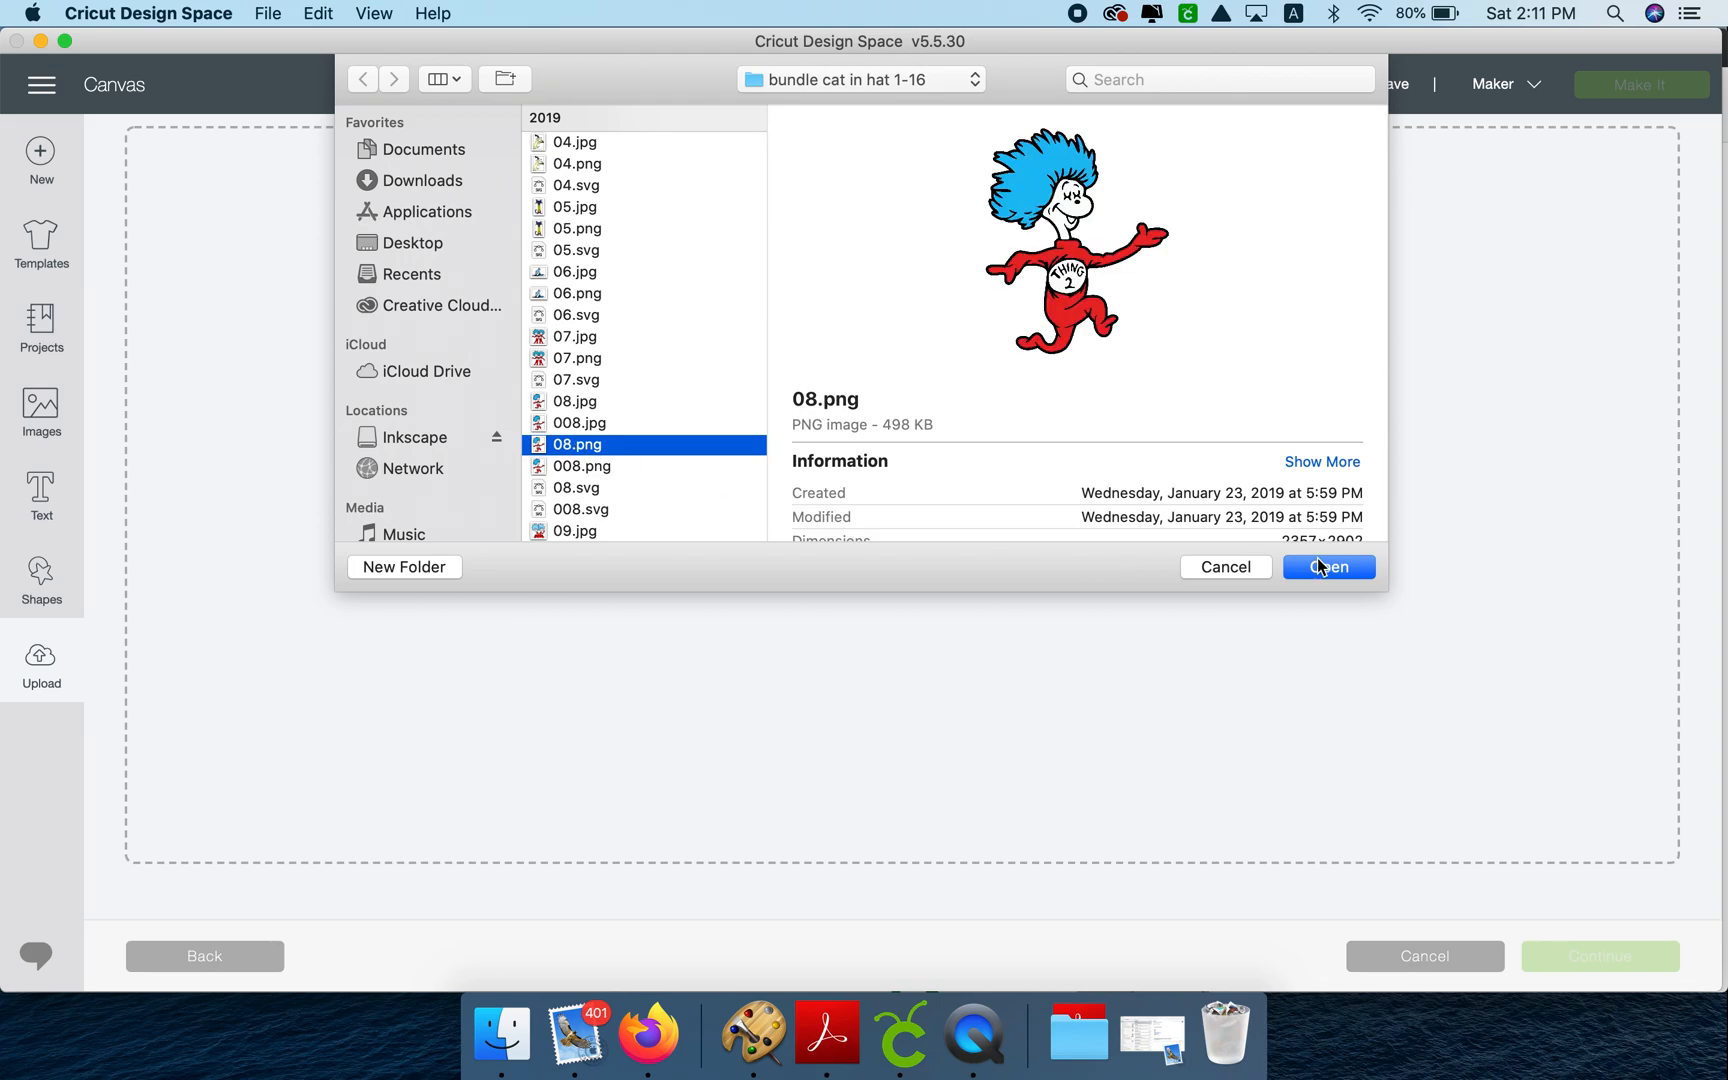
{"action": "left_click", "coordinate": [1326, 566]}
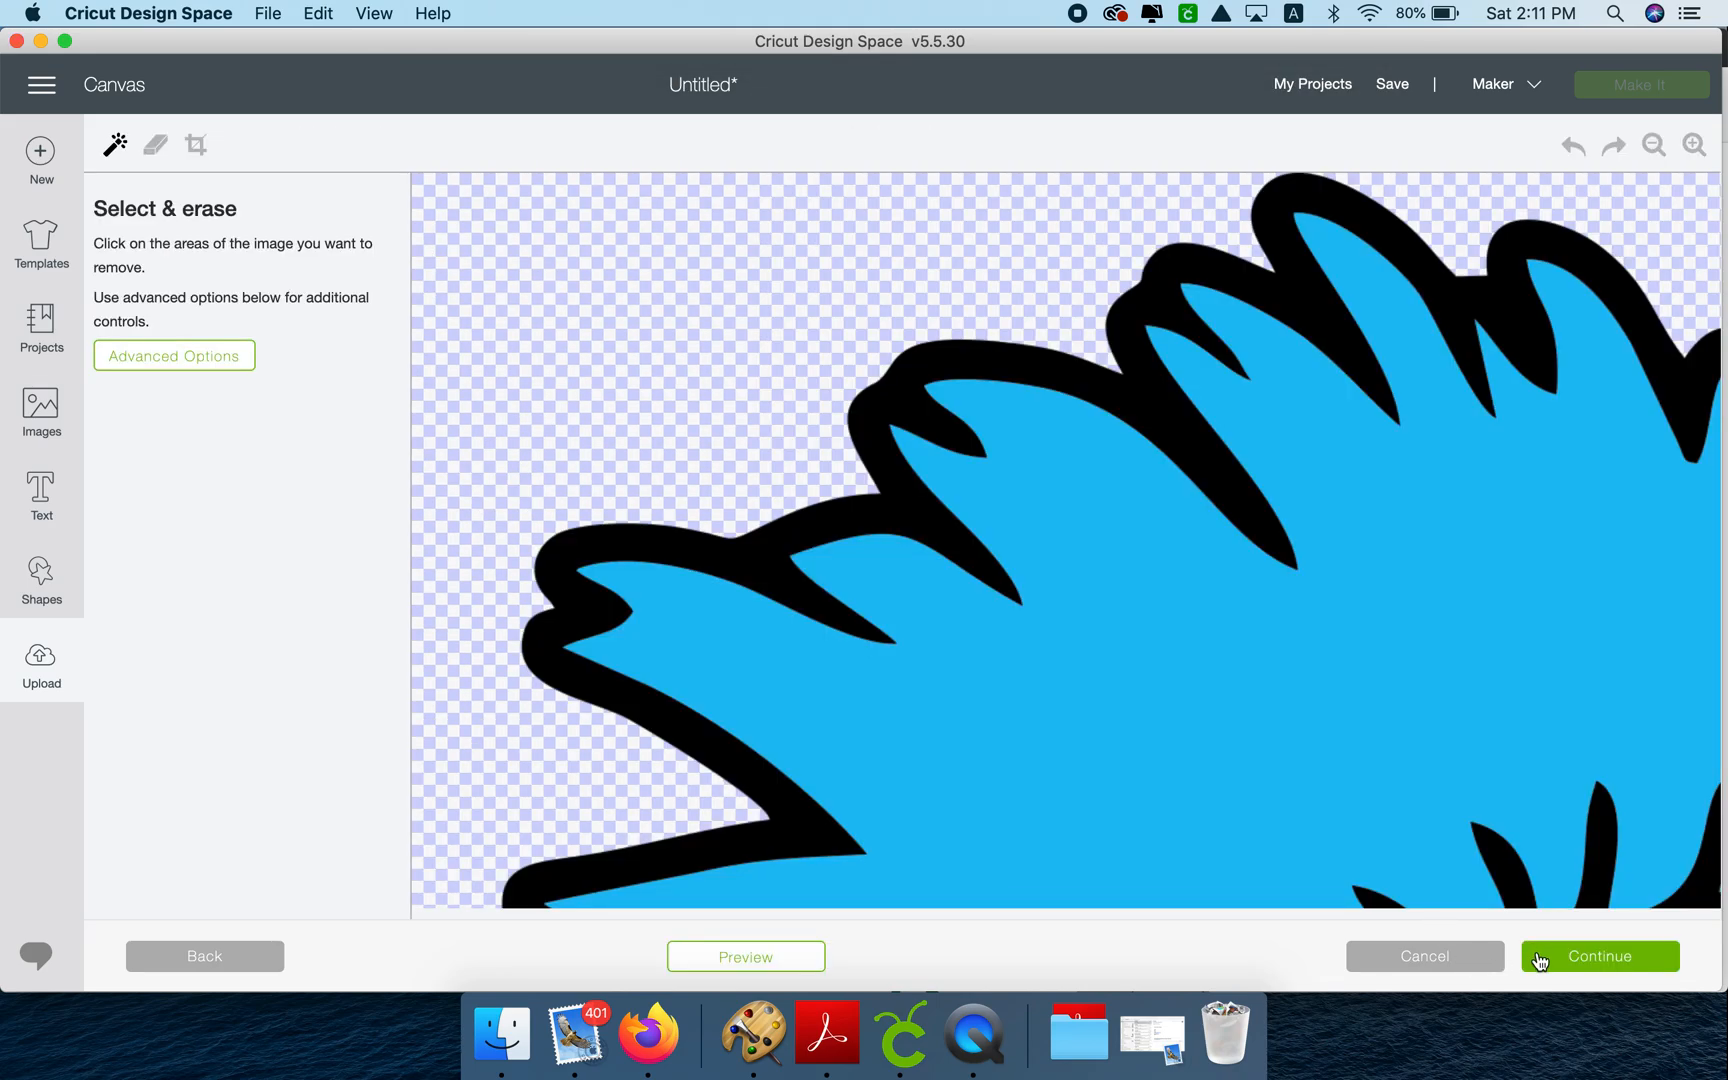
{"action": "left_click", "coordinate": [1600, 956]}
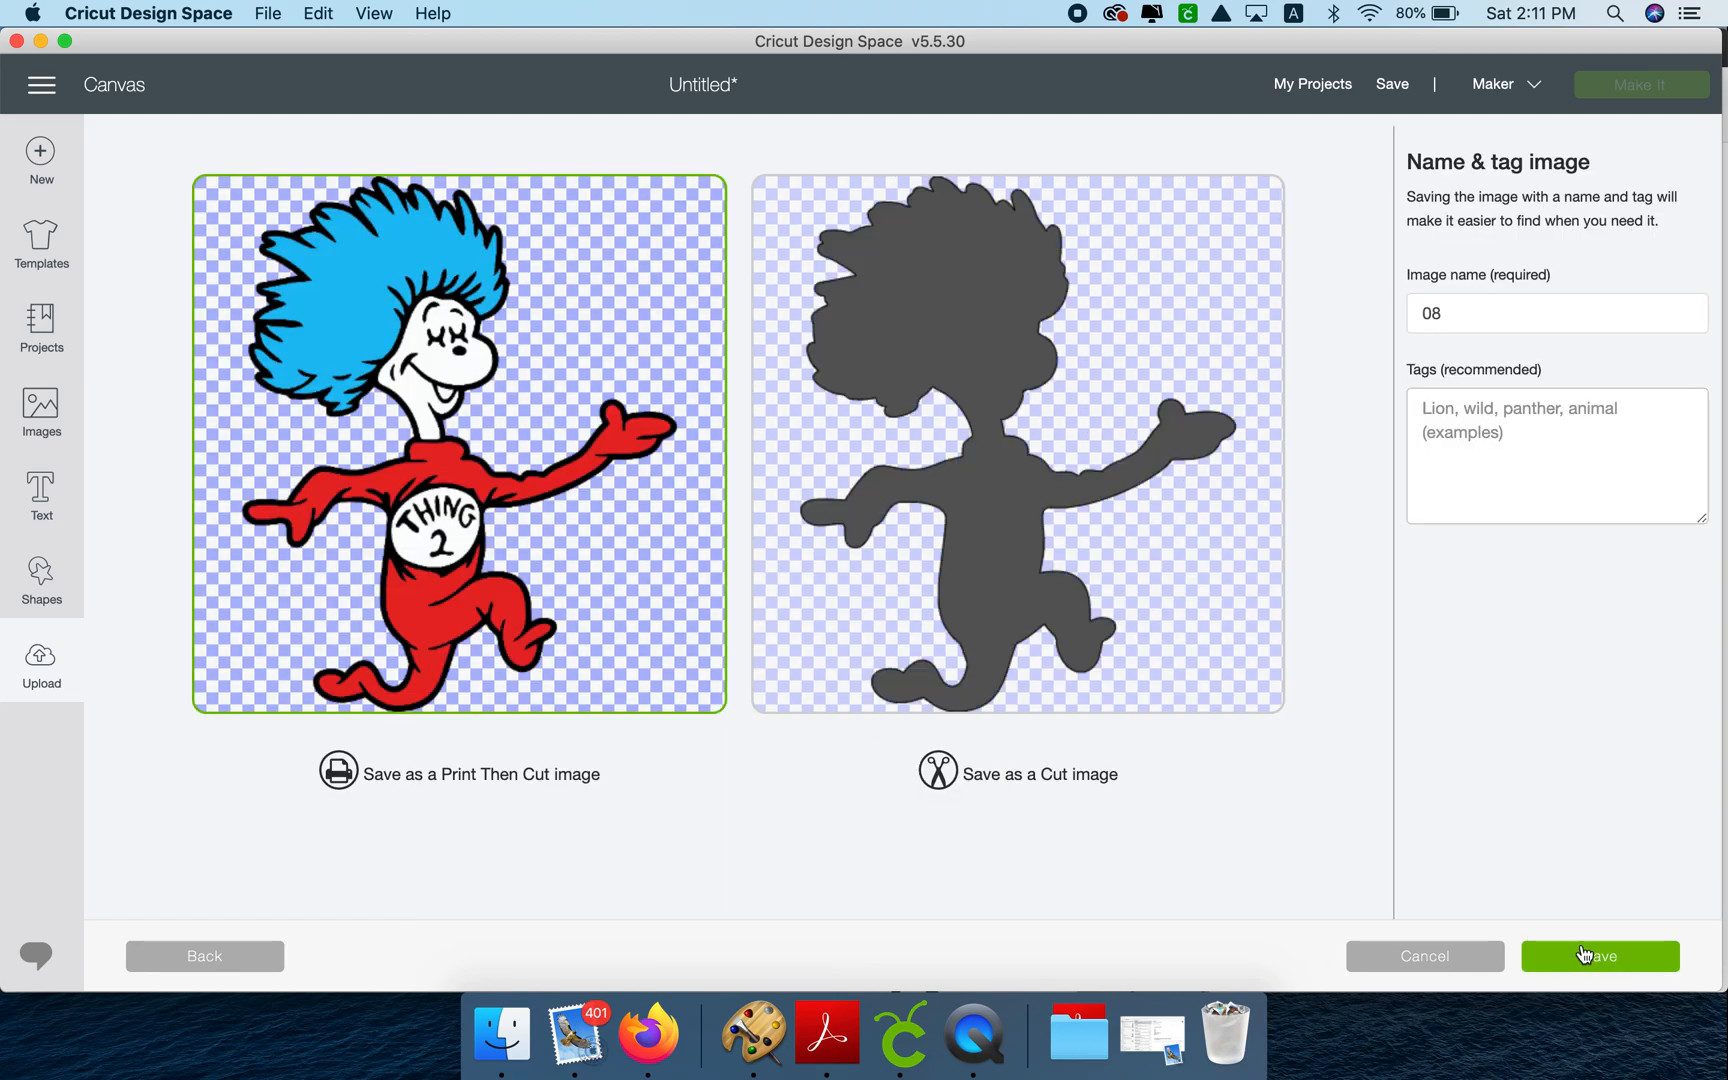
{"action": "left_click", "coordinate": [1600, 956]}
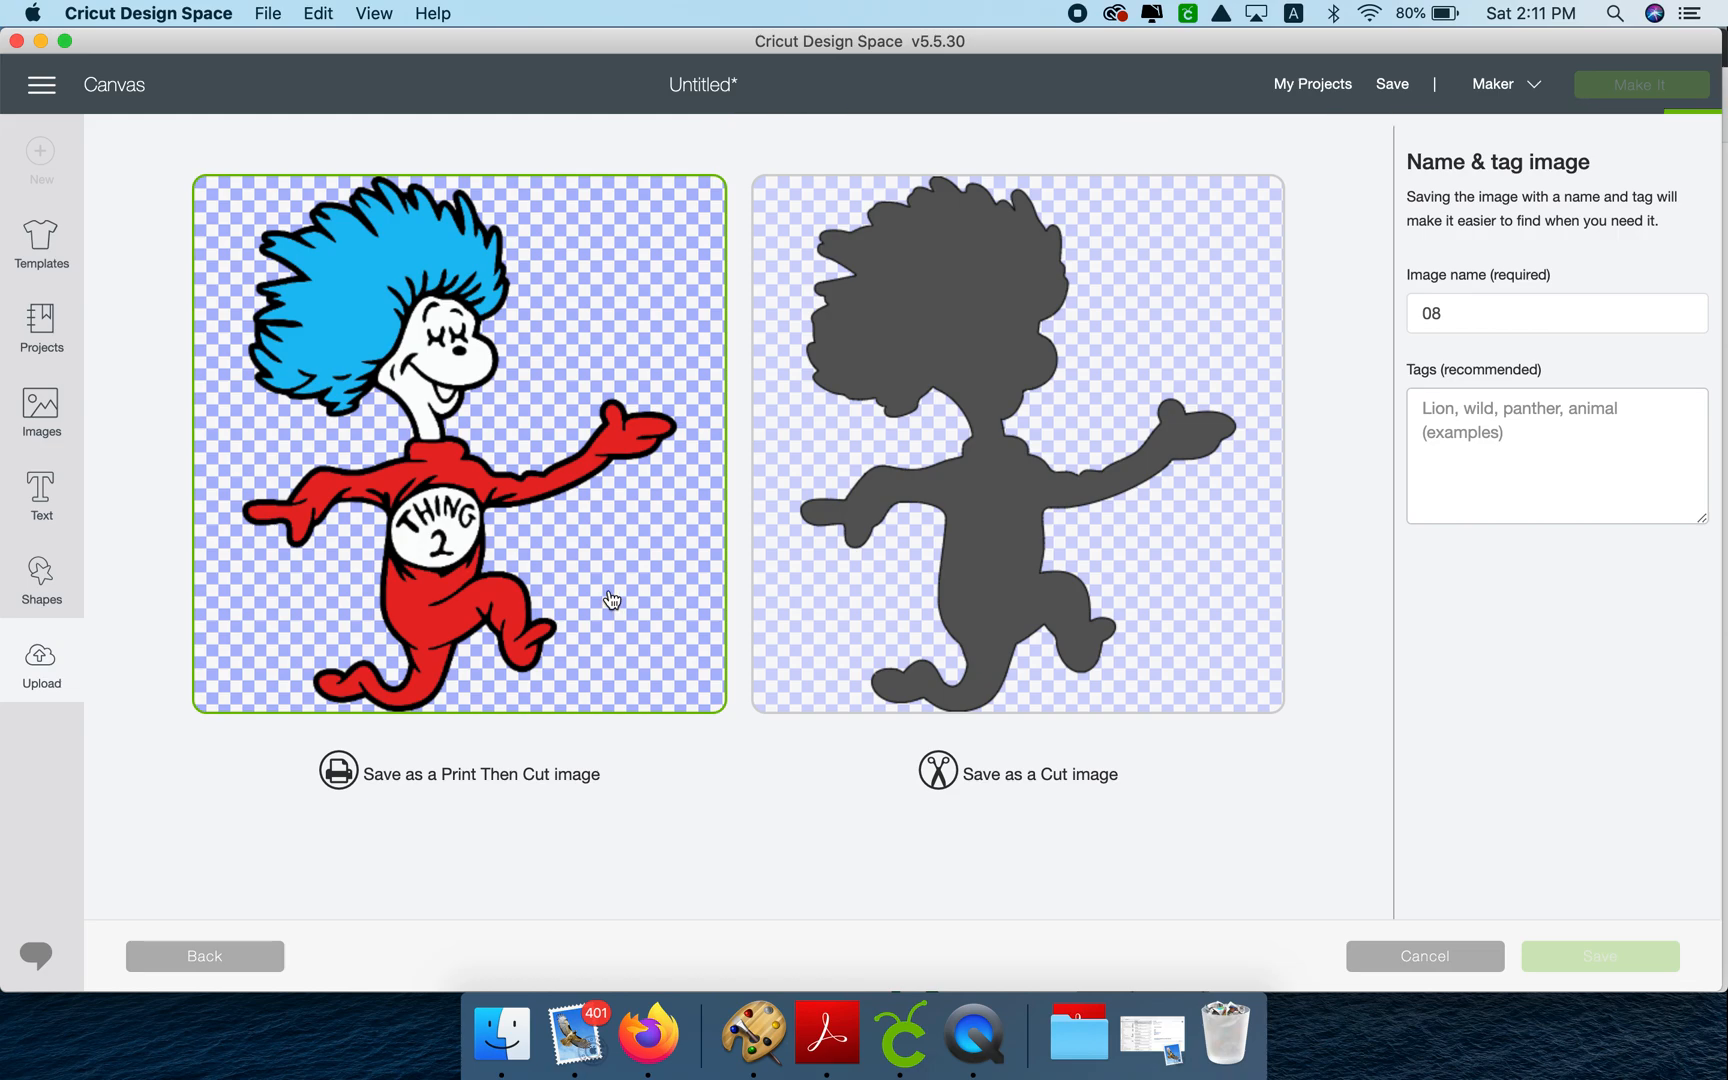
{"action": "mouse_move", "coordinate": [662, 540]}
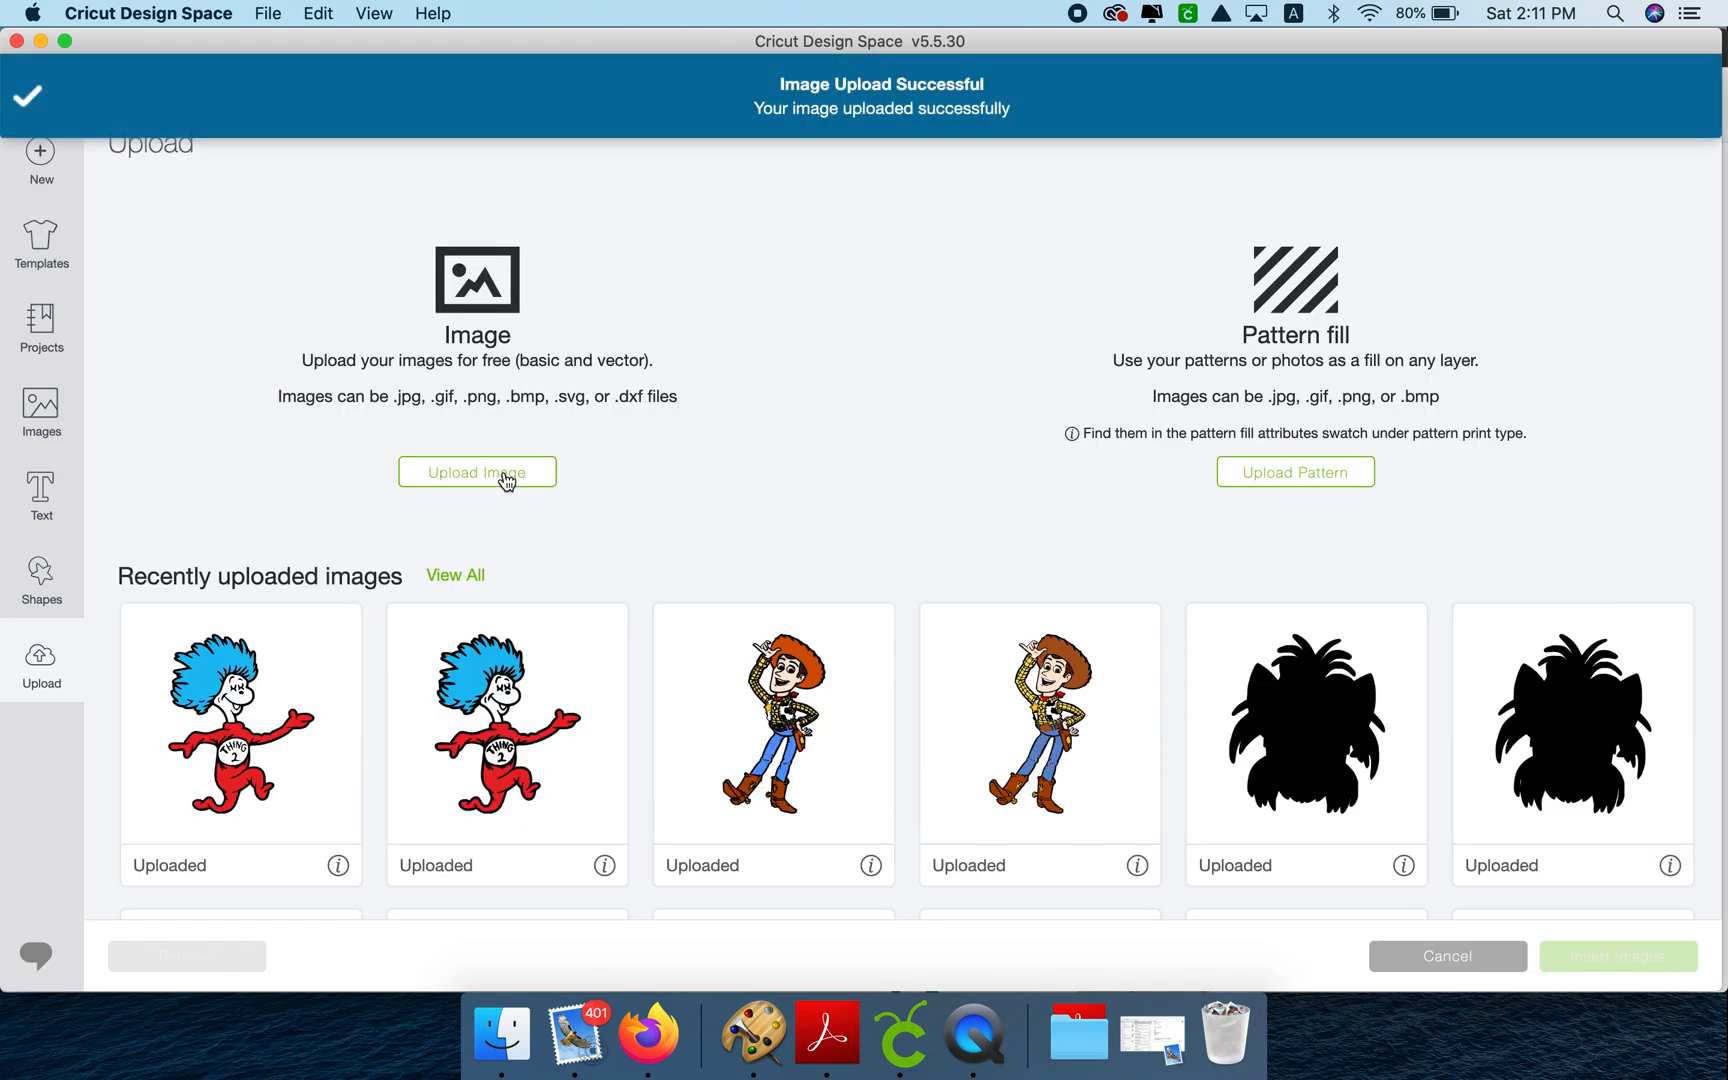
- Load 008.jpg into a new upload at the select-and-erase stage
{"action": "left_click", "coordinate": [478, 472]}
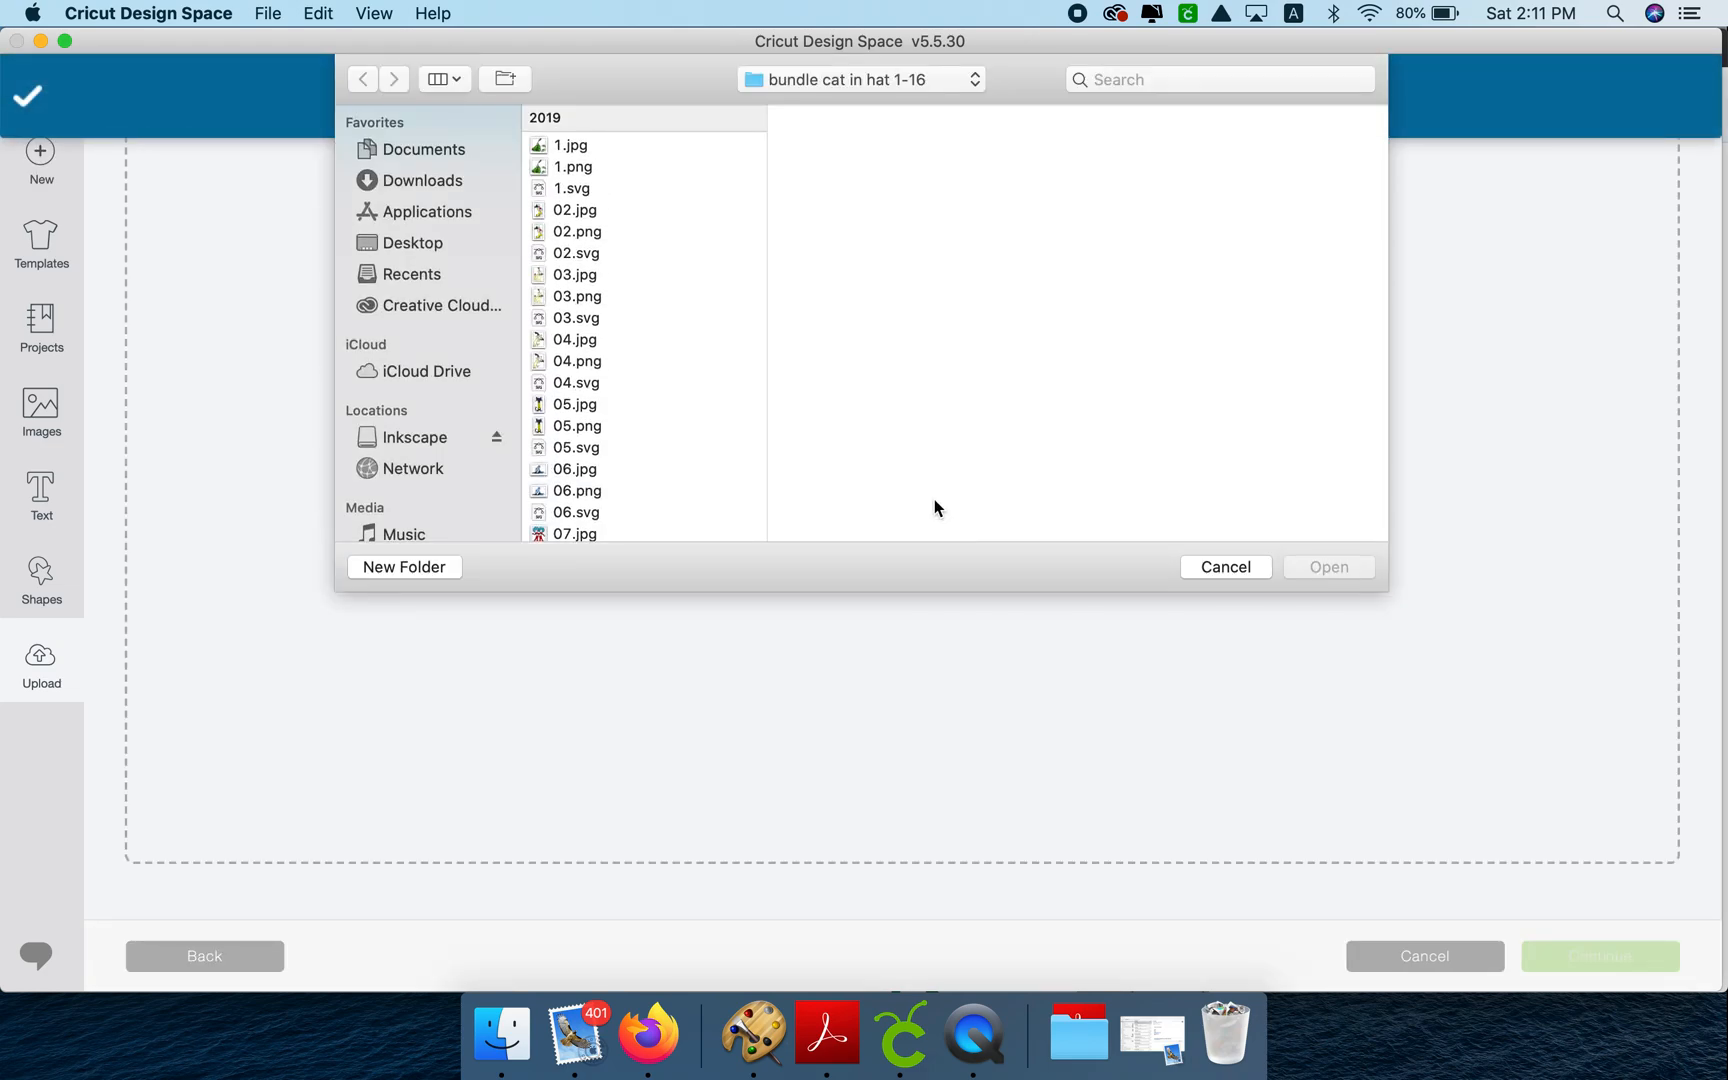
{"action": "scroll", "scroll_direction": "down", "scroll_amount": 3}
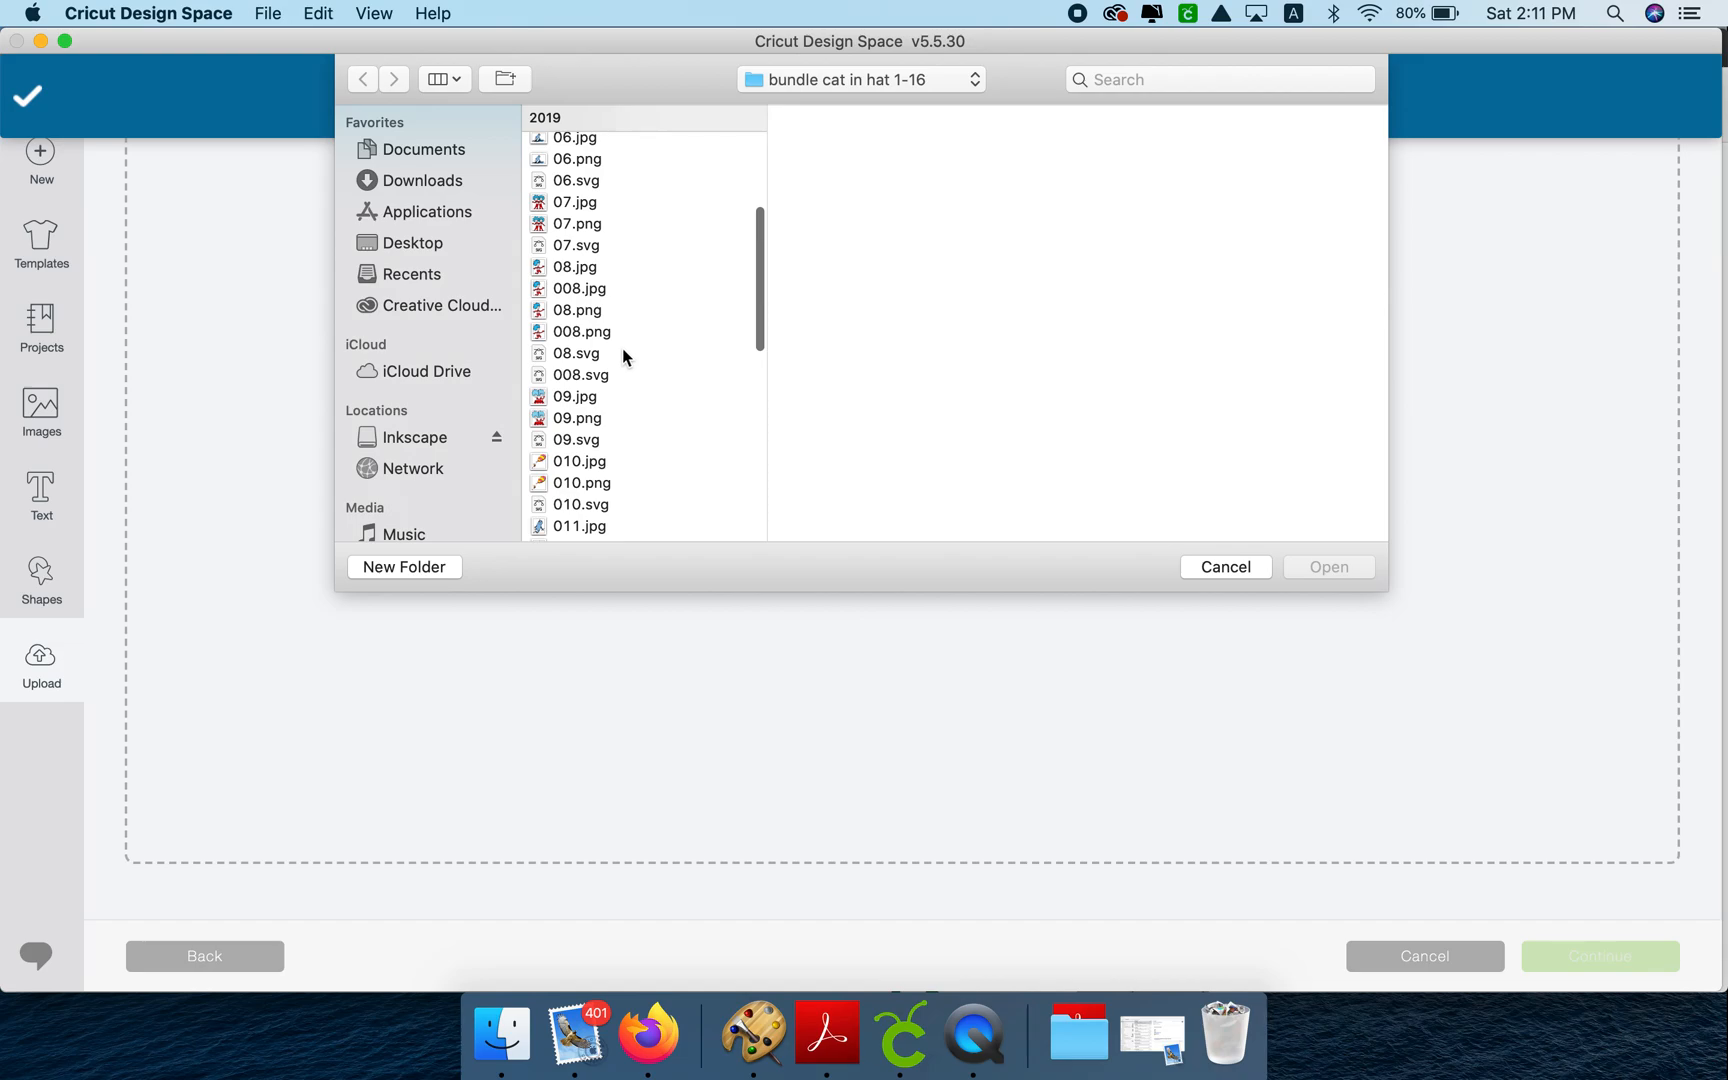
{"action": "left_click", "coordinate": [578, 288]}
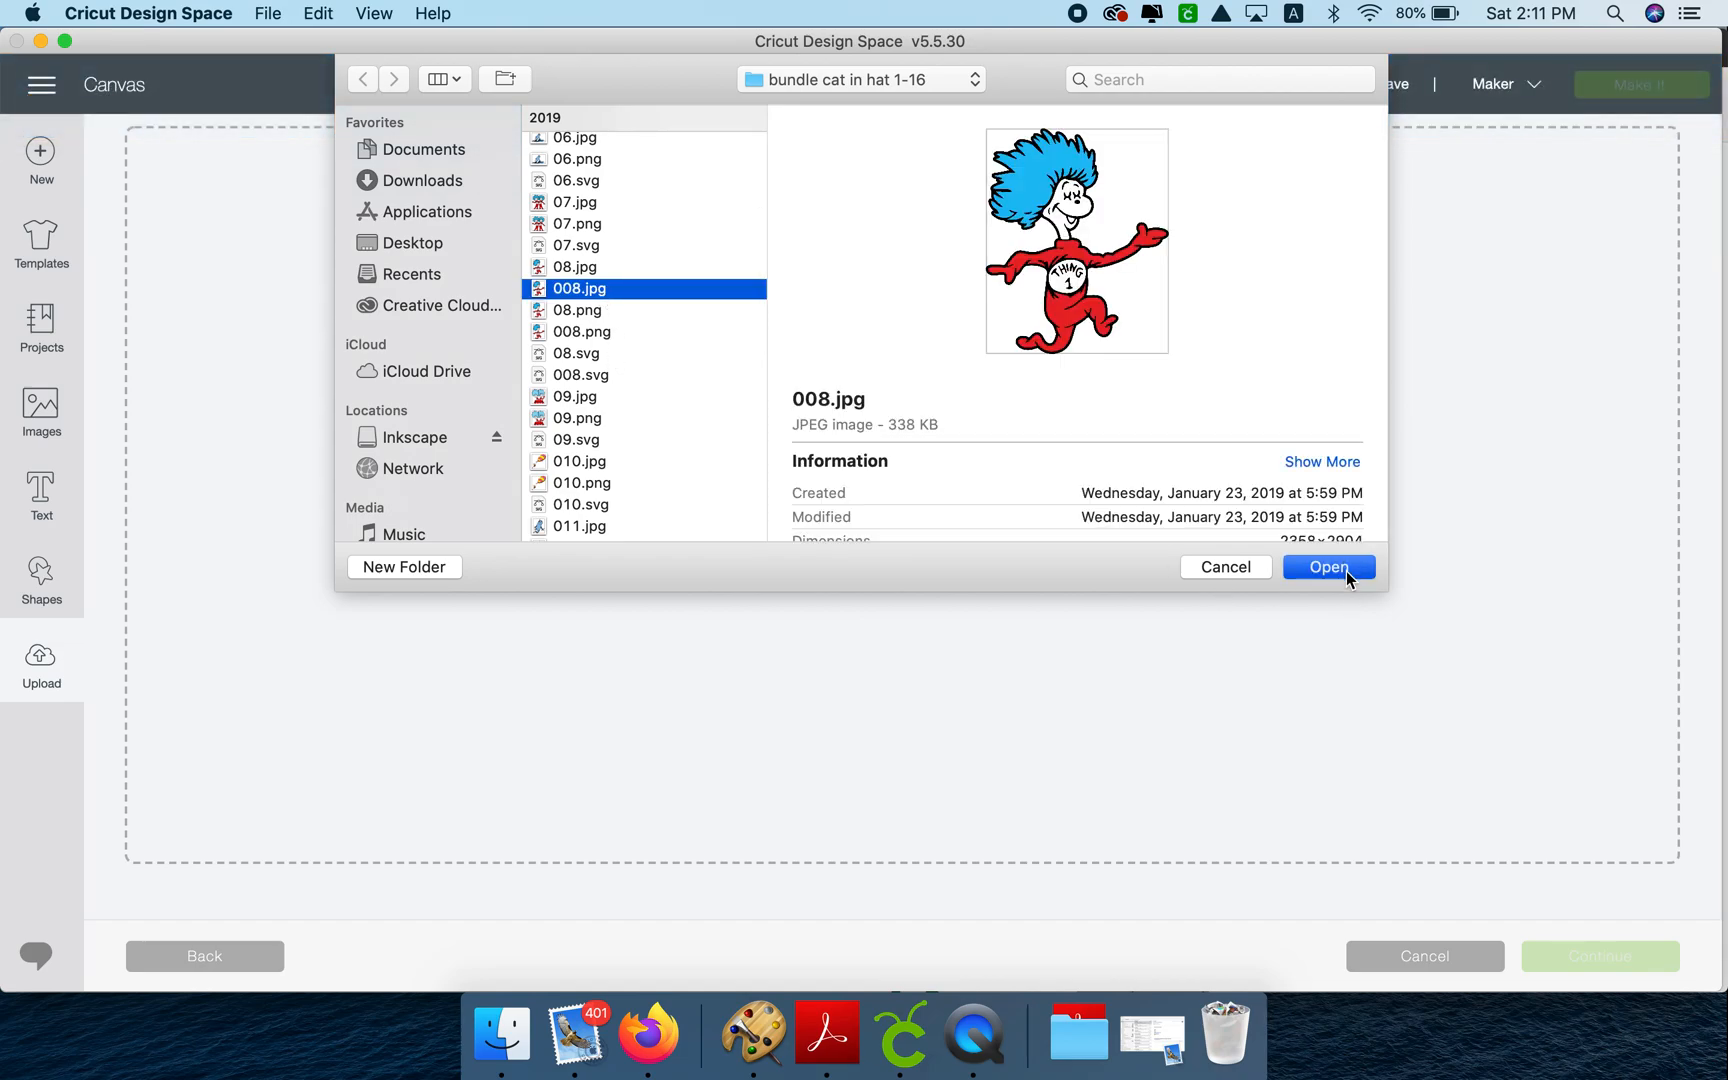
{"action": "left_click", "coordinate": [1328, 566]}
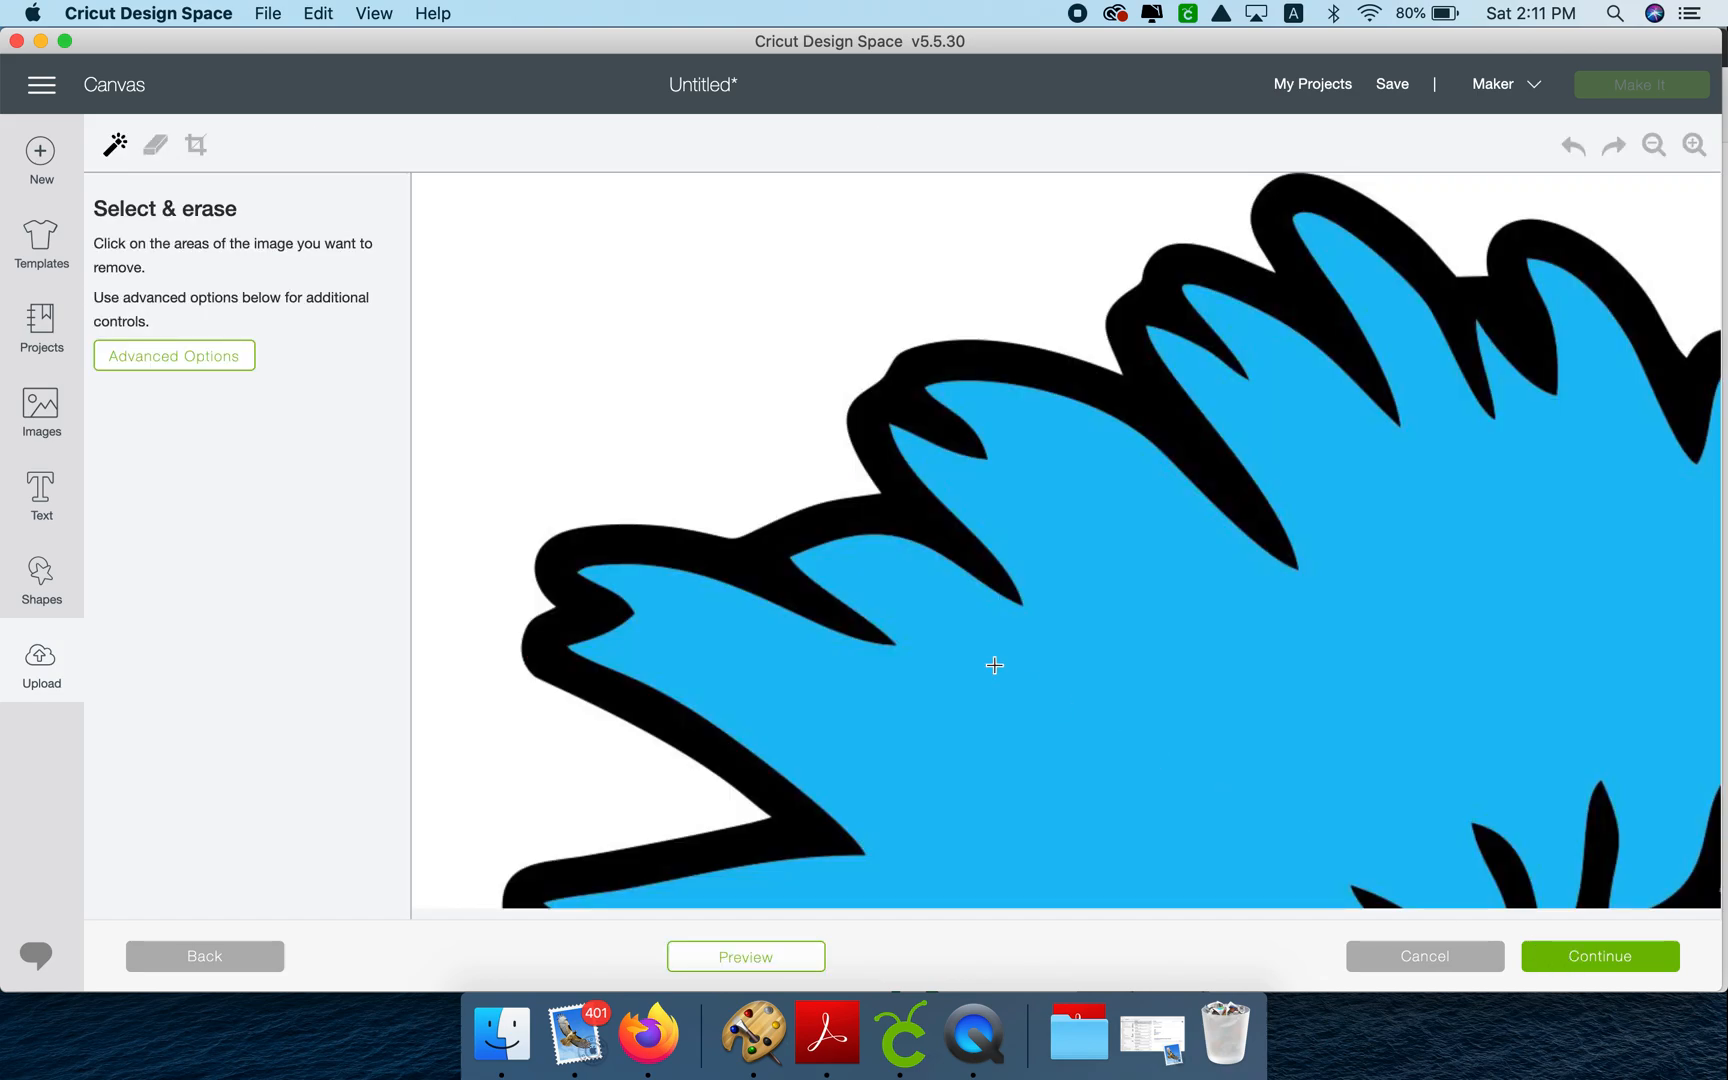
- Erase the white background at color tolerance 80 and save 008.jpg as a Print Then Cut image
{"action": "left_click", "coordinate": [1652, 144]}
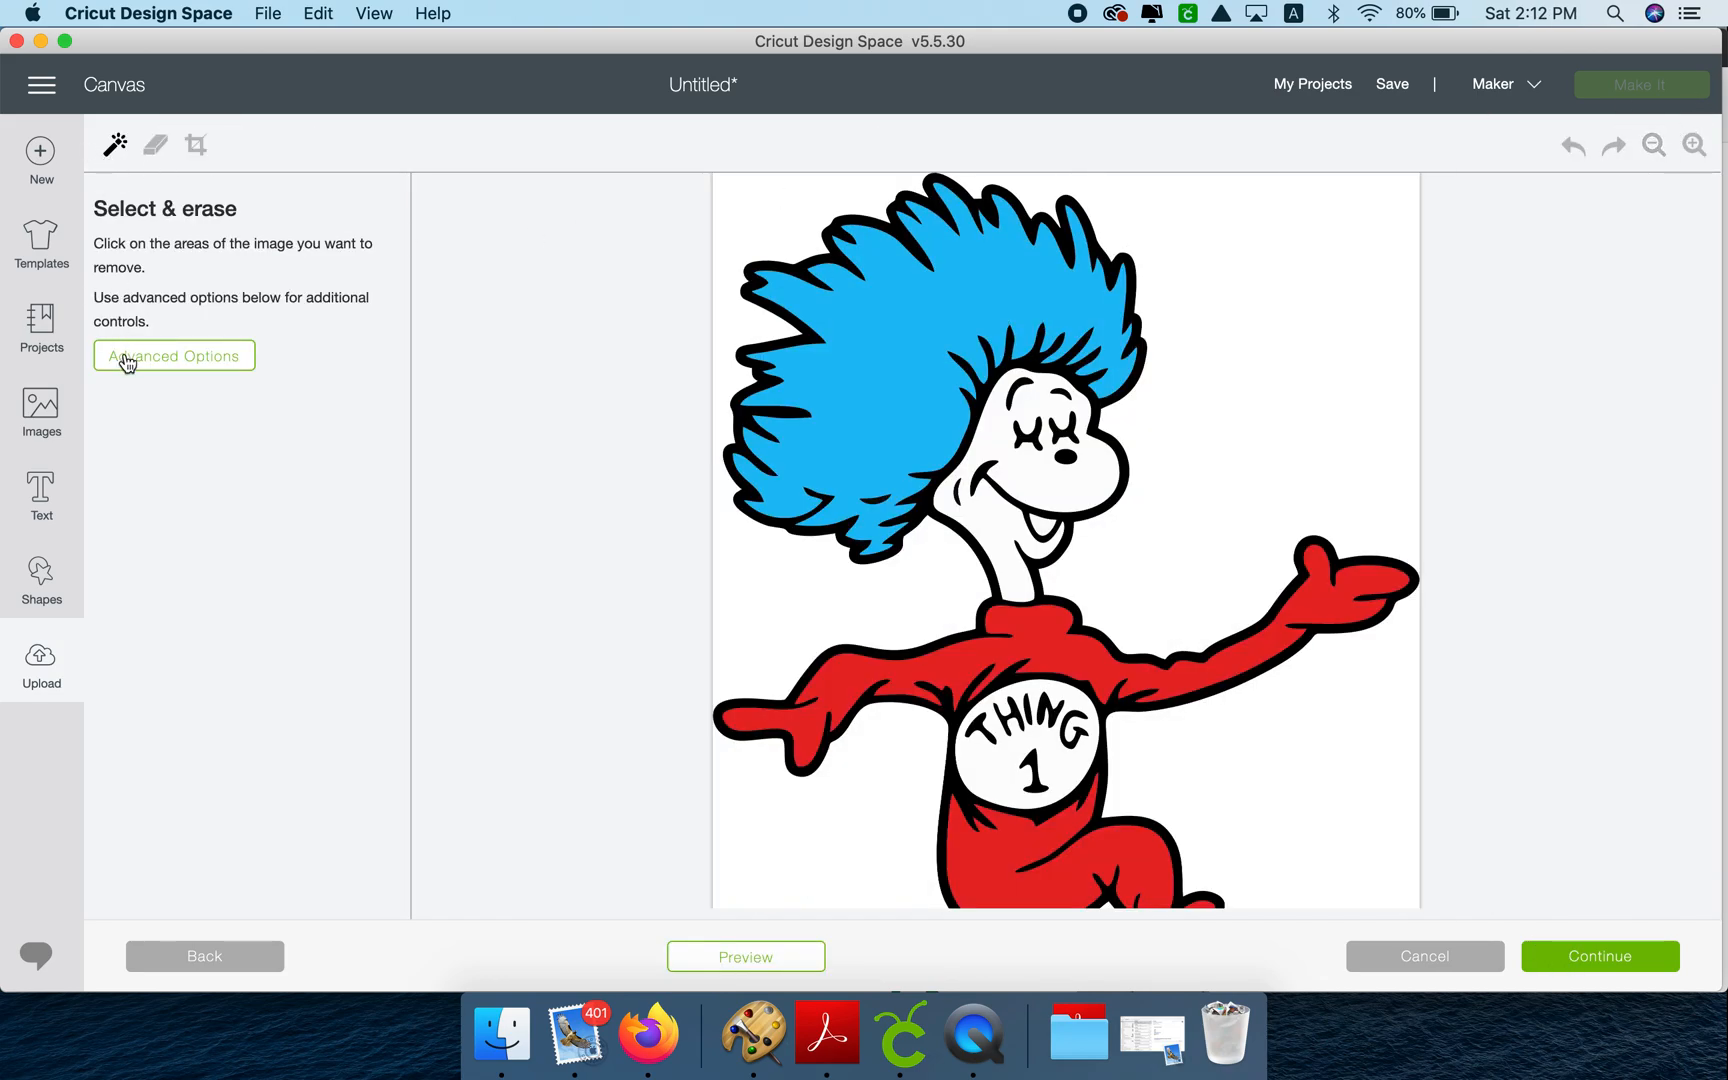
{"action": "left_click", "coordinate": [174, 354]}
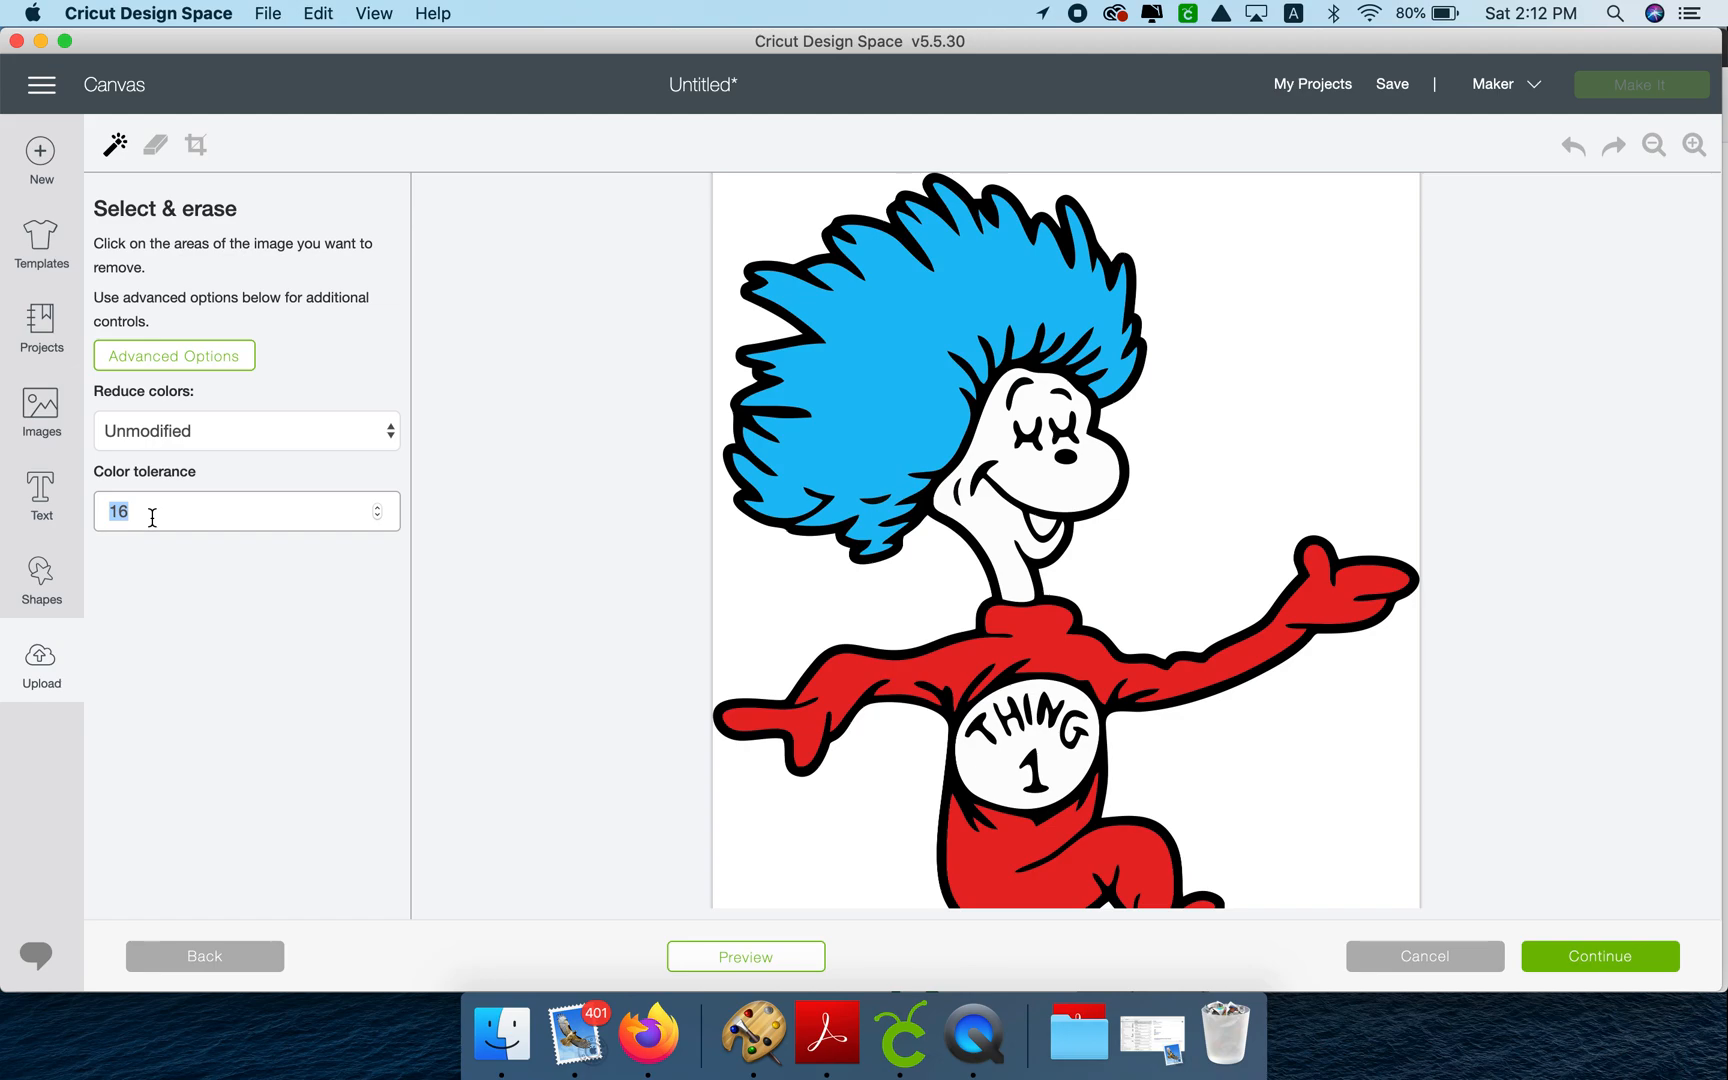
{"action": "mouse_move", "coordinate": [360, 466]}
{"action": "type", "text": "80"}
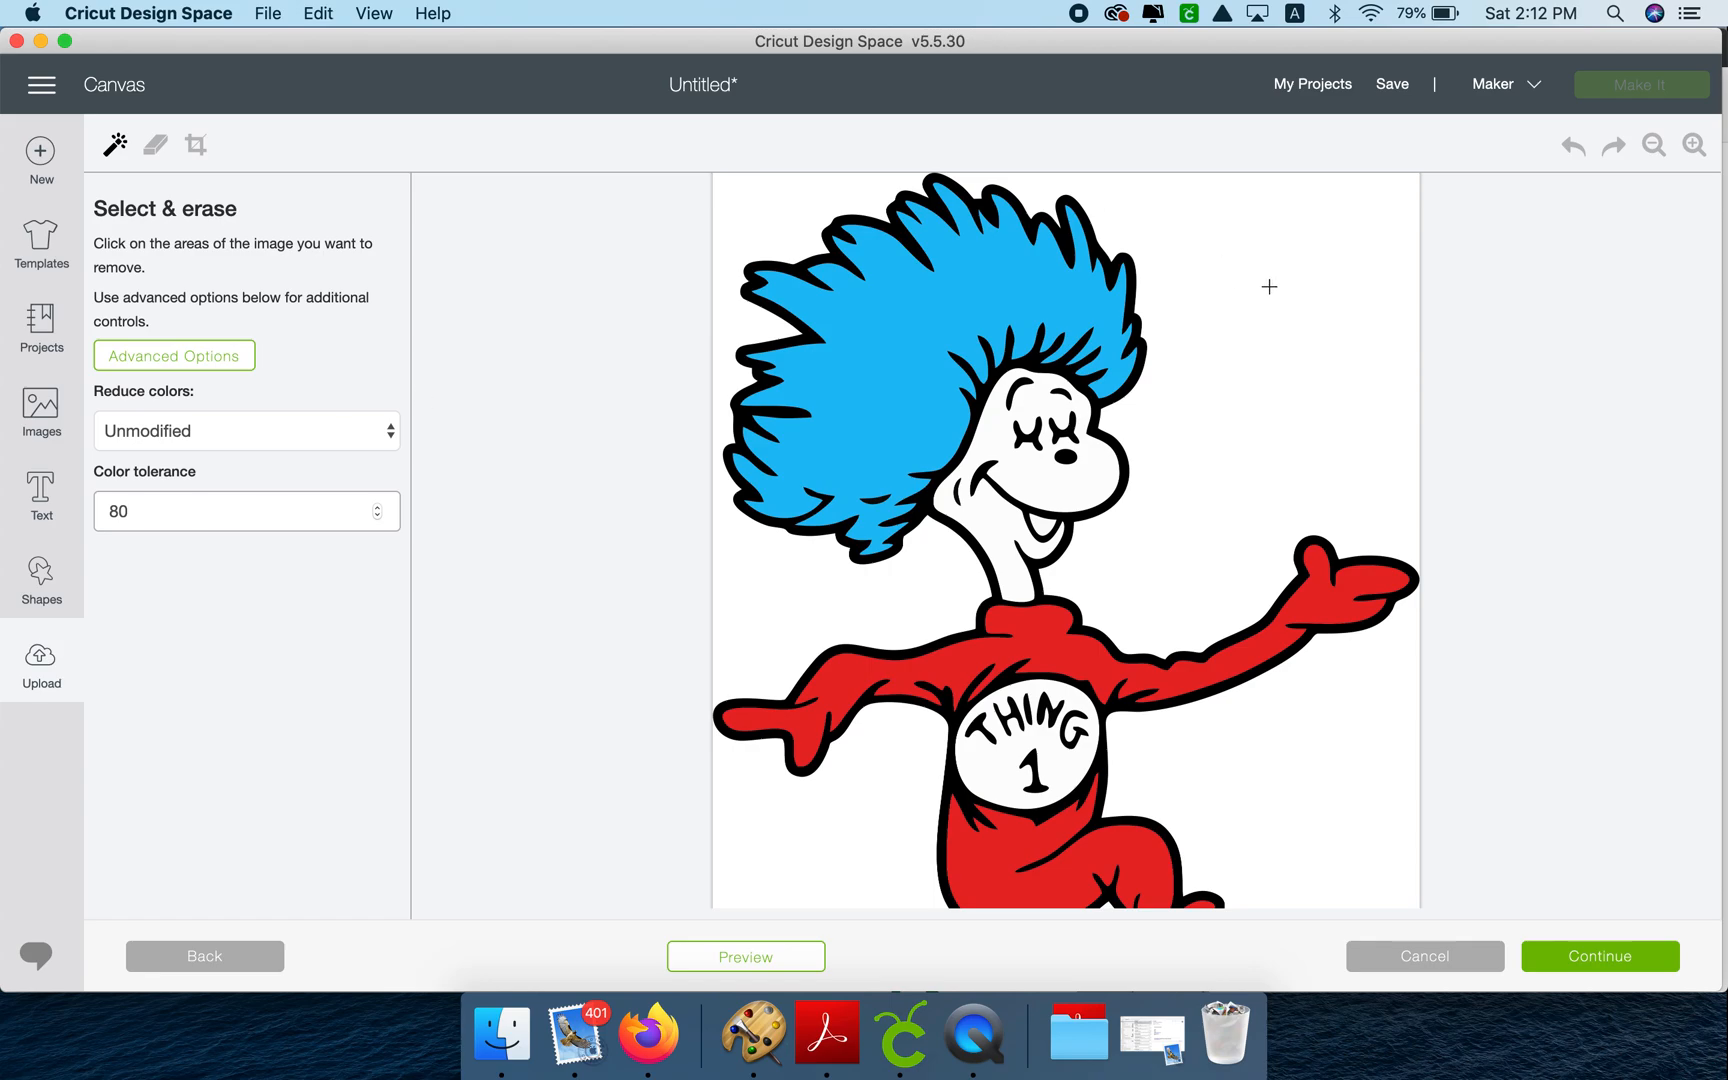
{"action": "left_click", "coordinate": [1268, 288]}
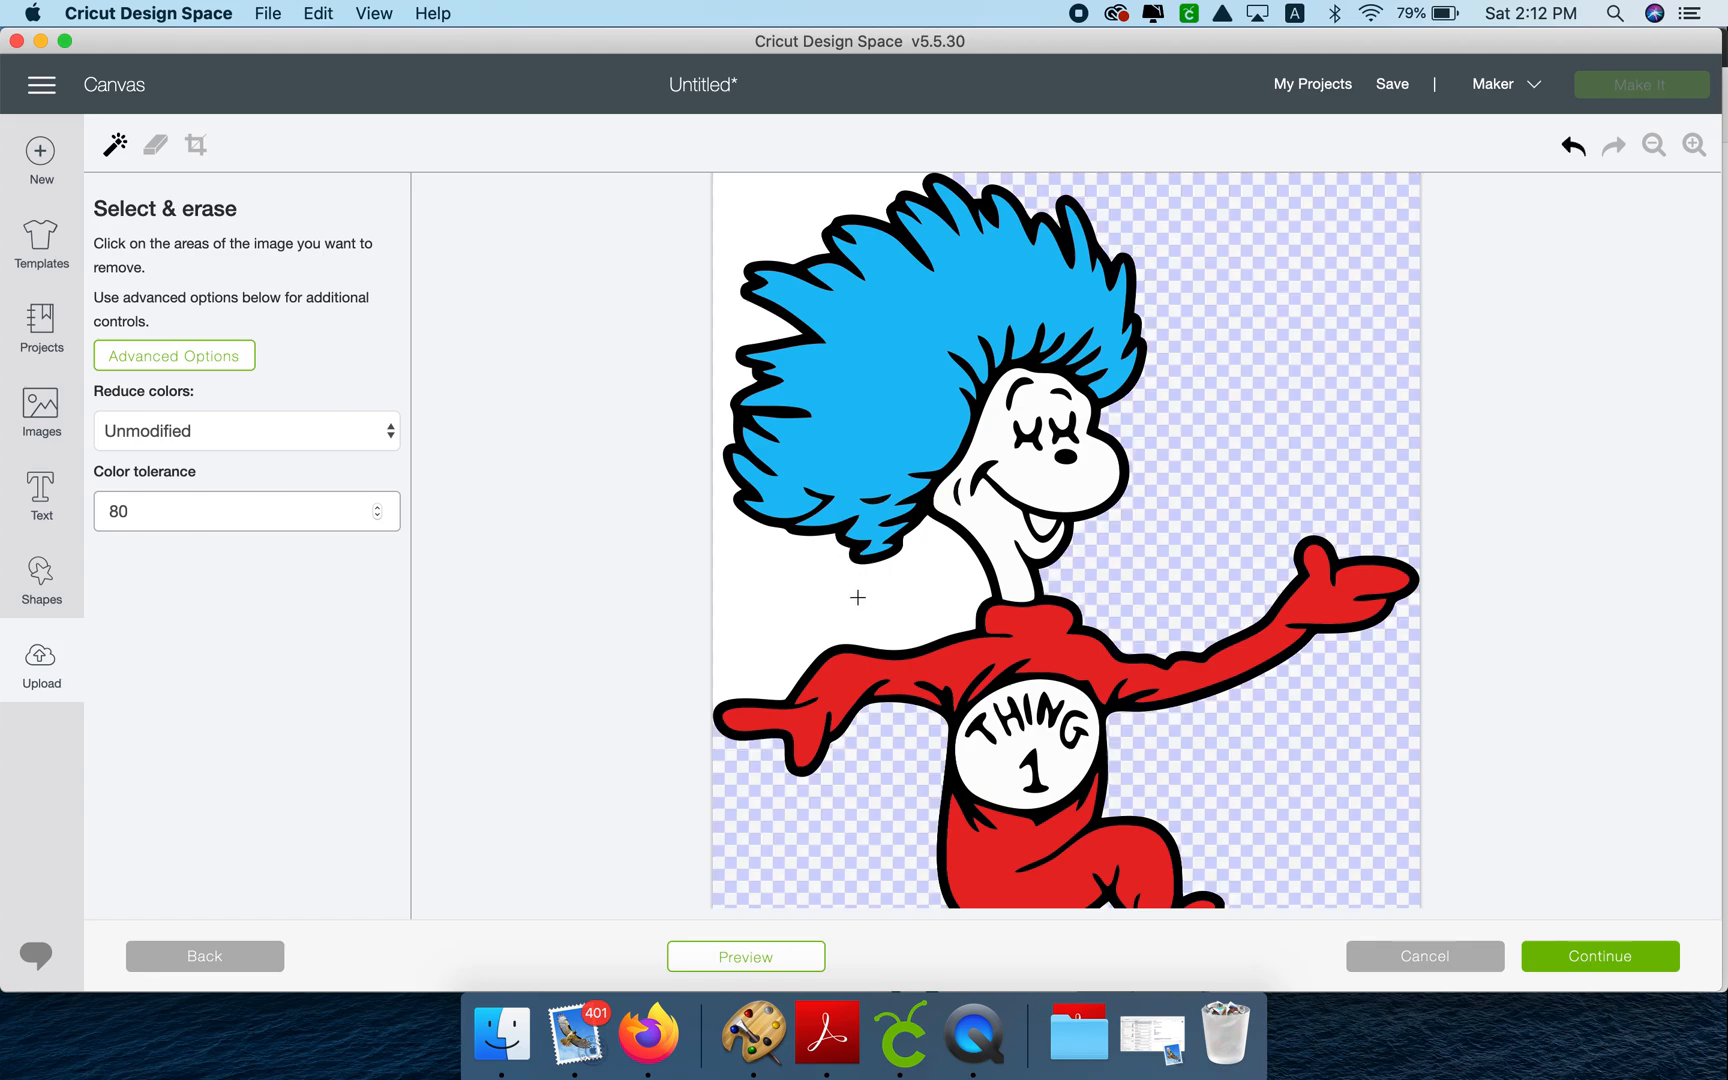
{"action": "scroll", "scroll_direction": "down", "scroll_amount": 3}
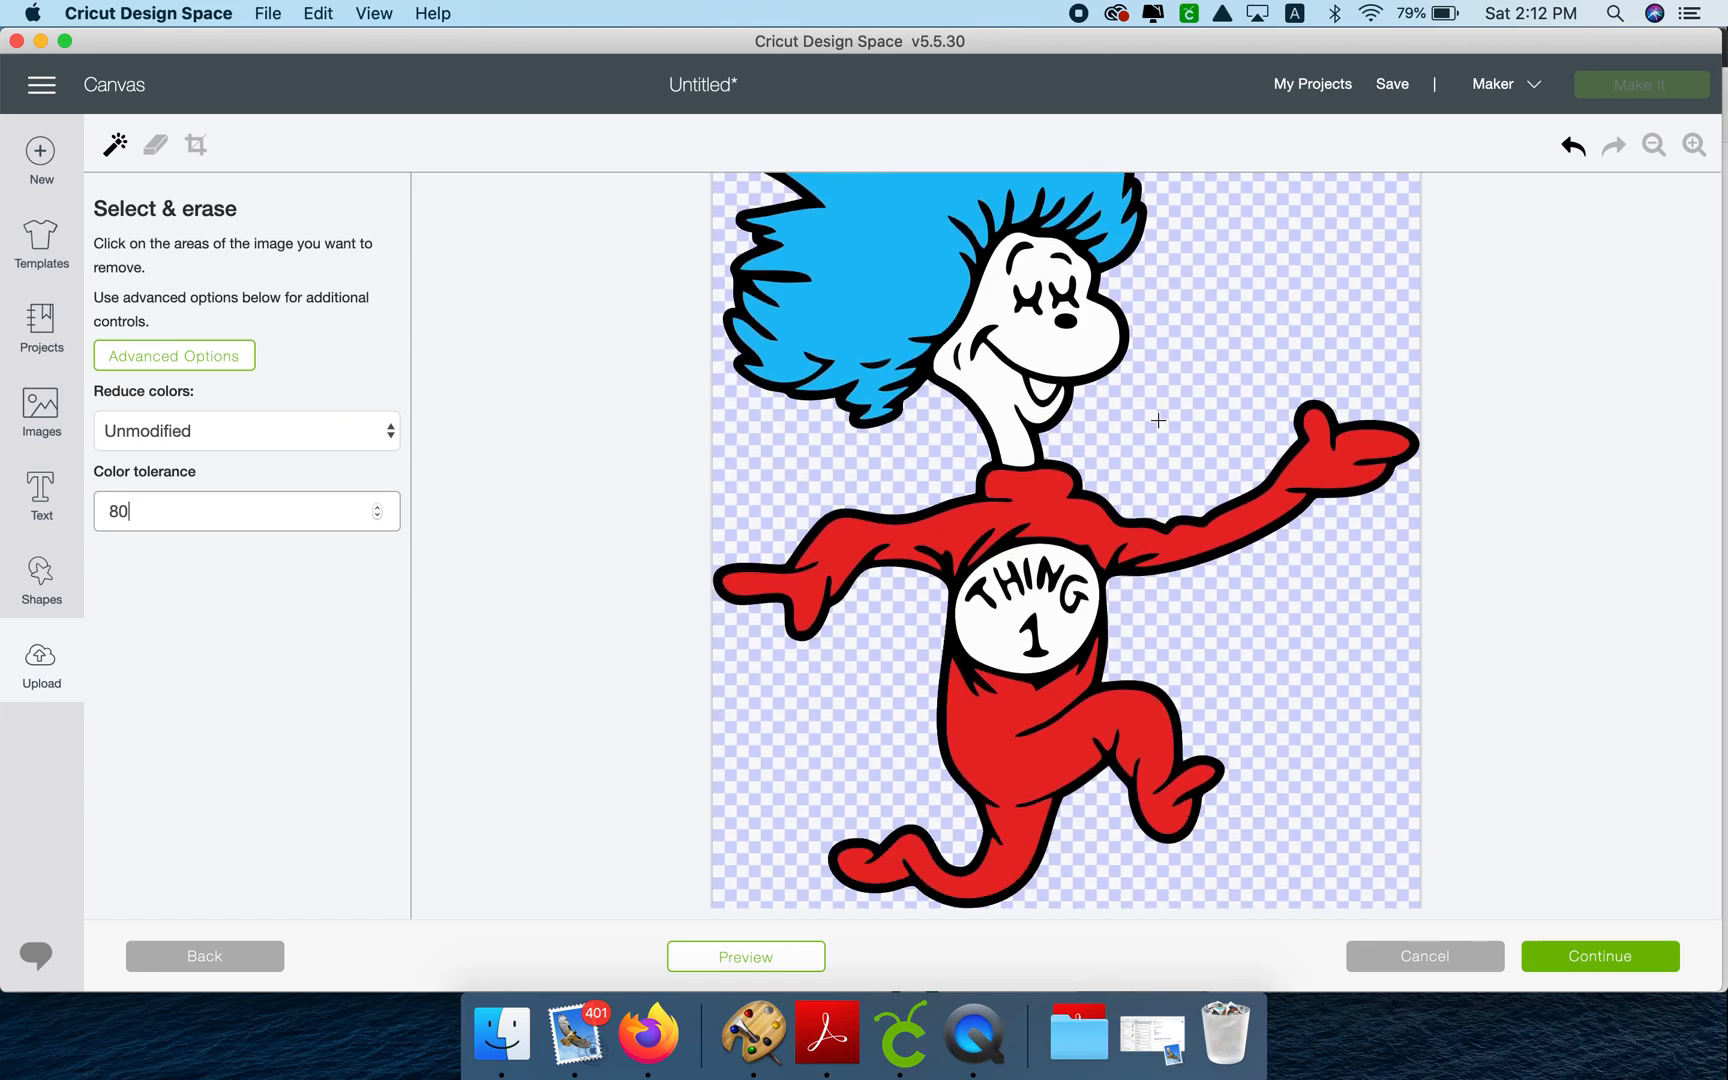
{"action": "mouse_move", "coordinate": [1600, 956]}
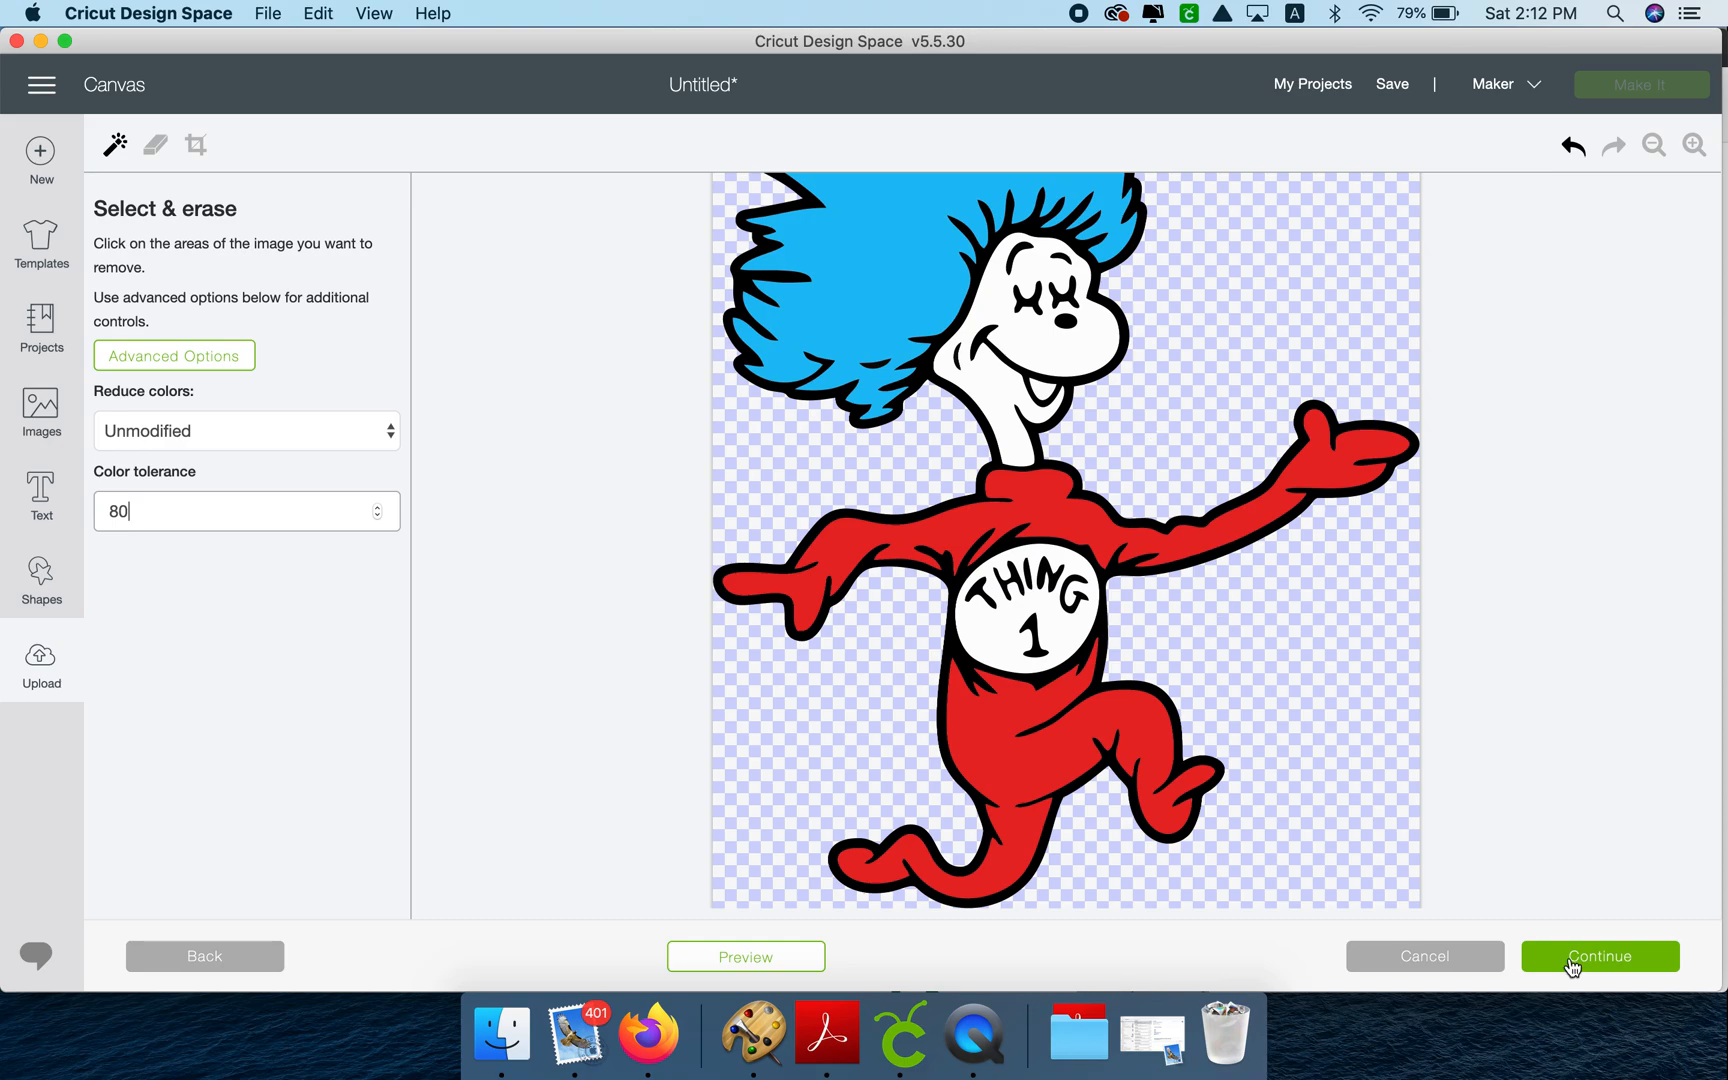
{"action": "left_click", "coordinate": [1600, 956]}
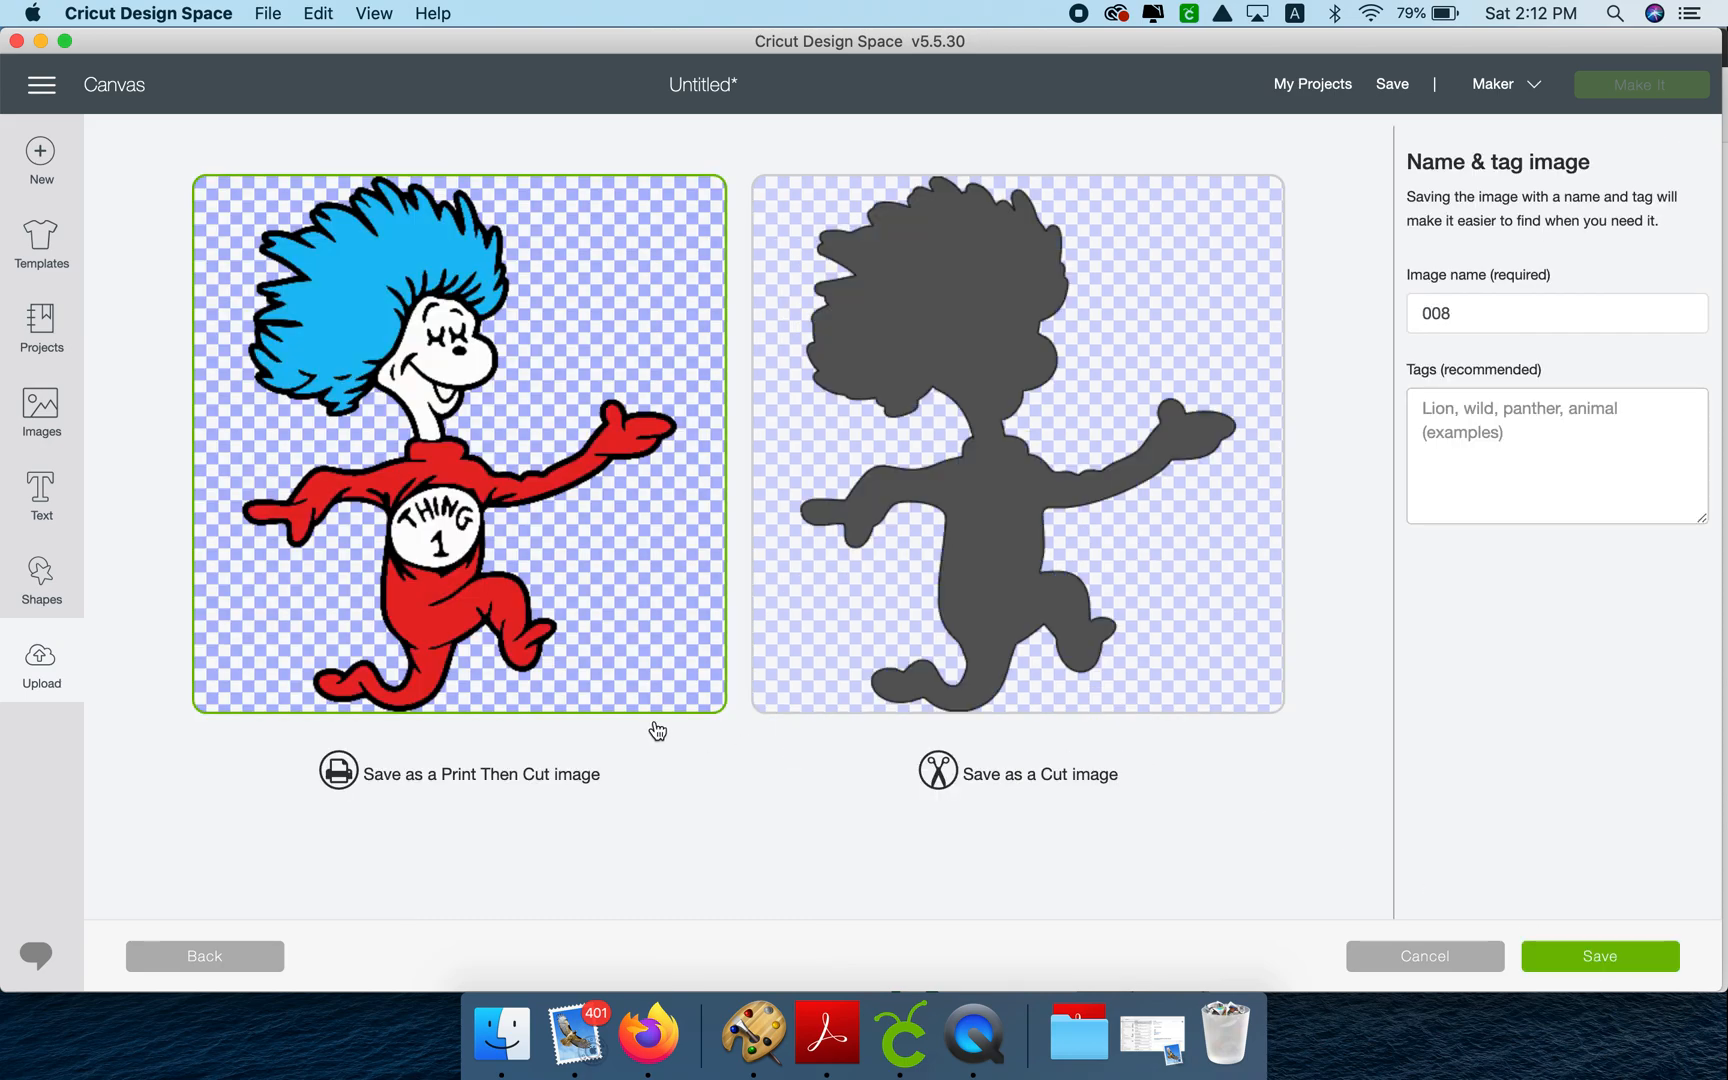
{"action": "mouse_move", "coordinate": [1554, 964]}
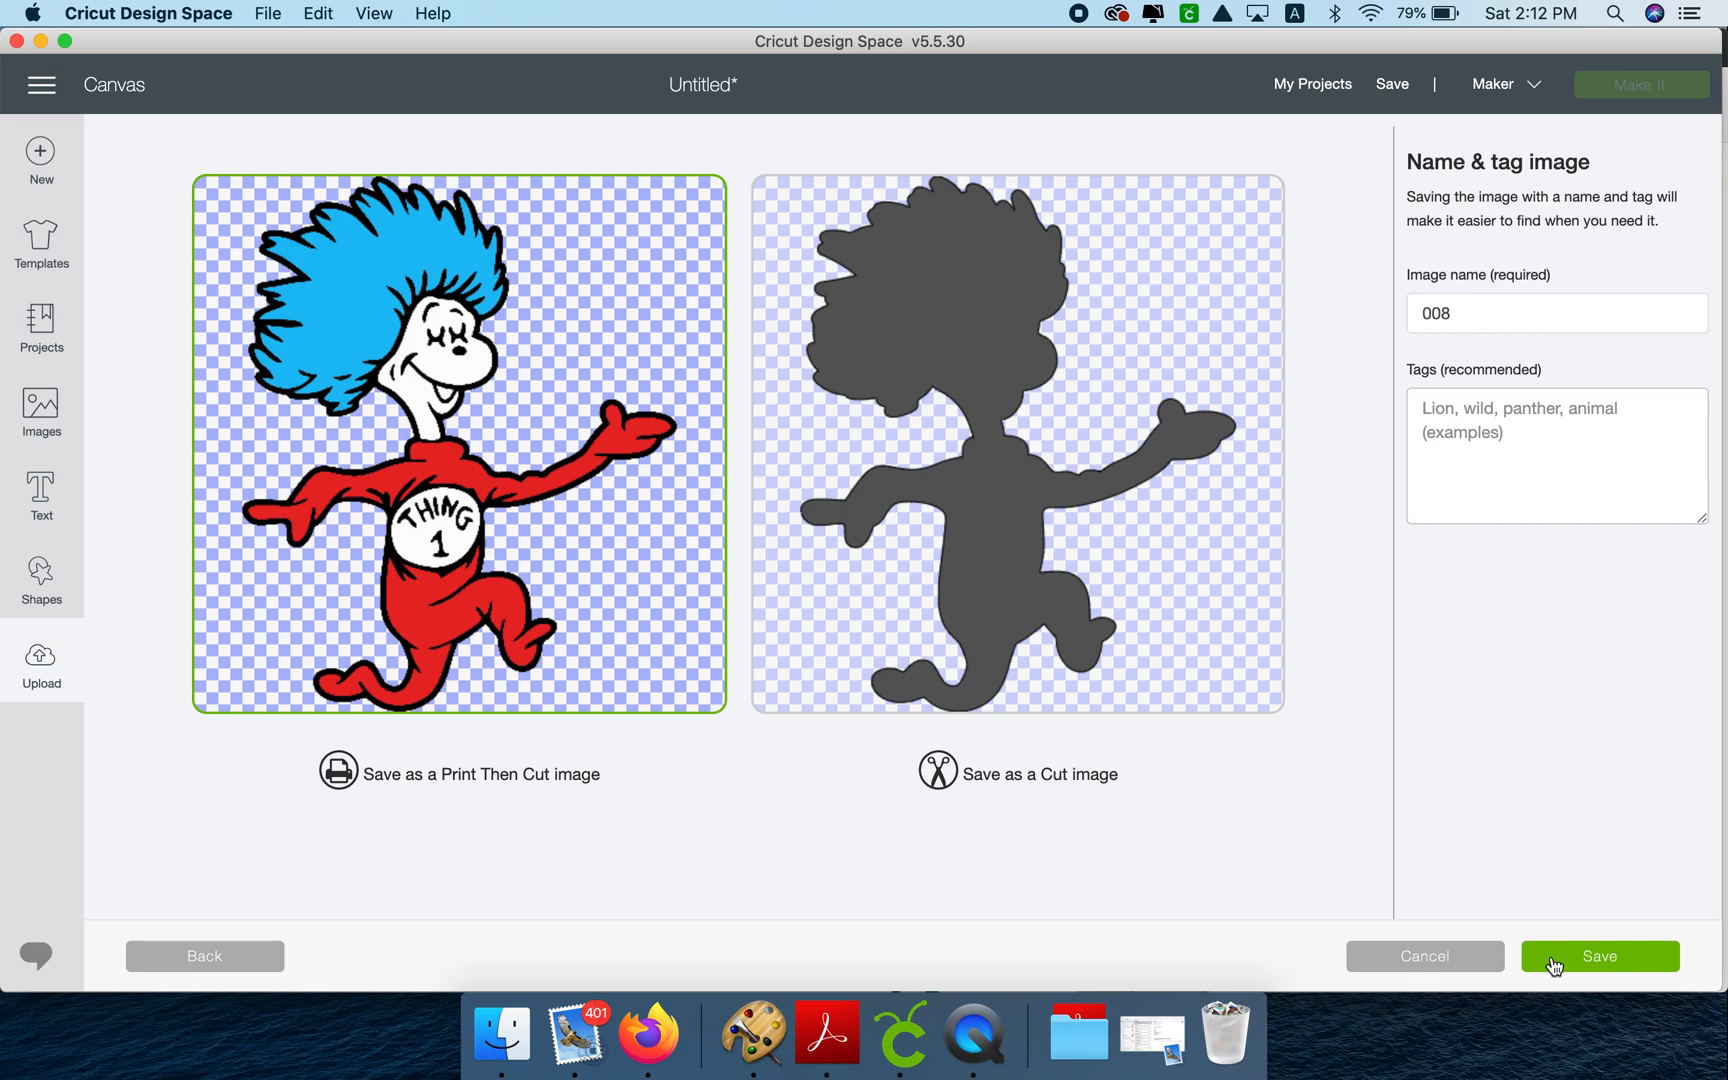
{"action": "left_click", "coordinate": [1600, 956]}
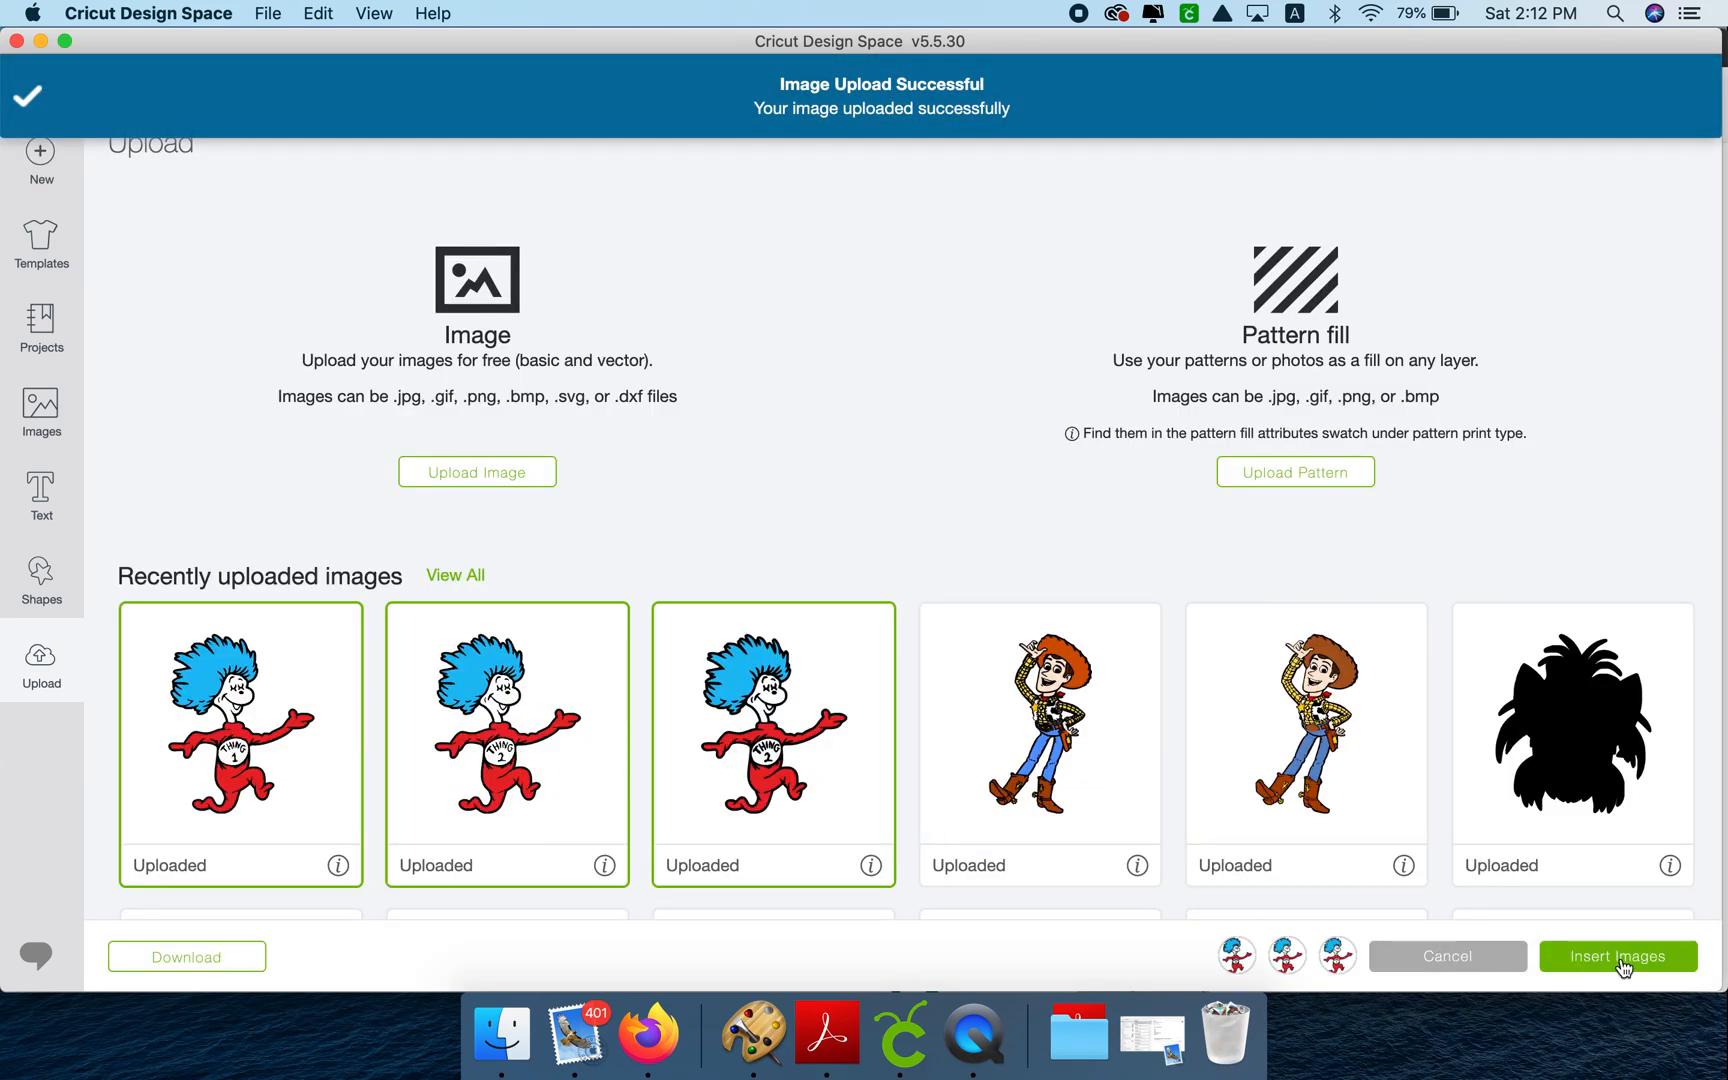
- Insert the three selected Thing images onto the canvas
{"action": "left_click", "coordinate": [1618, 956]}
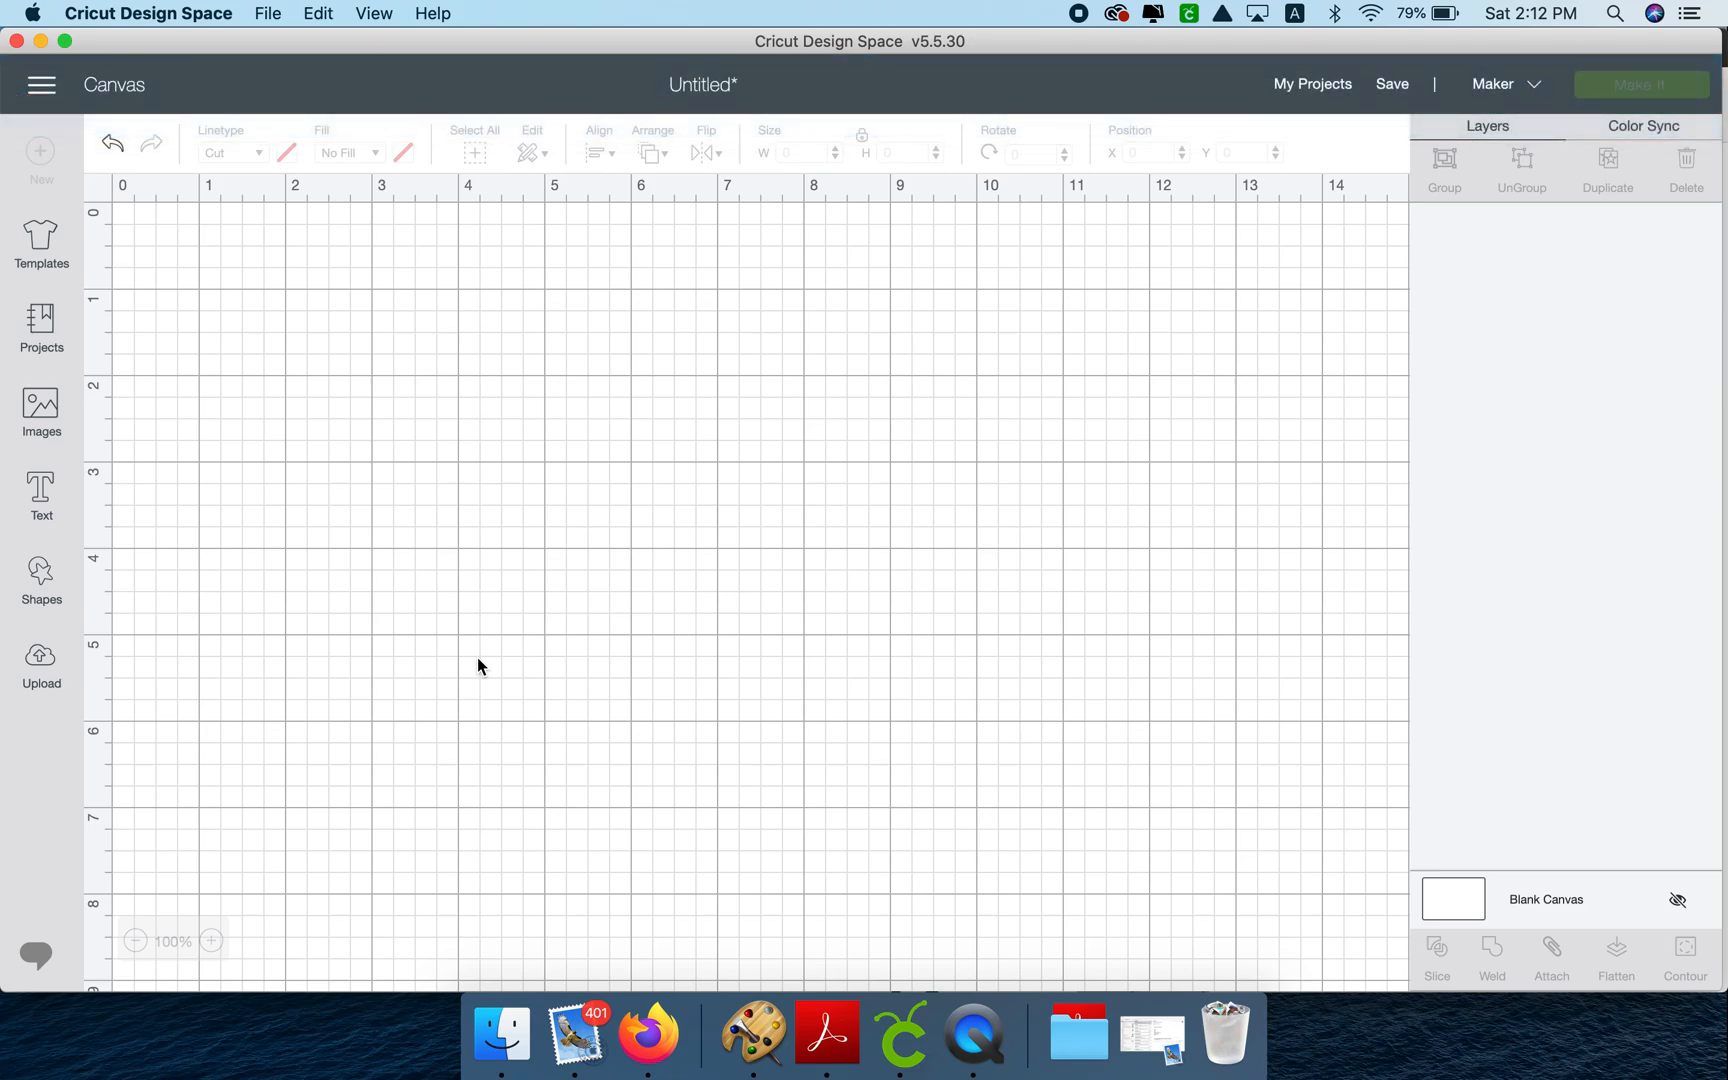
{"action": "mouse_move", "coordinate": [1586, 278]}
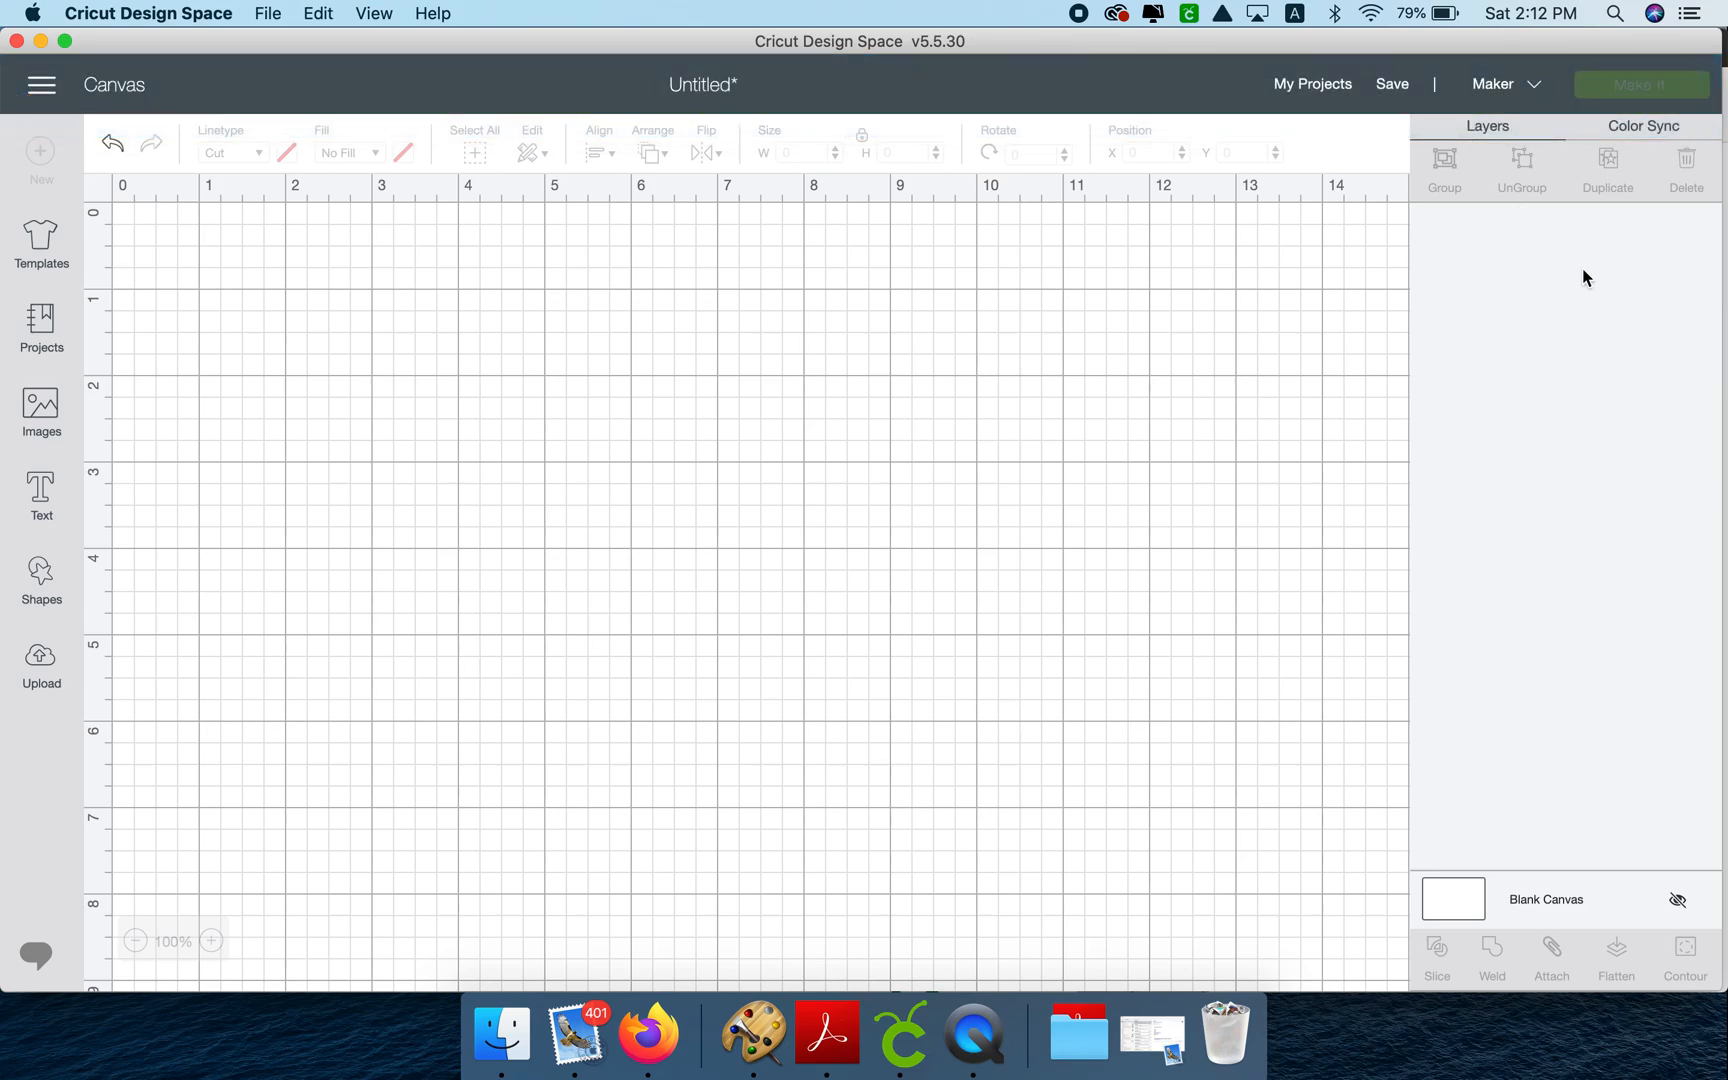
{"action": "mouse_move", "coordinate": [1612, 450]}
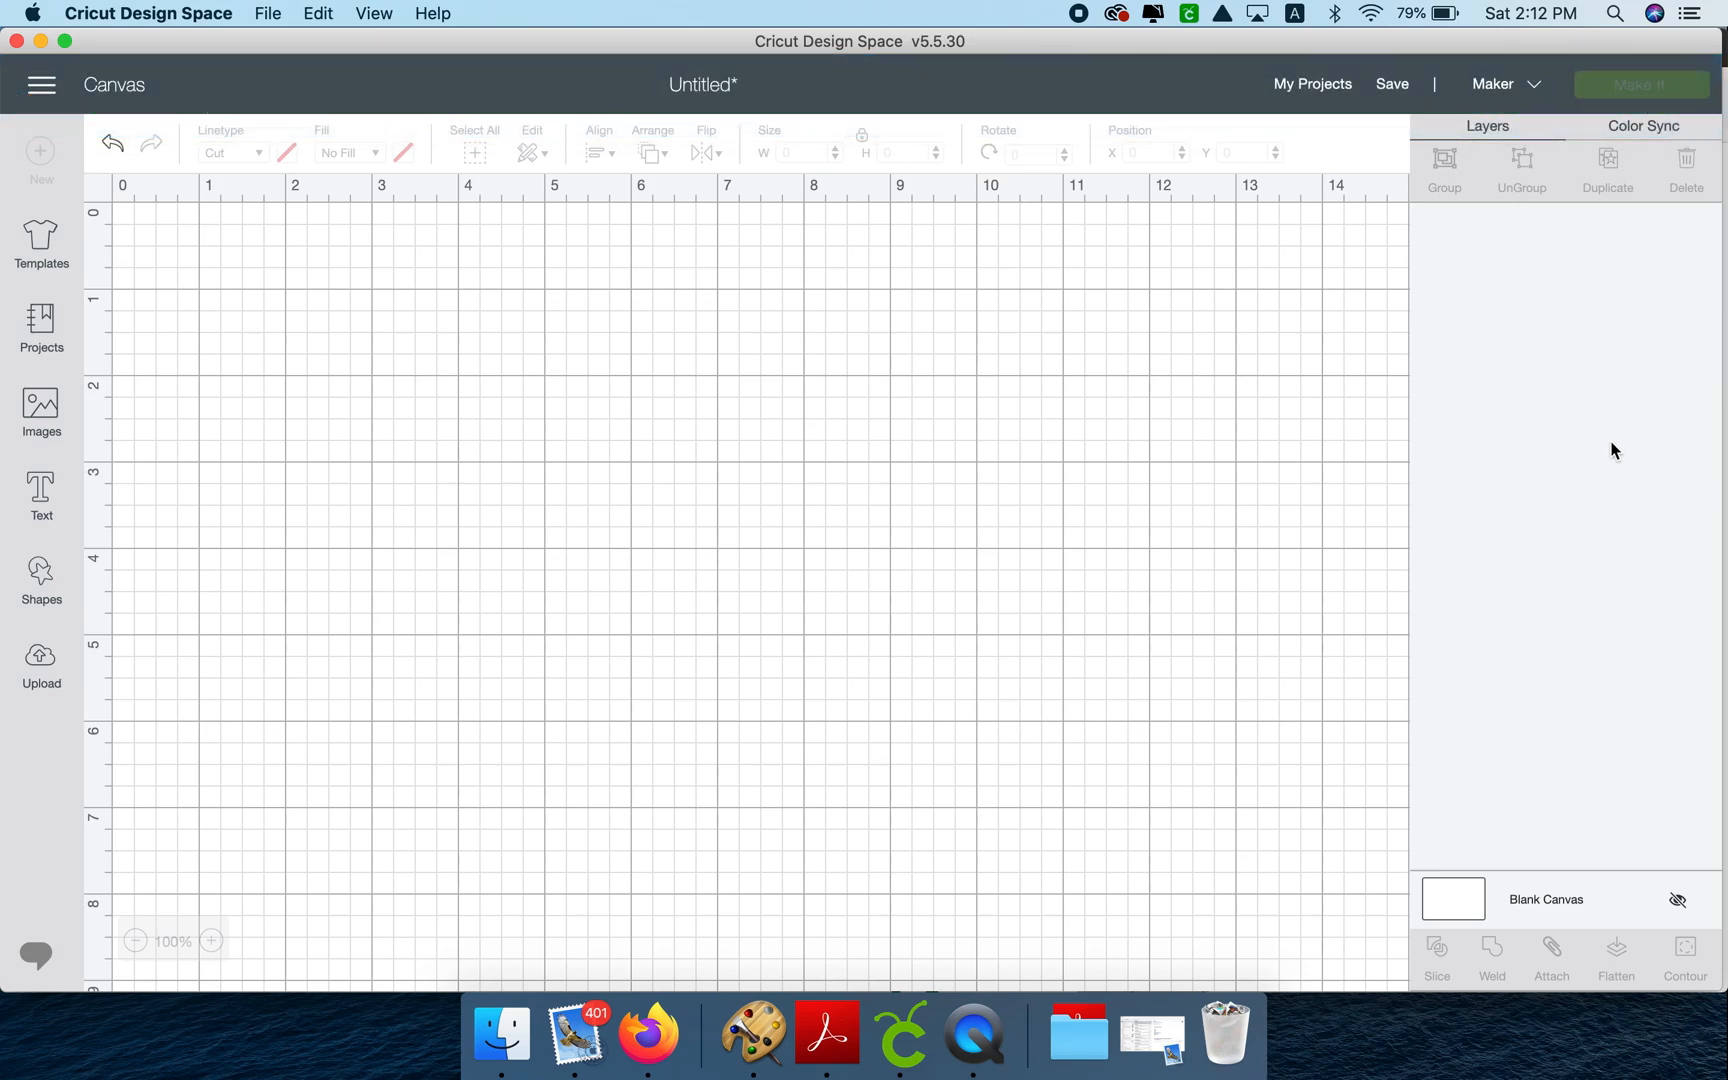
{"action": "mouse_move", "coordinate": [1606, 452]}
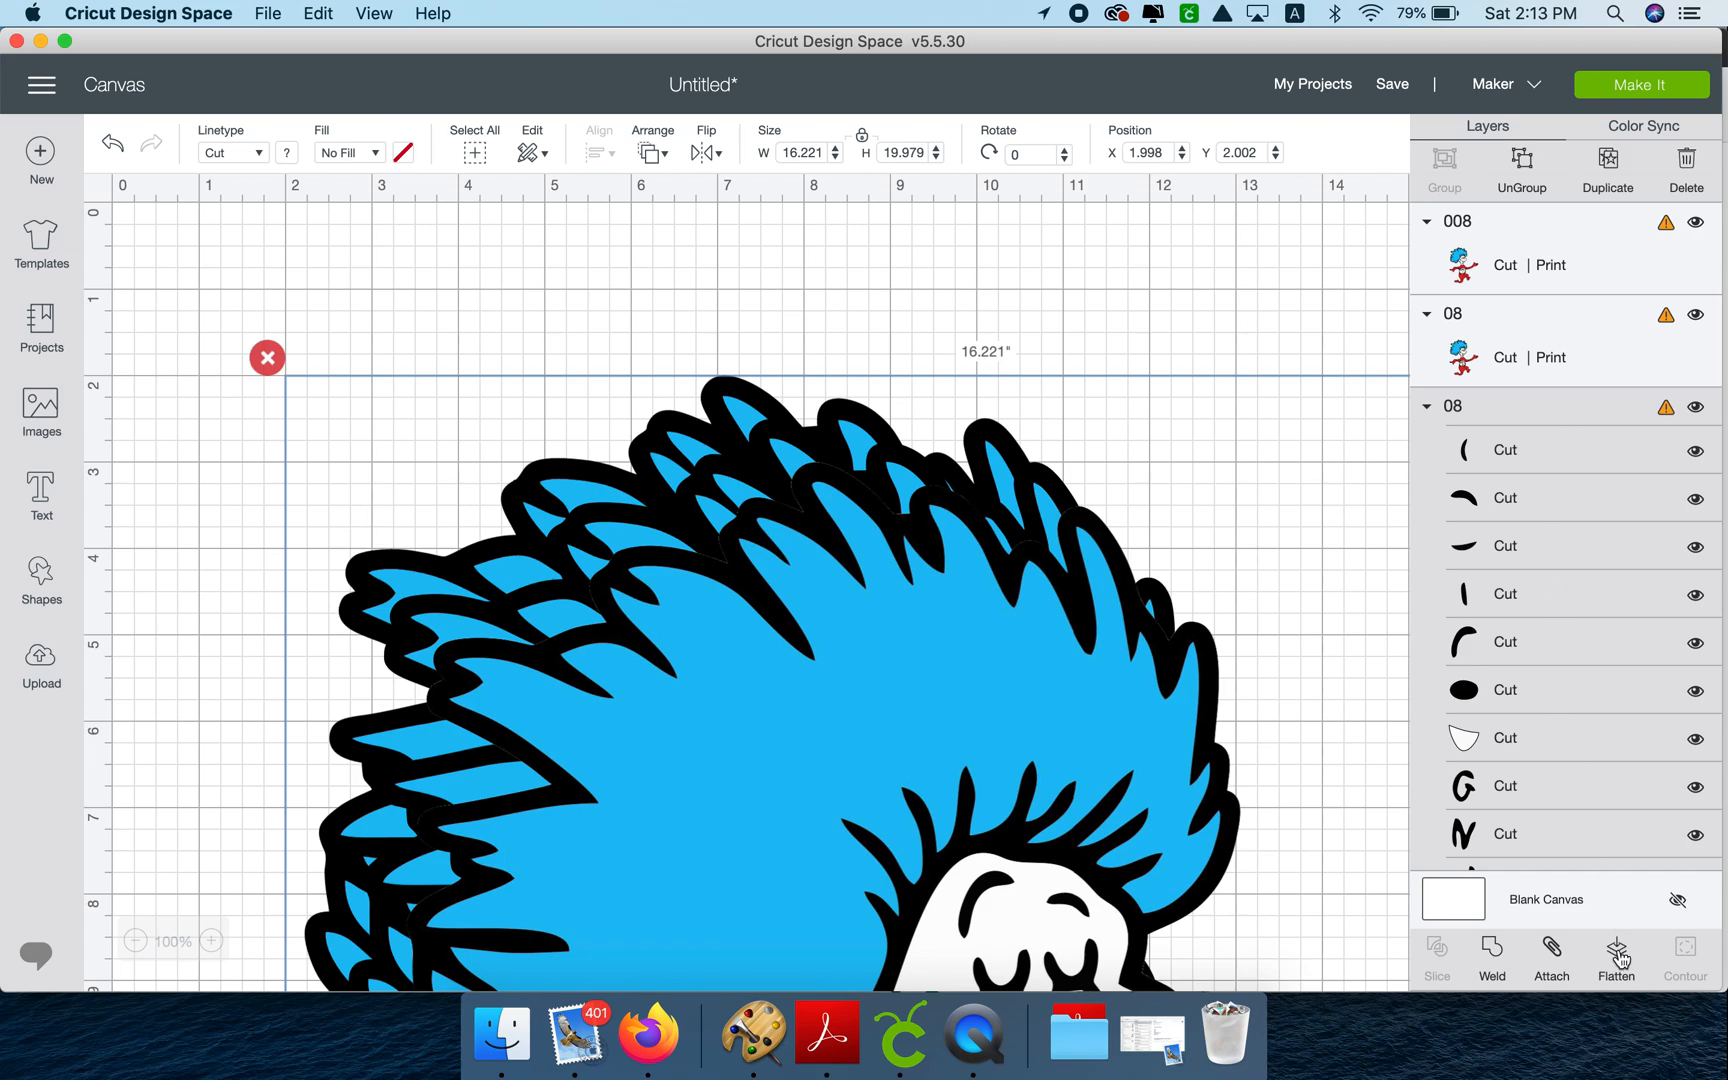
- Flatten the layered Thing 2 SVG group into one printable image
{"action": "left_click", "coordinate": [1614, 950]}
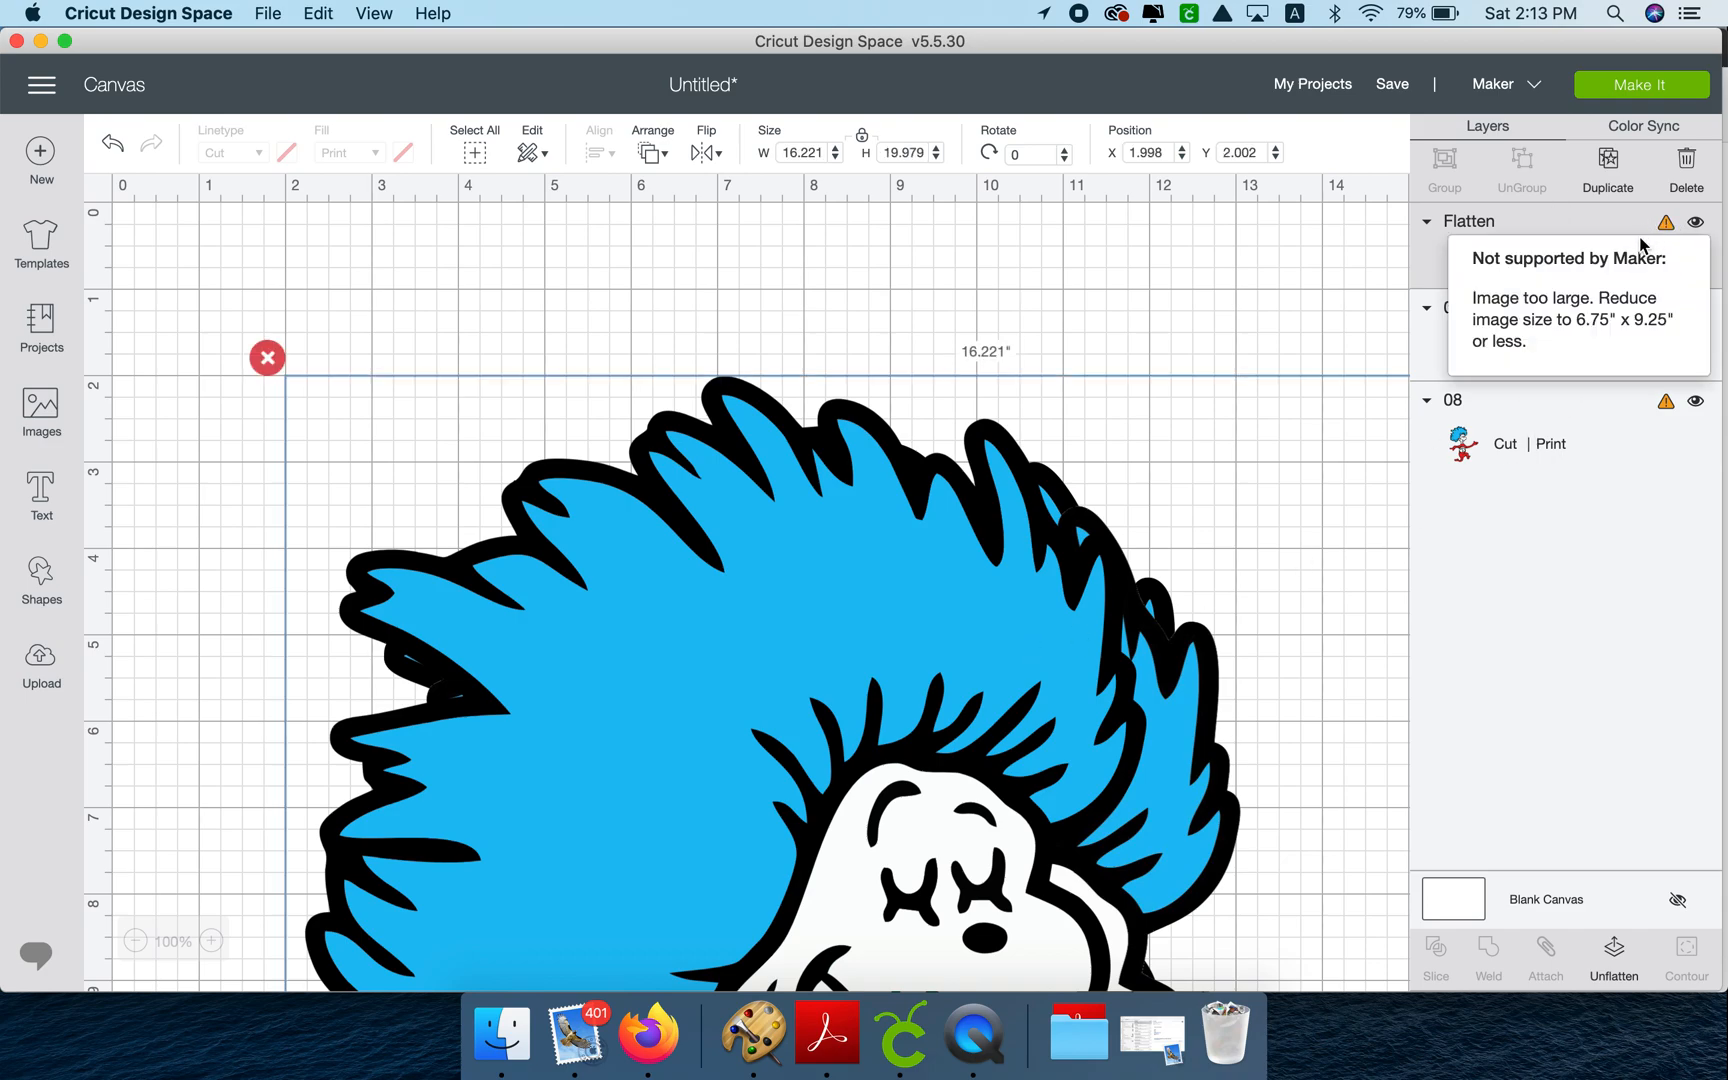
{"action": "mouse_move", "coordinate": [1580, 310]}
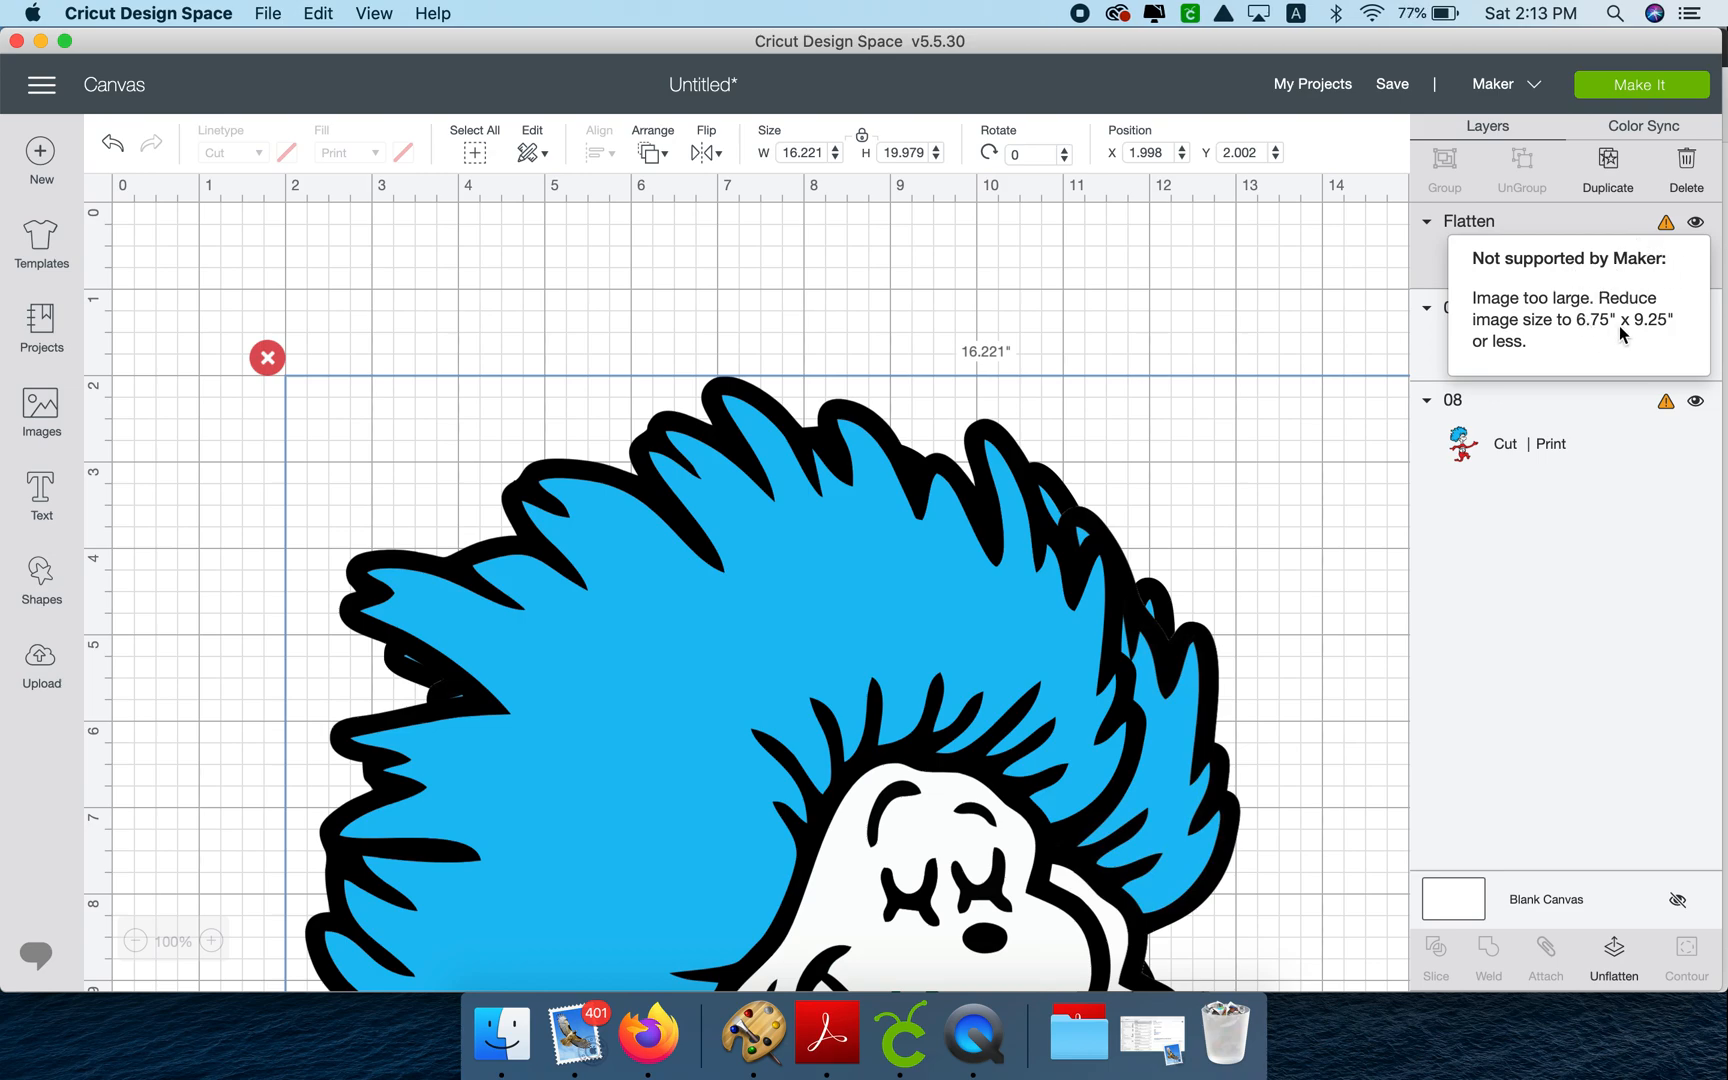
{"action": "mouse_move", "coordinate": [1662, 340]}
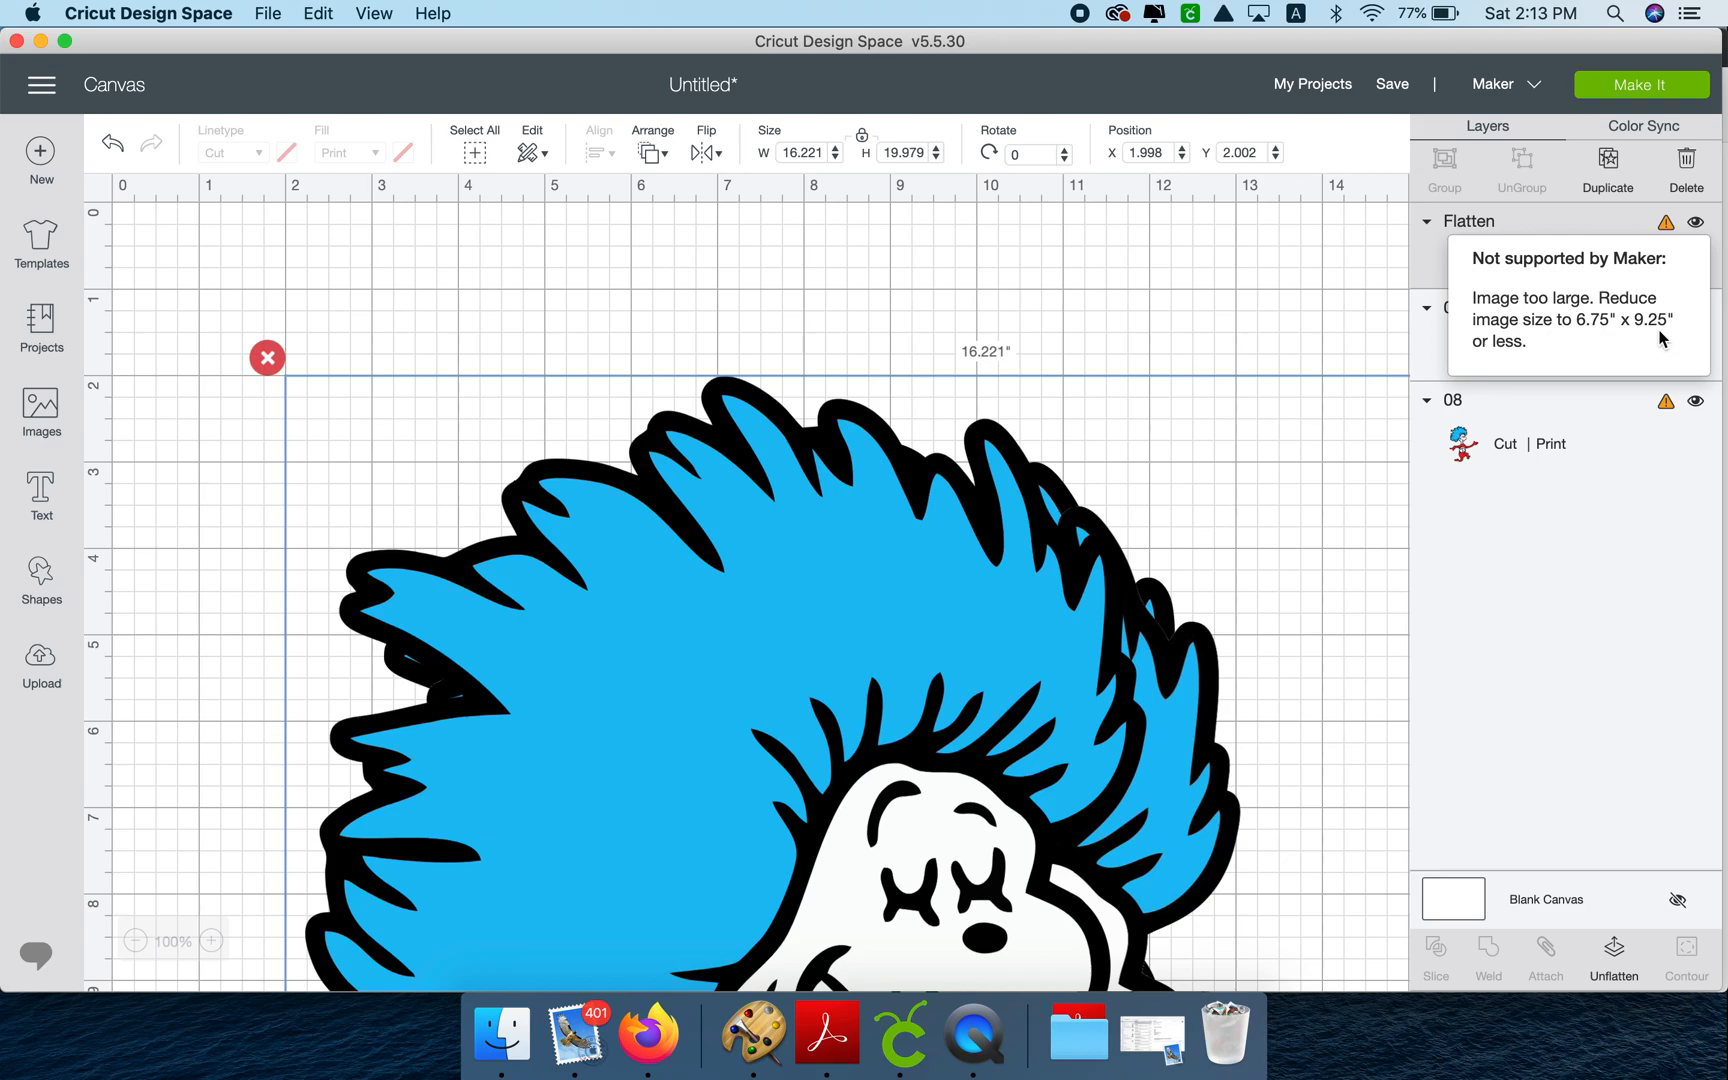
{"action": "mouse_move", "coordinate": [1492, 362]}
{"action": "type", "text": "4"}
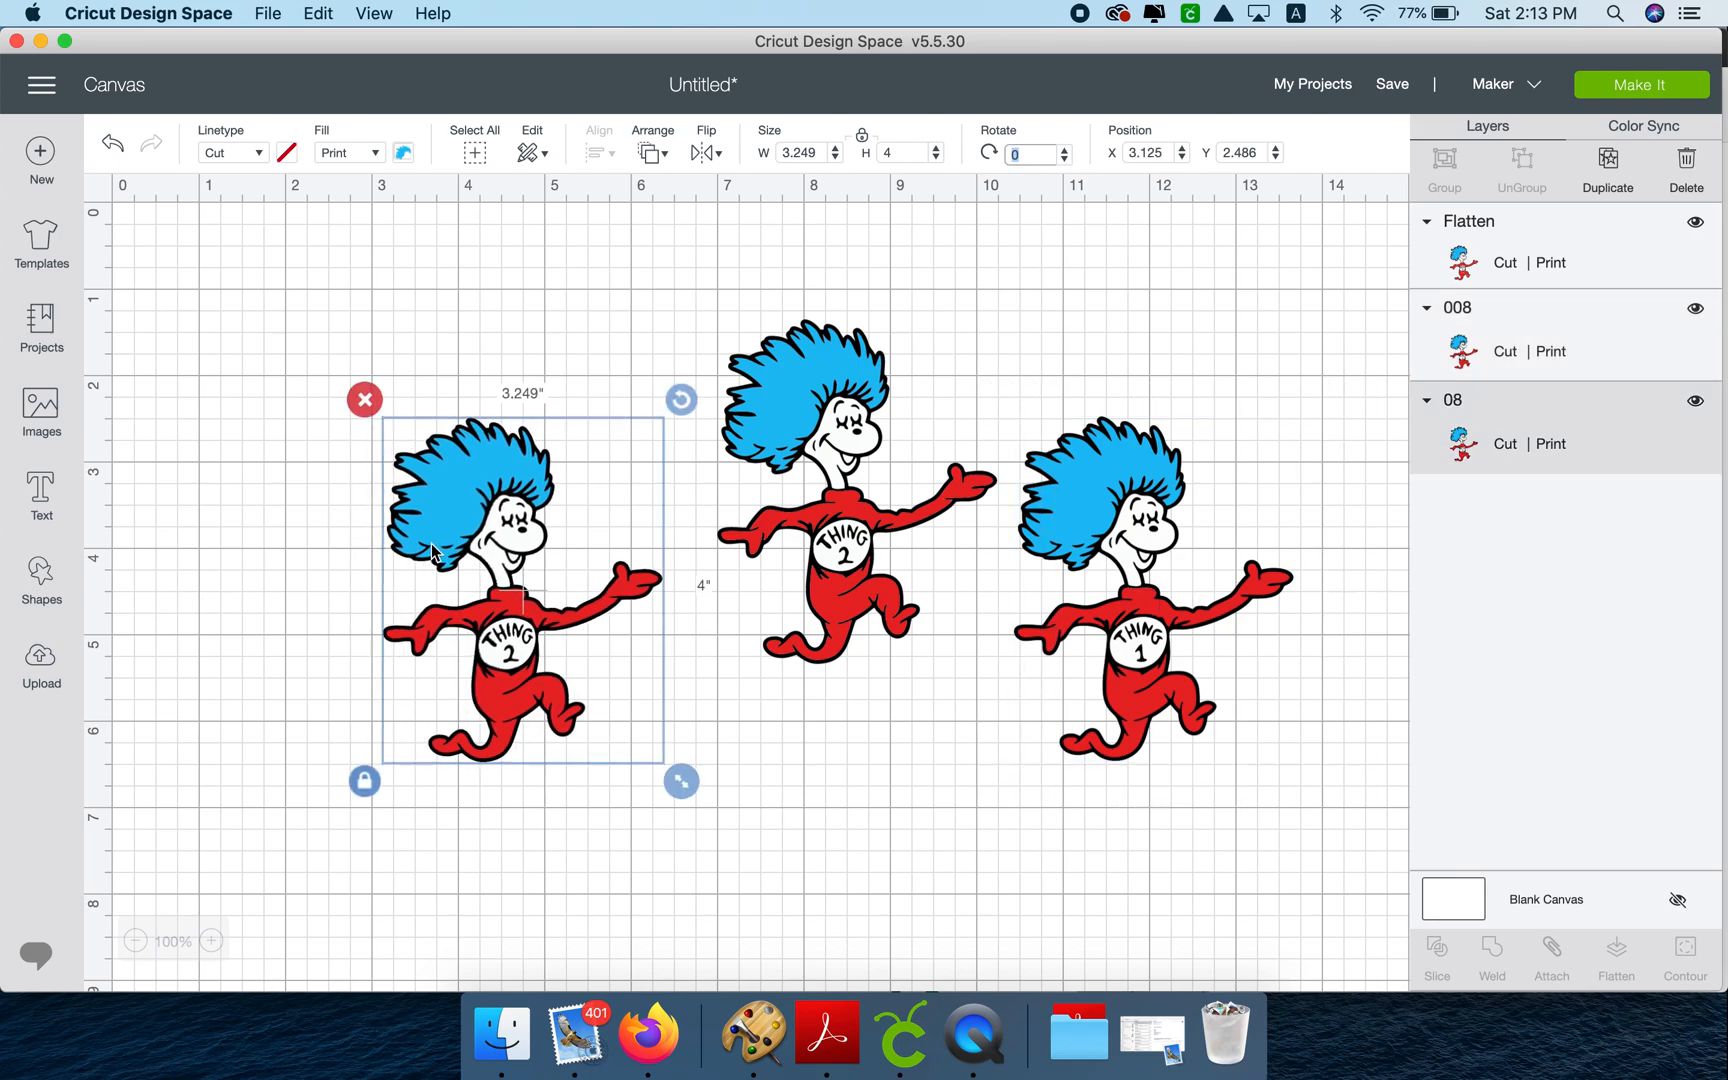
{"action": "left_click", "coordinate": [1640, 84]}
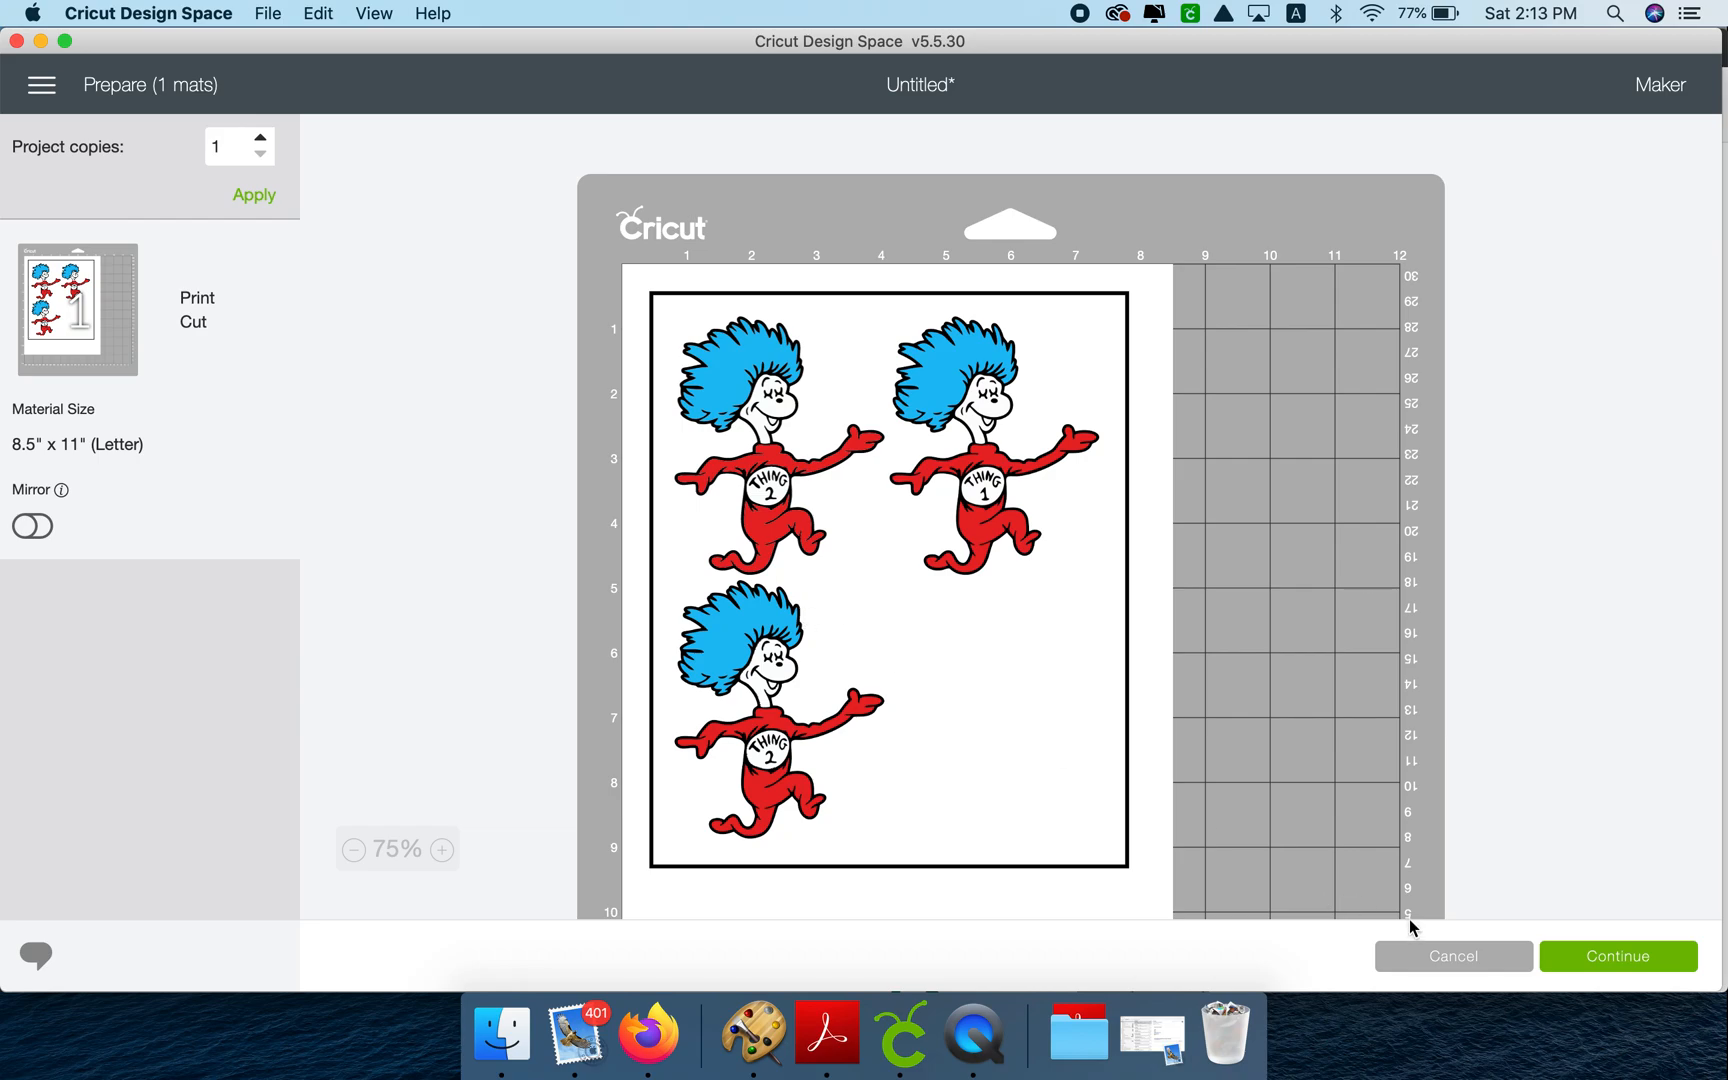
{"action": "left_click", "coordinate": [1452, 956]}
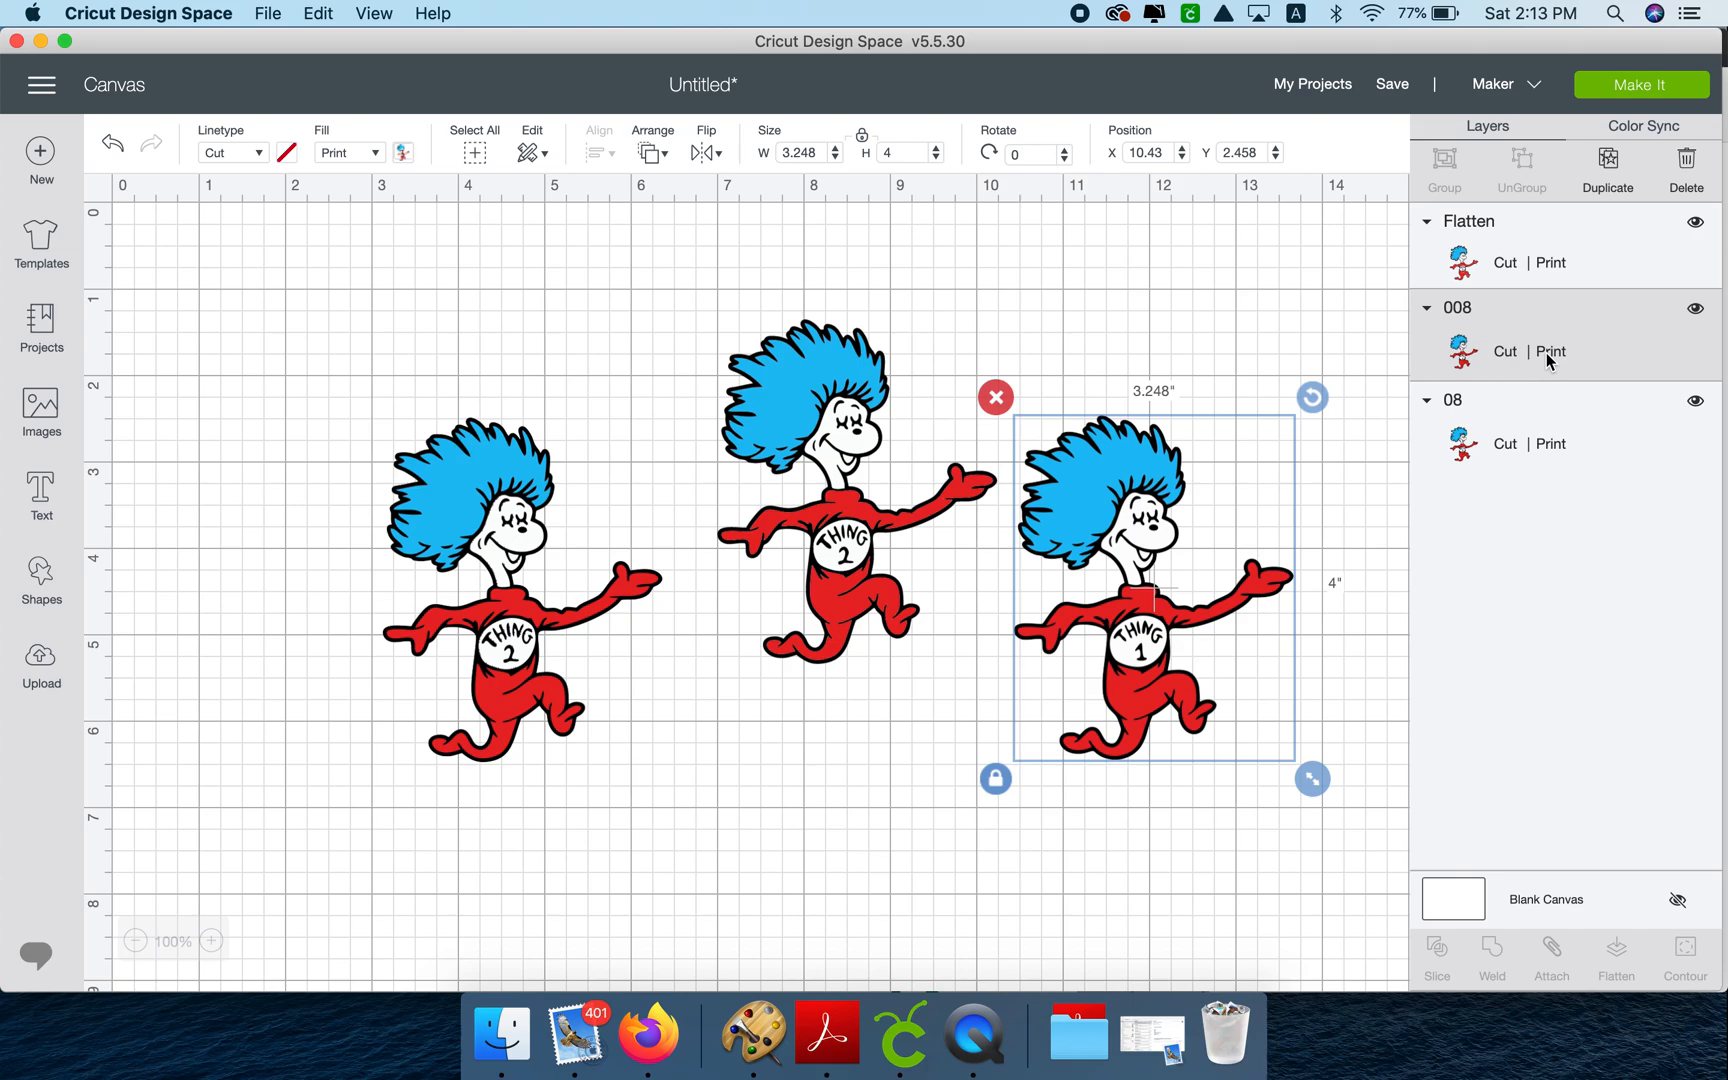
{"action": "left_click", "coordinate": [1684, 162]}
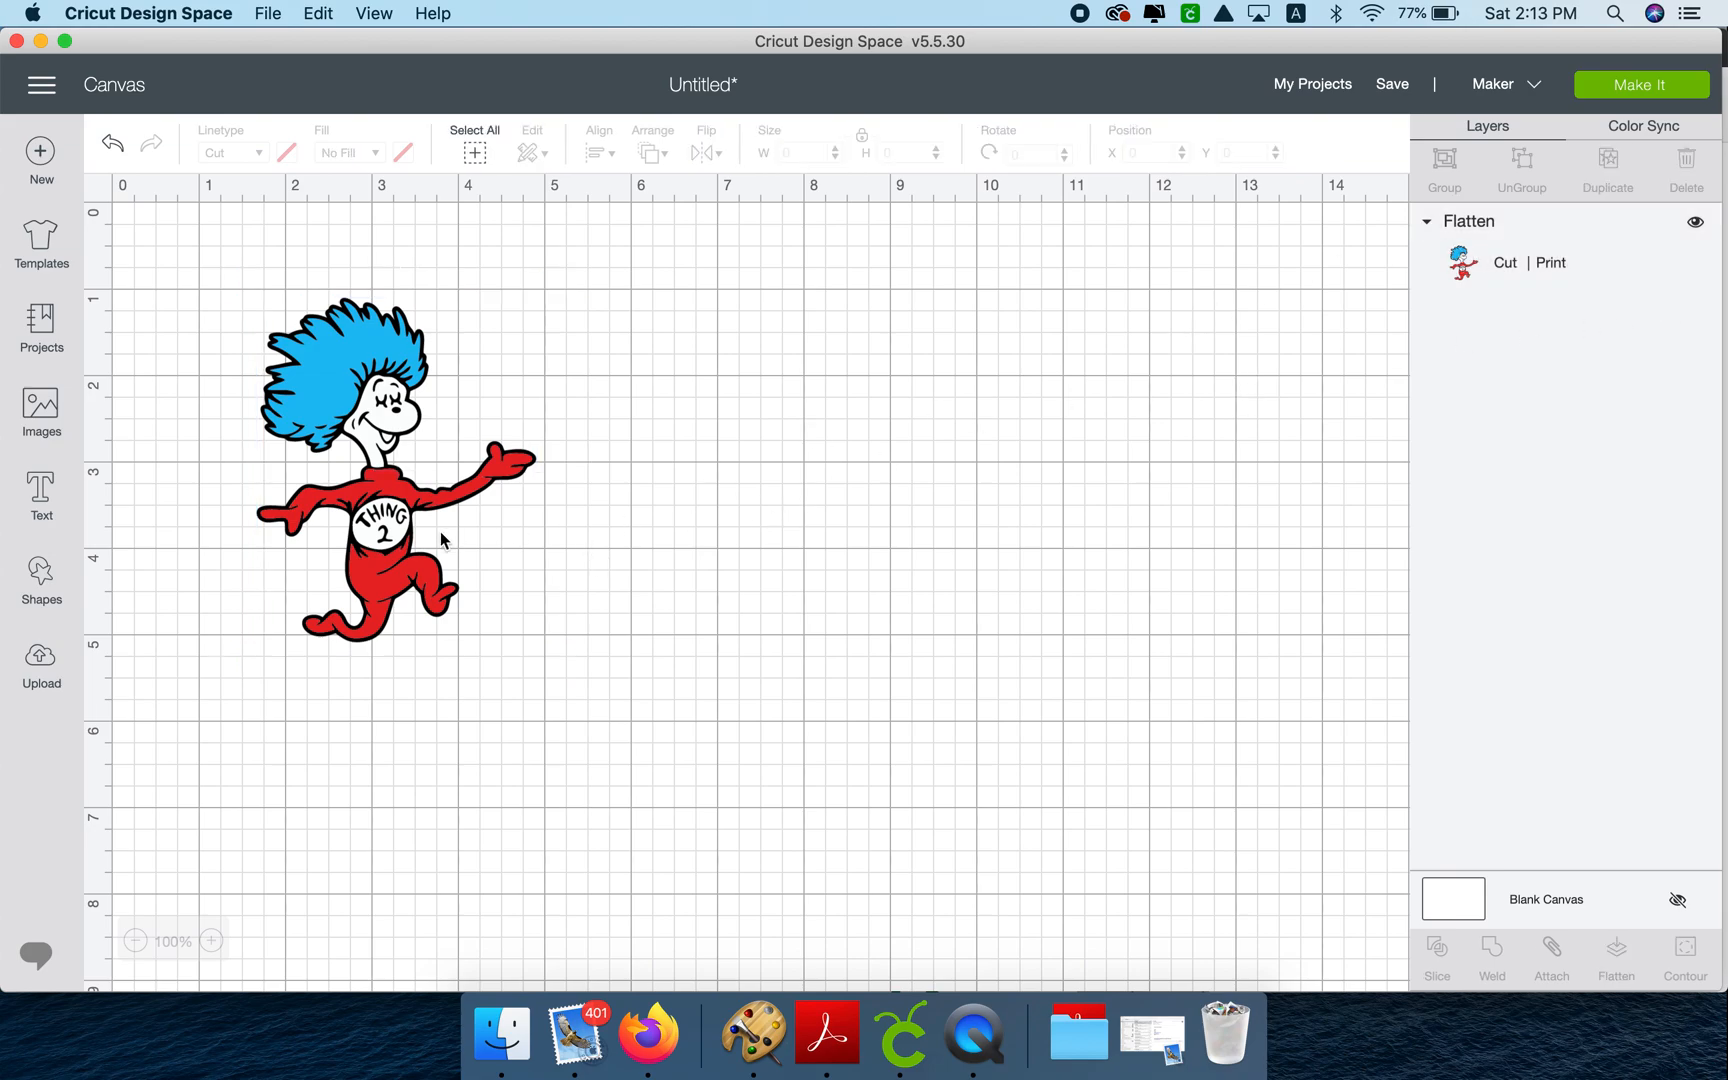
{"action": "left_click", "coordinate": [374, 462]}
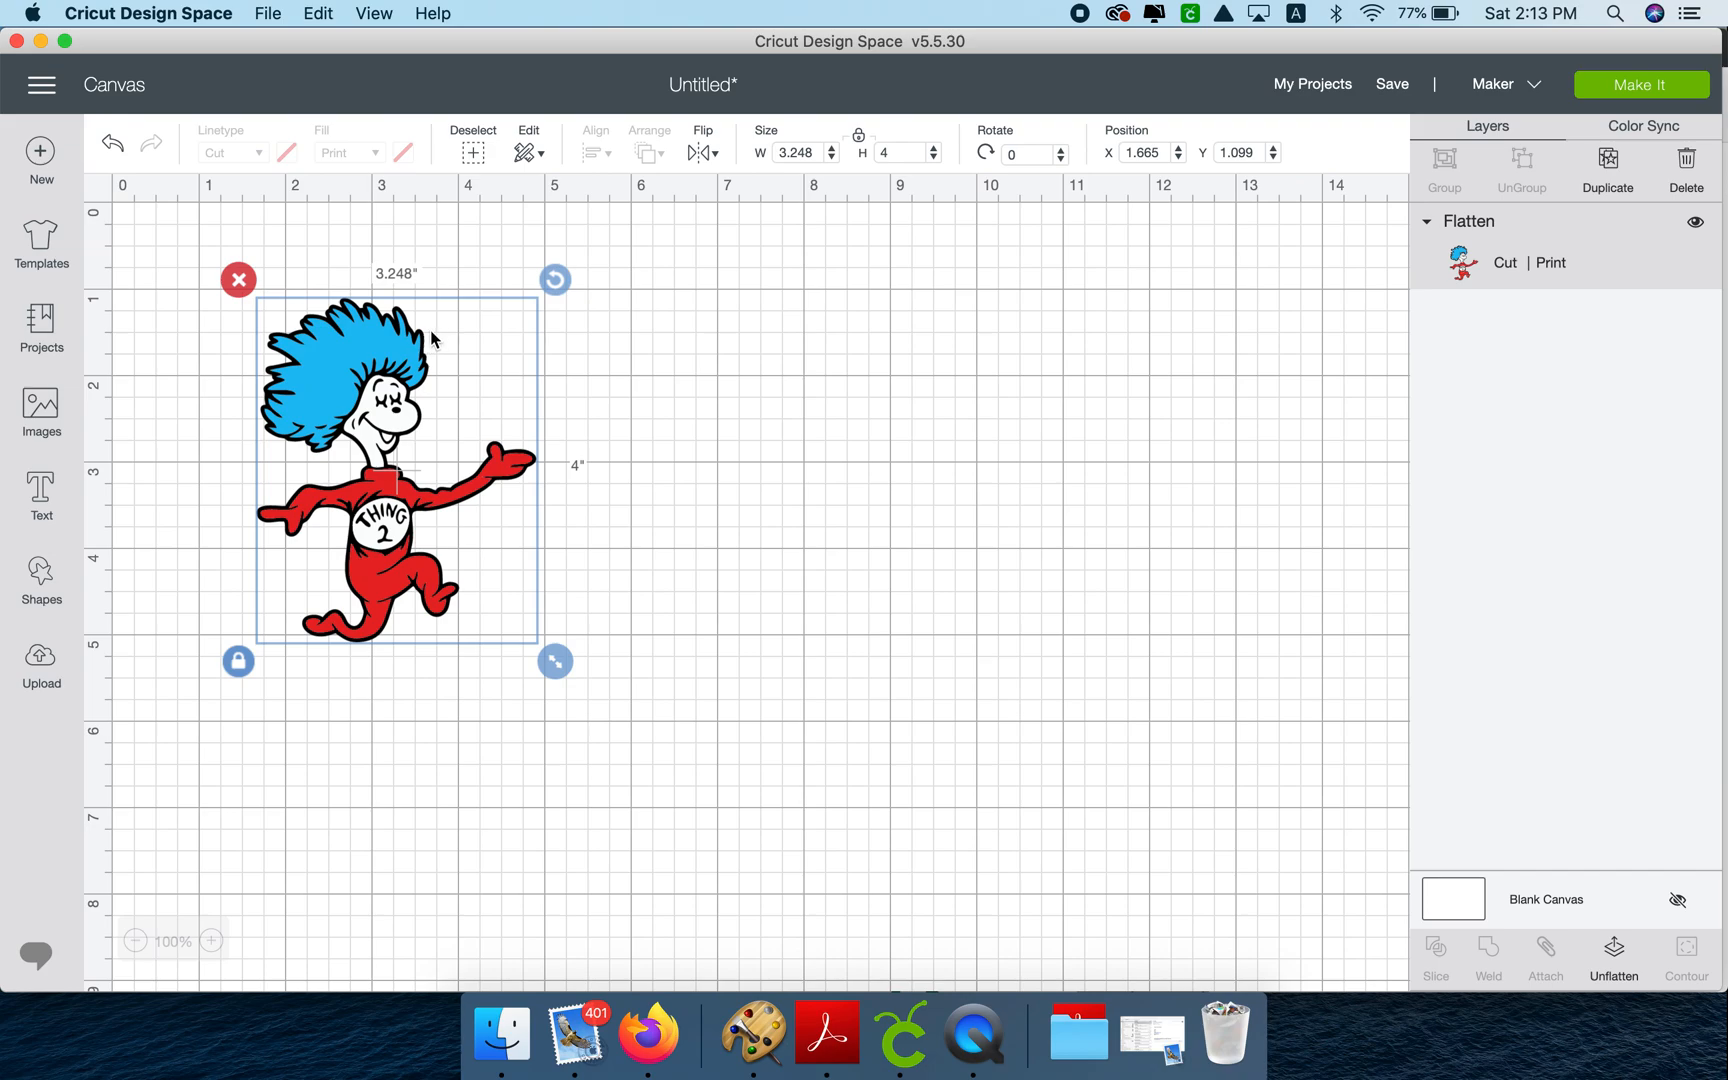
{"action": "mouse_move", "coordinate": [382, 320]}
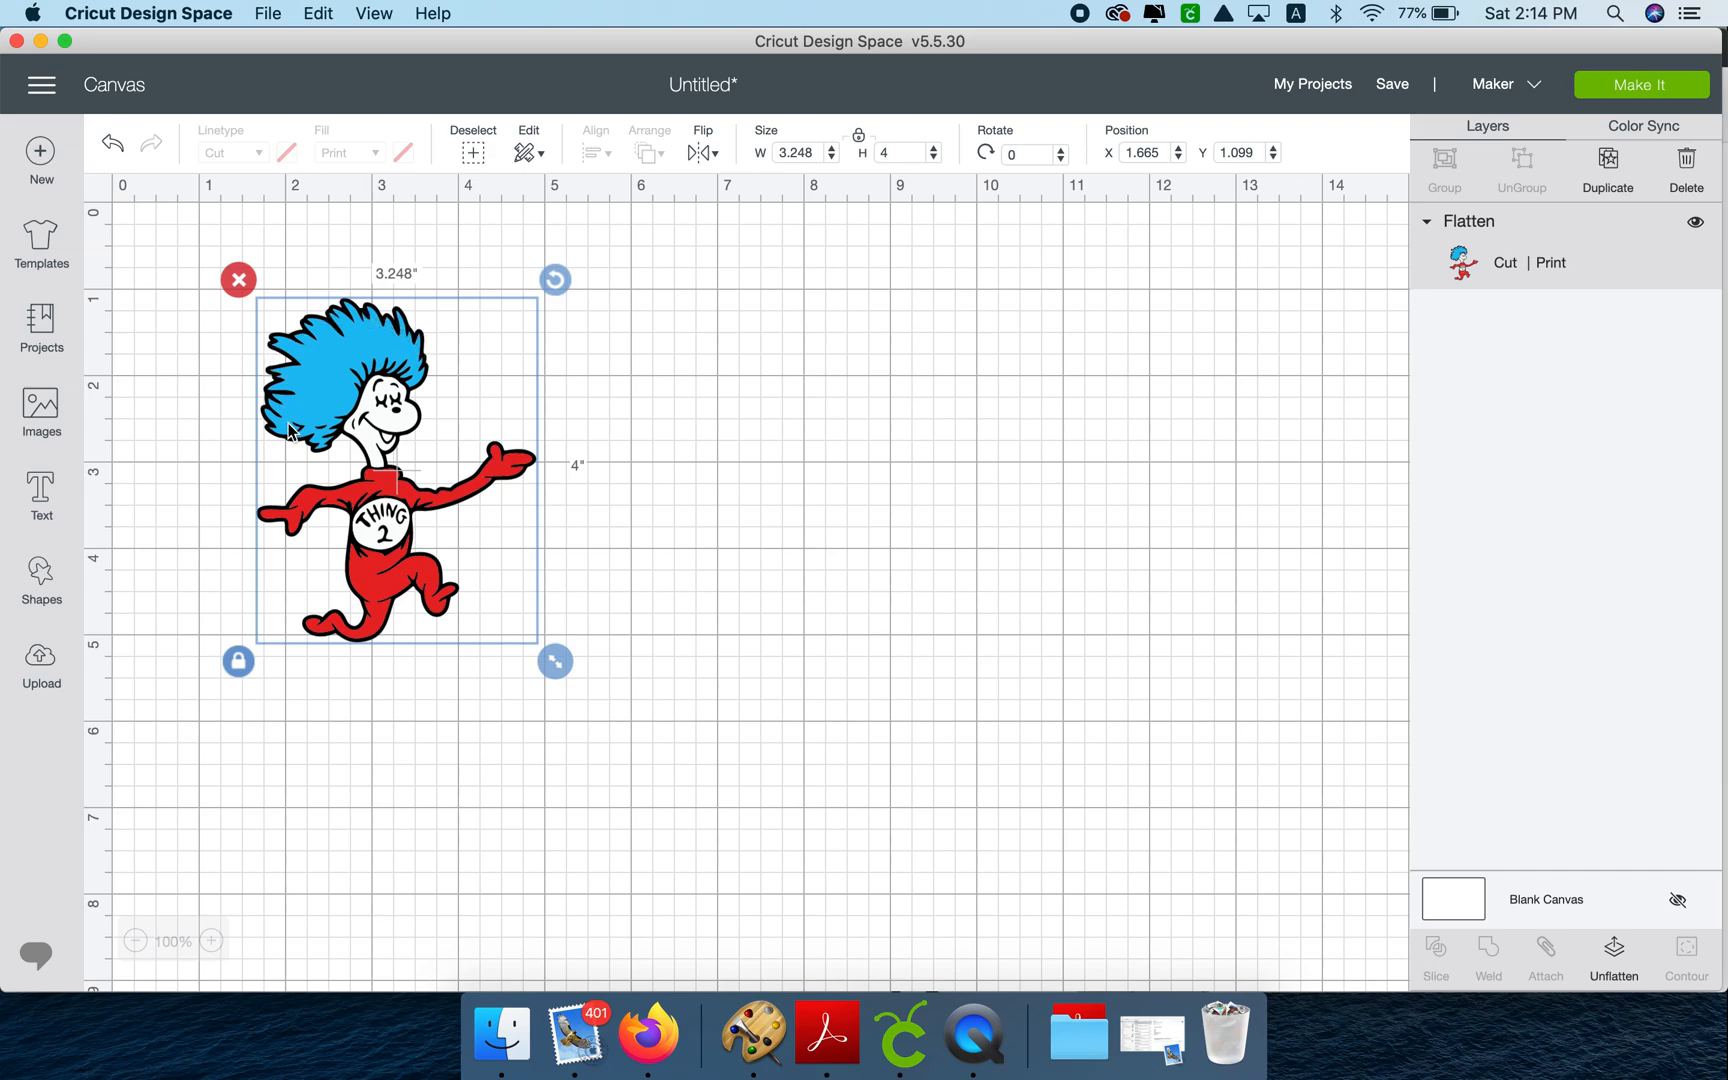
{"action": "mouse_move", "coordinate": [316, 462]}
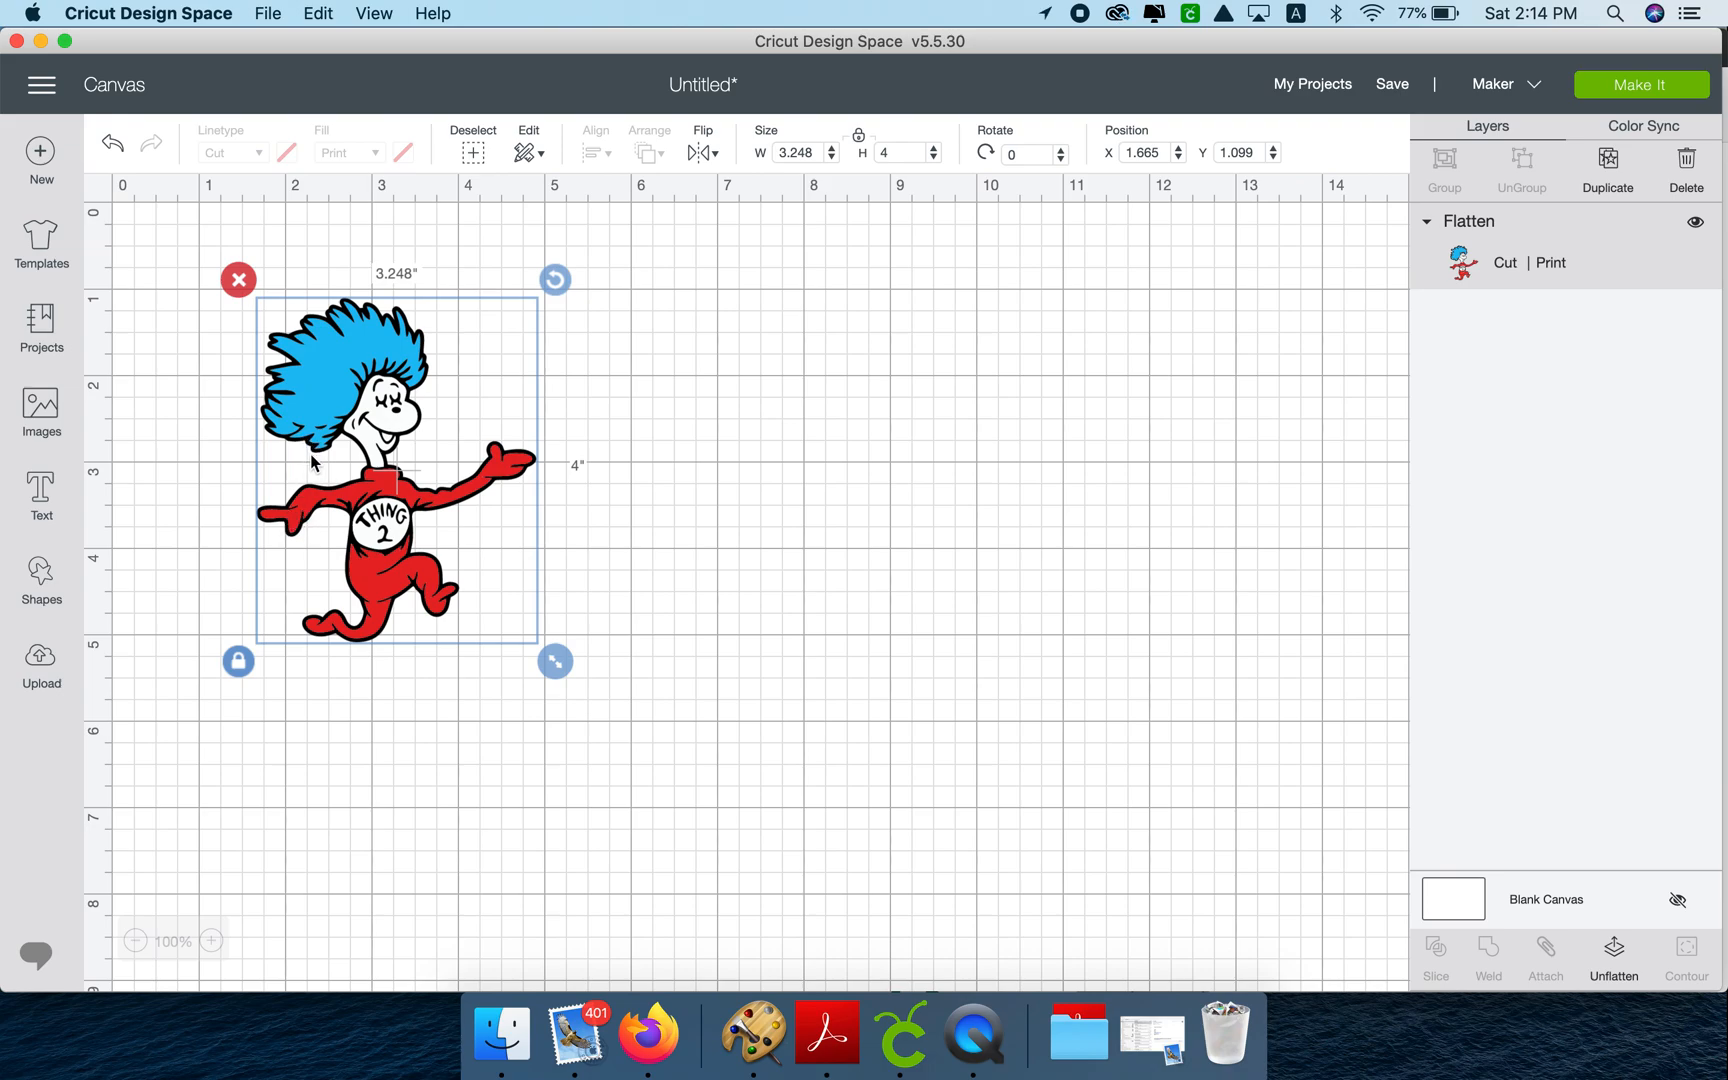
{"action": "mouse_move", "coordinate": [262, 430]}
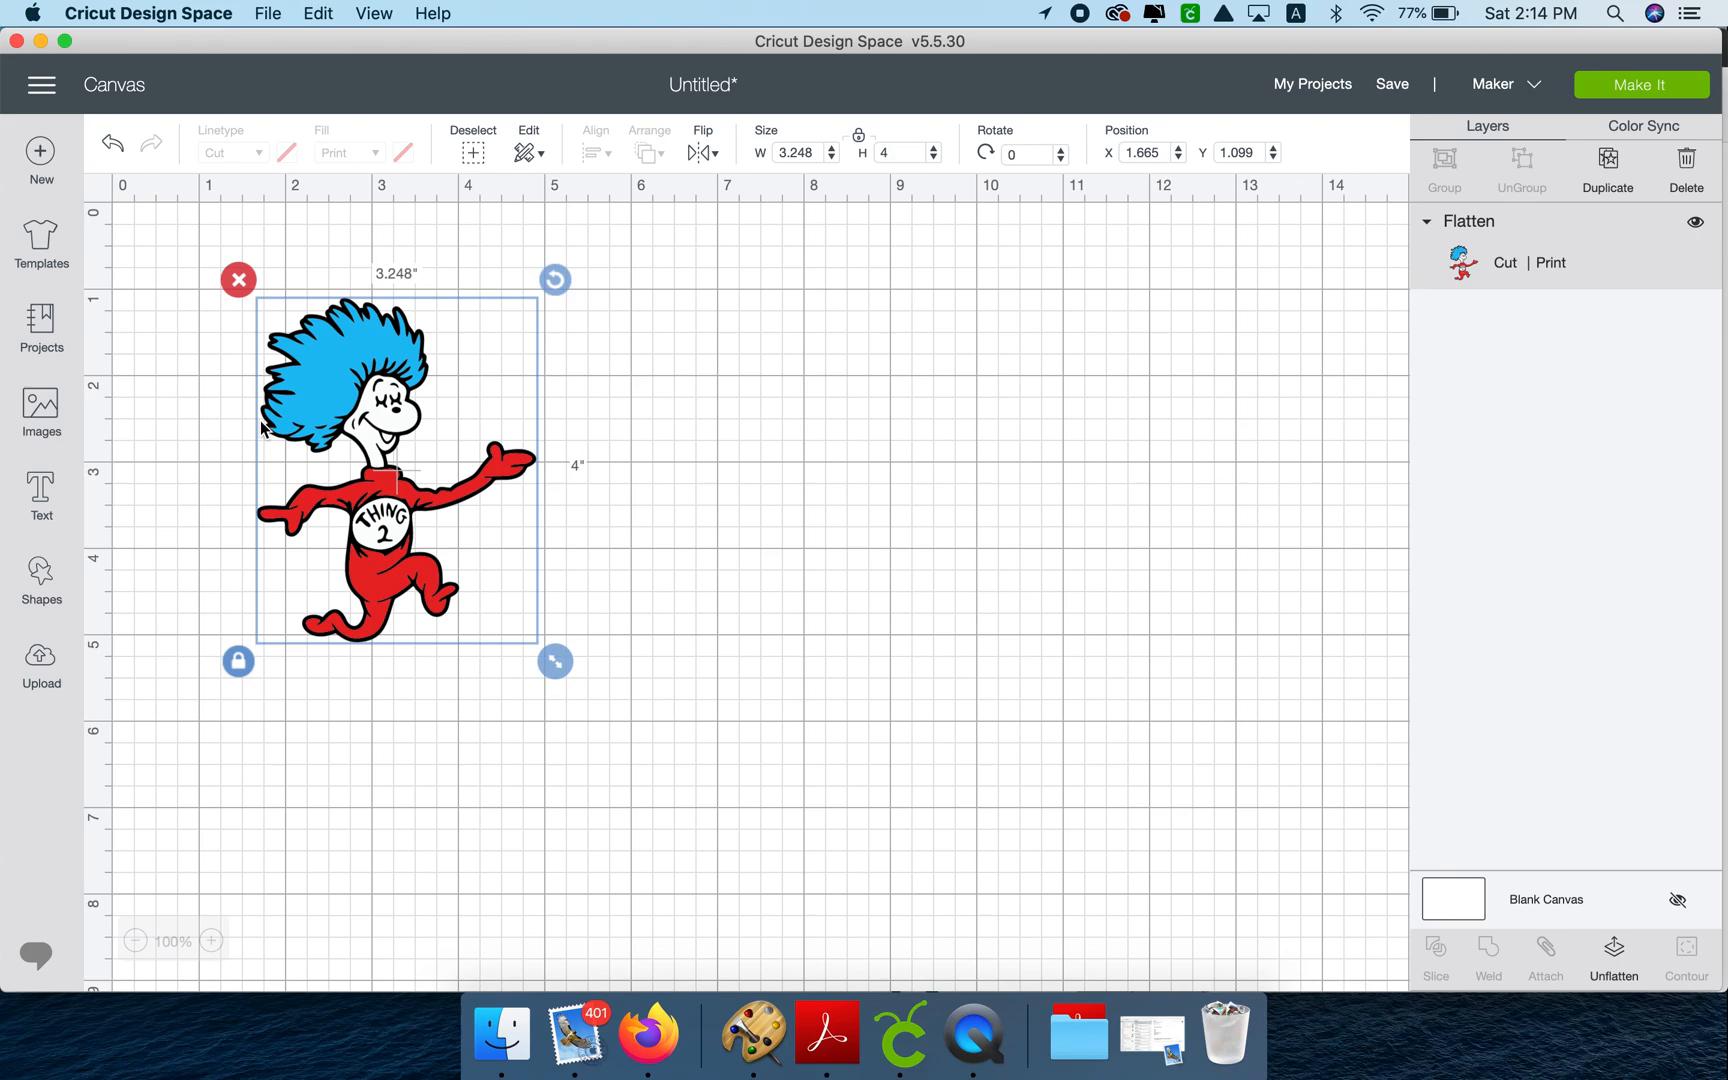
{"action": "mouse_move", "coordinate": [482, 338]}
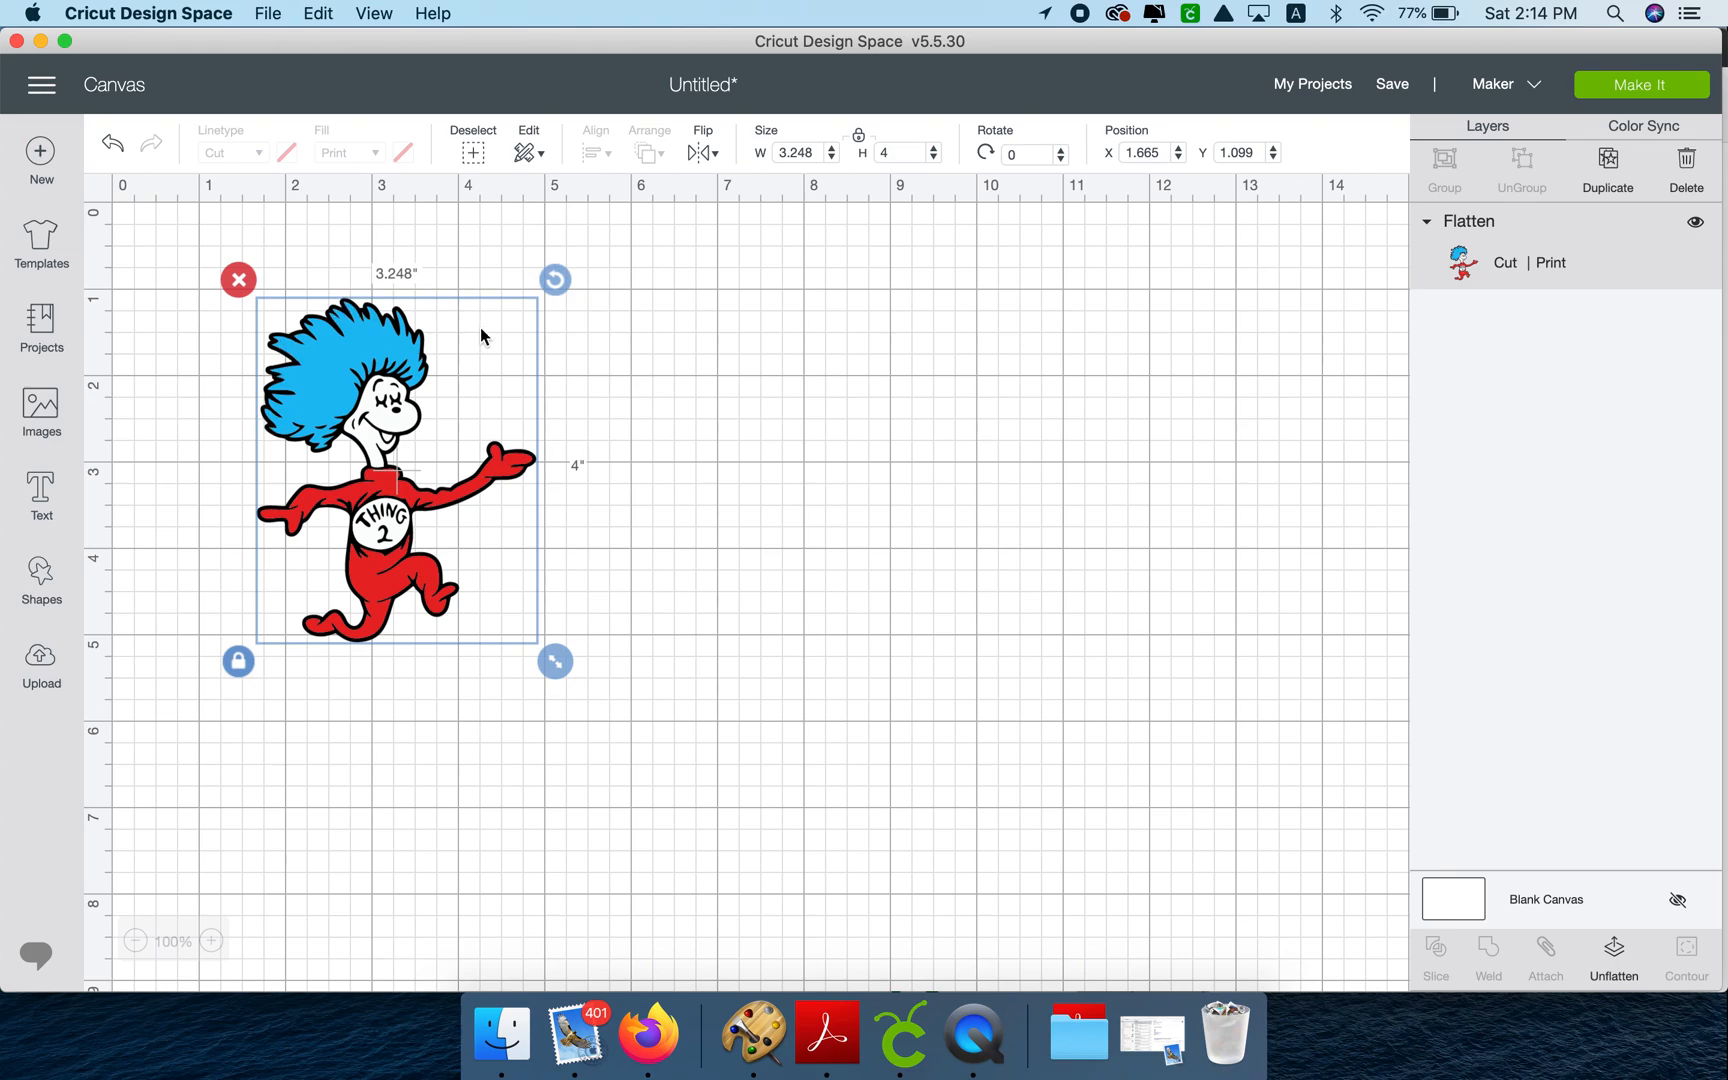
{"action": "left_click", "coordinate": [602, 384]}
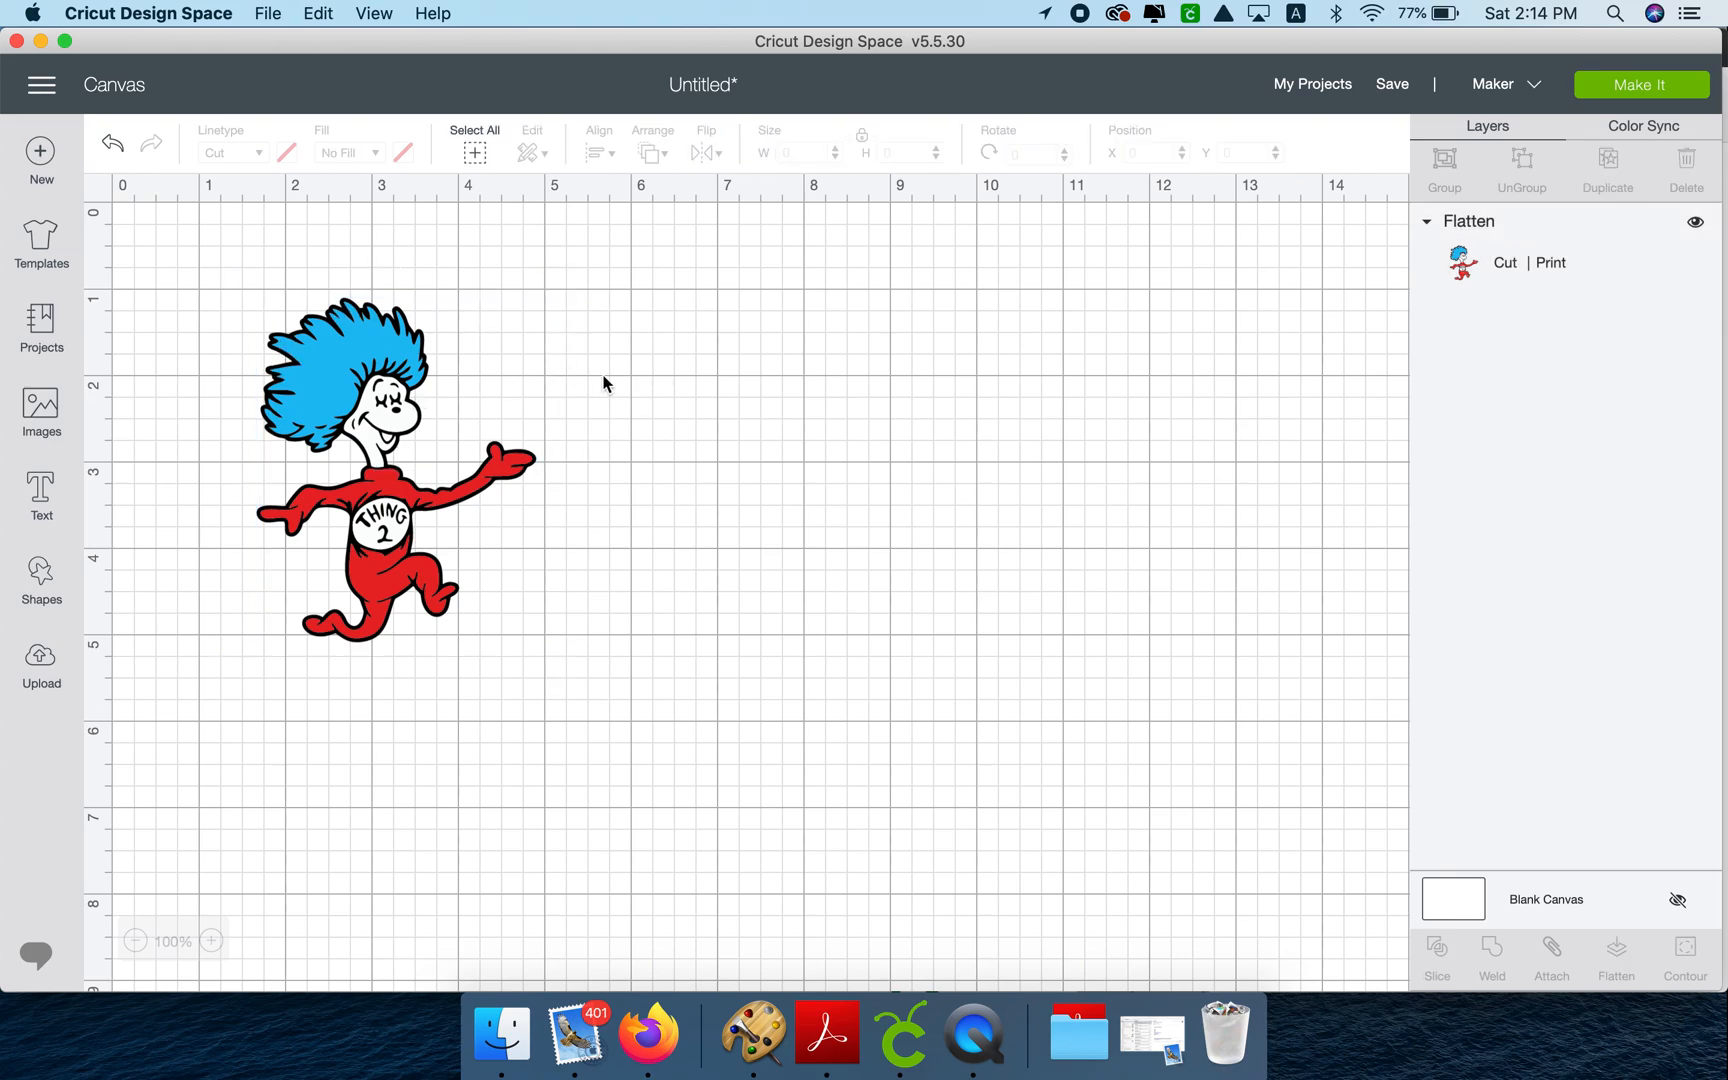
- Turn off the canvas grid via the View menu, select Thing 2 and go to the Upload page
{"action": "left_click", "coordinate": [380, 474]}
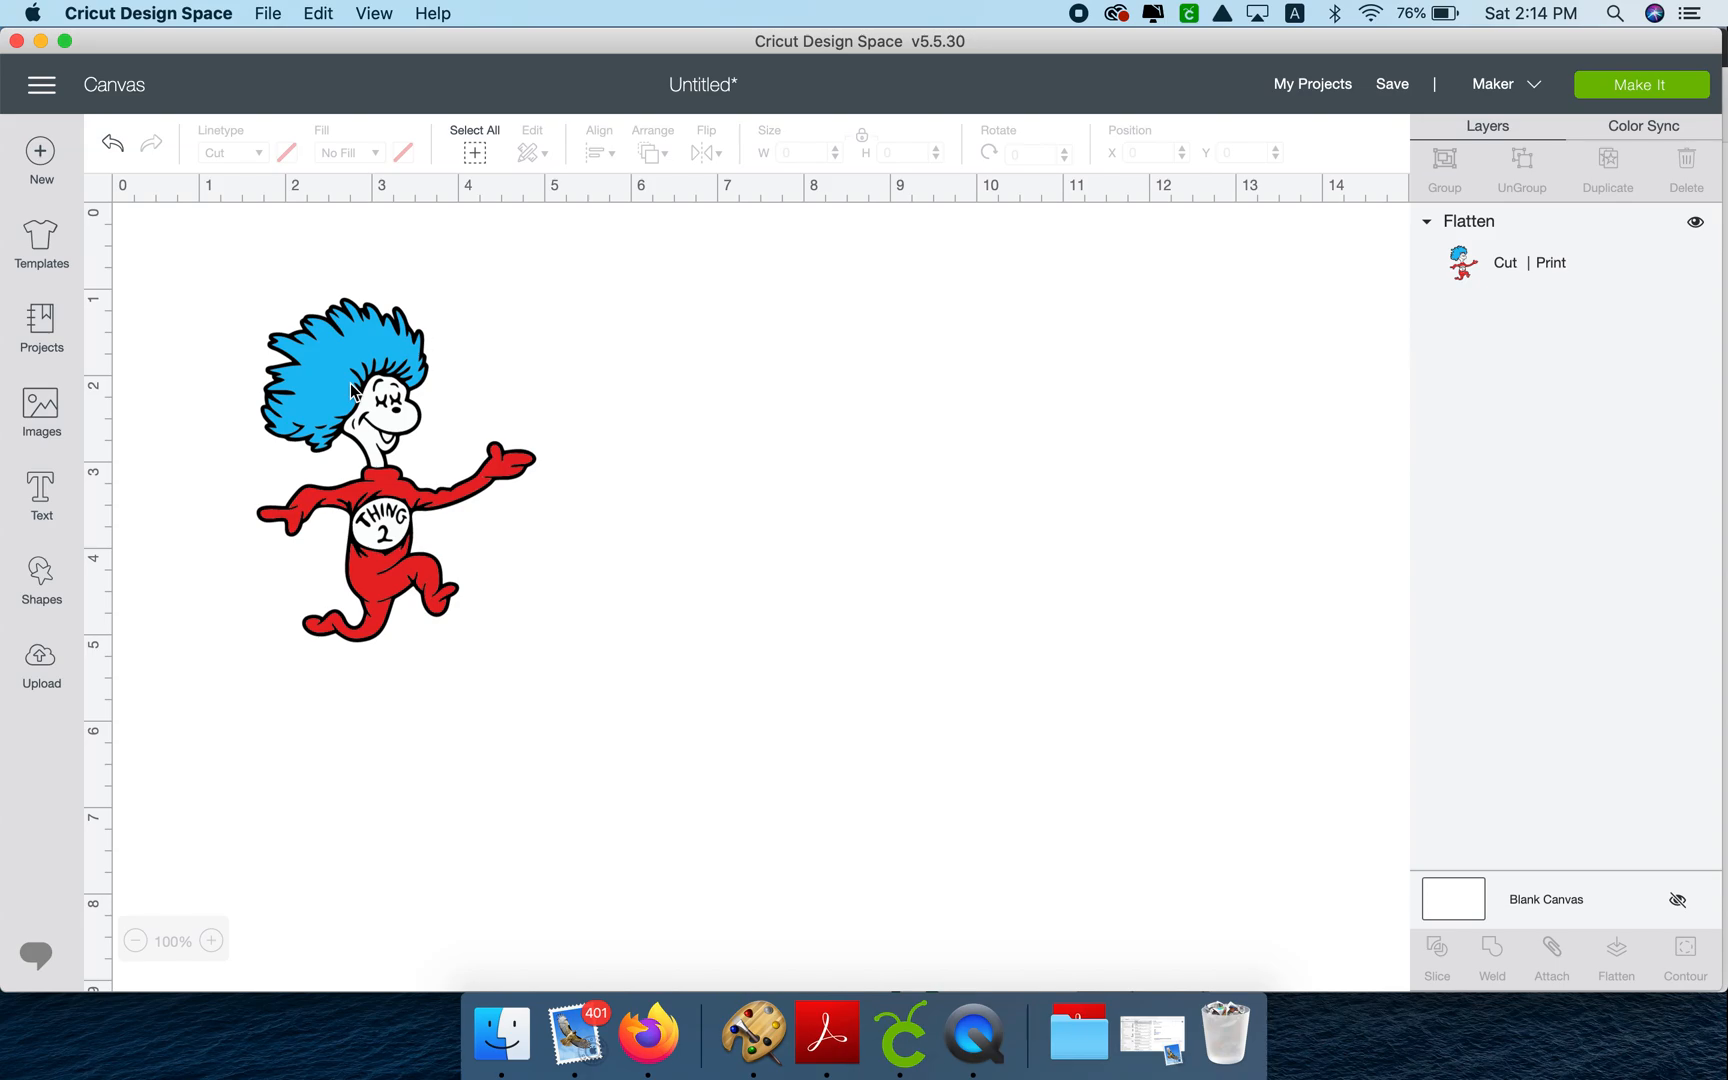
{"action": "mouse_move", "coordinate": [490, 406]}
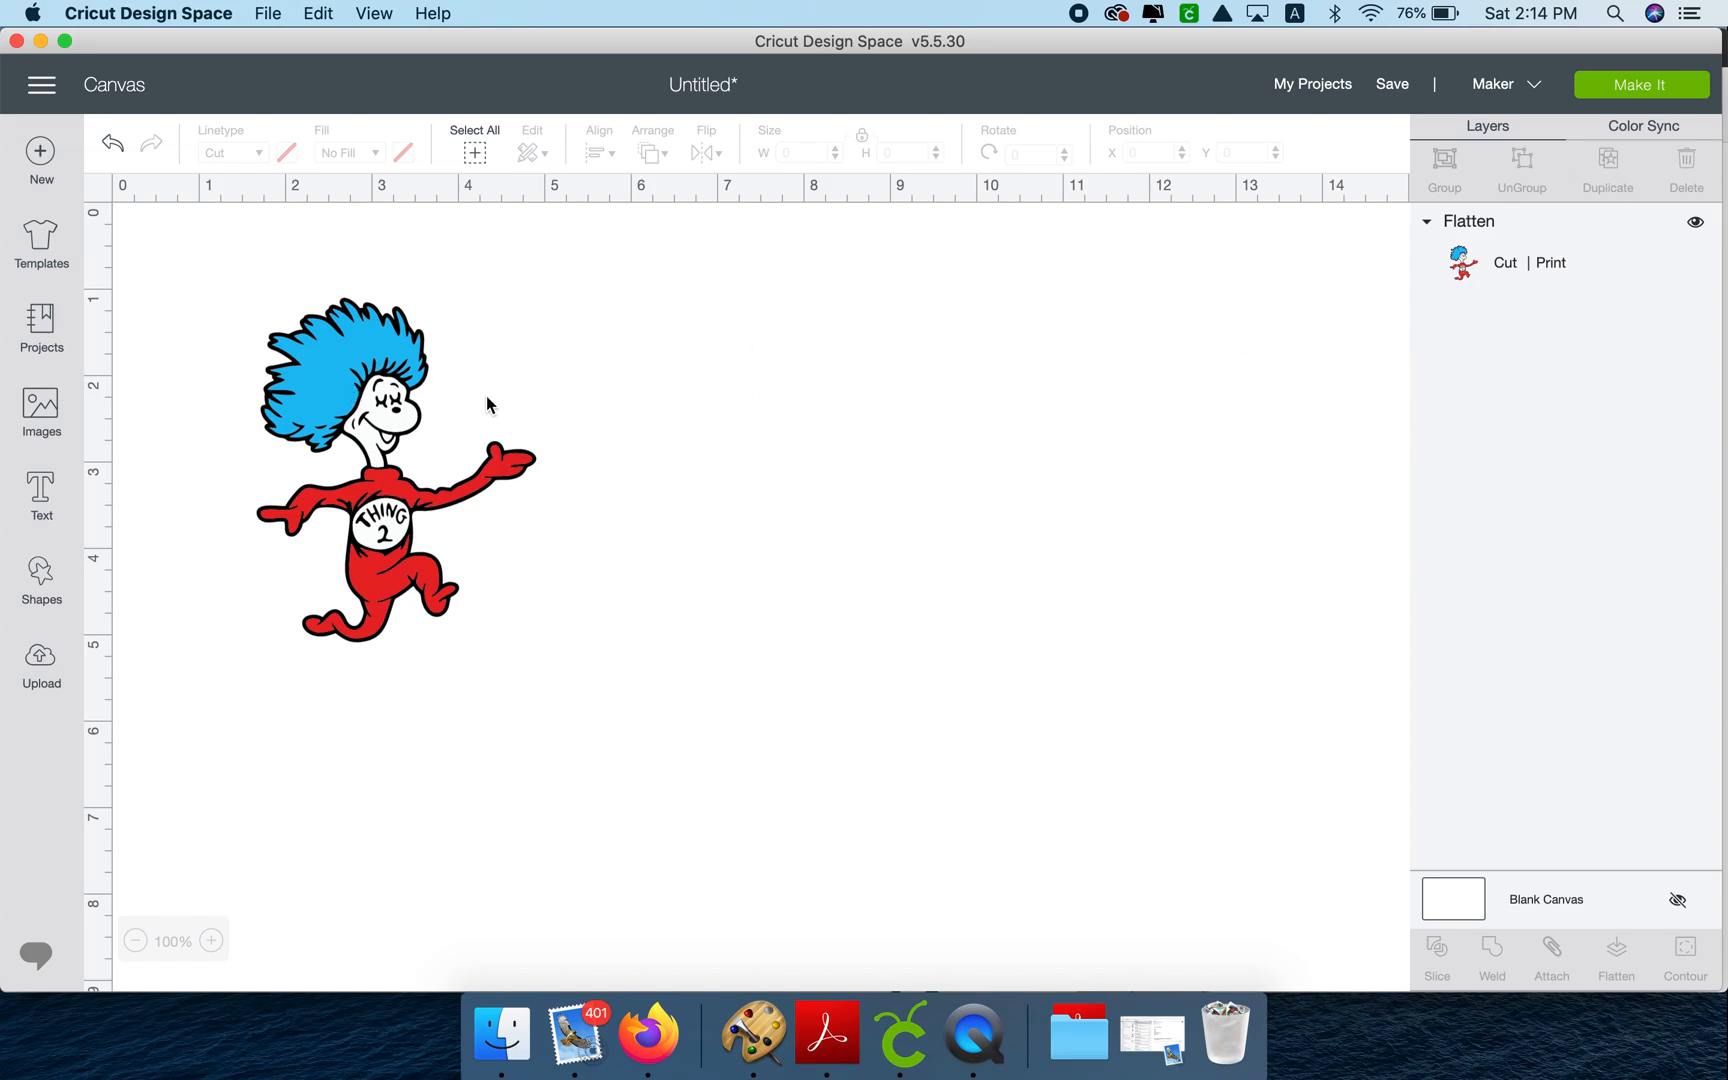
{"action": "left_click", "coordinate": [386, 462]}
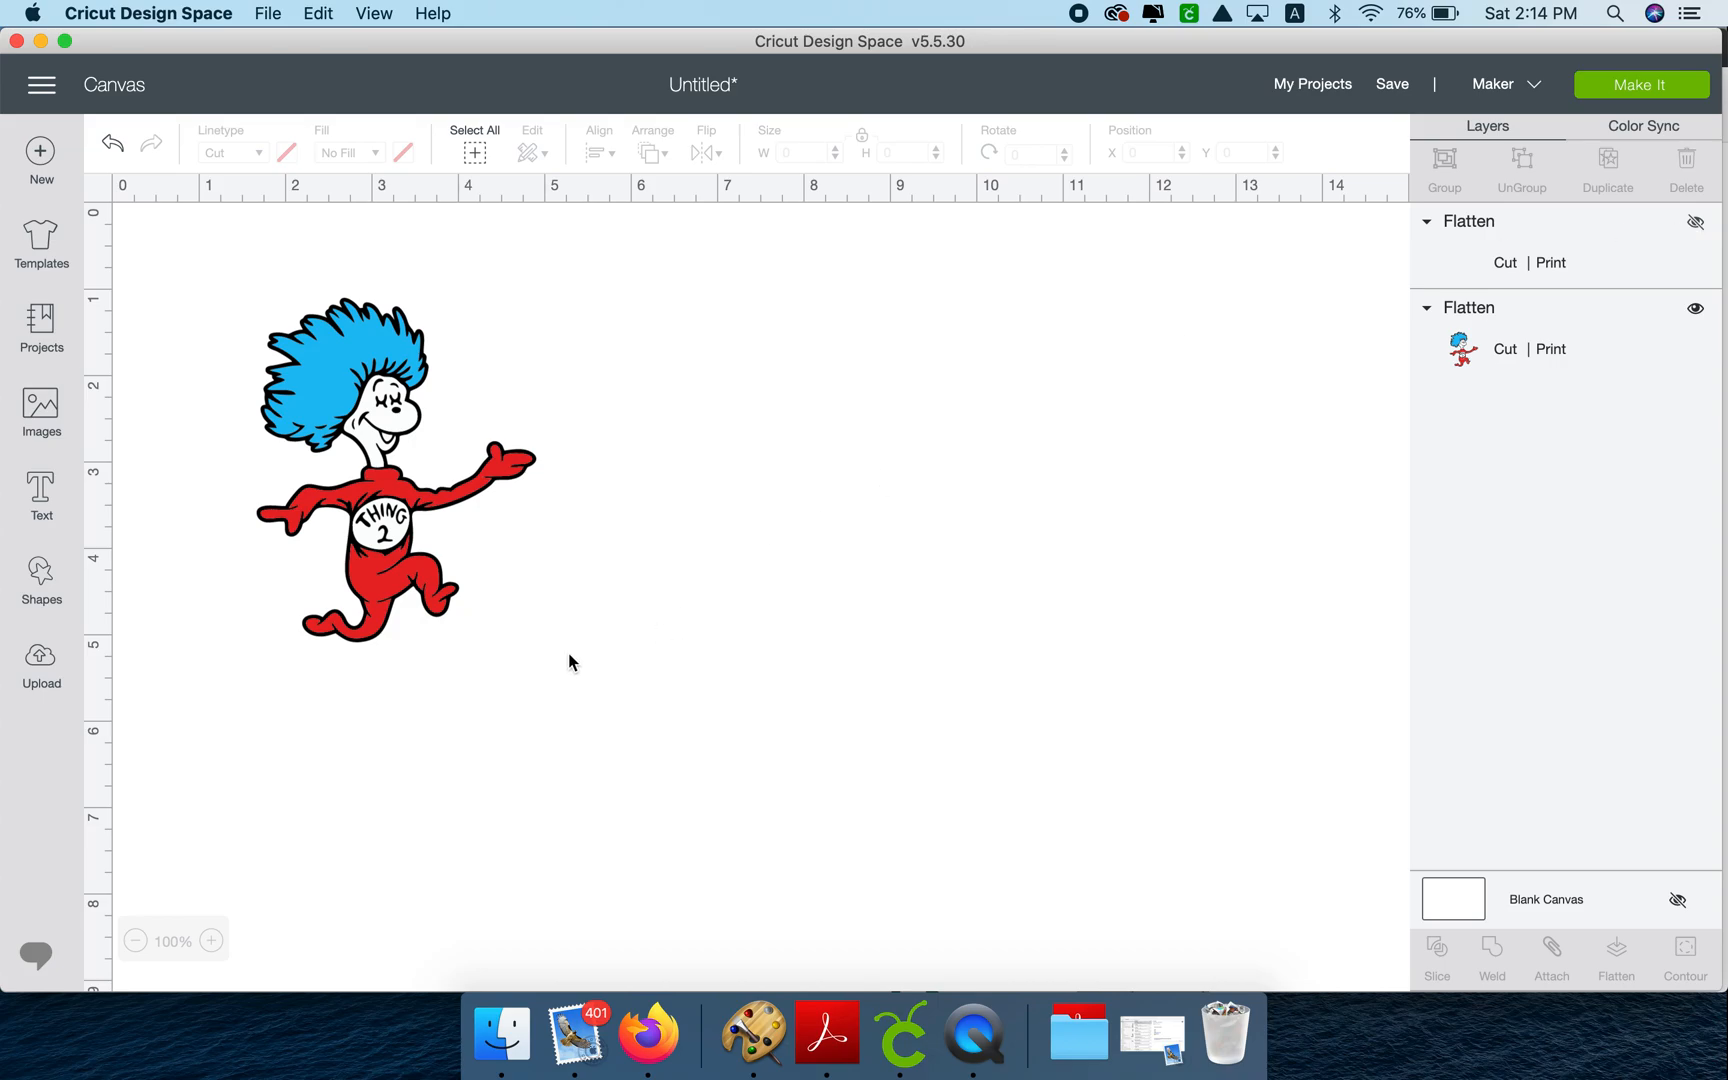
{"action": "left_click", "coordinate": [396, 462]}
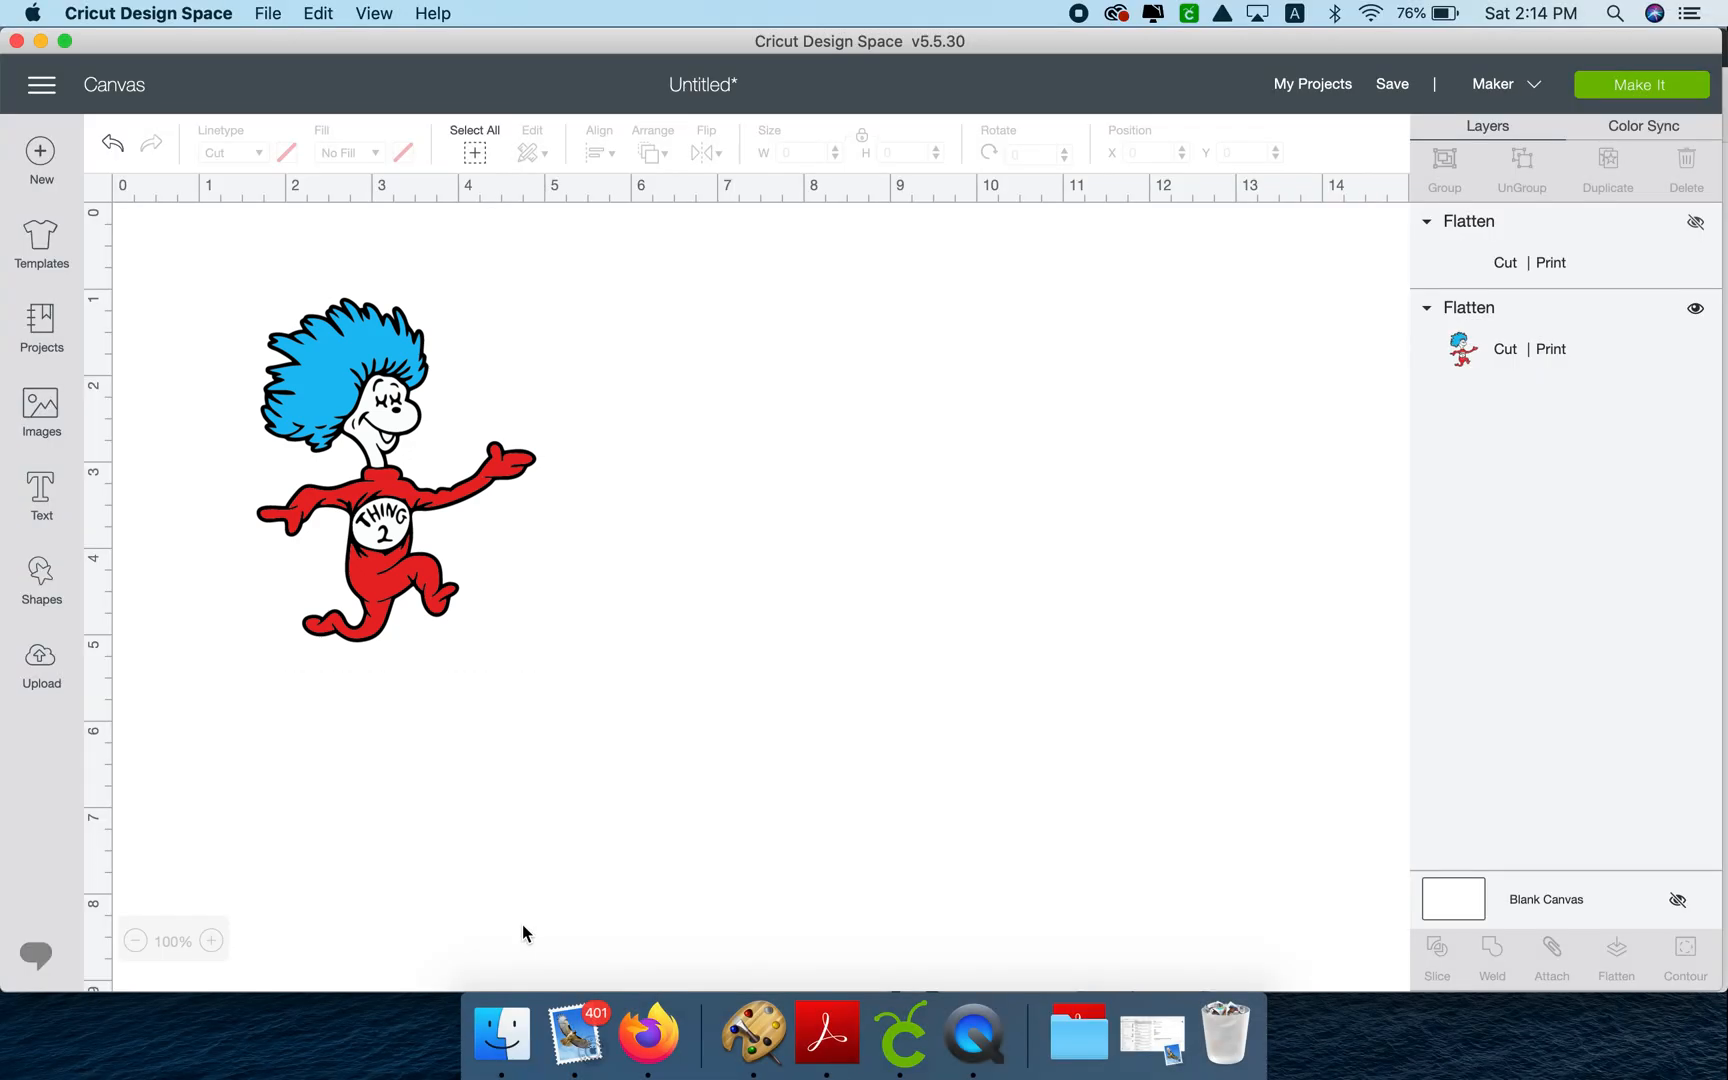
{"action": "left_click", "coordinate": [364, 496]}
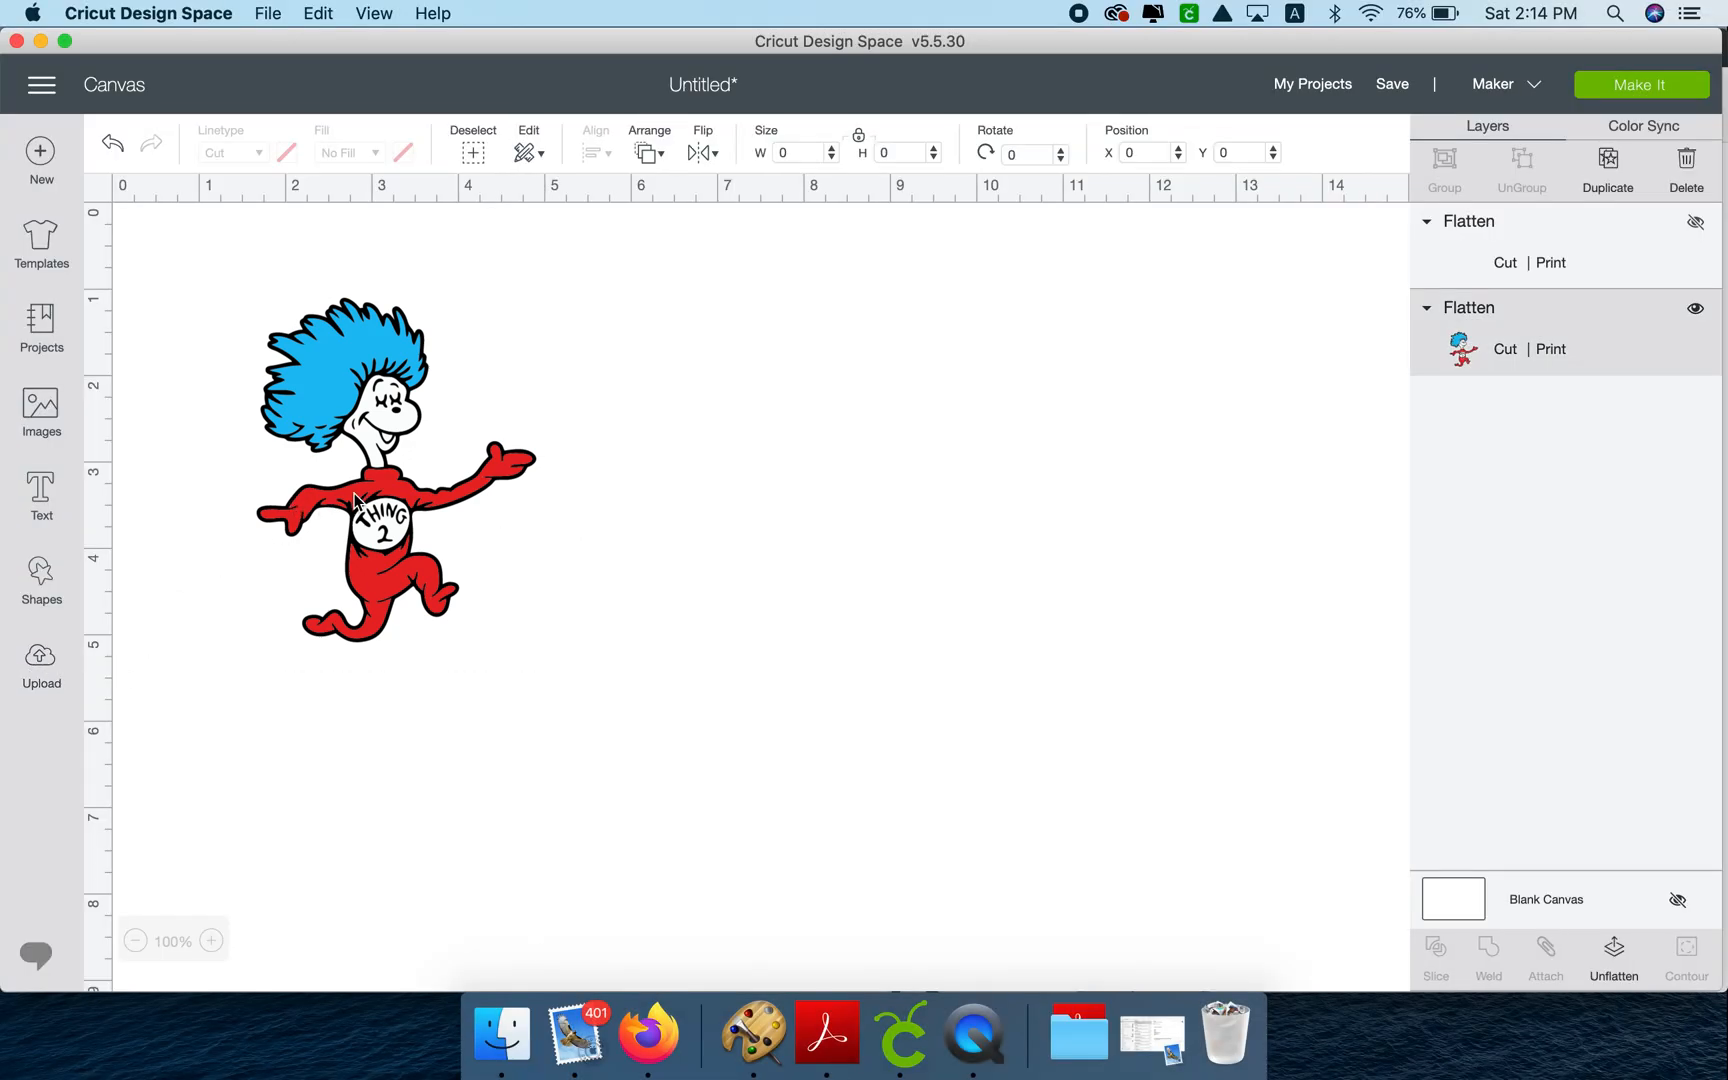
{"action": "left_click", "coordinate": [40, 664]}
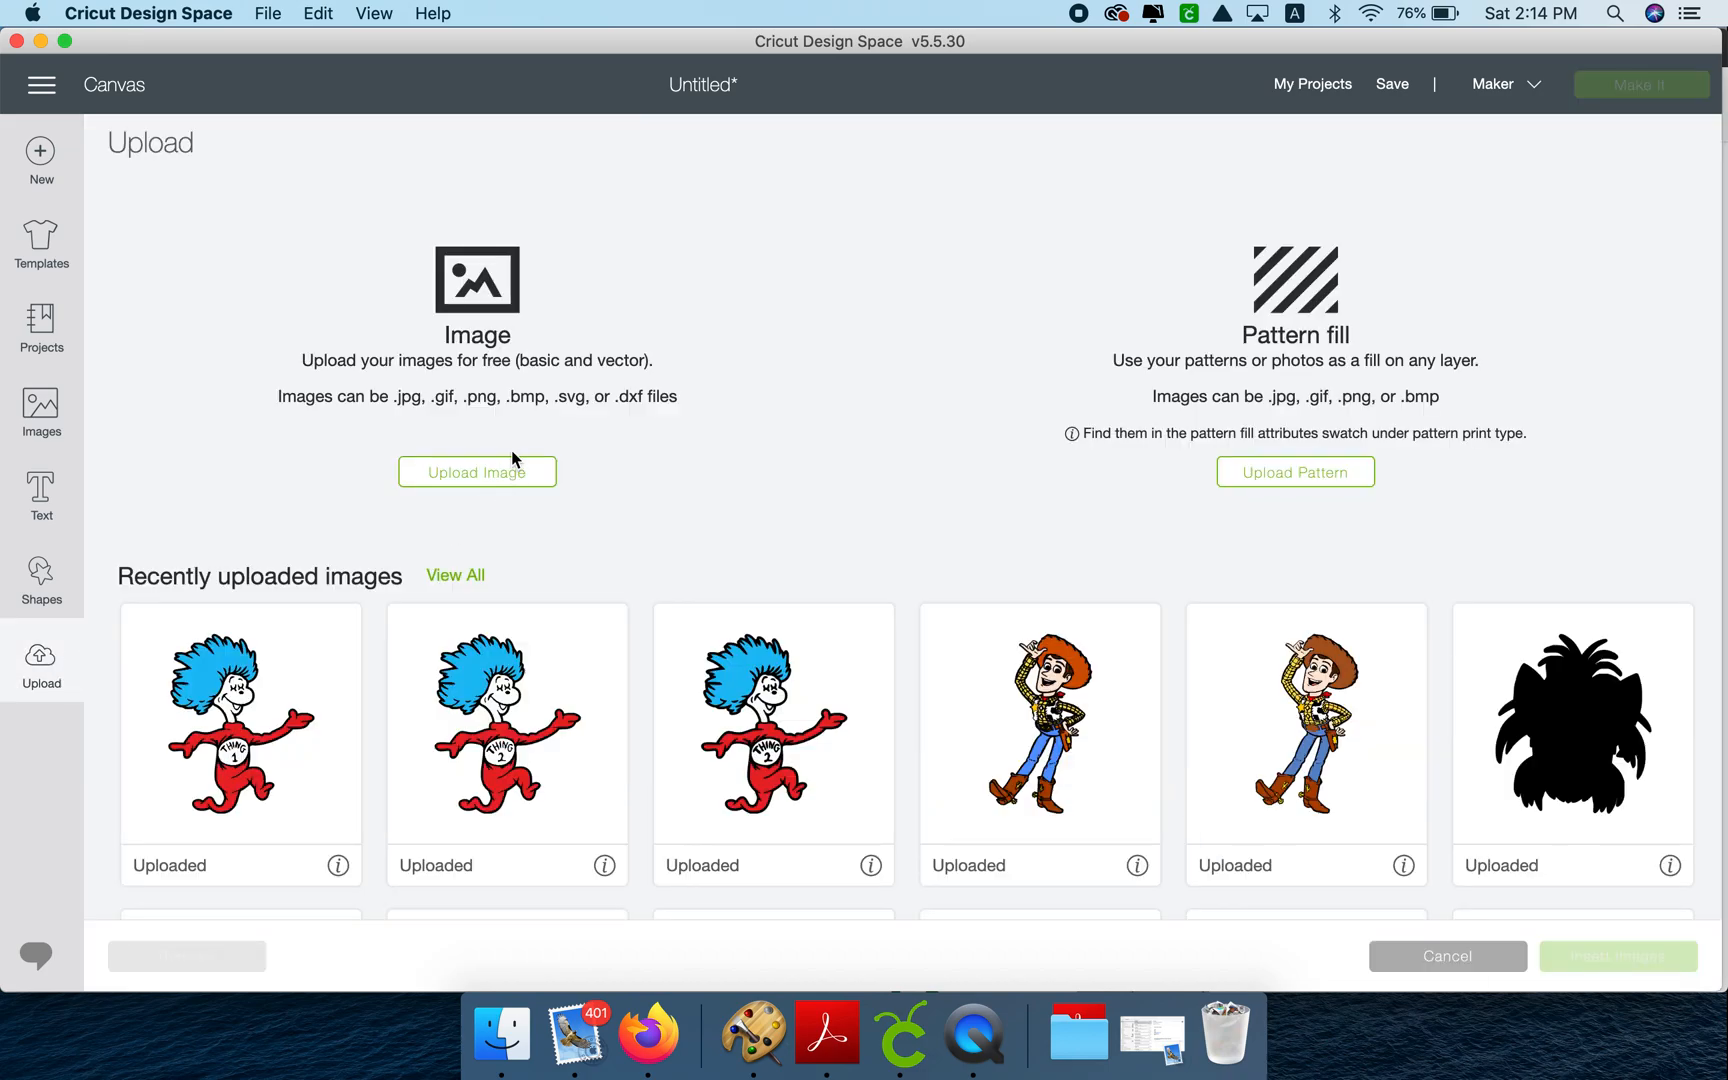
- Choose the Thing 2 screenshot from the Desktop for a new upload
{"action": "left_click", "coordinate": [476, 472]}
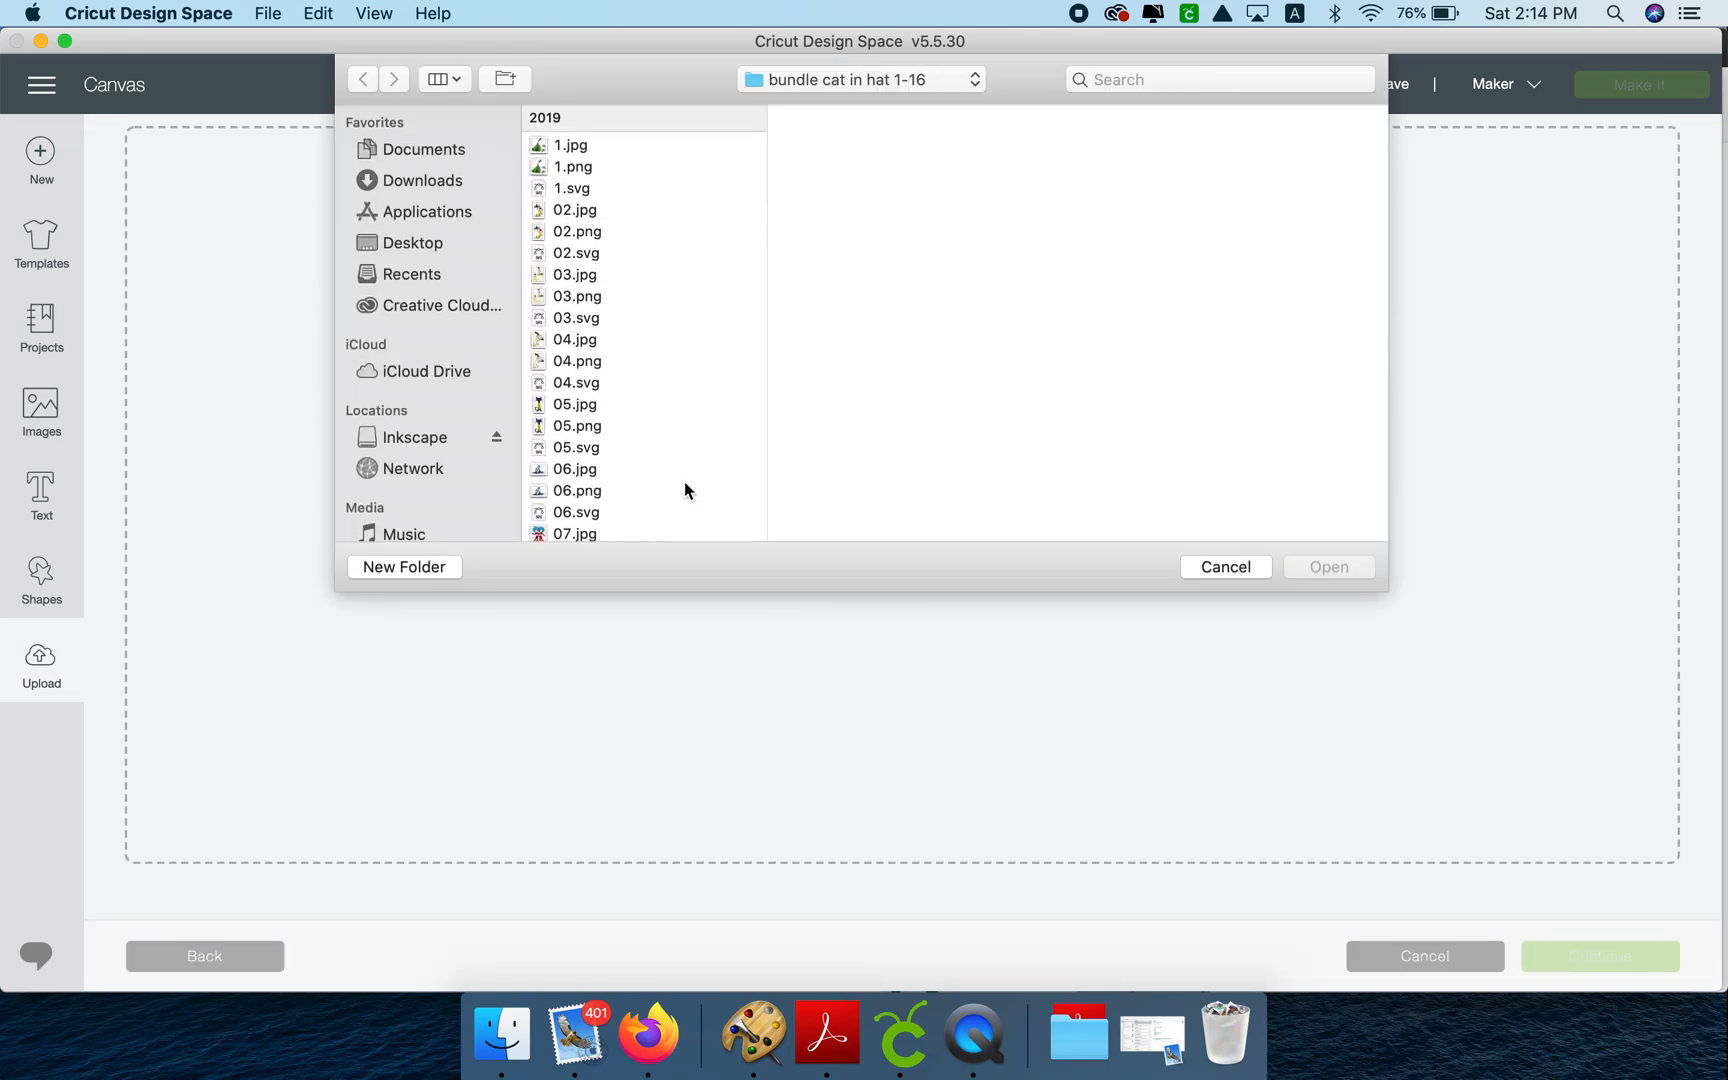
{"action": "left_click", "coordinate": [412, 242]}
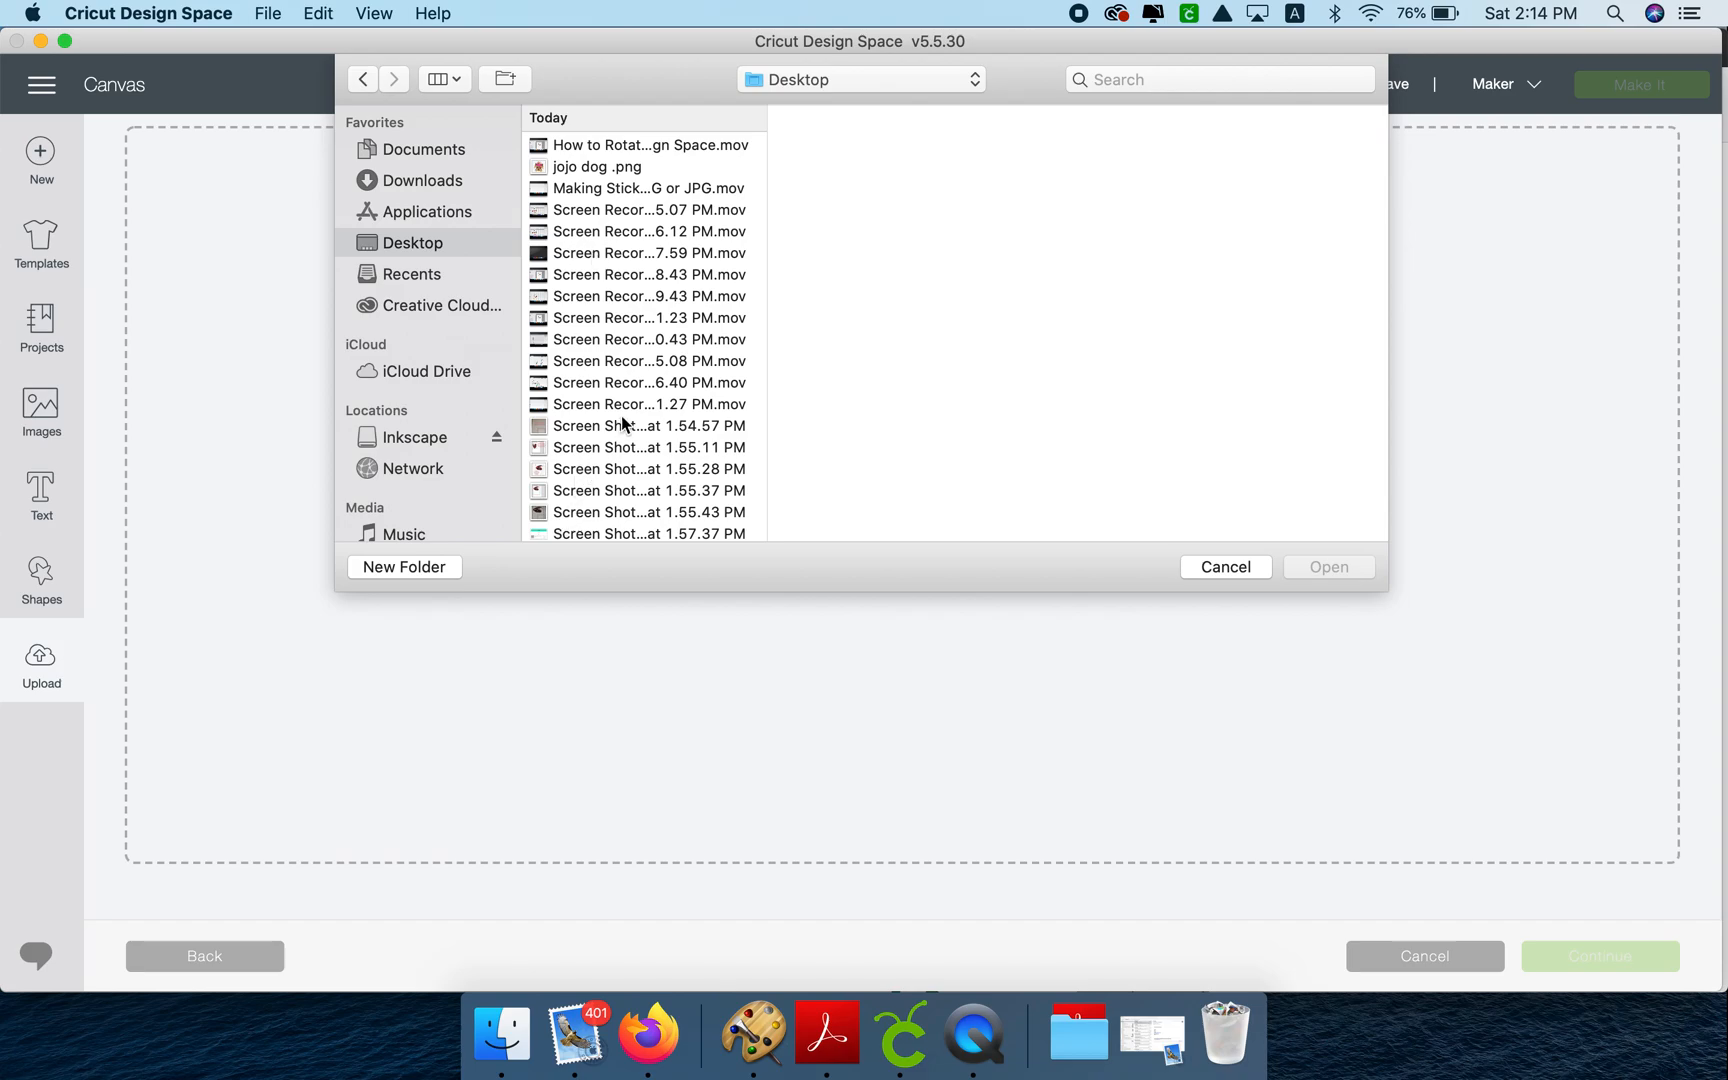
{"action": "scroll", "scroll_direction": "down", "scroll_amount": 3}
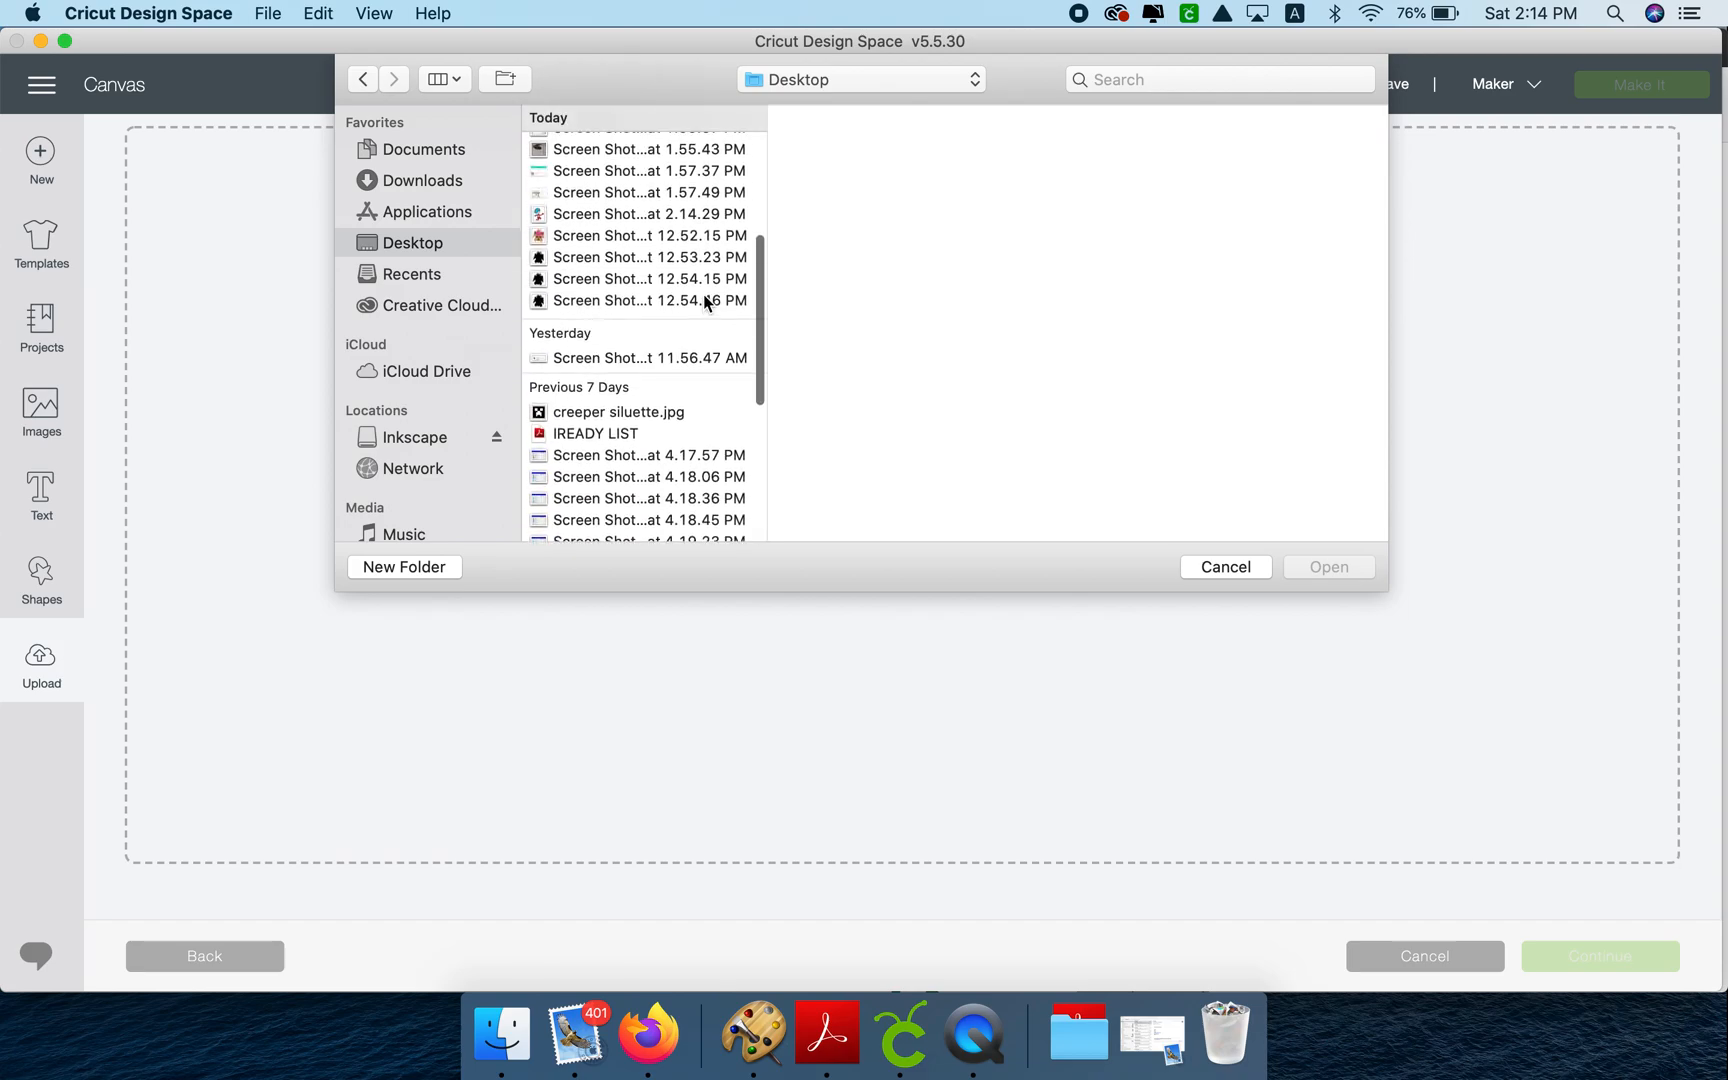
{"action": "left_click", "coordinate": [648, 320]}
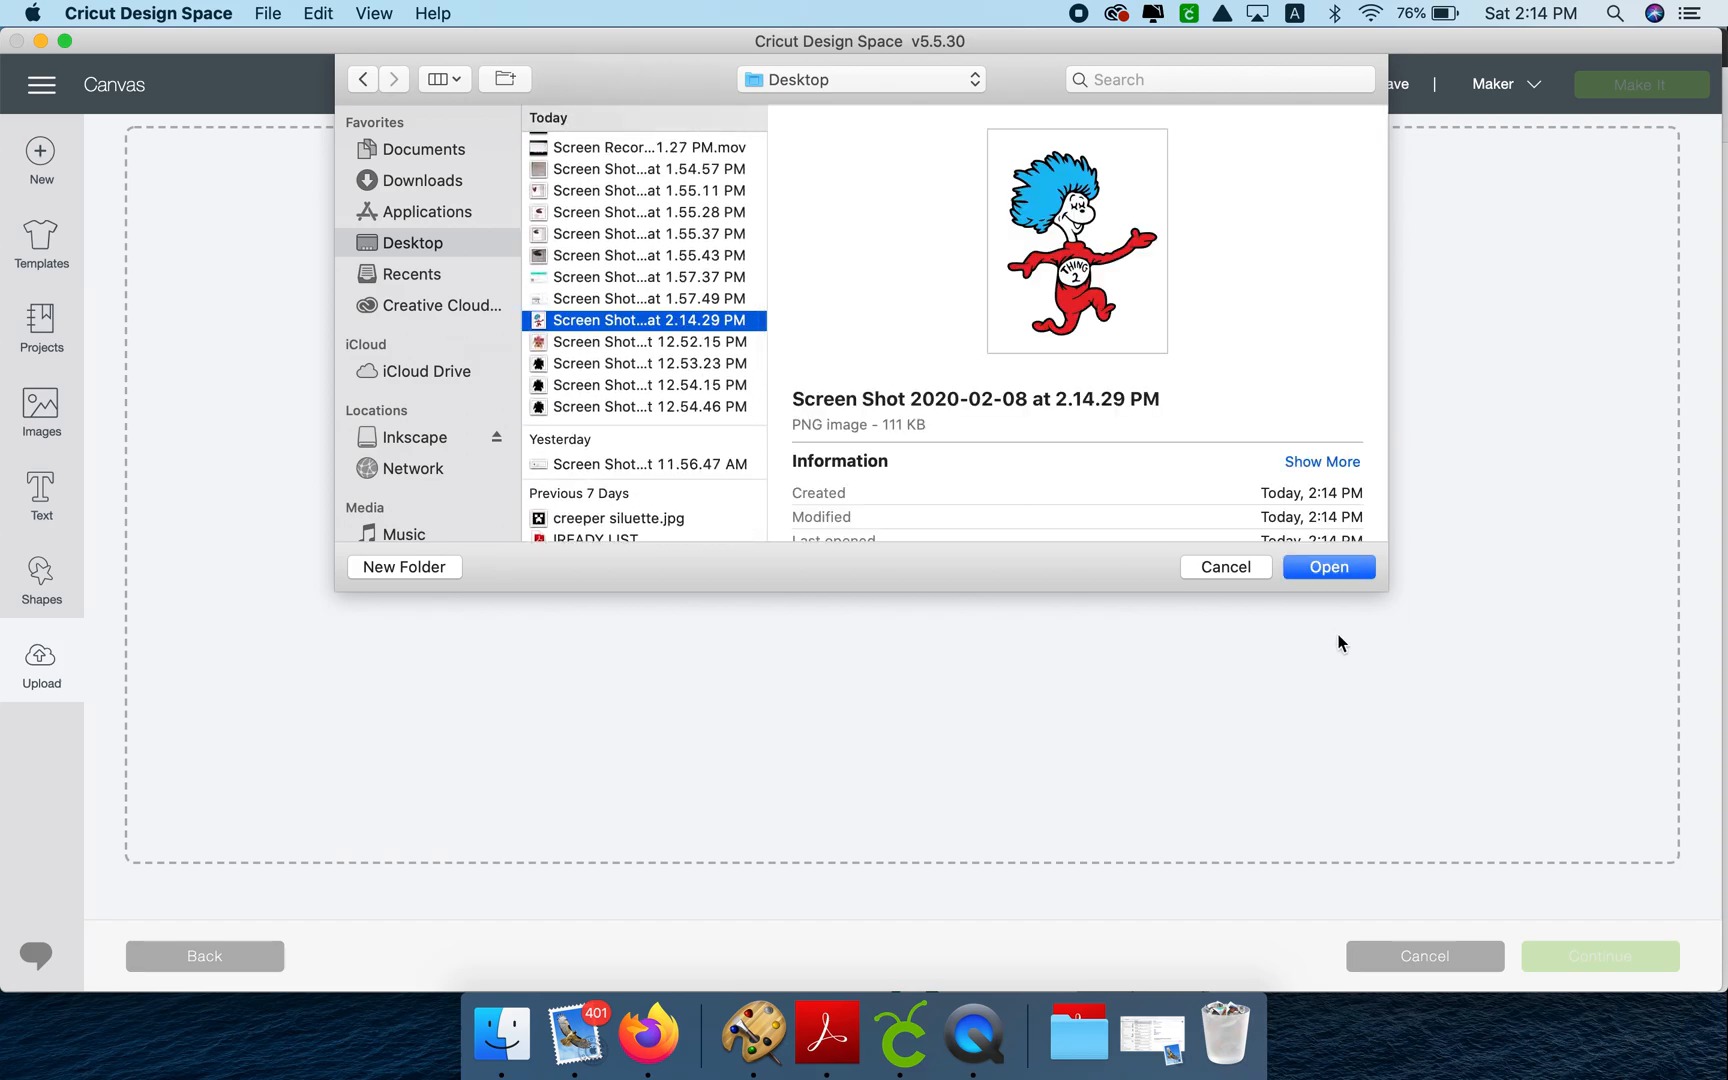
{"action": "left_click", "coordinate": [1326, 566]}
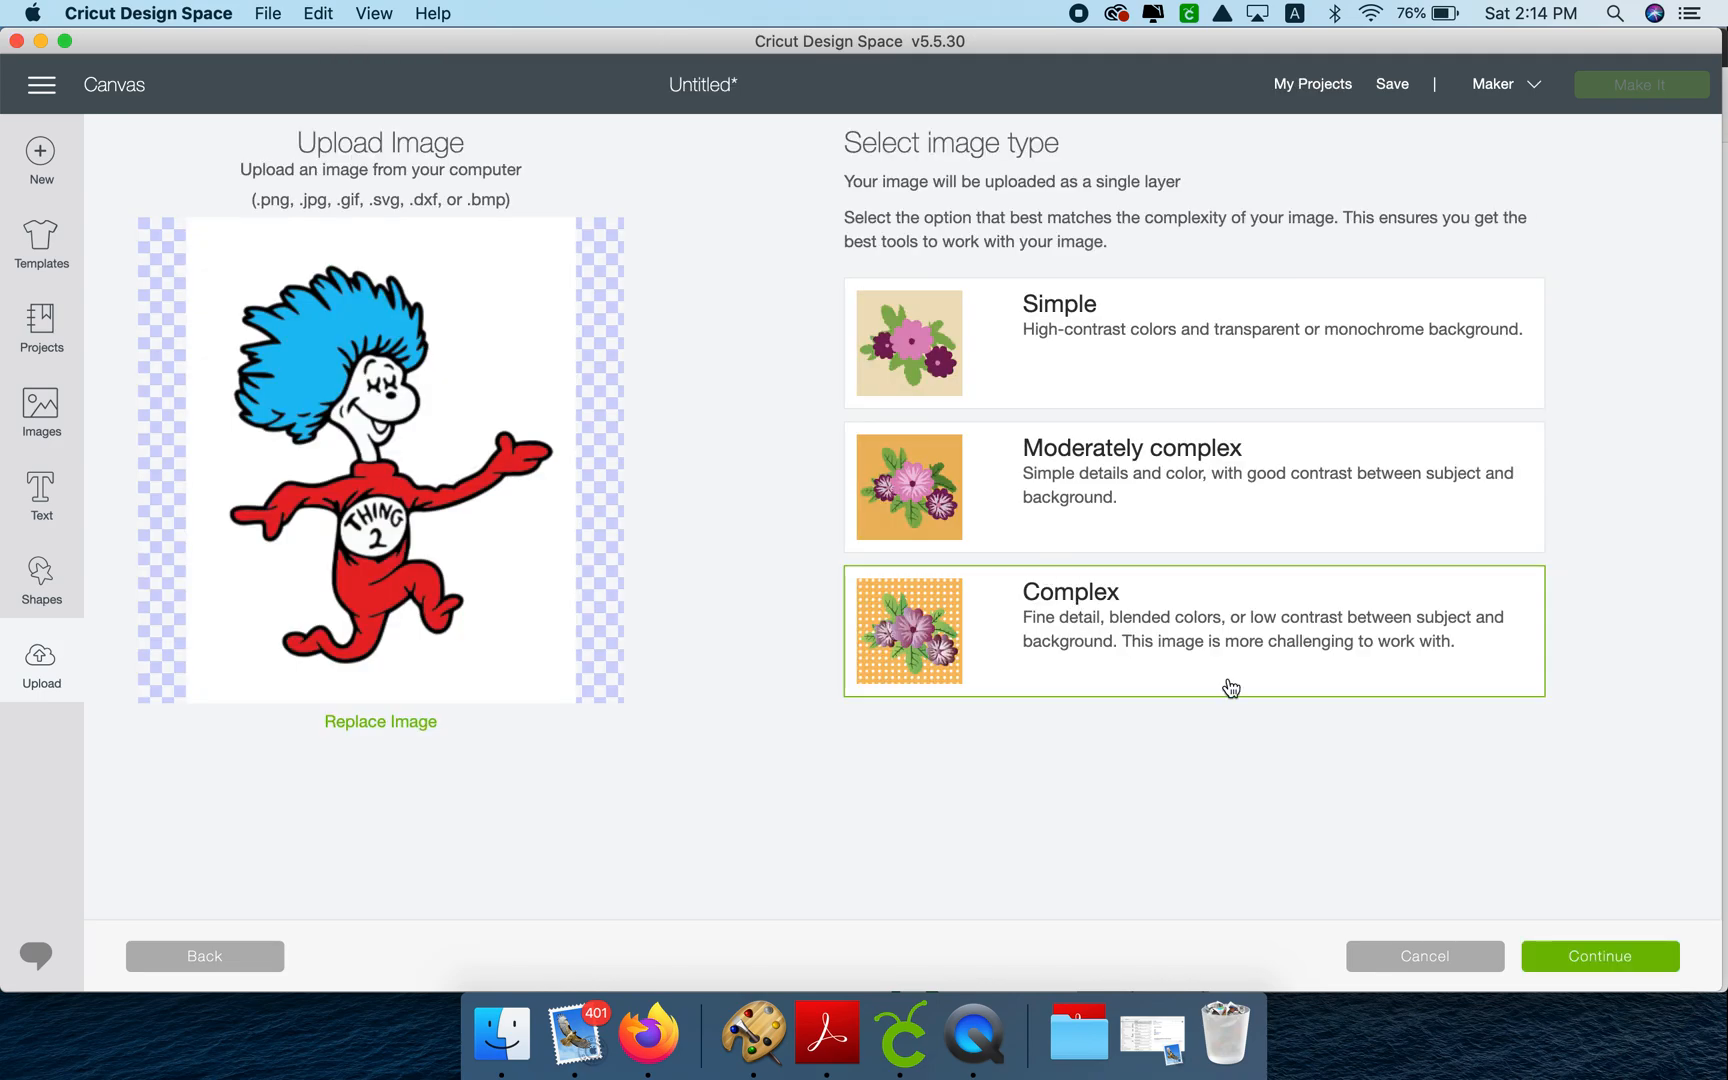
- Mark it Complex, erase the white background, save as a cut-only silhouette and insert it on the canvas
{"action": "left_click", "coordinate": [1600, 956]}
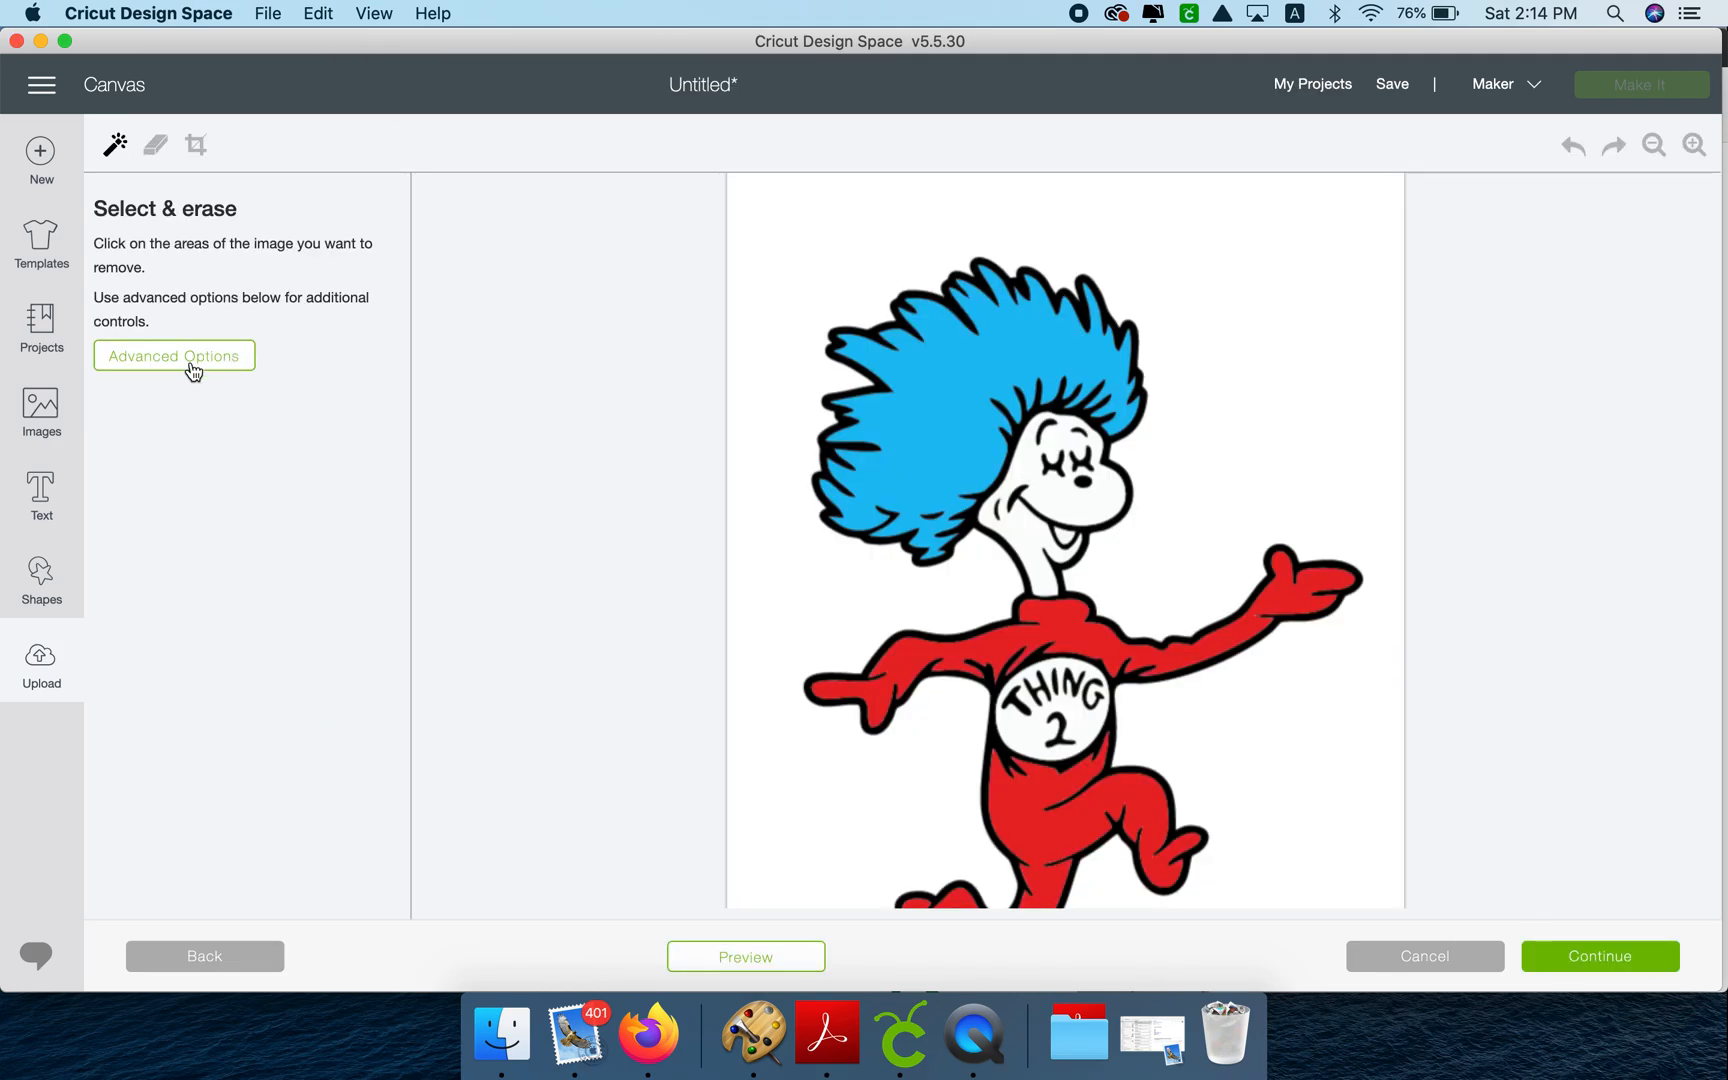
{"action": "left_click", "coordinate": [174, 354]}
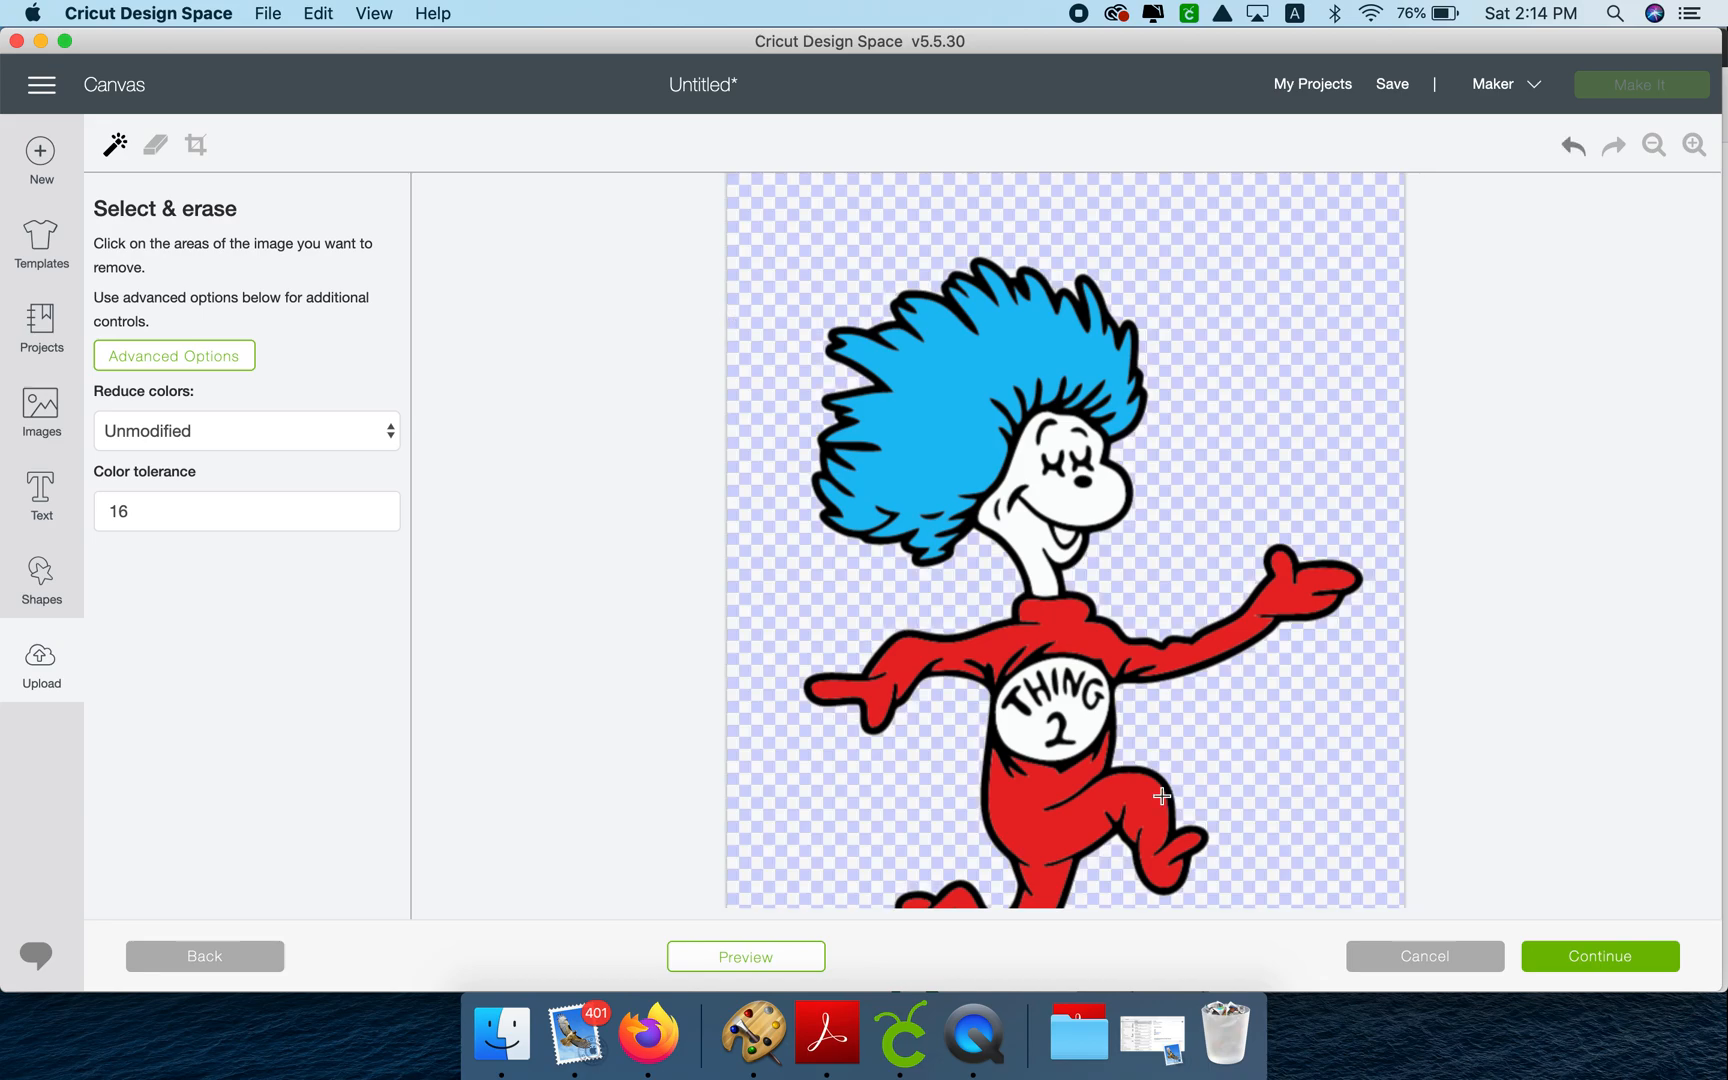
{"action": "left_click", "coordinate": [1600, 956]}
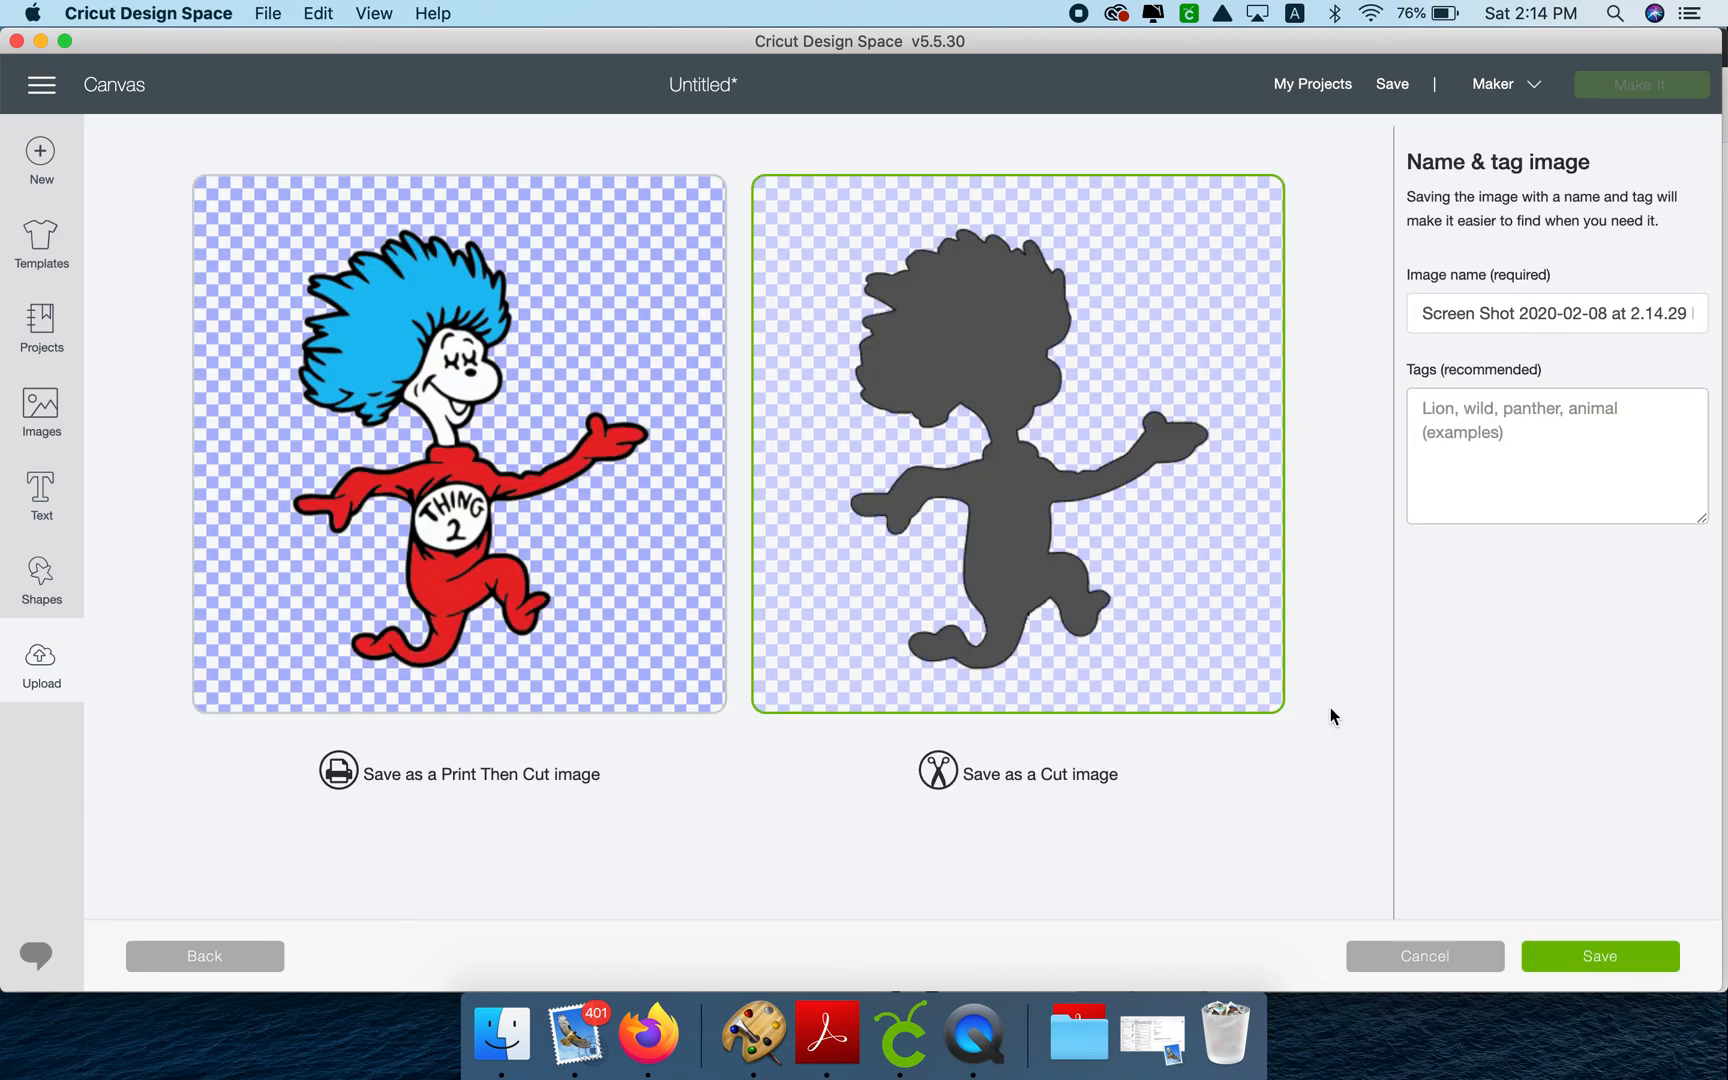
{"action": "left_click", "coordinate": [1600, 956]}
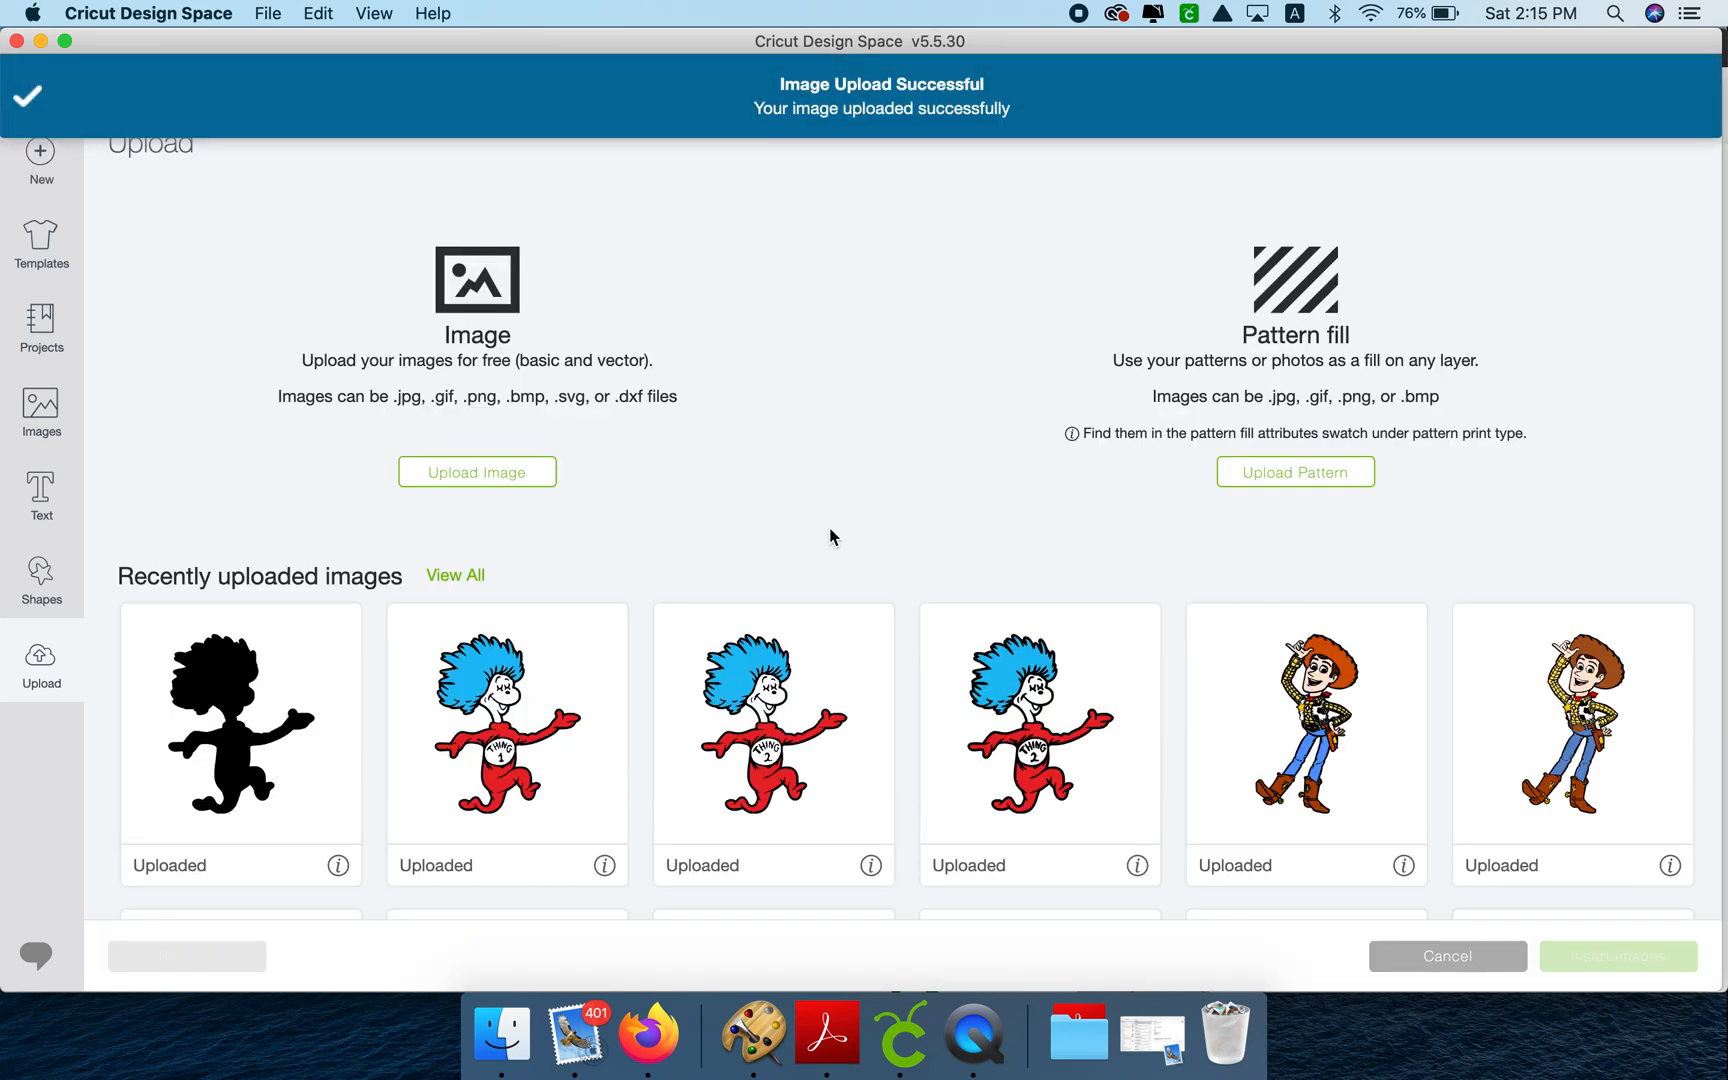
{"action": "left_click", "coordinate": [240, 722]}
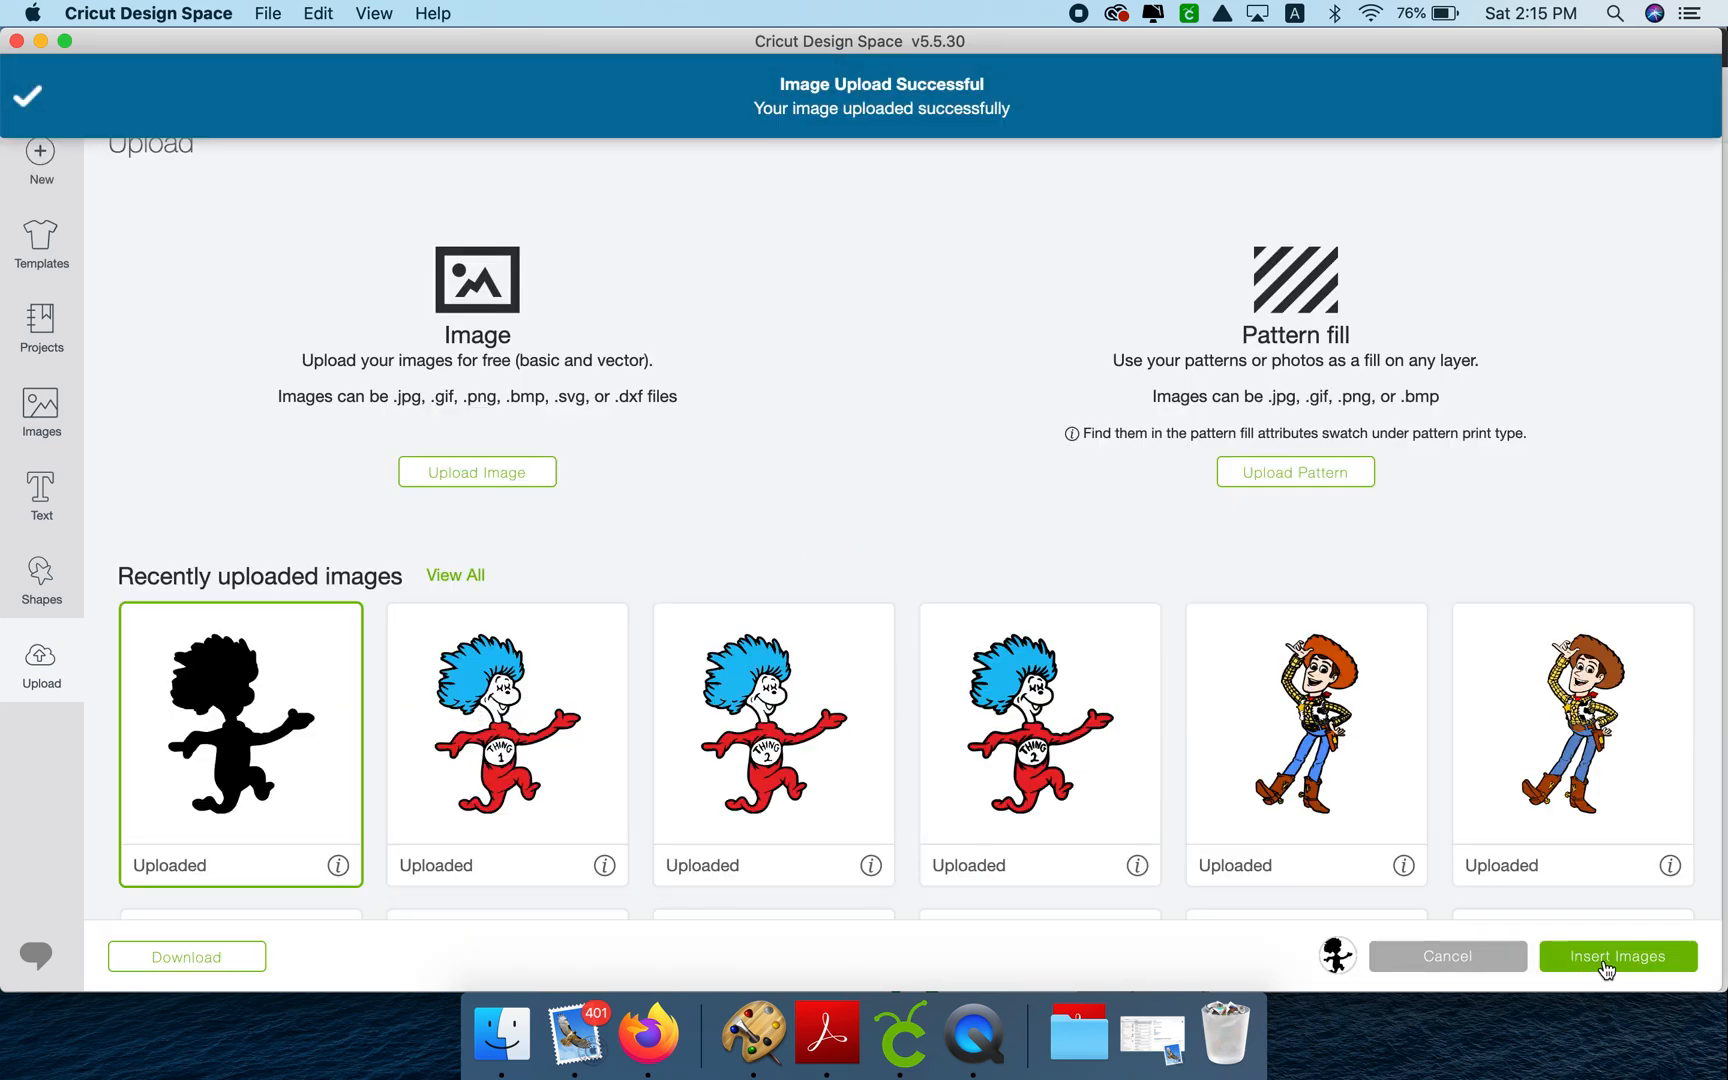
{"action": "left_click", "coordinate": [1616, 956]}
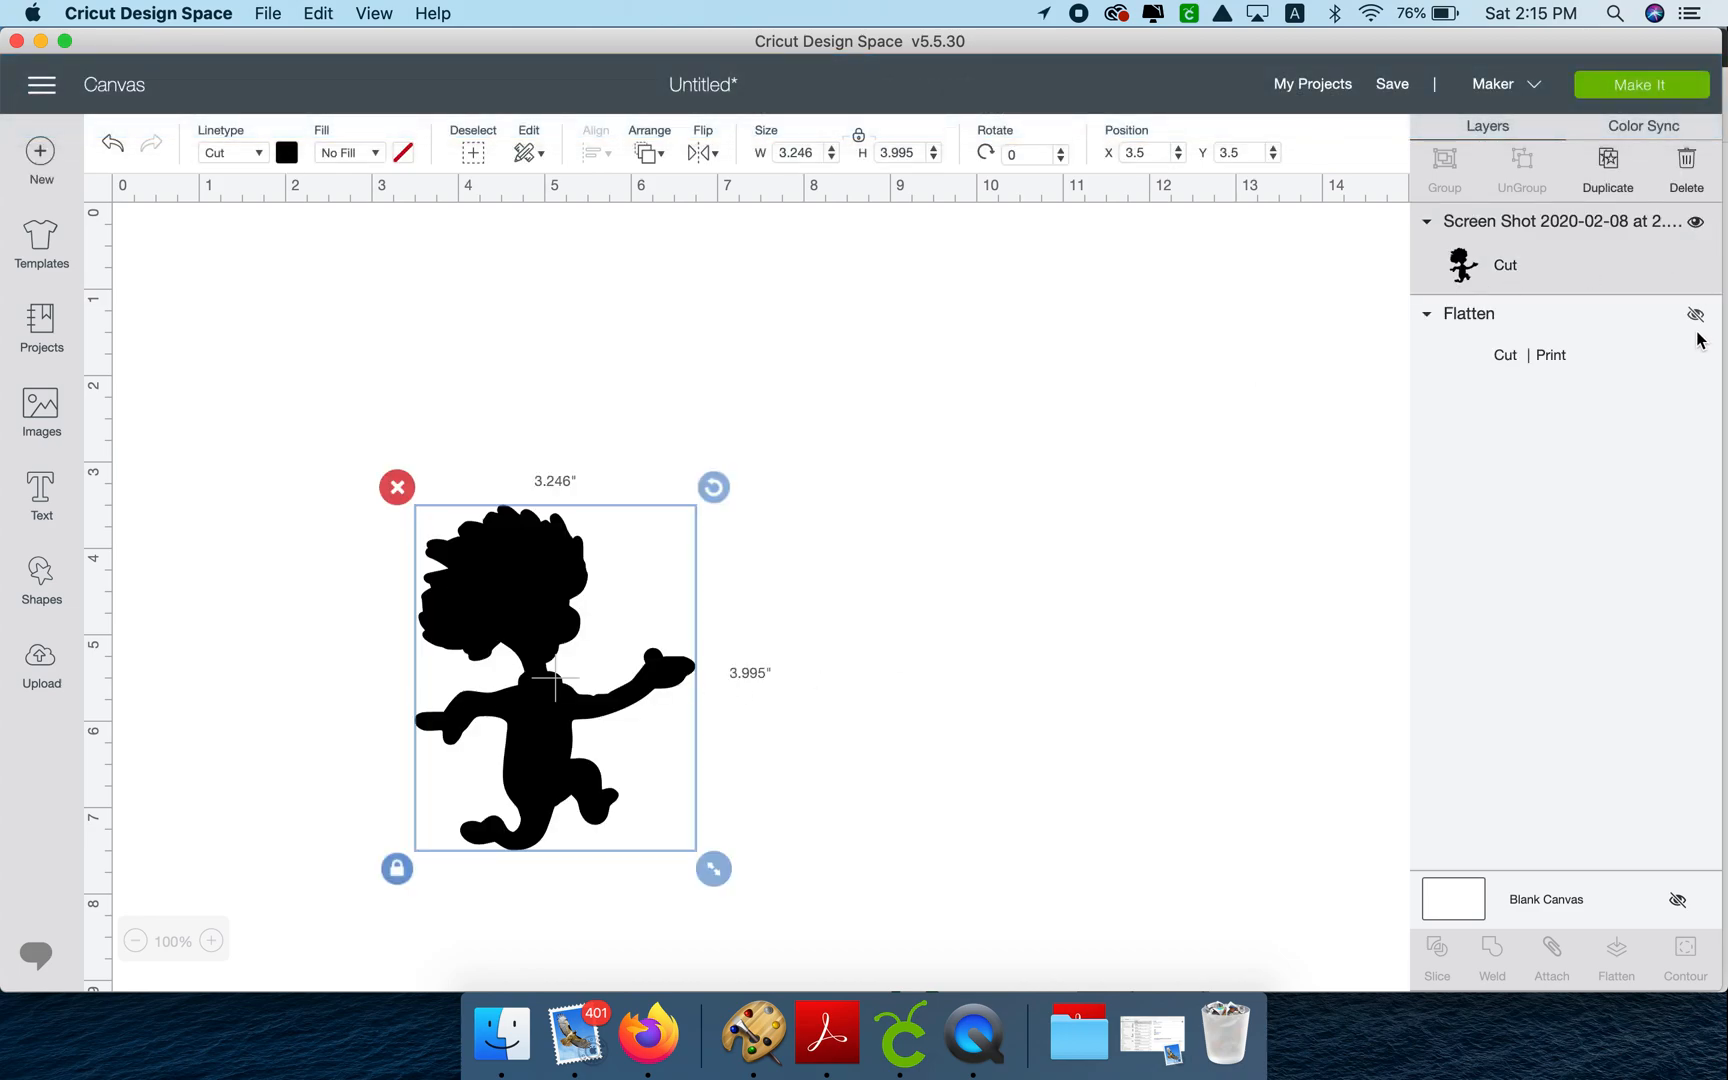
- Unhide the flattened print, enlarge the black silhouette slightly beyond it, and align both into a shadow border
{"action": "left_click", "coordinate": [1696, 316]}
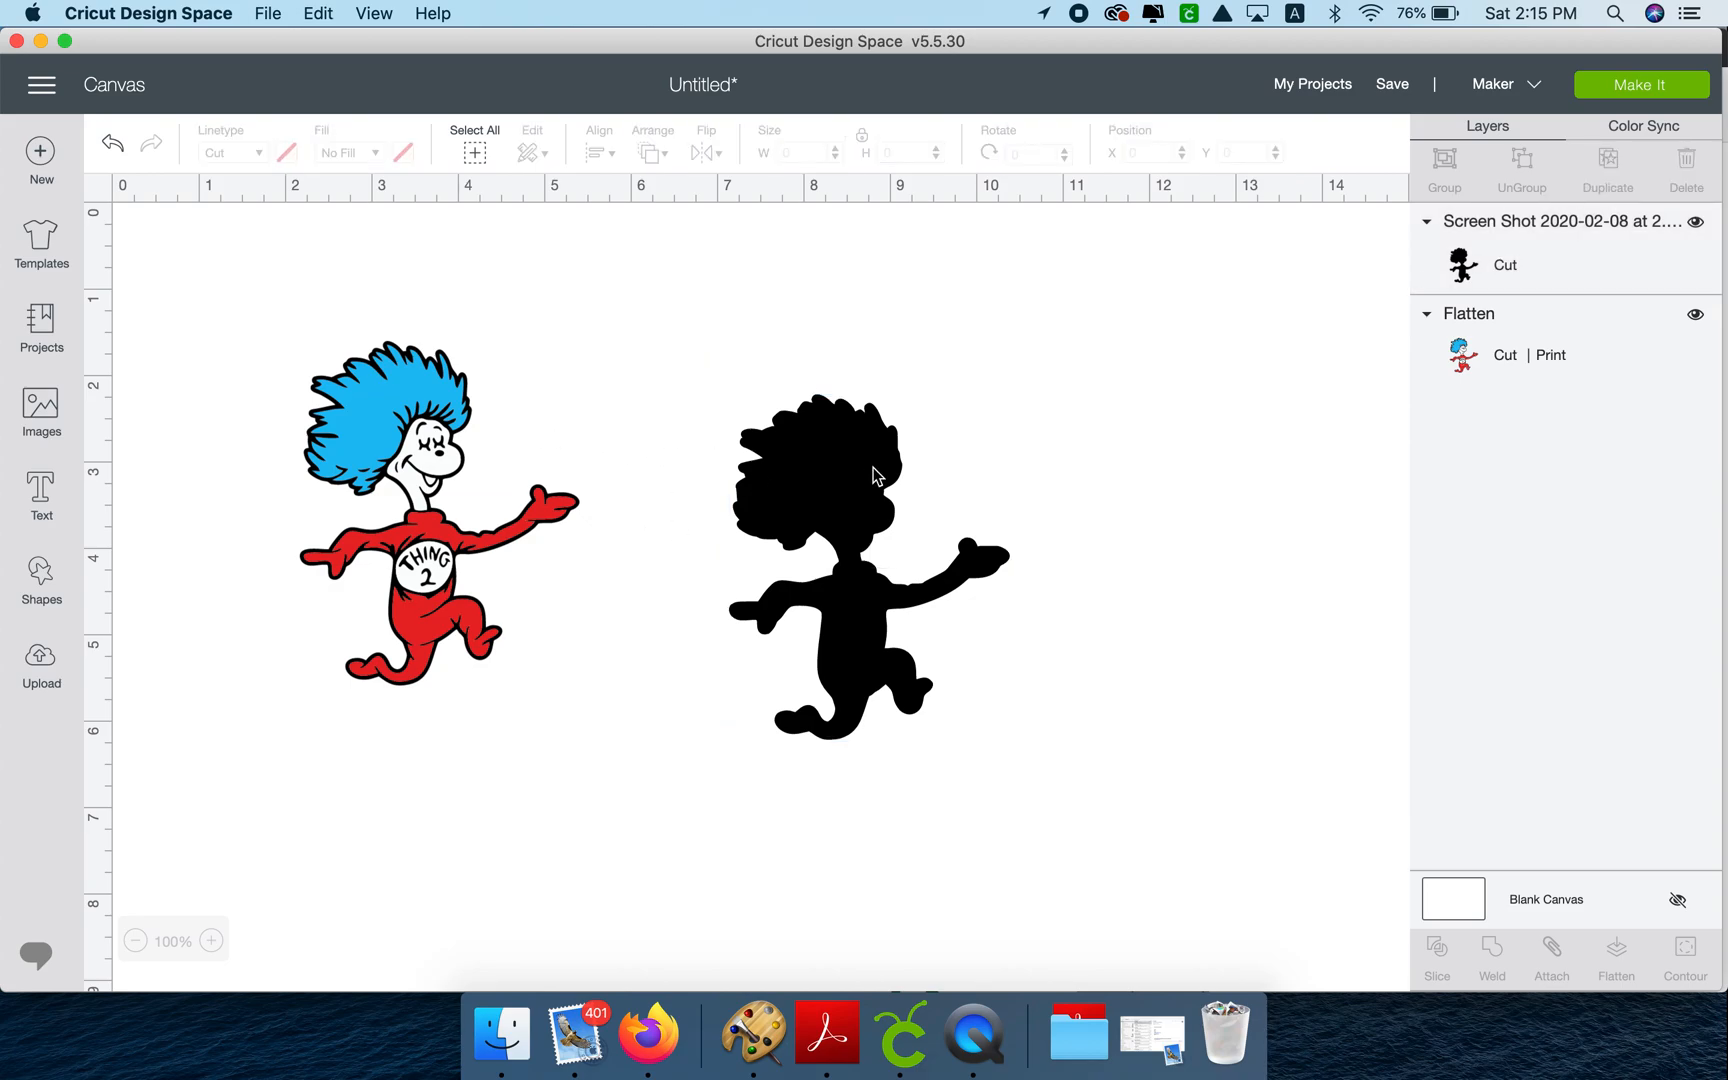
{"action": "mouse_move", "coordinate": [540, 506]}
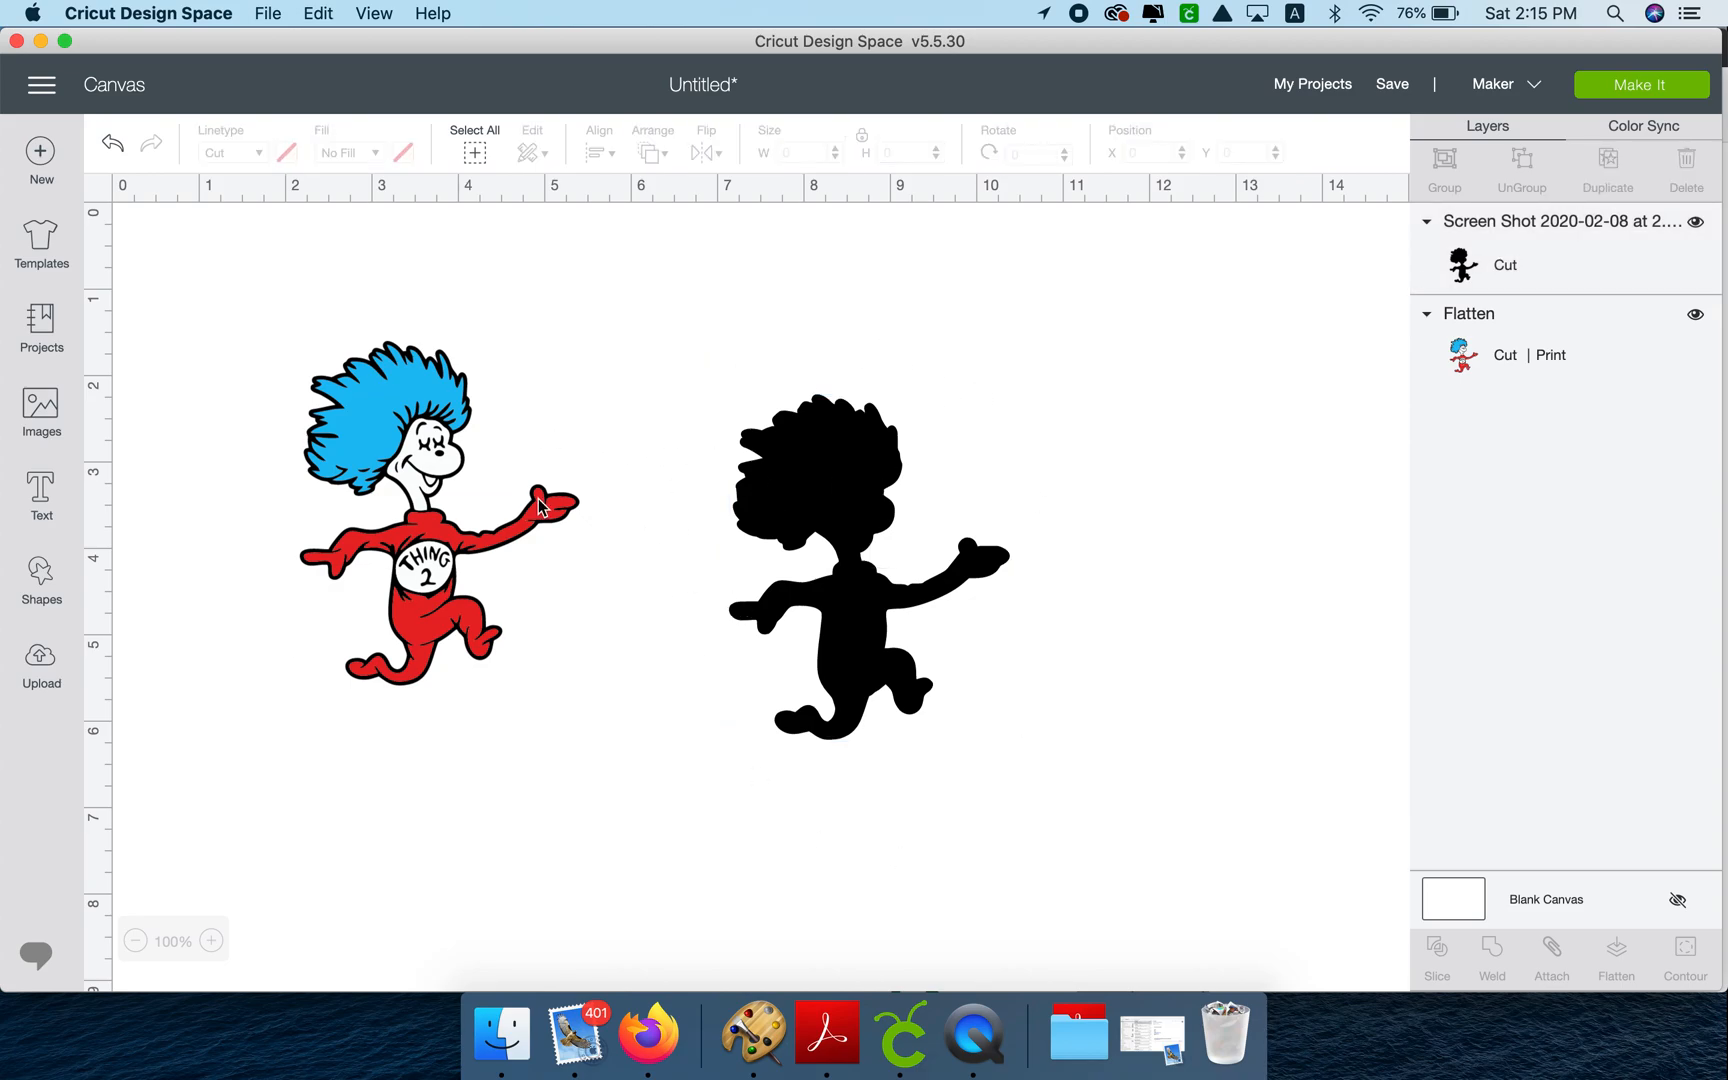
{"action": "left_click", "coordinate": [868, 562]}
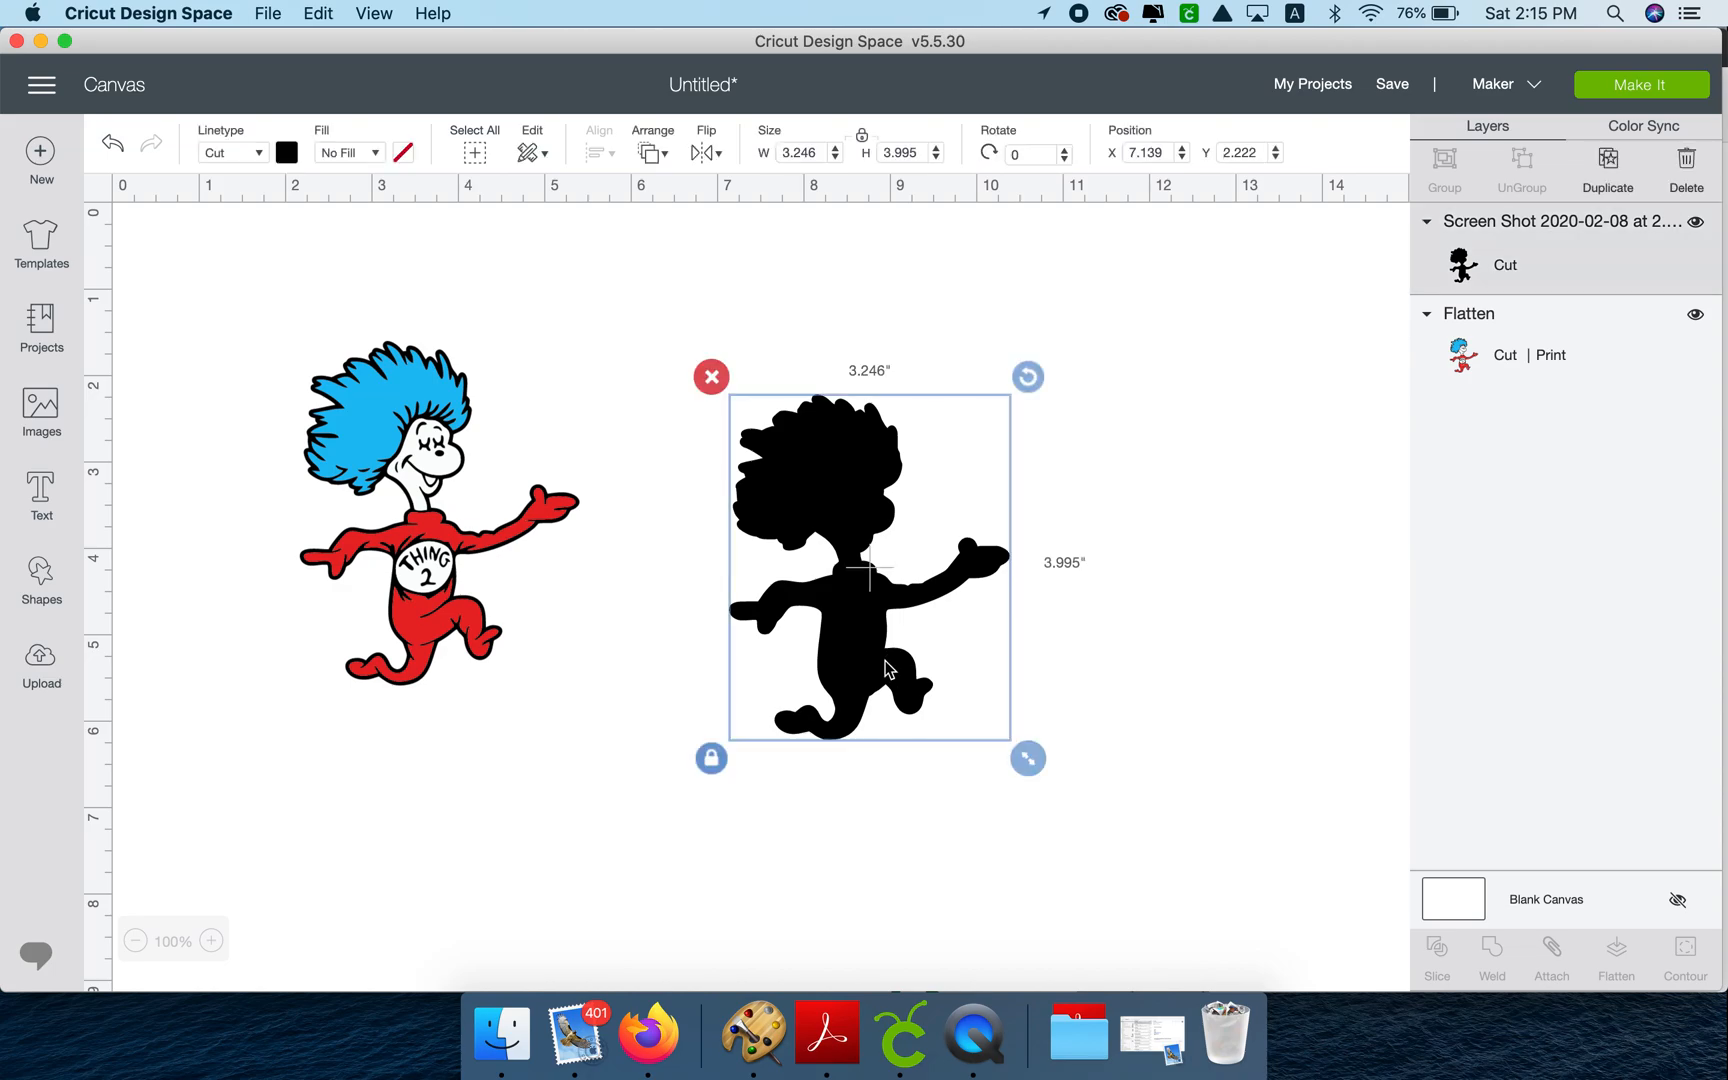
{"action": "mouse_move", "coordinate": [644, 390]}
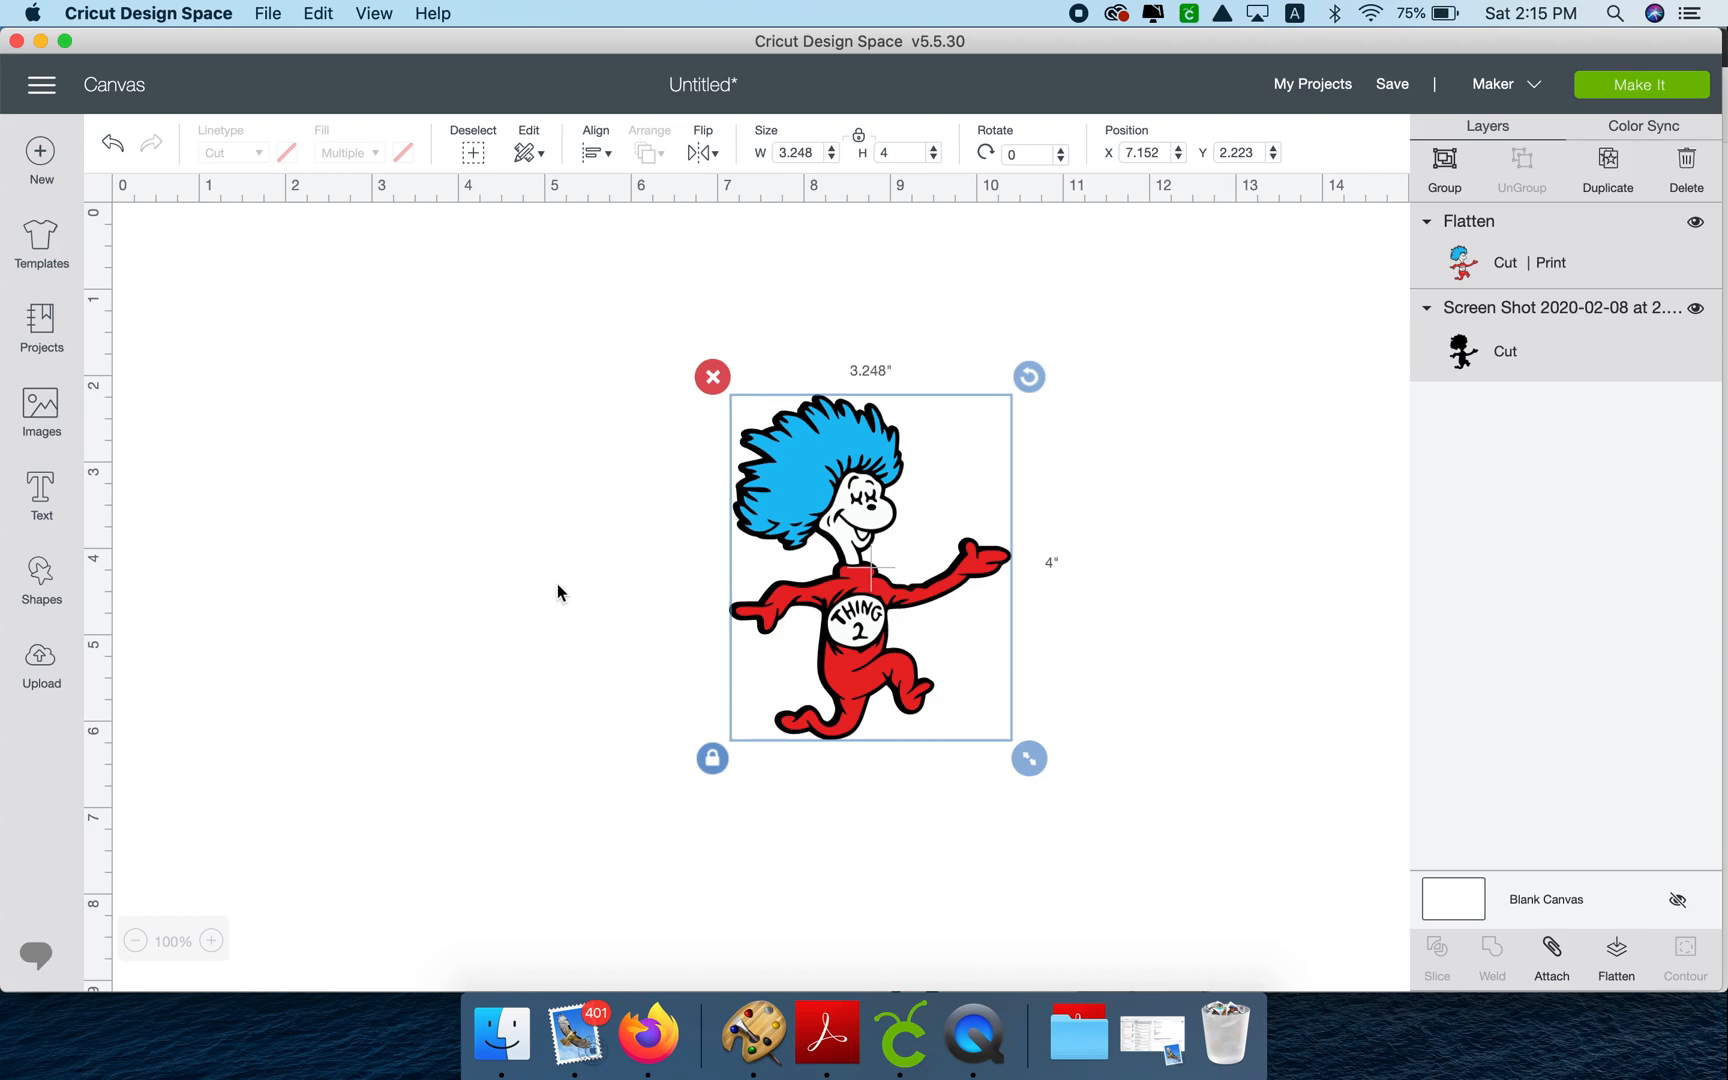
{"action": "left_click", "coordinate": [558, 592]}
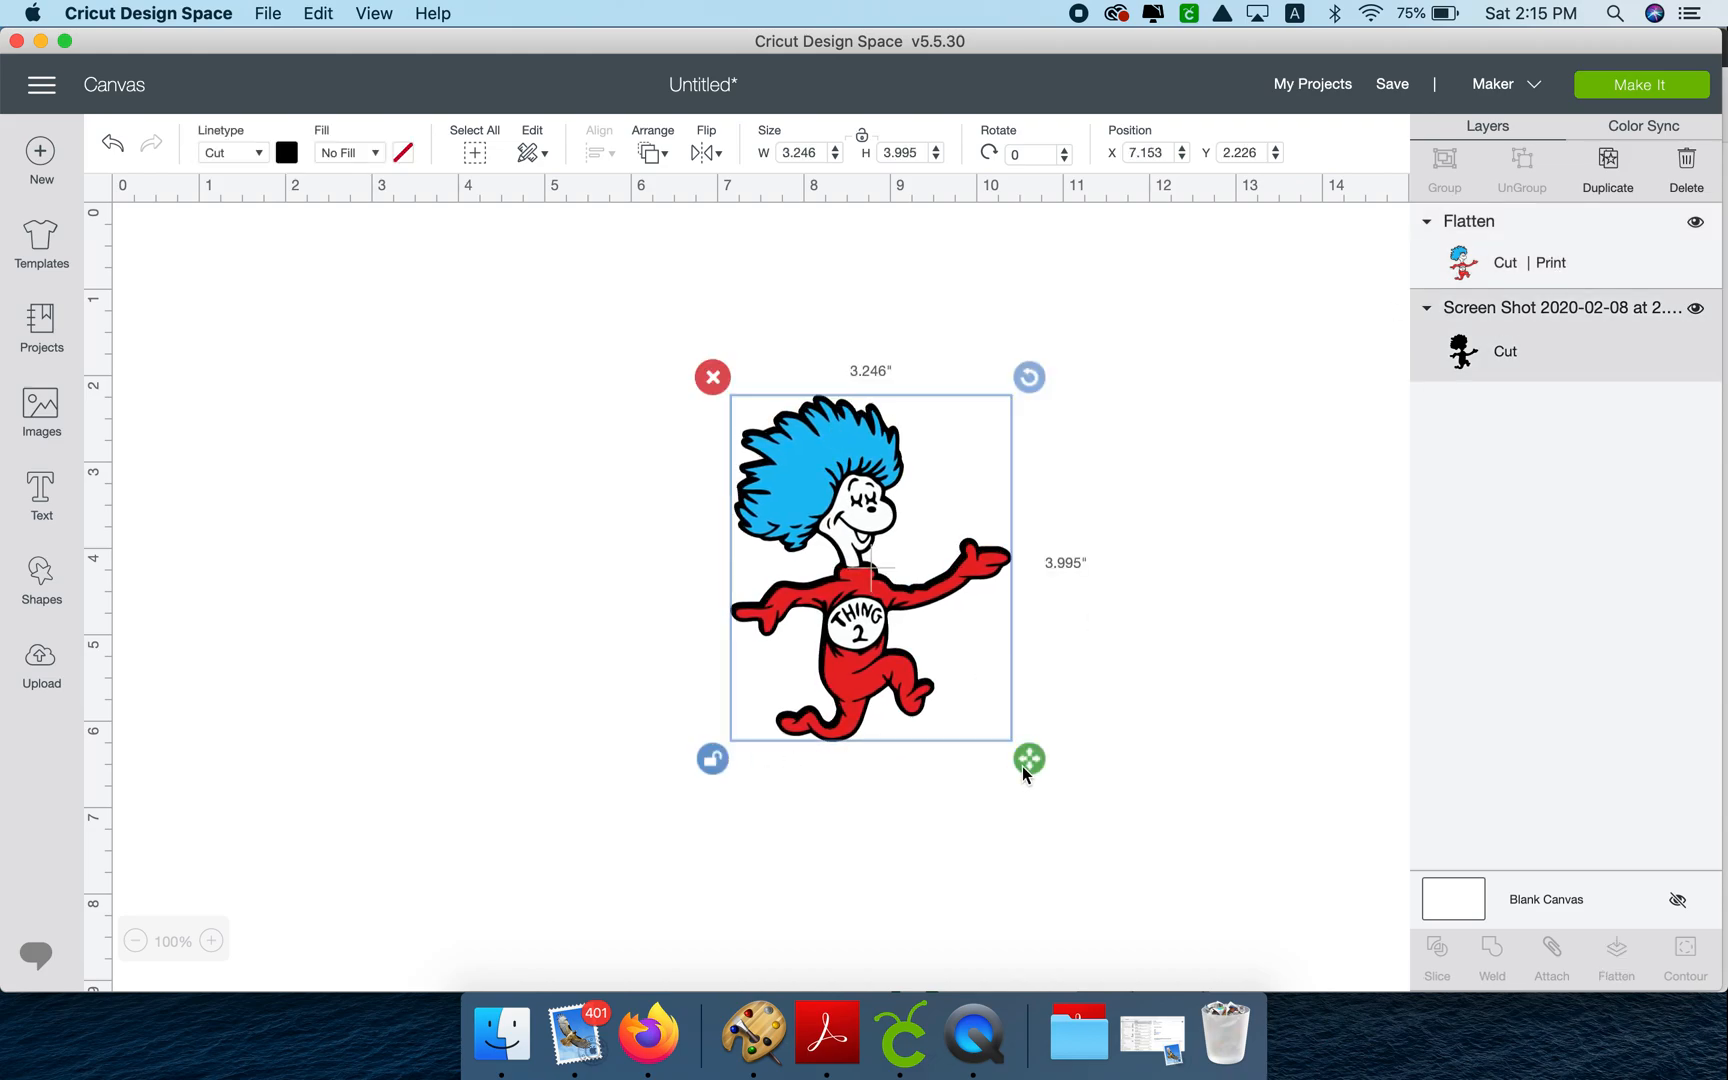
{"action": "left_click", "coordinate": [1136, 704]}
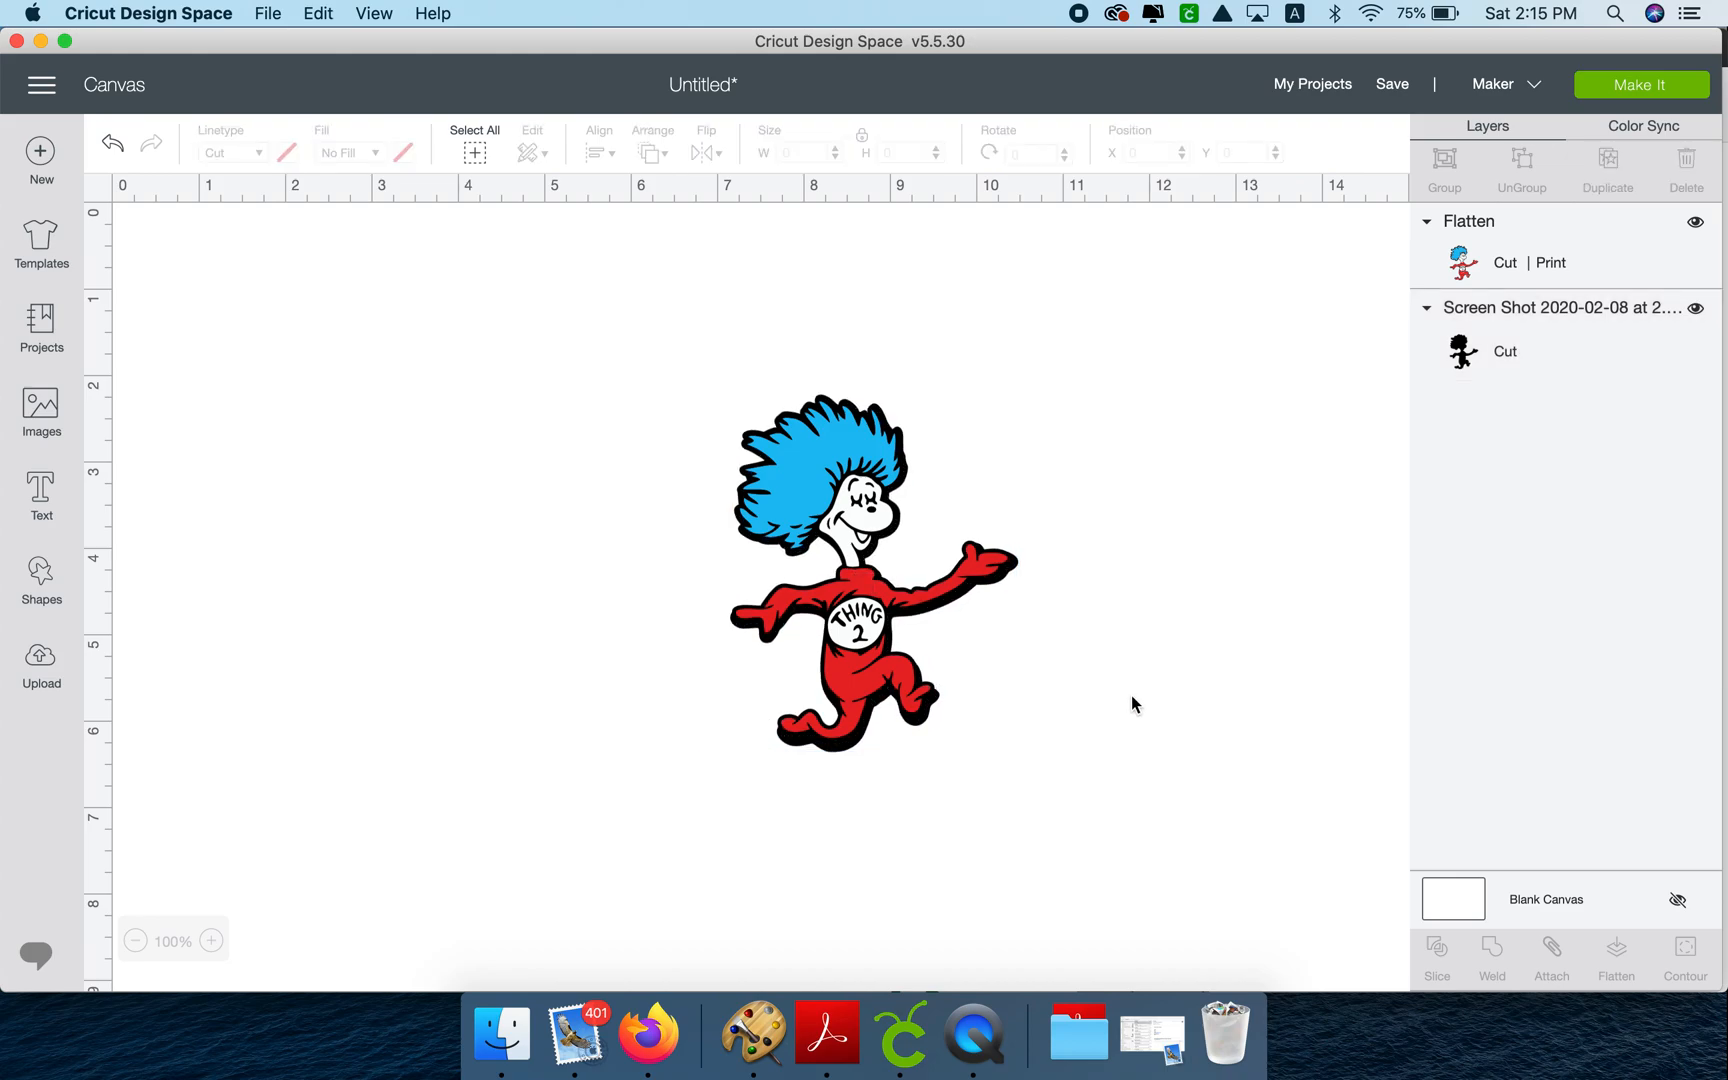
{"action": "left_click", "coordinate": [594, 144]}
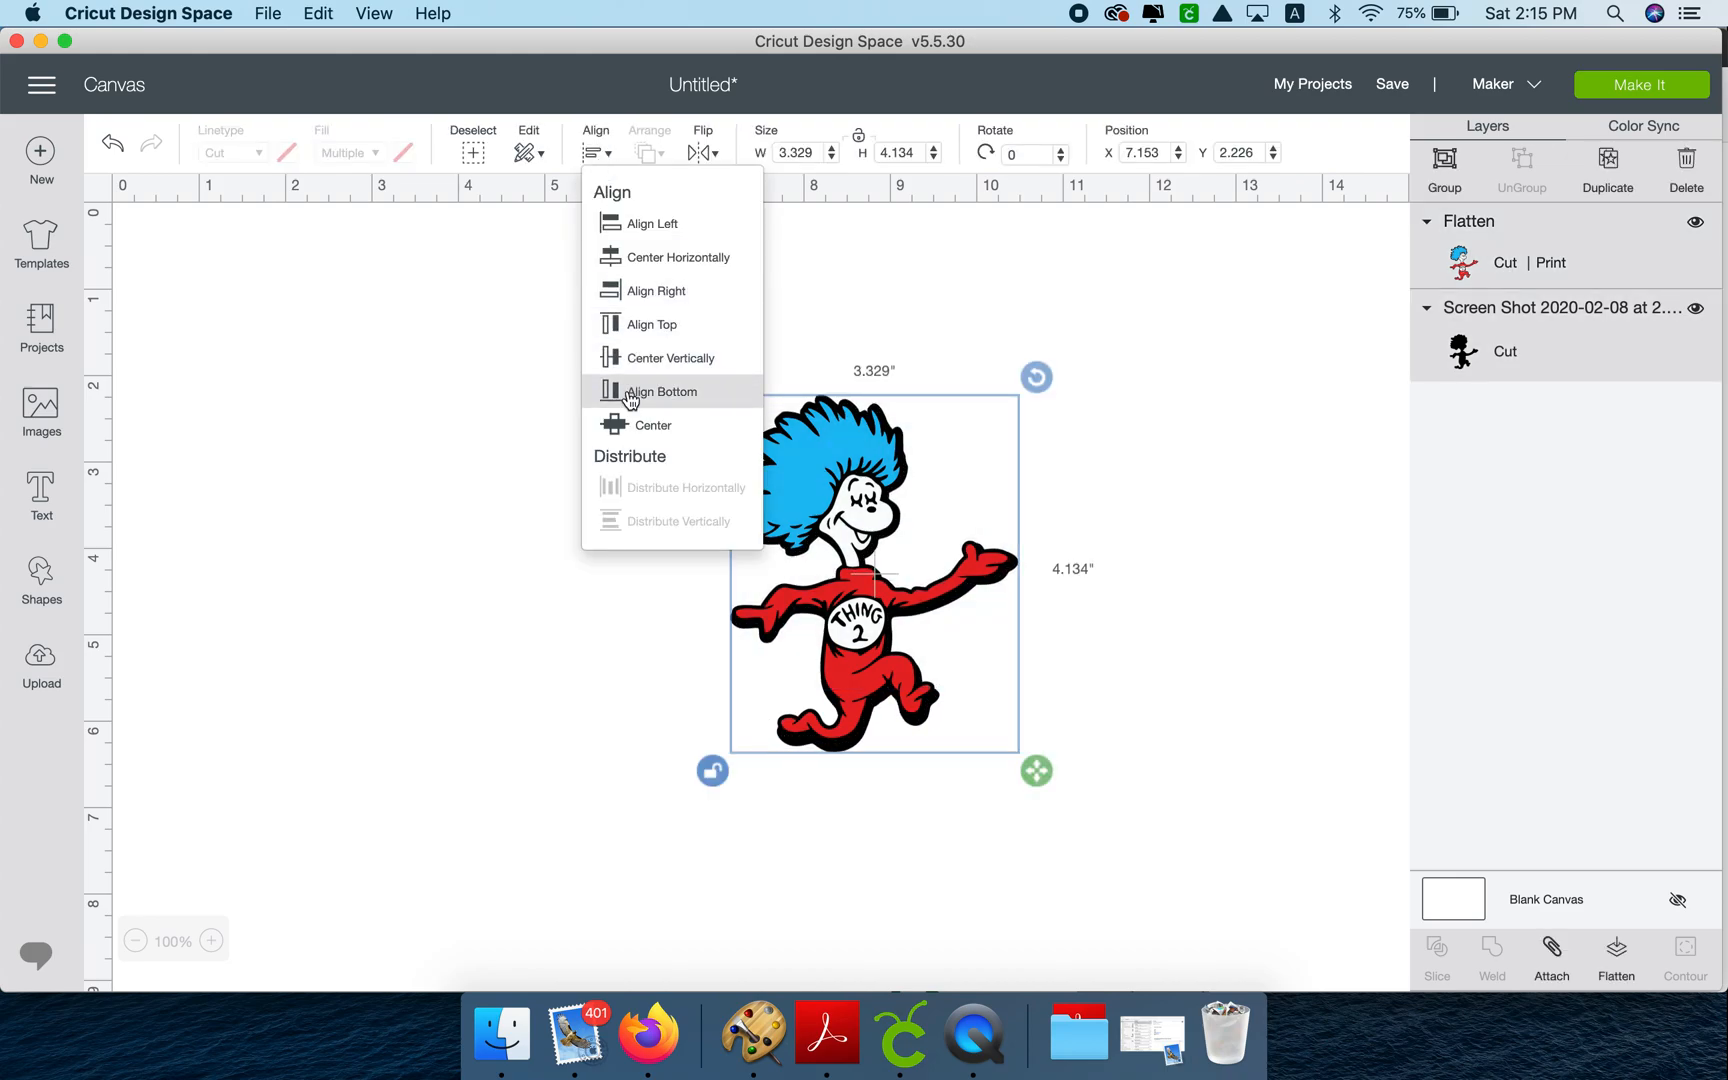
{"action": "mouse_move", "coordinate": [652, 426]}
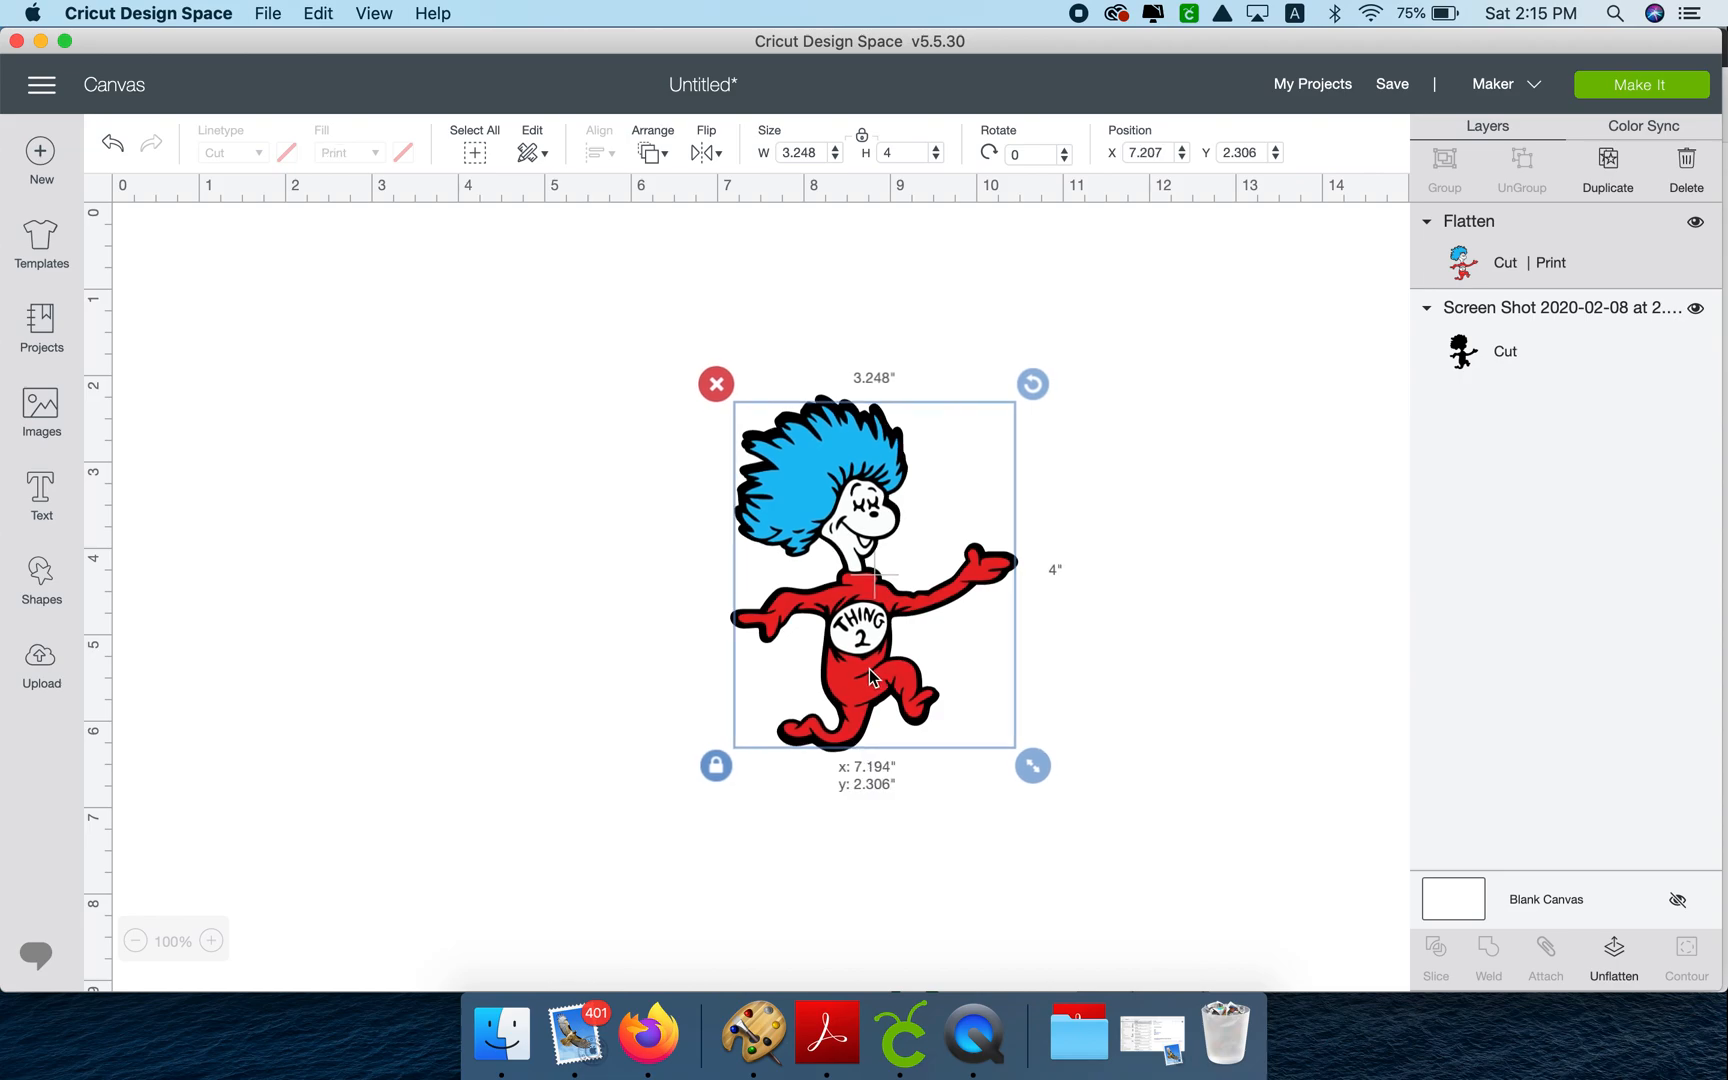
{"action": "left_click", "coordinate": [998, 828]}
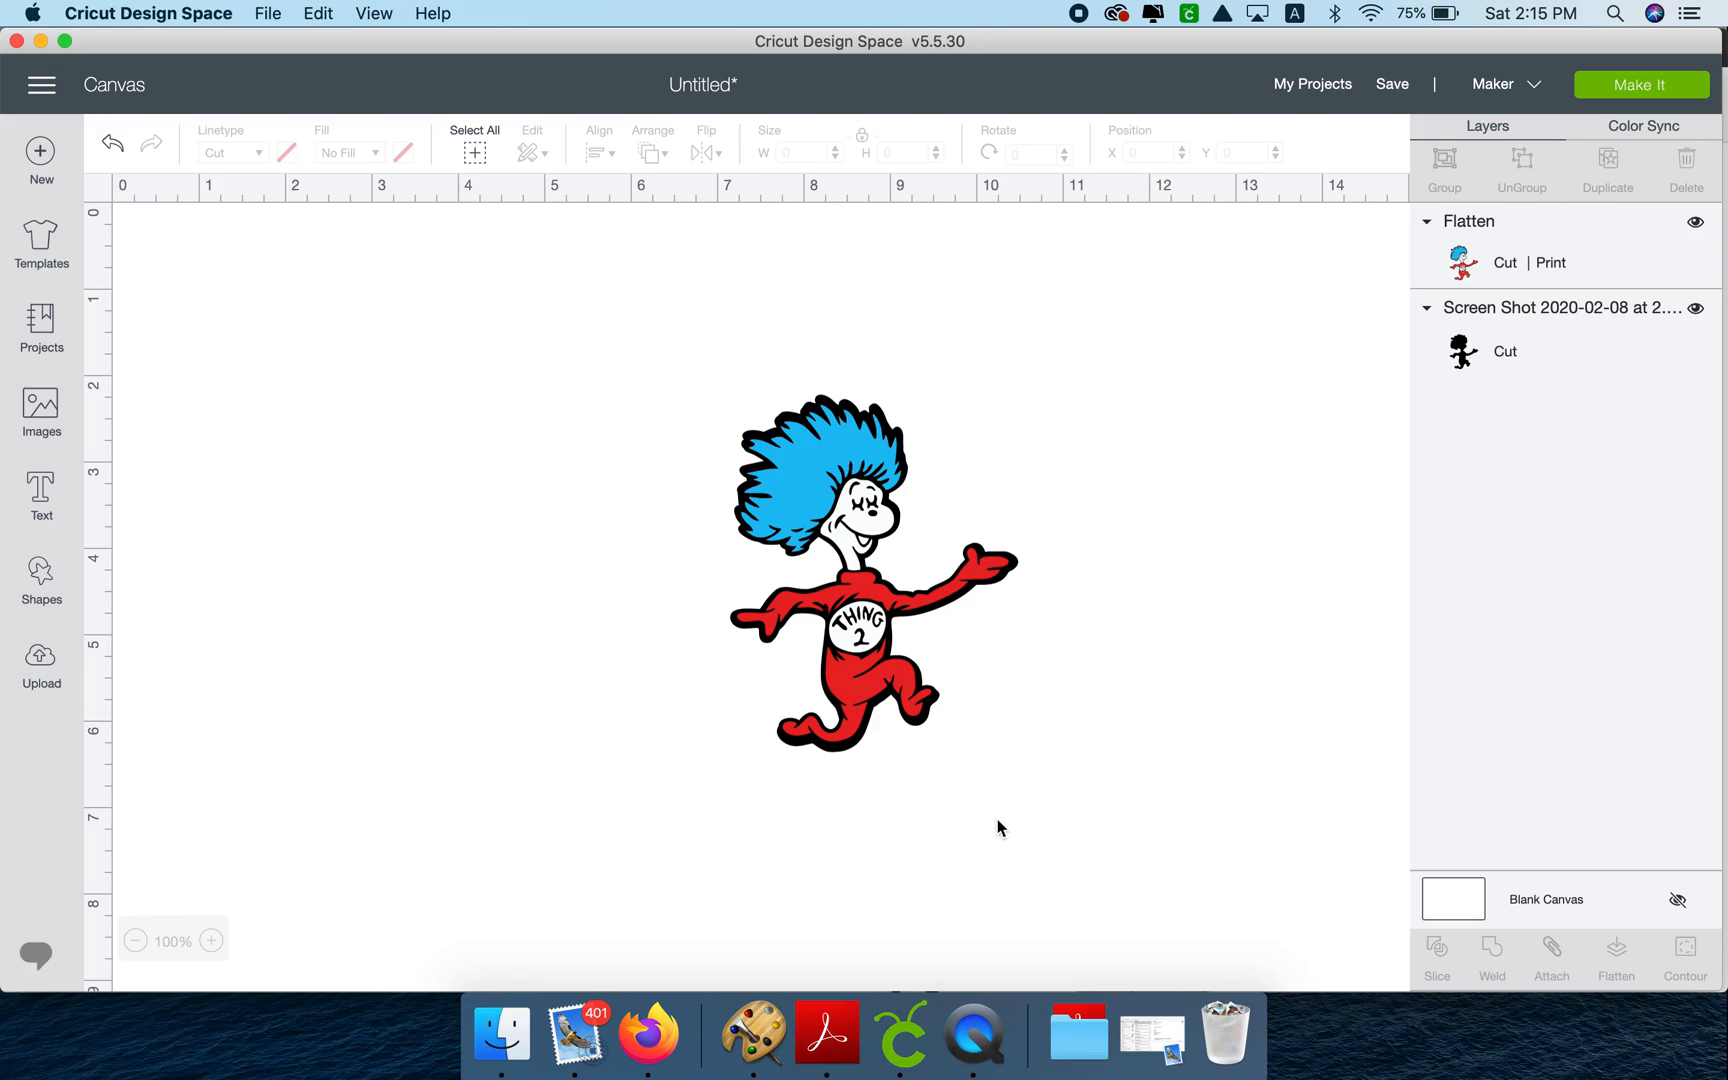